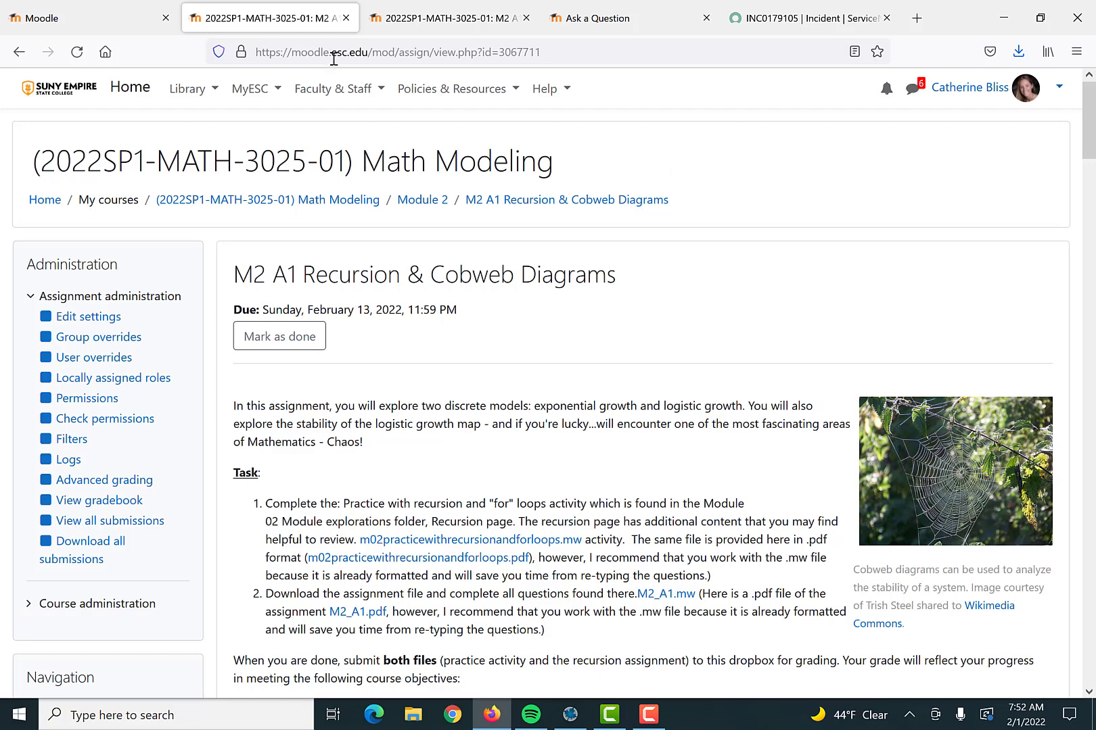
mouse_move(670, 394)
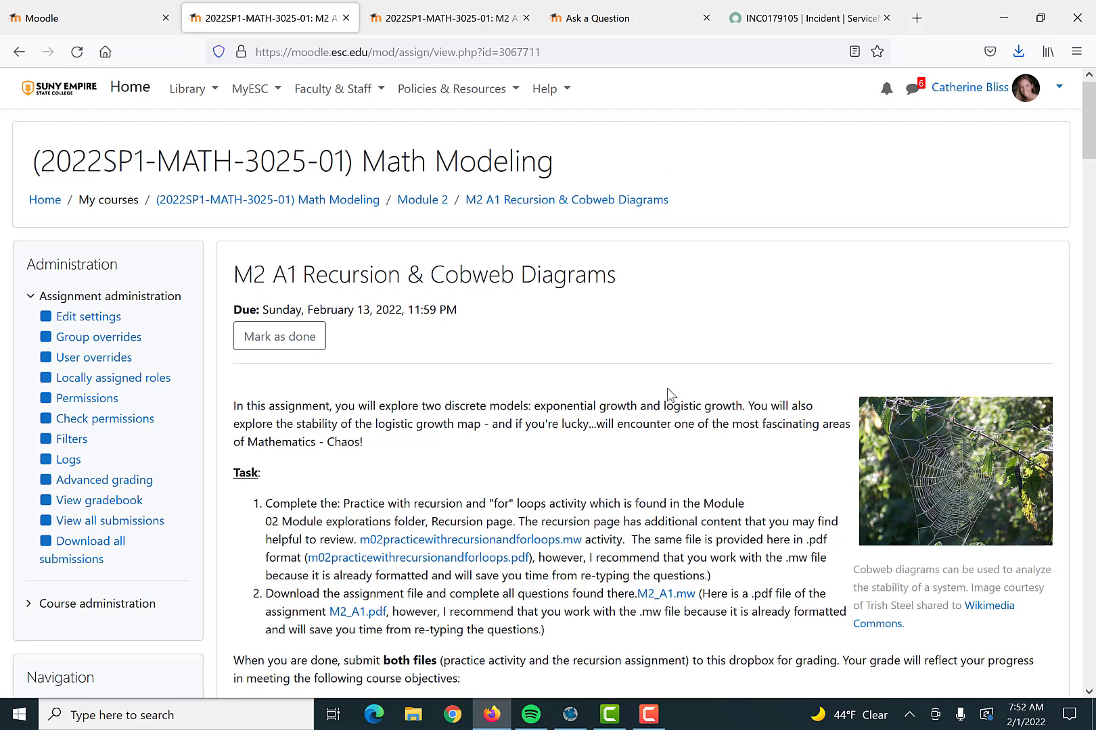
mouse_move(688, 453)
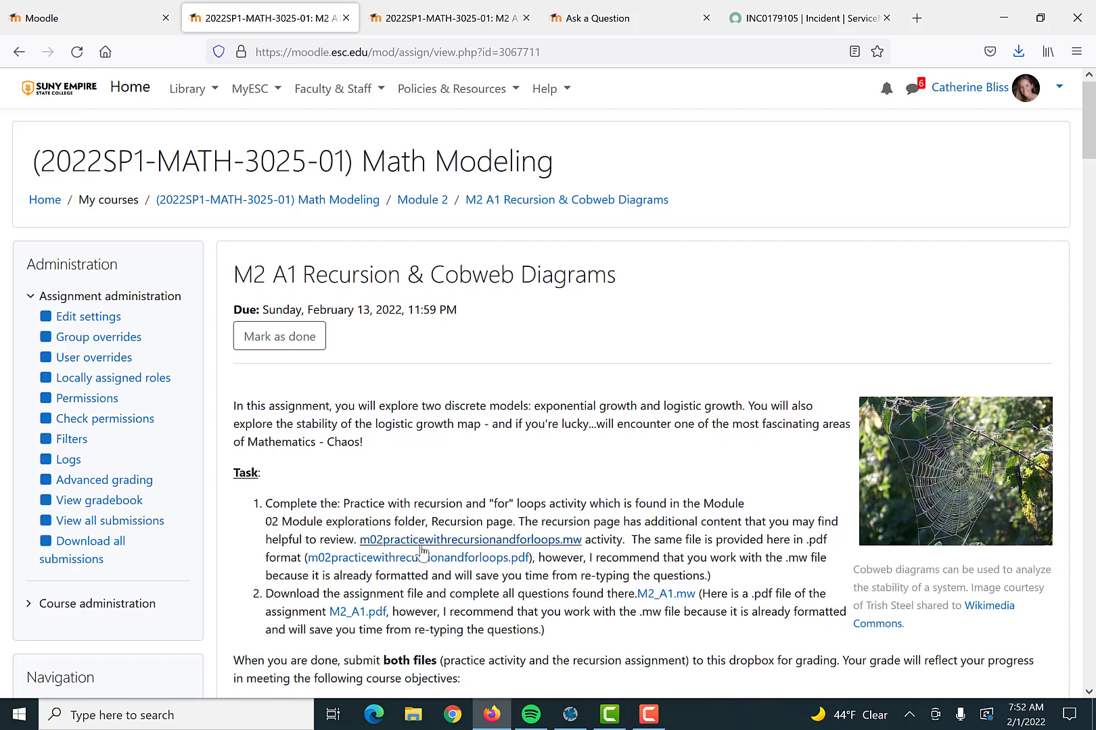
Step: In the Untitled worksheet, collapse 'Plot the sequence' and place the cursor under the first heading
scroll(down, 3)
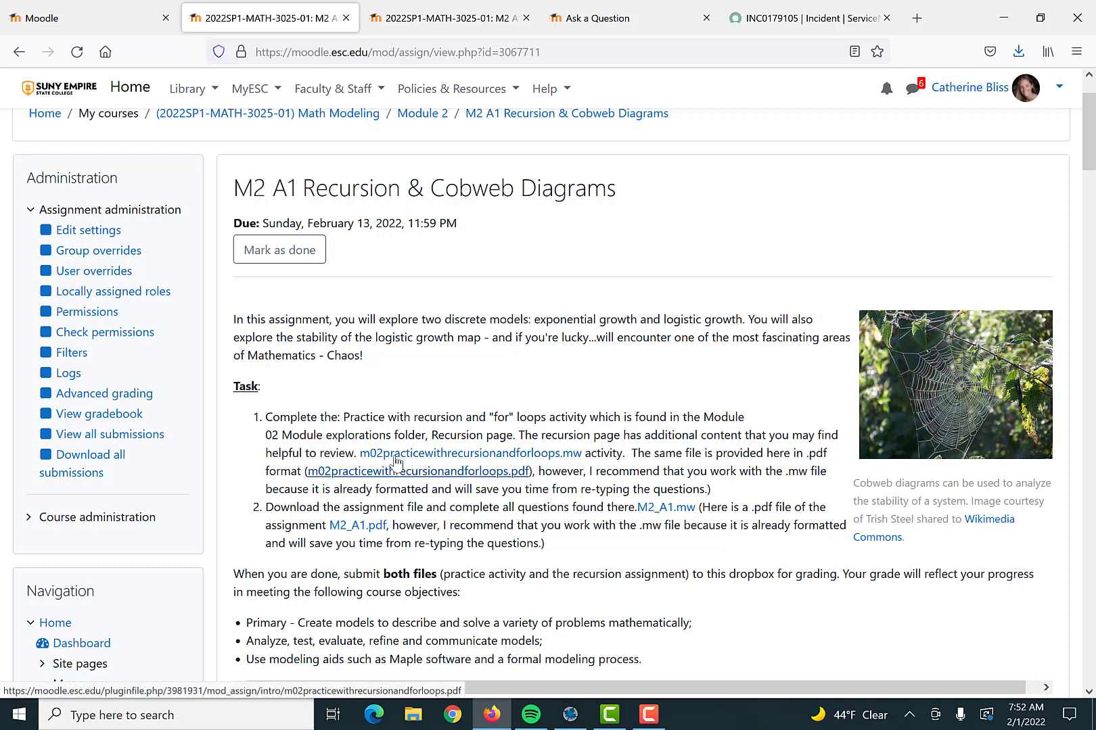
mouse_move(472, 453)
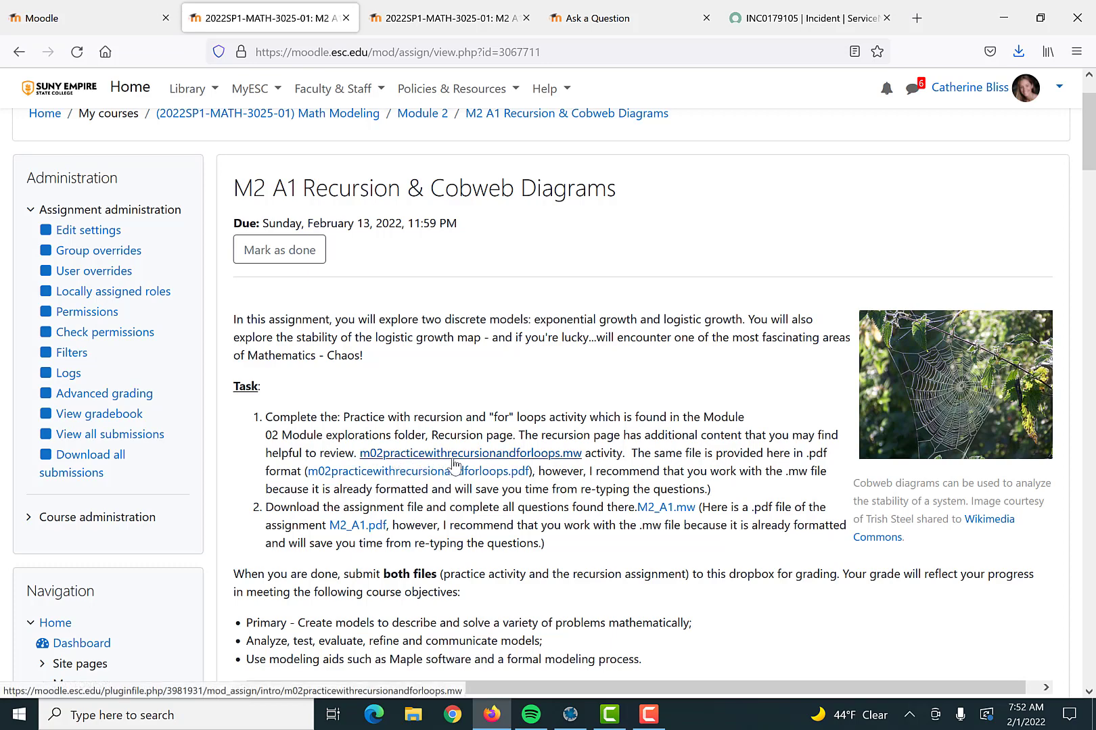
mouse_move(521, 471)
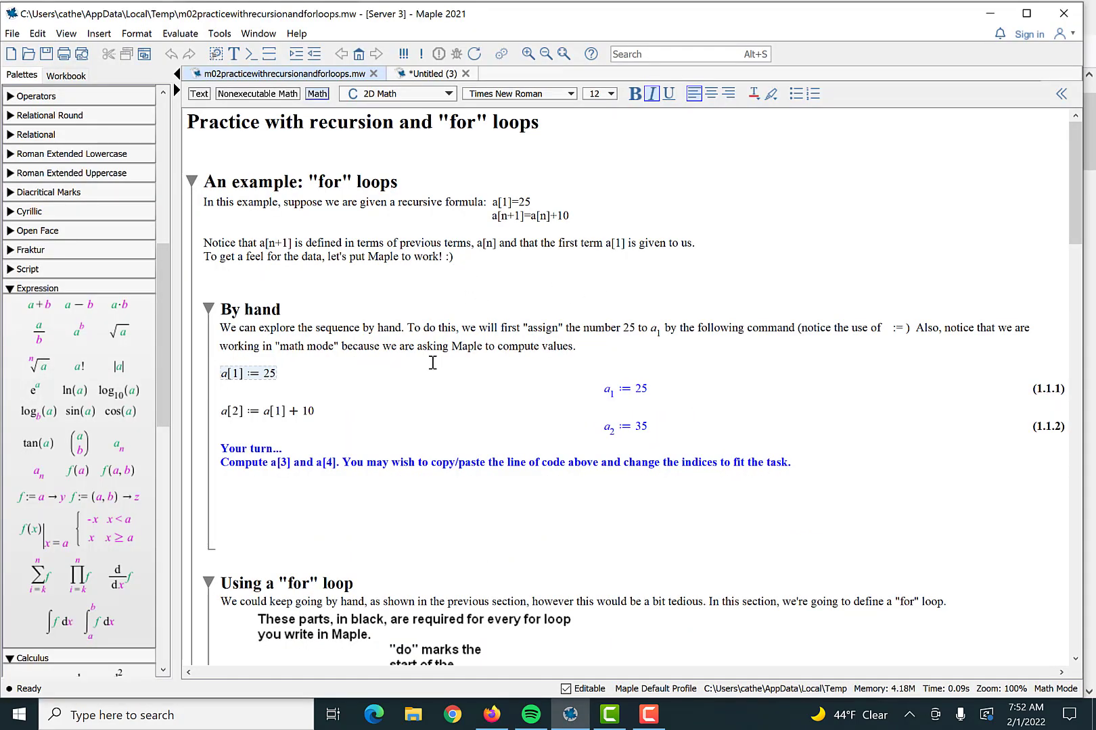
scroll(down, 3)
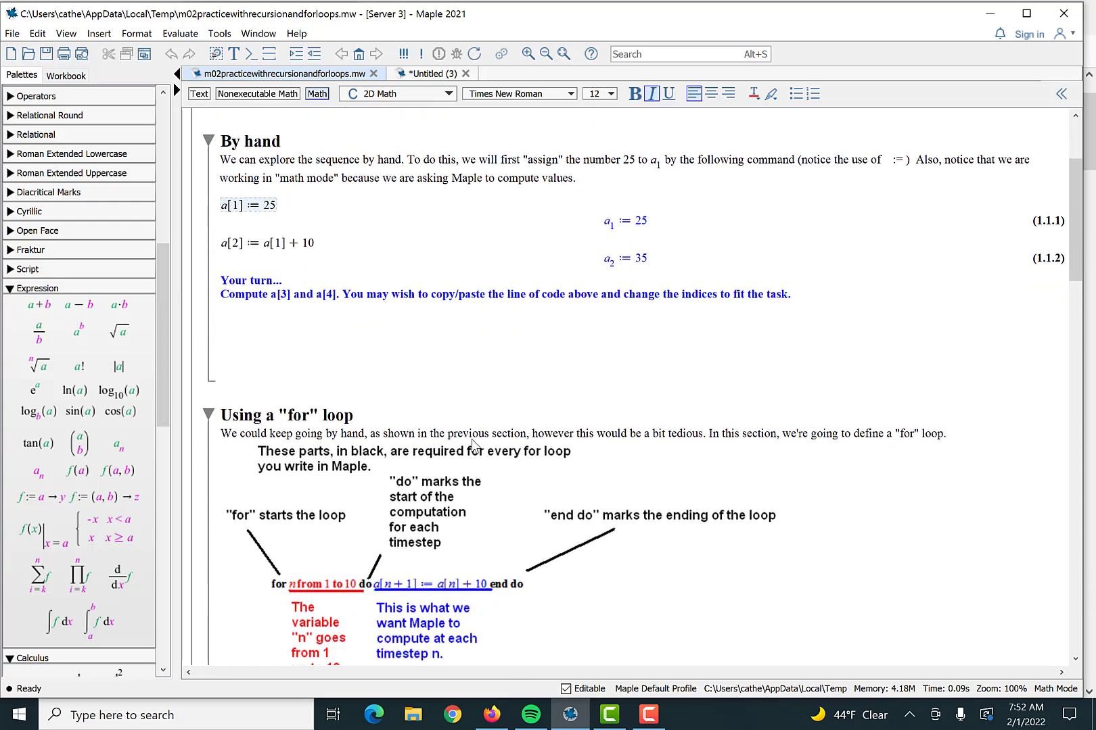
scroll(down, 3)
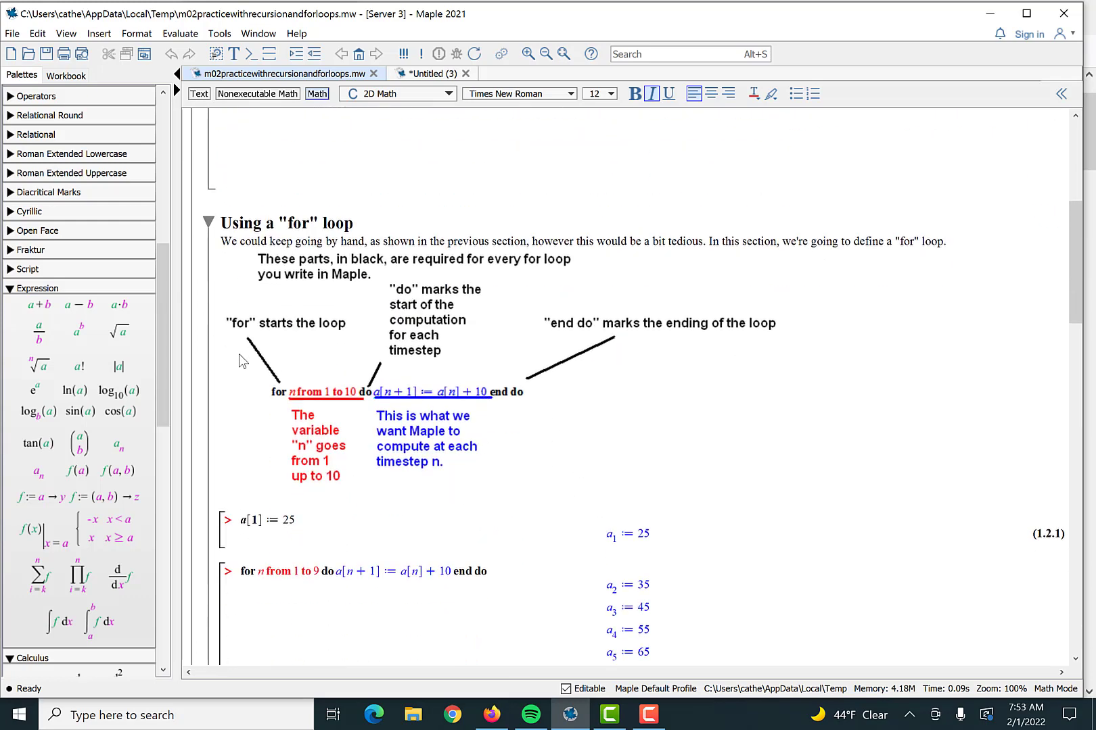
mouse_move(418, 529)
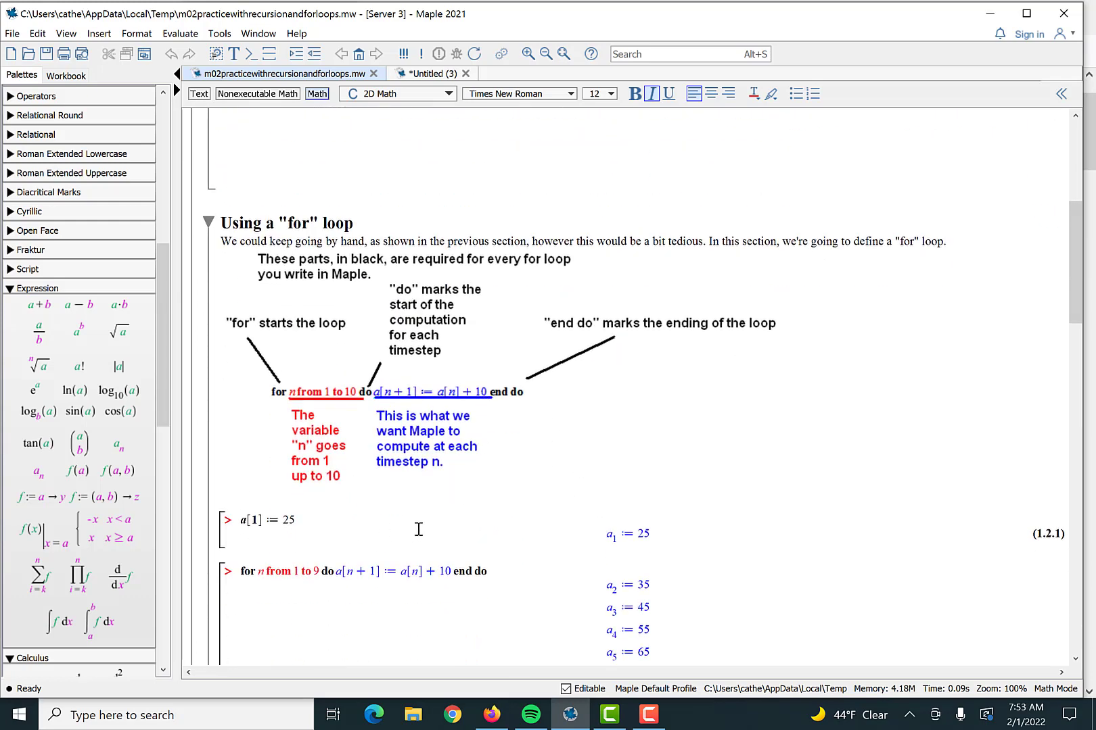
scroll(up, 3)
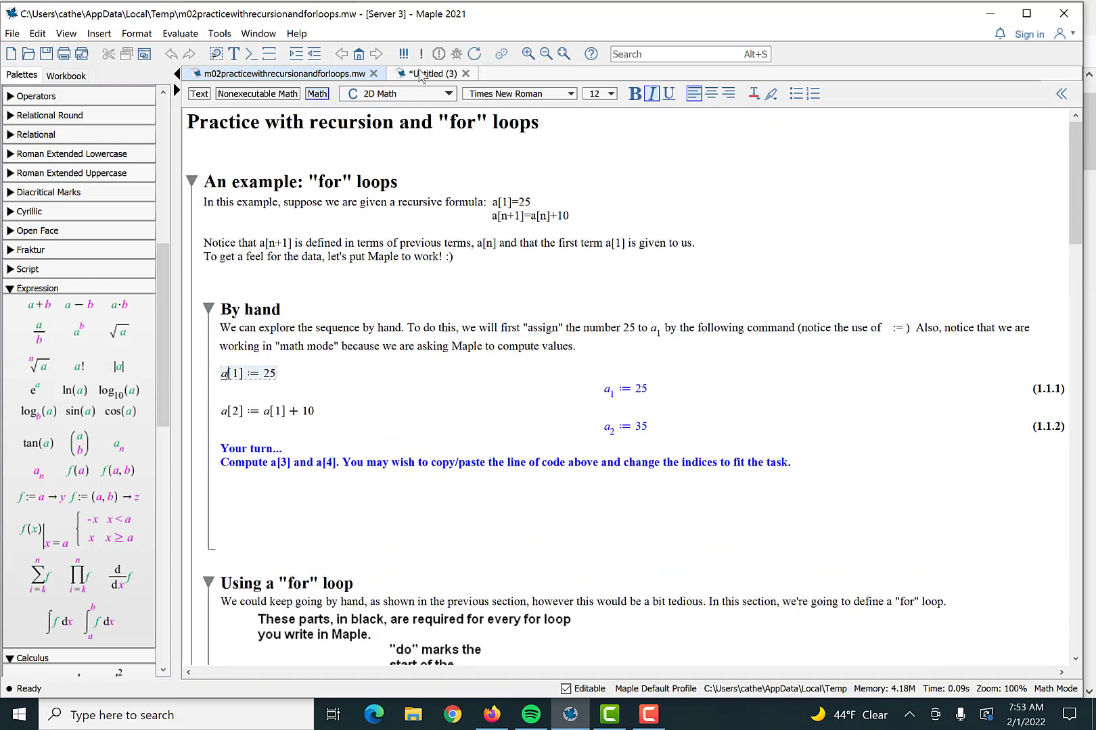
click(429, 74)
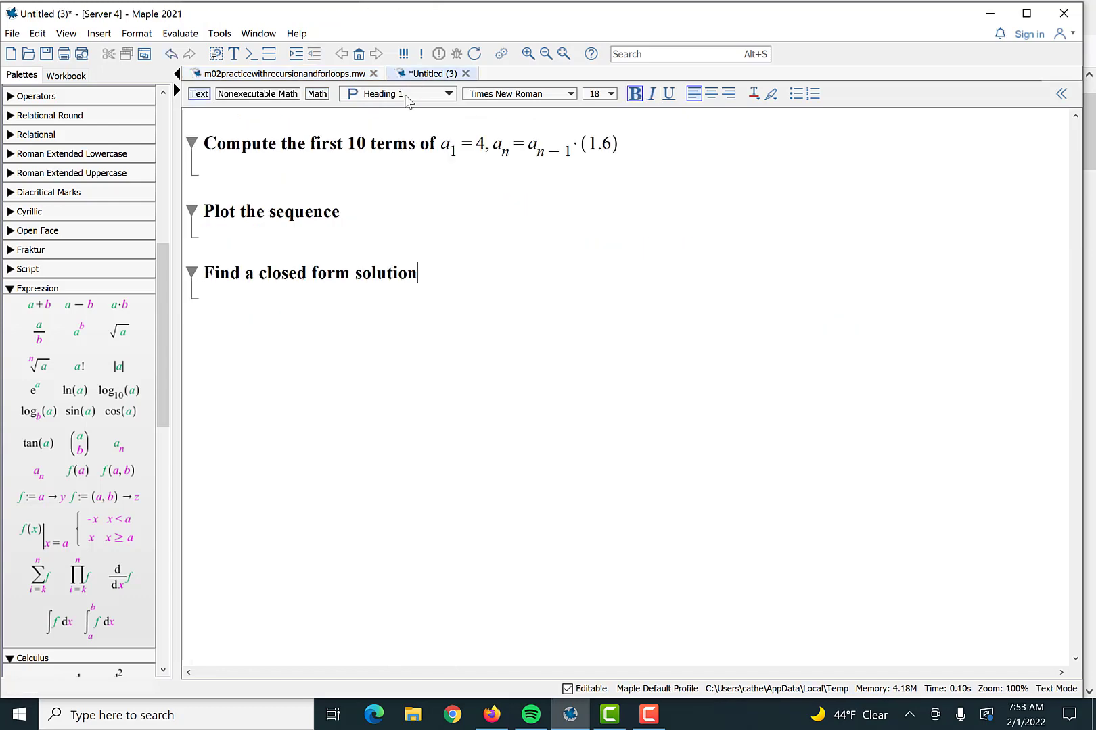
mouse_move(485, 269)
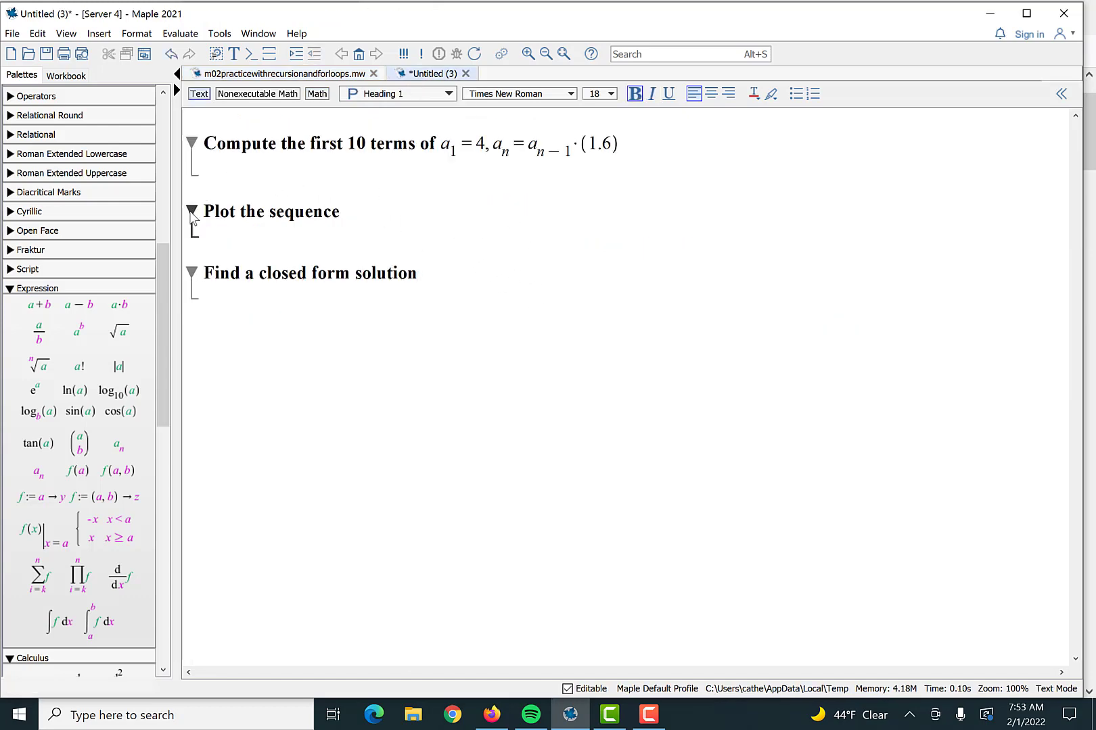
click(191, 212)
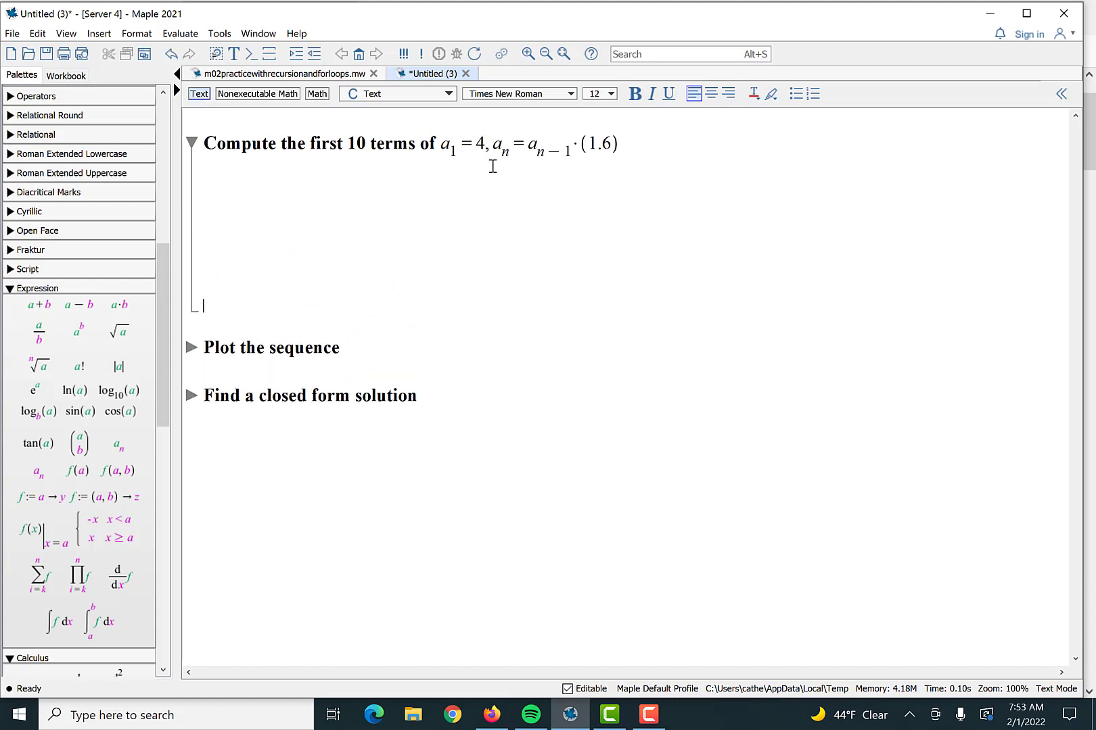
mouse_move(574, 159)
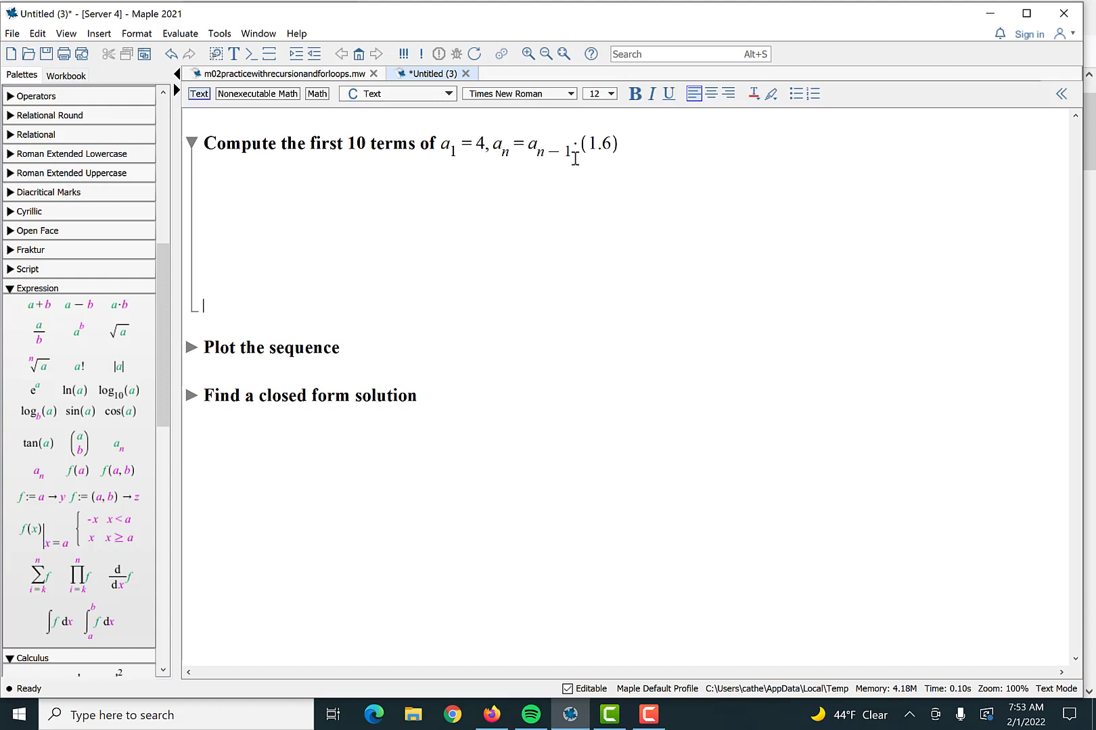
click(481, 144)
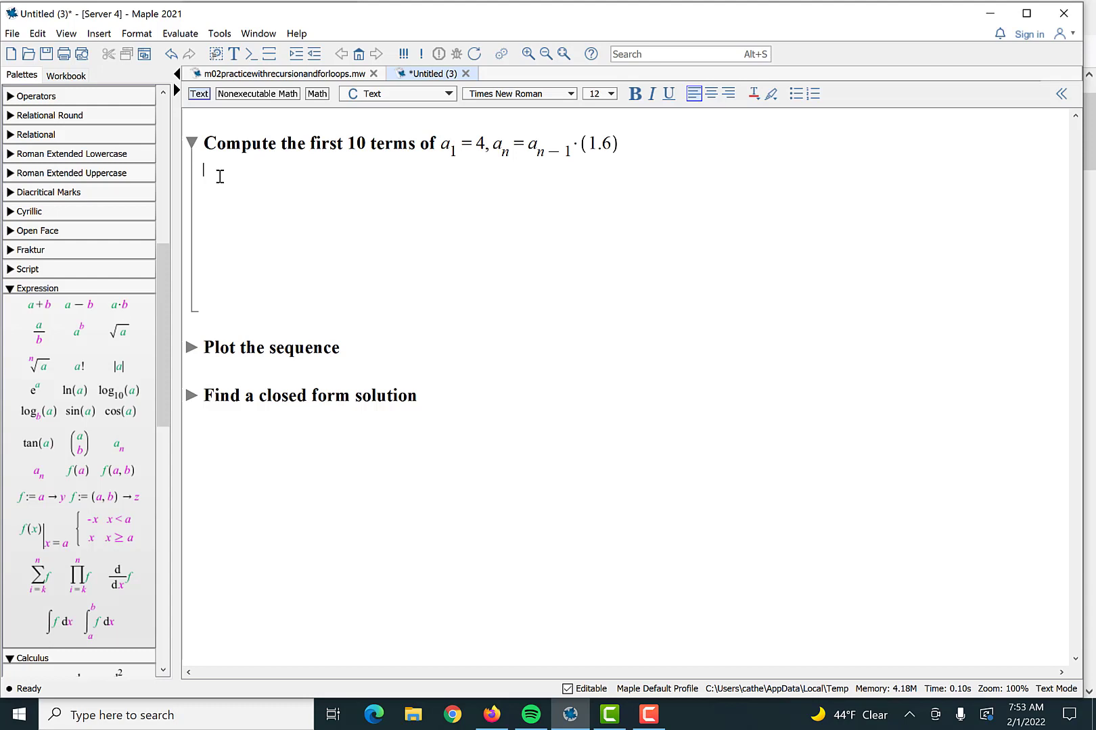
Step: Write '4, 6.4, ....' under the heading, computing 4·1.6 for the second term
text(4,)
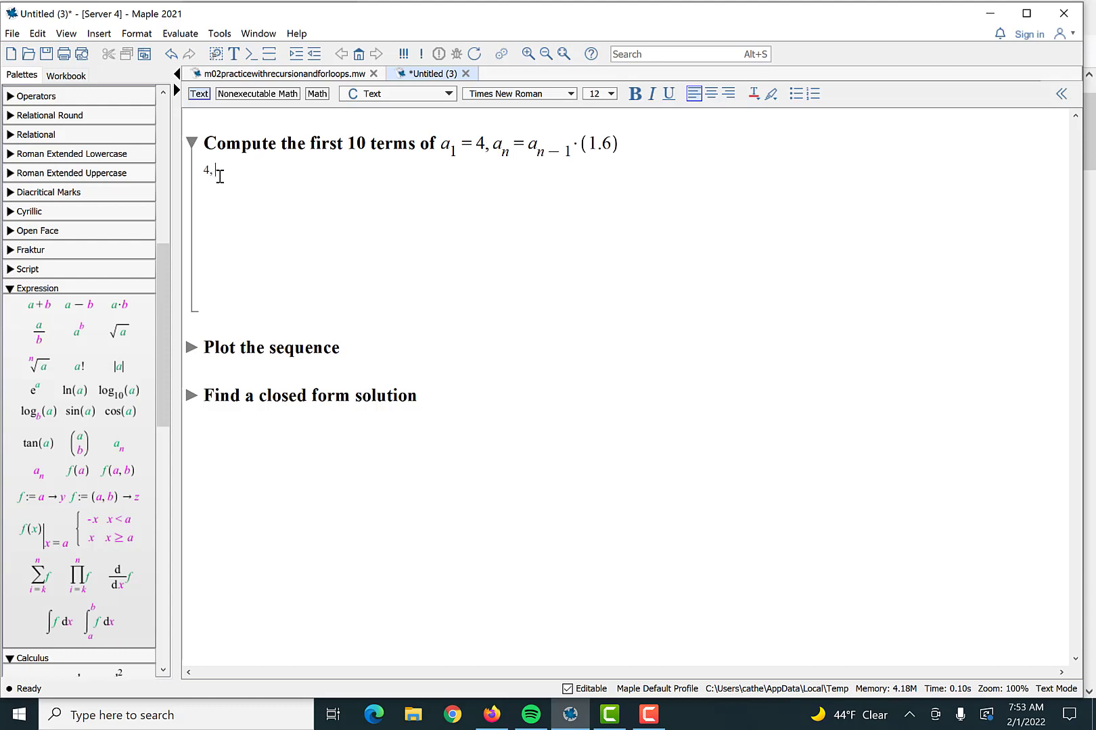
mouse_move(499, 154)
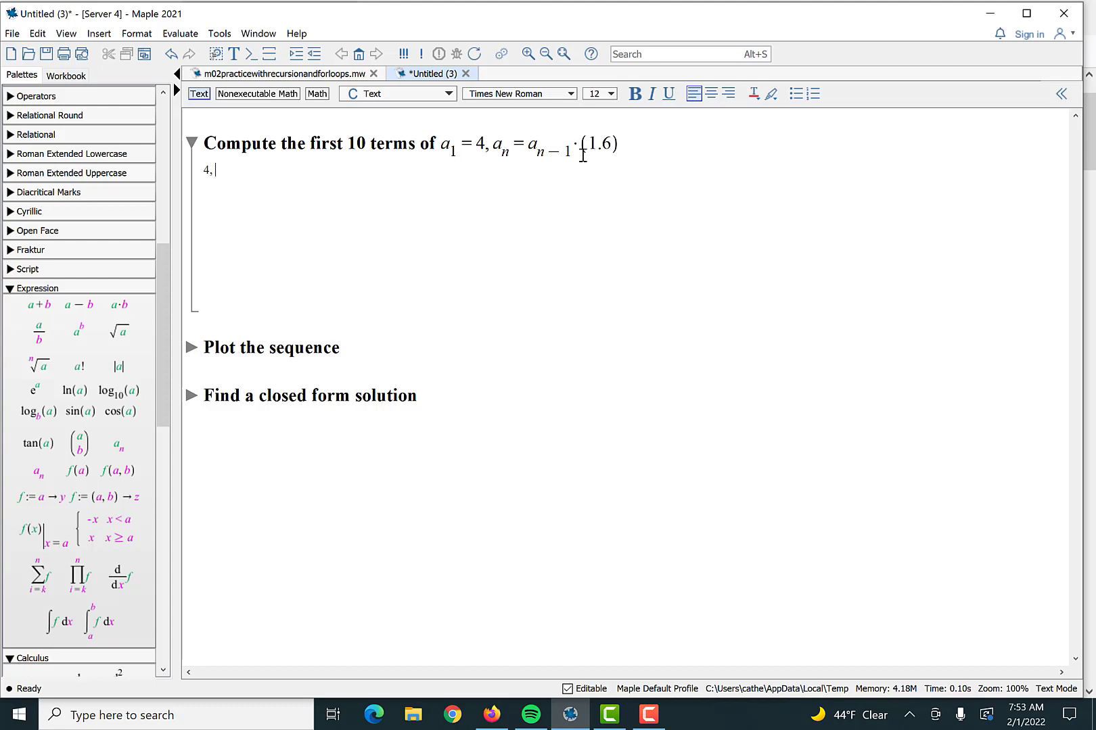
mouse_move(636, 159)
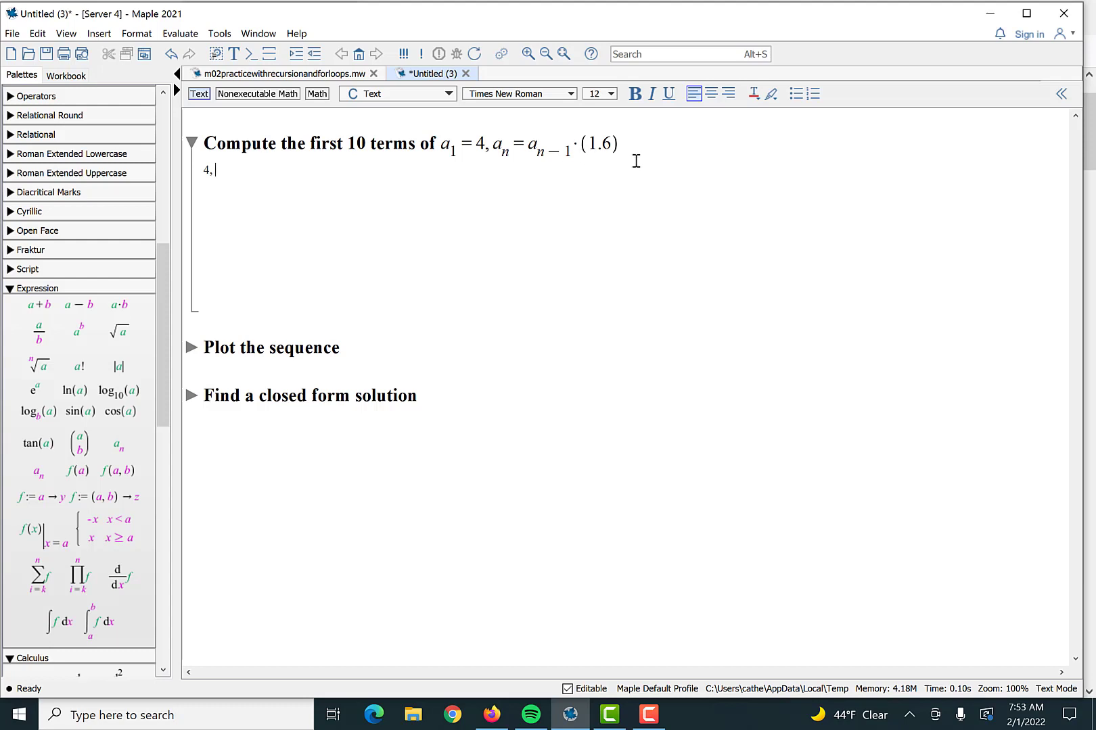
mouse_move(216, 206)
text(4·1.6)
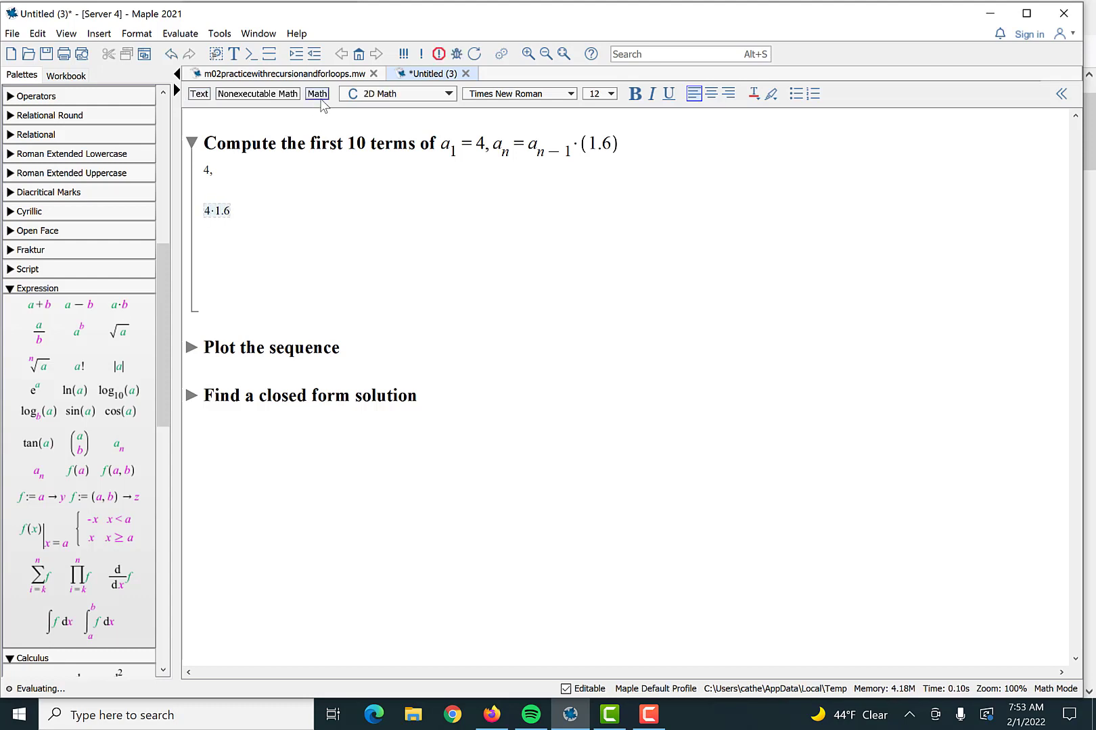
key(Return)
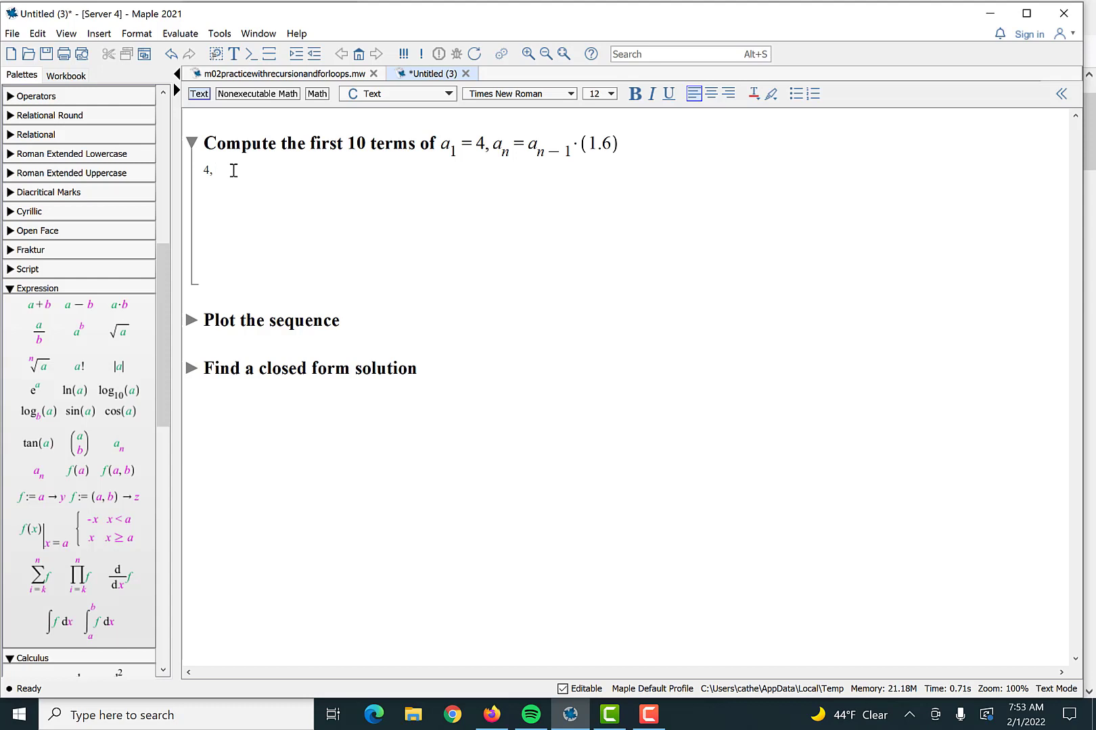
text(6)
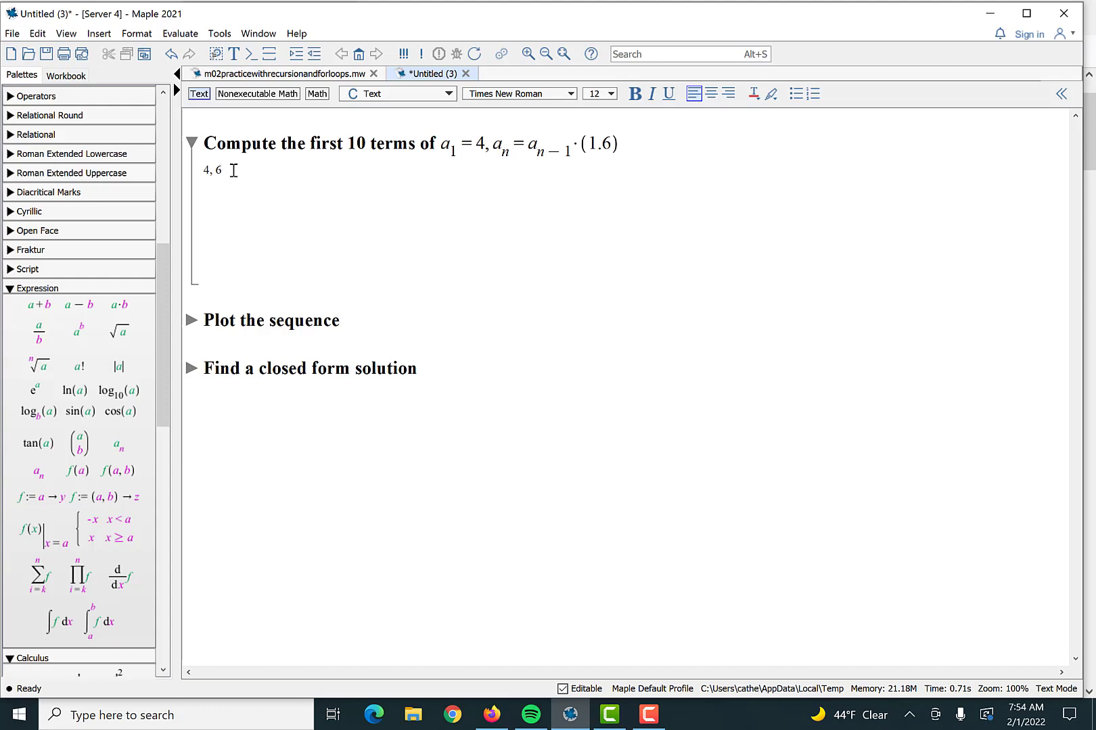
text(.4...)
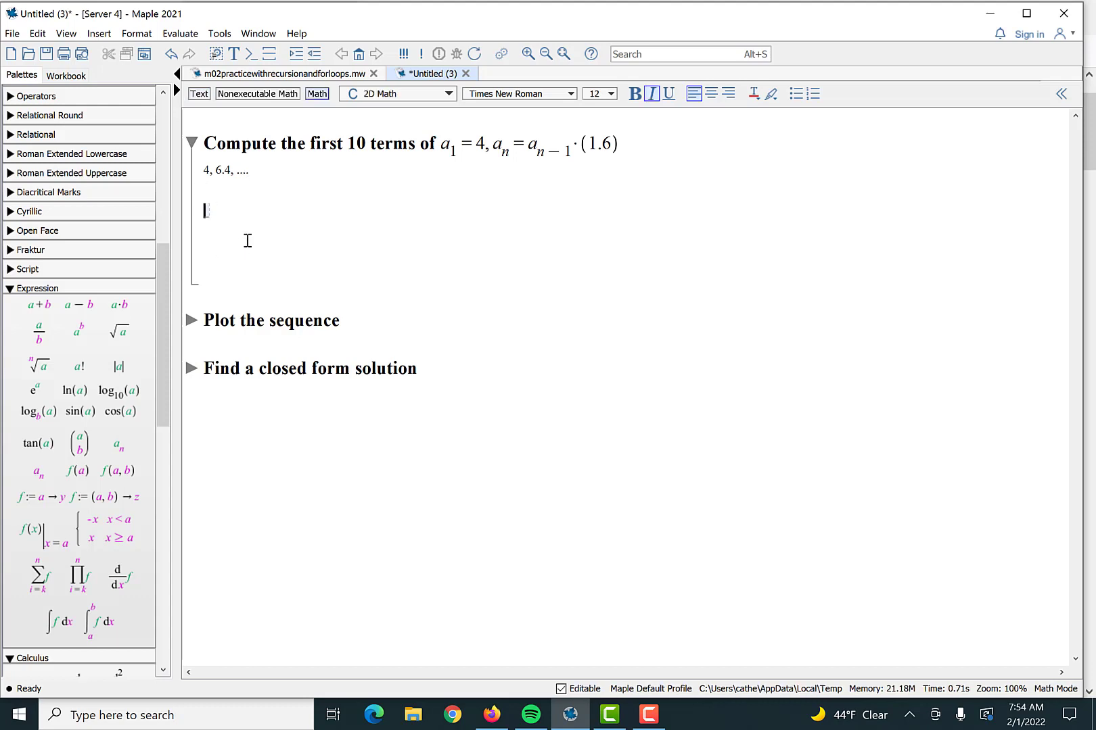
Step: Define the first term as a[1] := 4
text(a[)
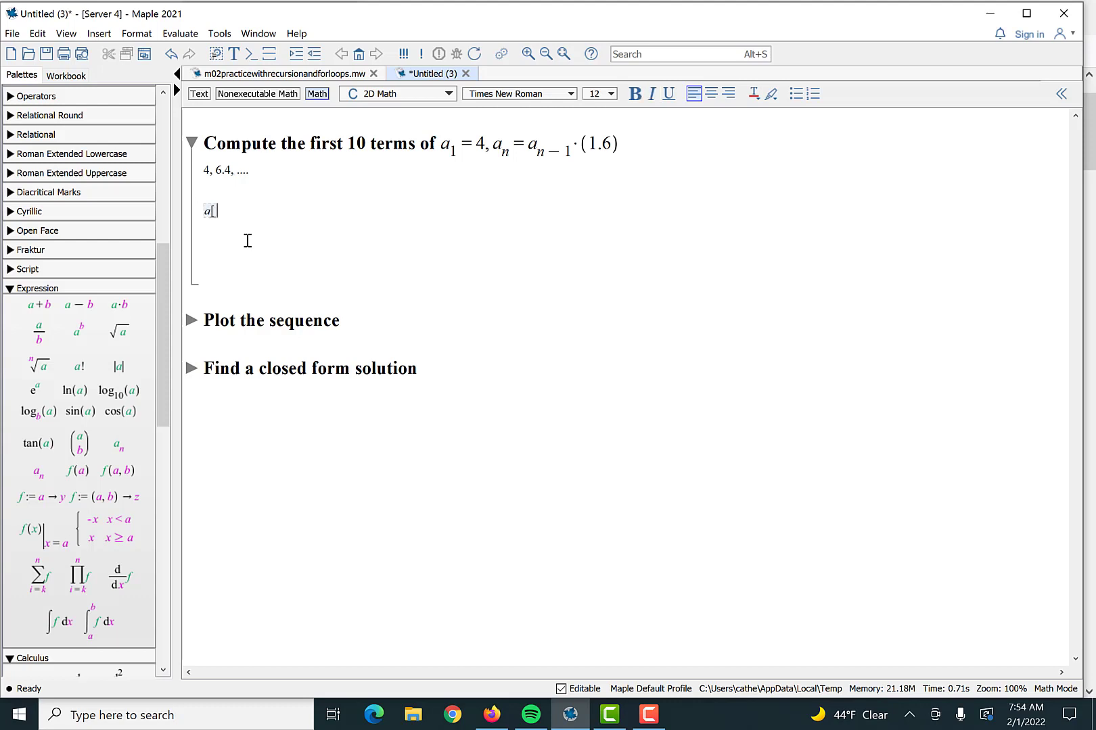
text(1)
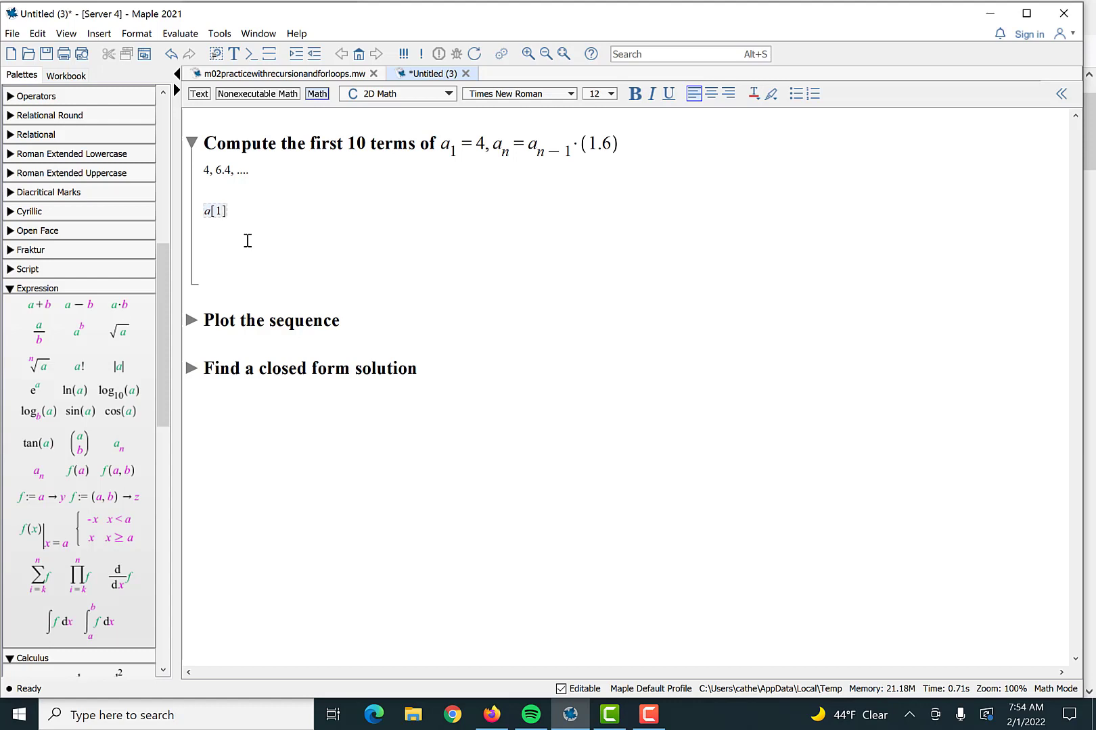
text(:)
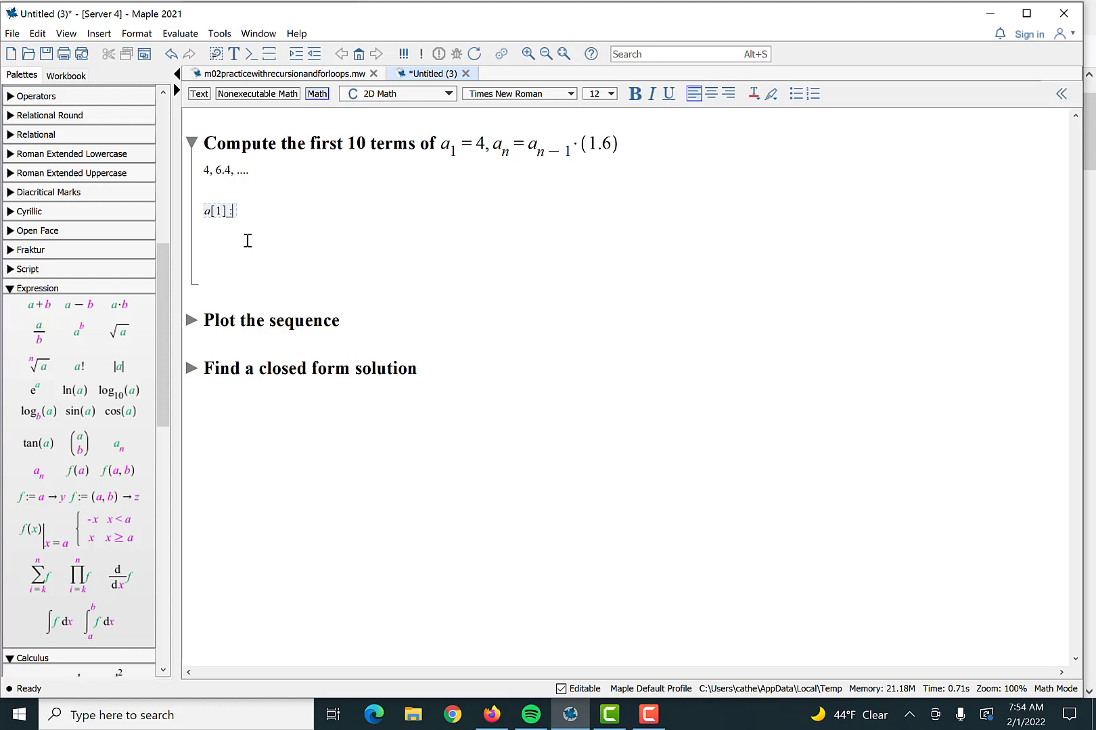
text(:=)
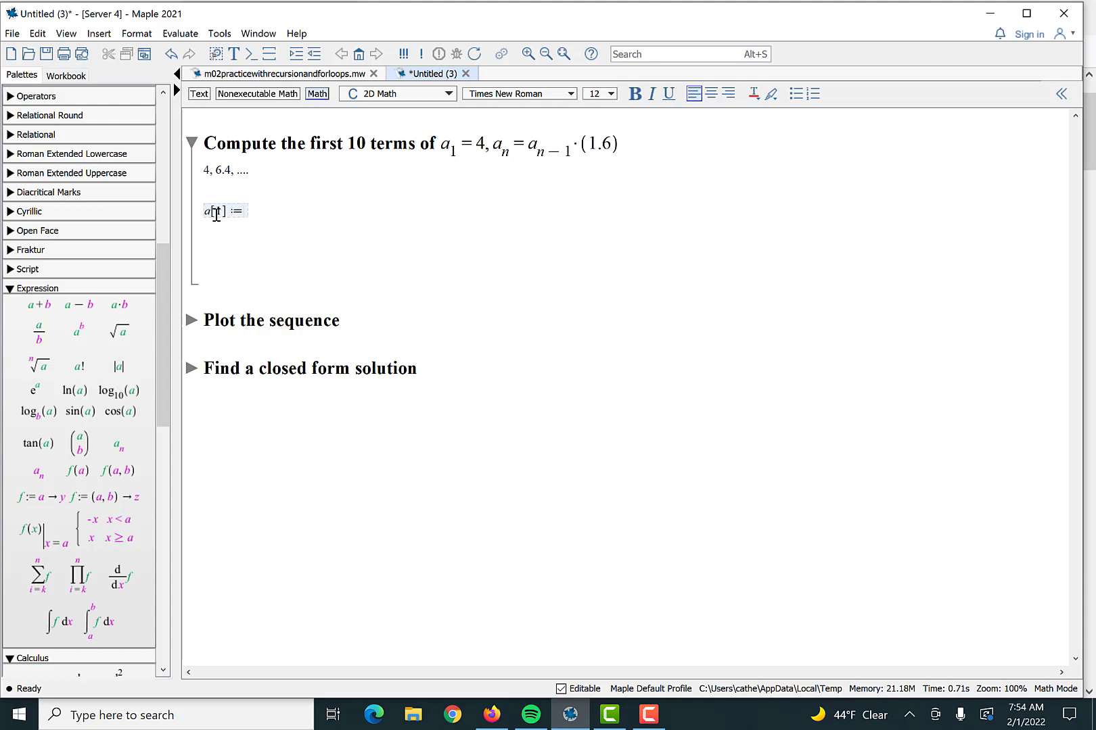
text(1)
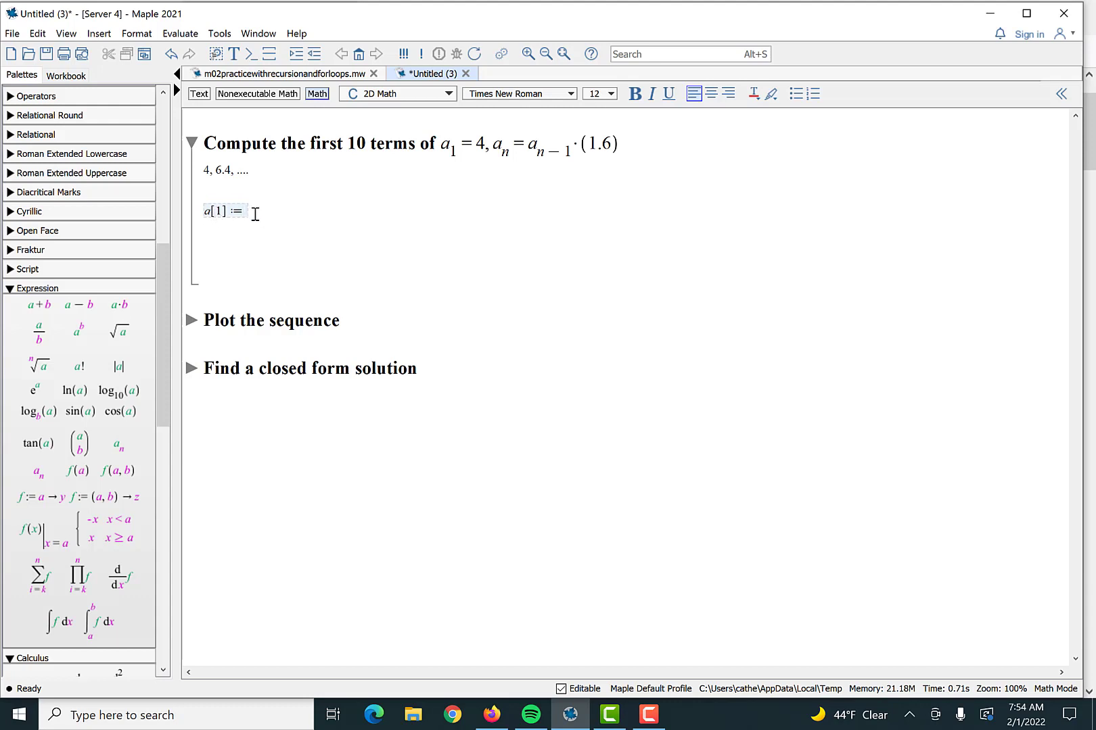
text(4)
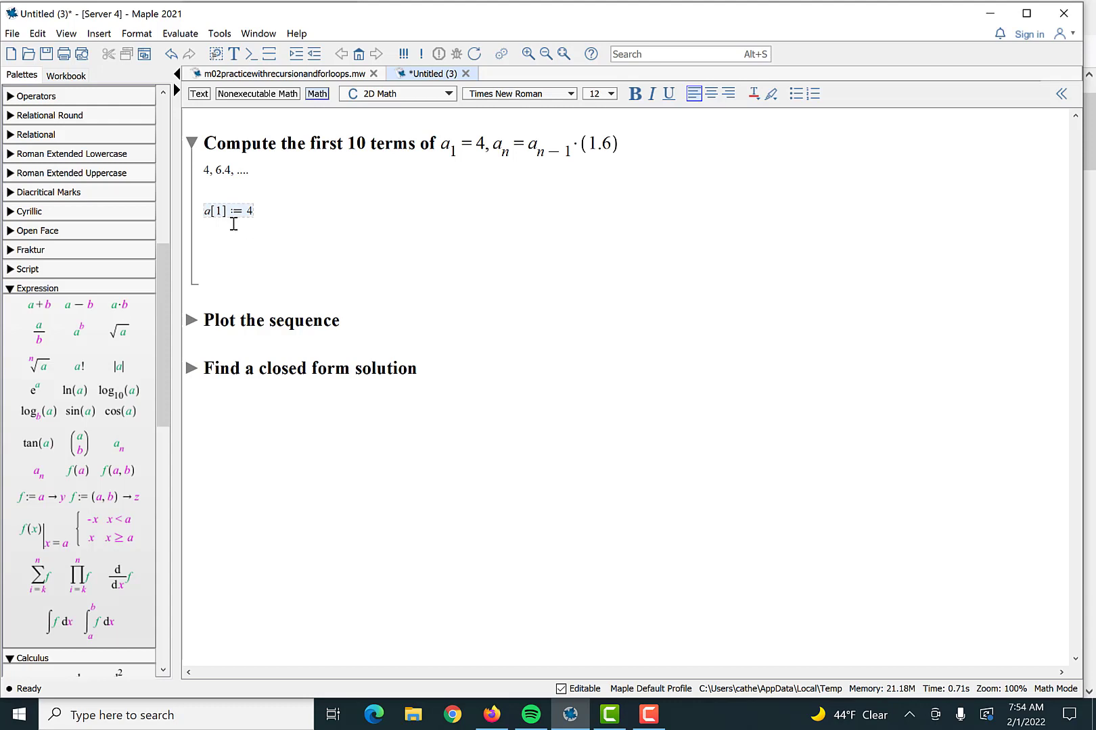
mouse_move(315, 235)
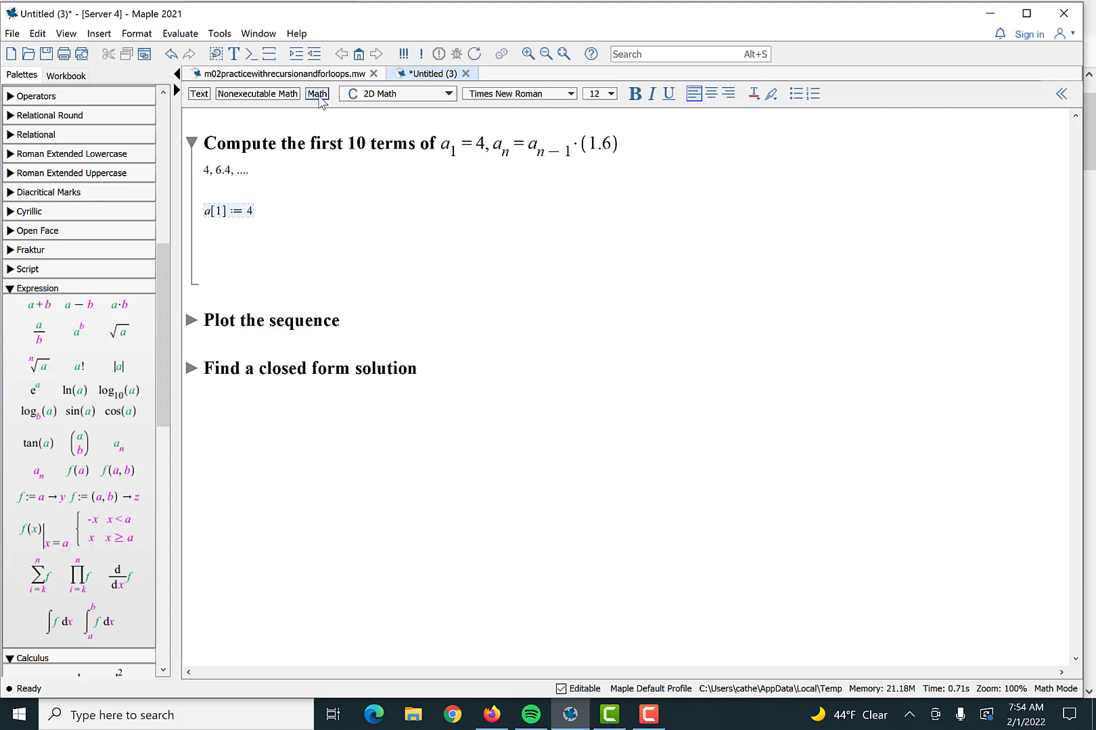
key(Return)
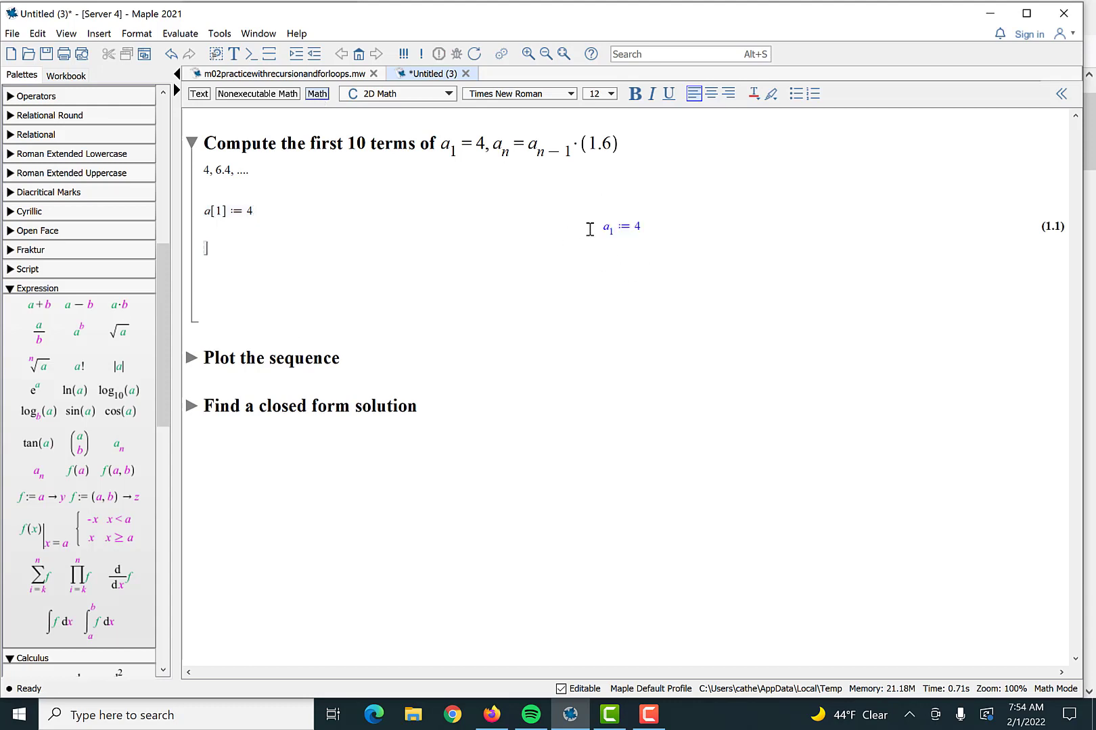
Step: Evaluate a[1] to confirm it returns 4, and begin a[2]
text(a)
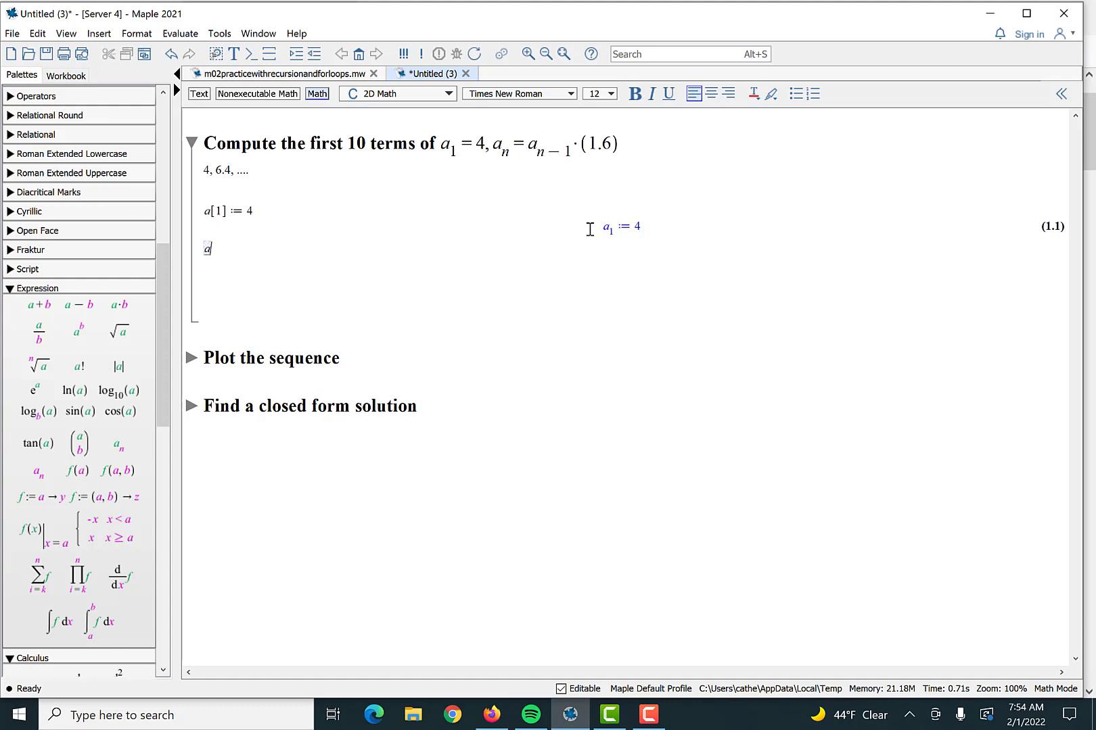
text([1])
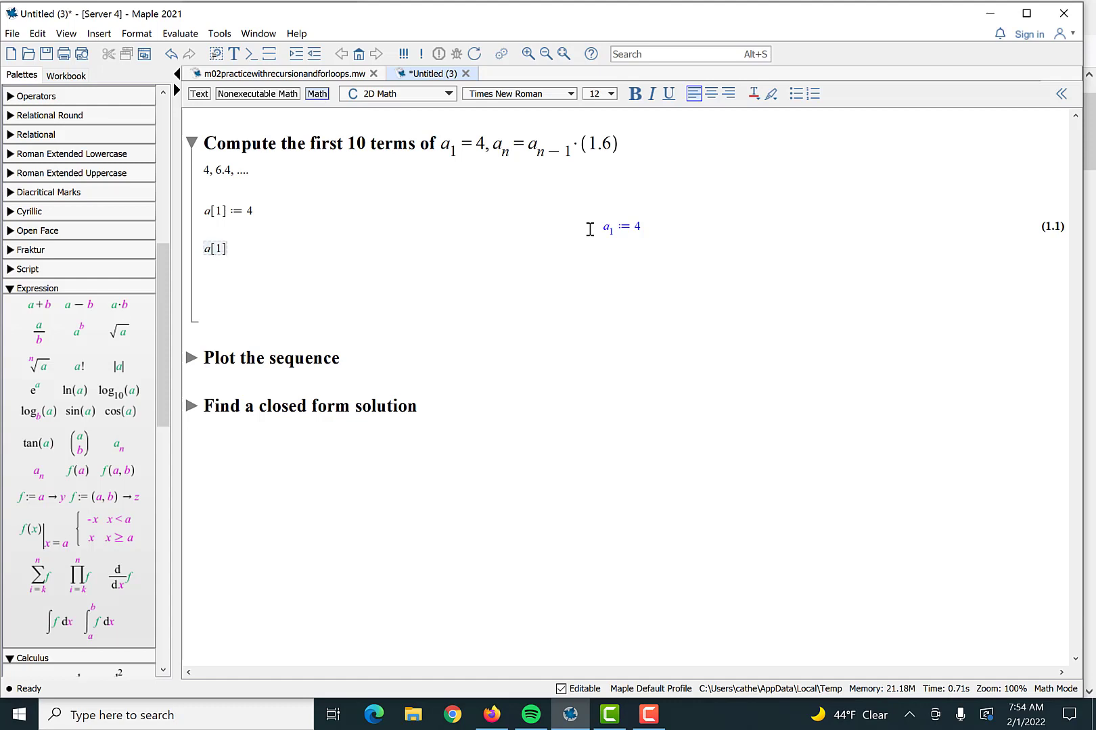
key(Return)
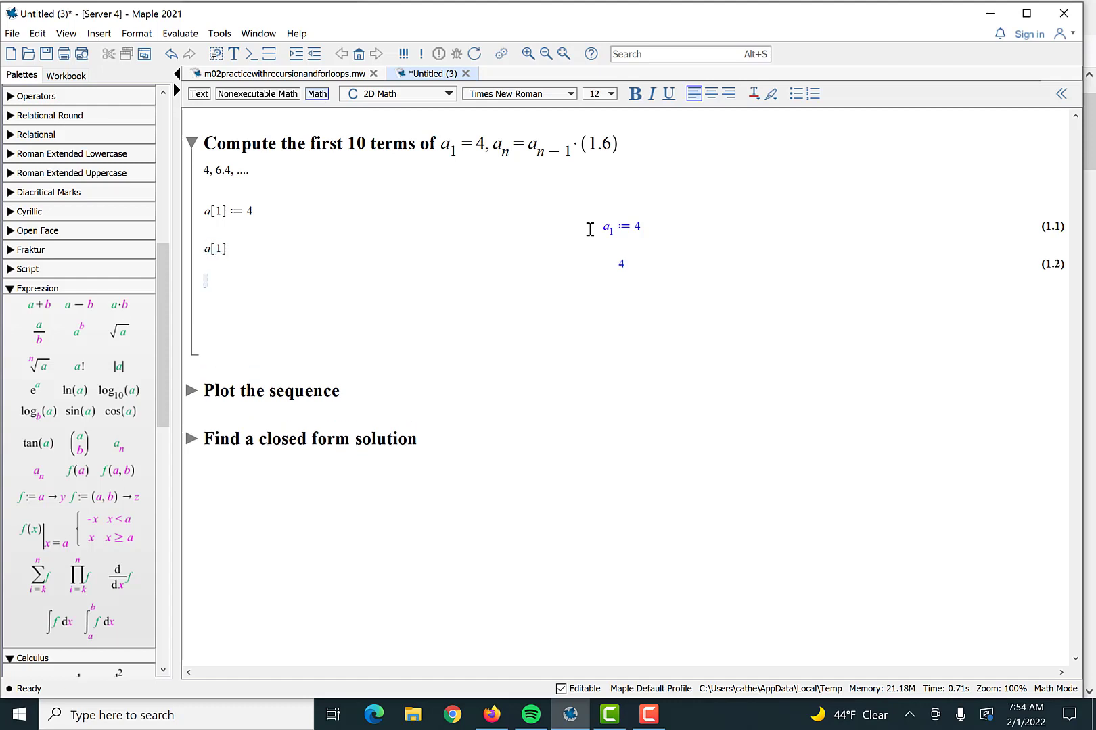
text(a[2] ≔)
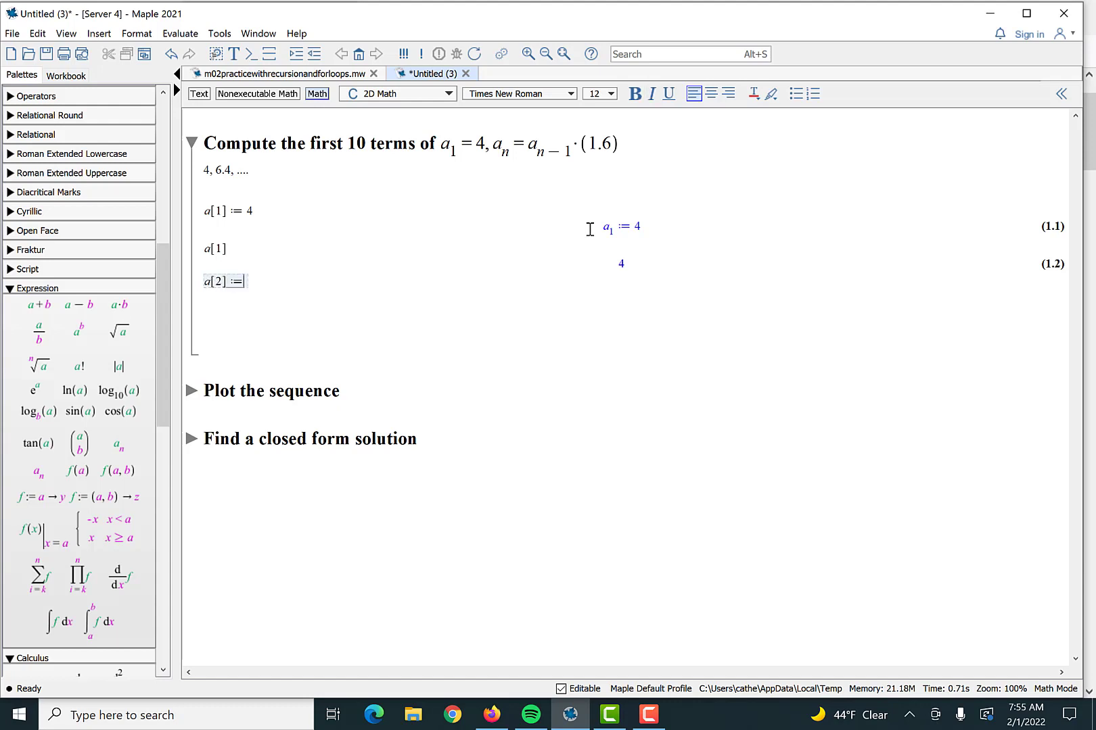
Step: Compute a[2] := a[1]·1.6, giving 6.4
text(a[)
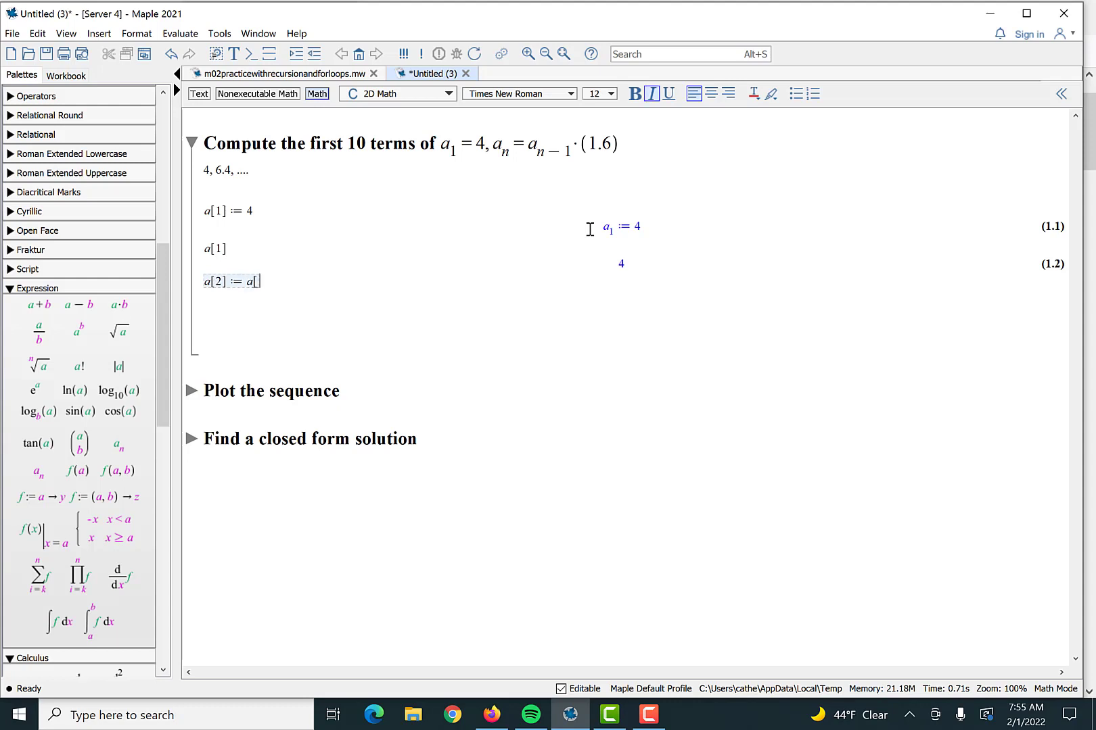
text(1]·1)
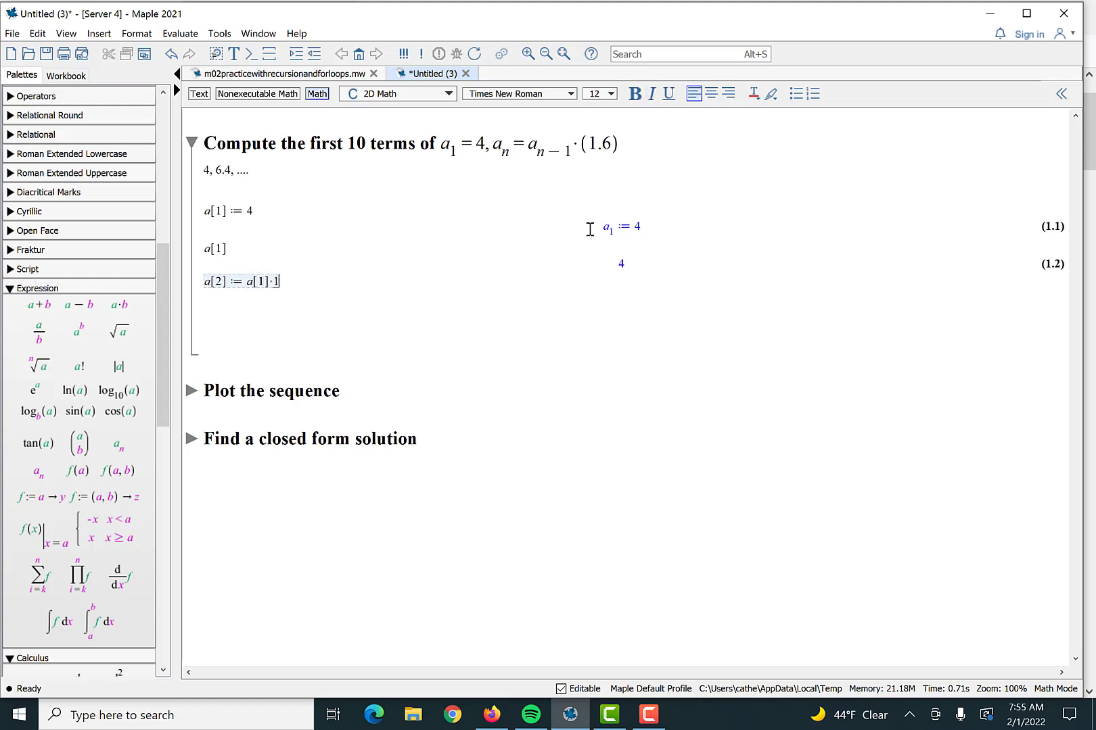
key(Return)
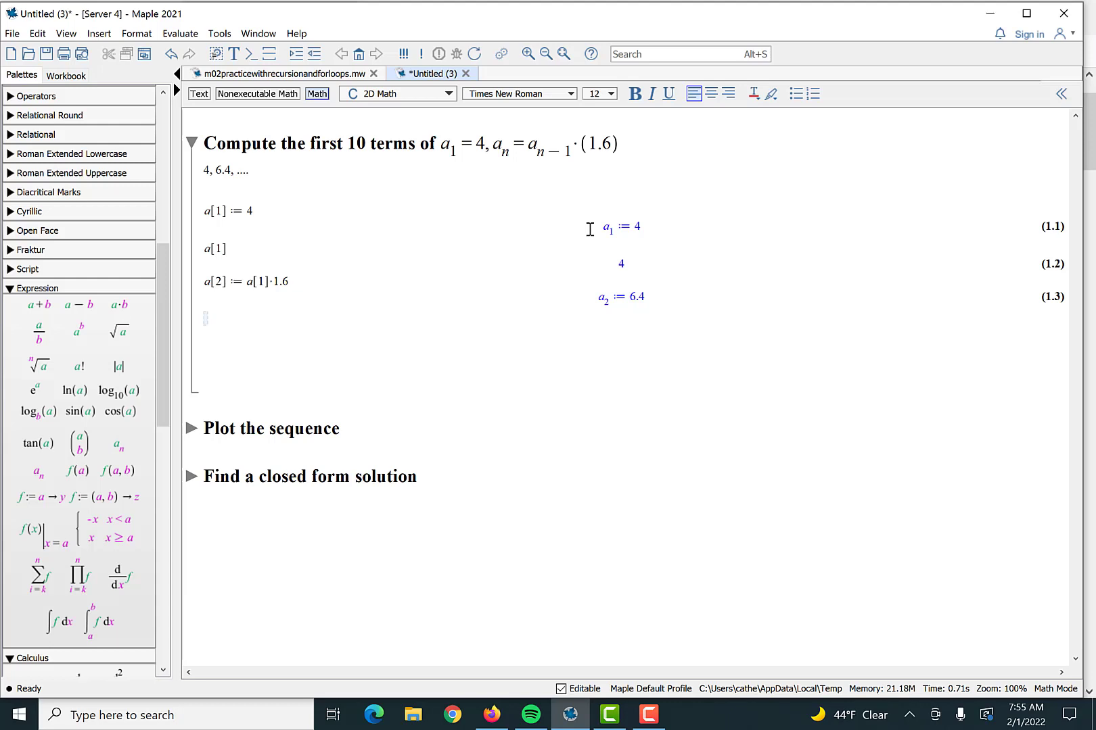
Step: Compute a[3] := a[2]·1.6 as 10.24 after fixing the missing multiplication, then revisit the practice worksheet
text(a)
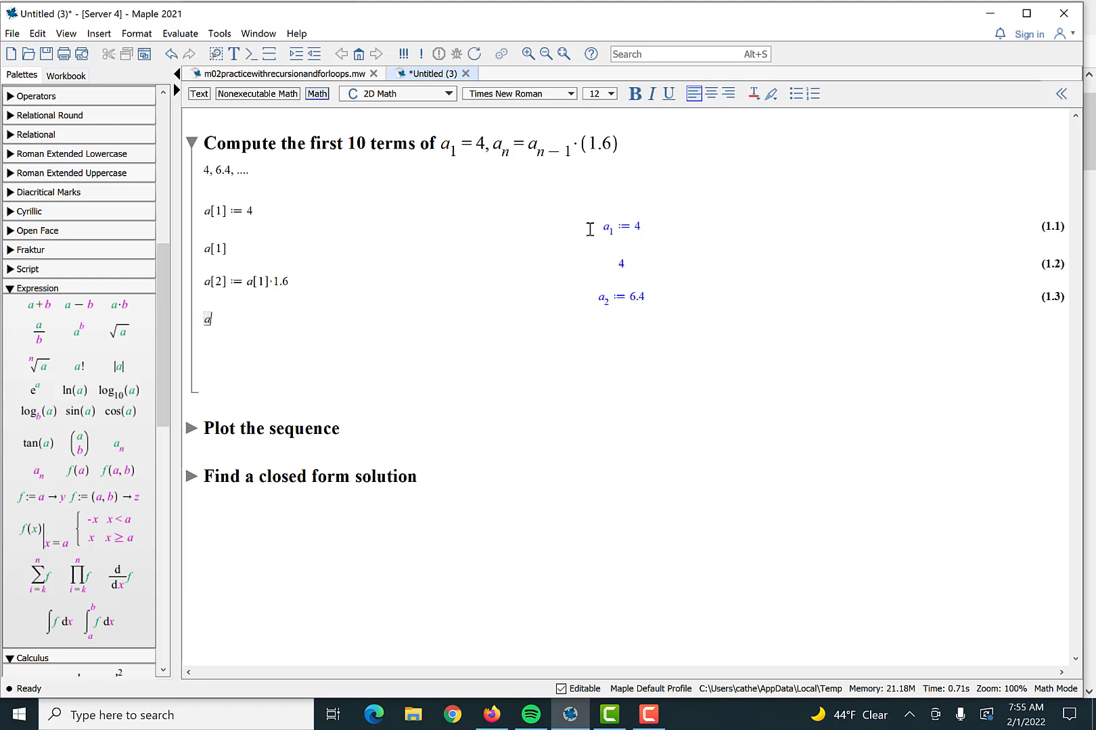
text(a[3] :=)
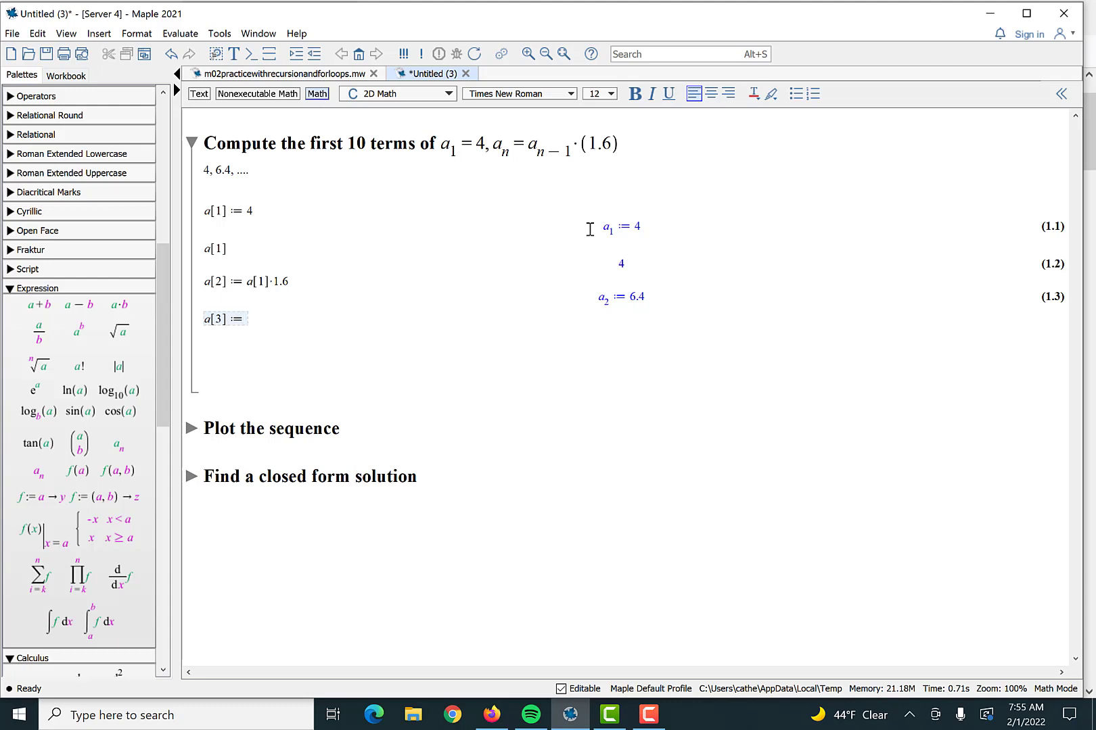
text(a[2])
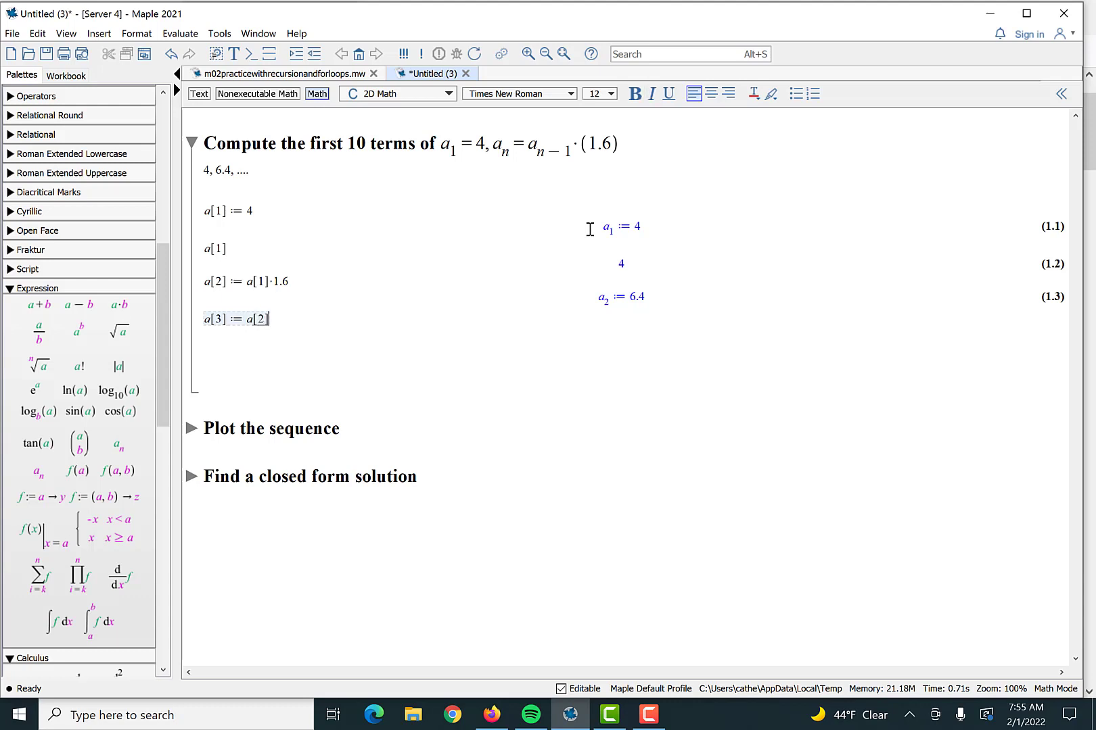
key(Return)
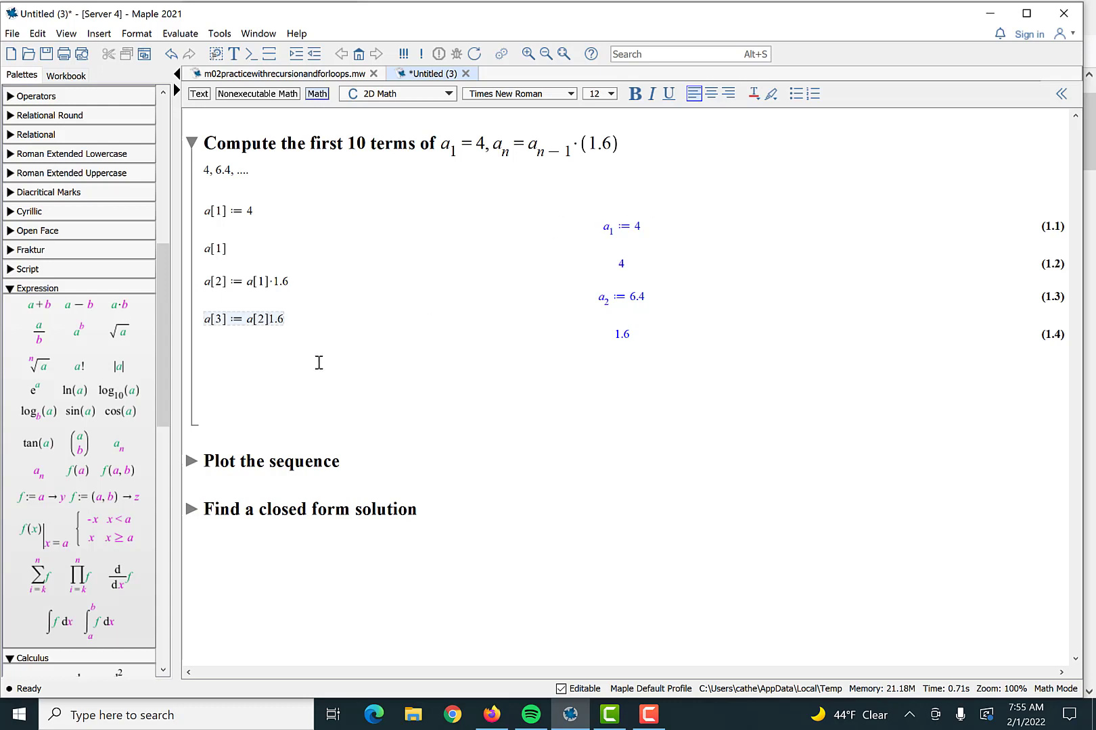
key(Return)
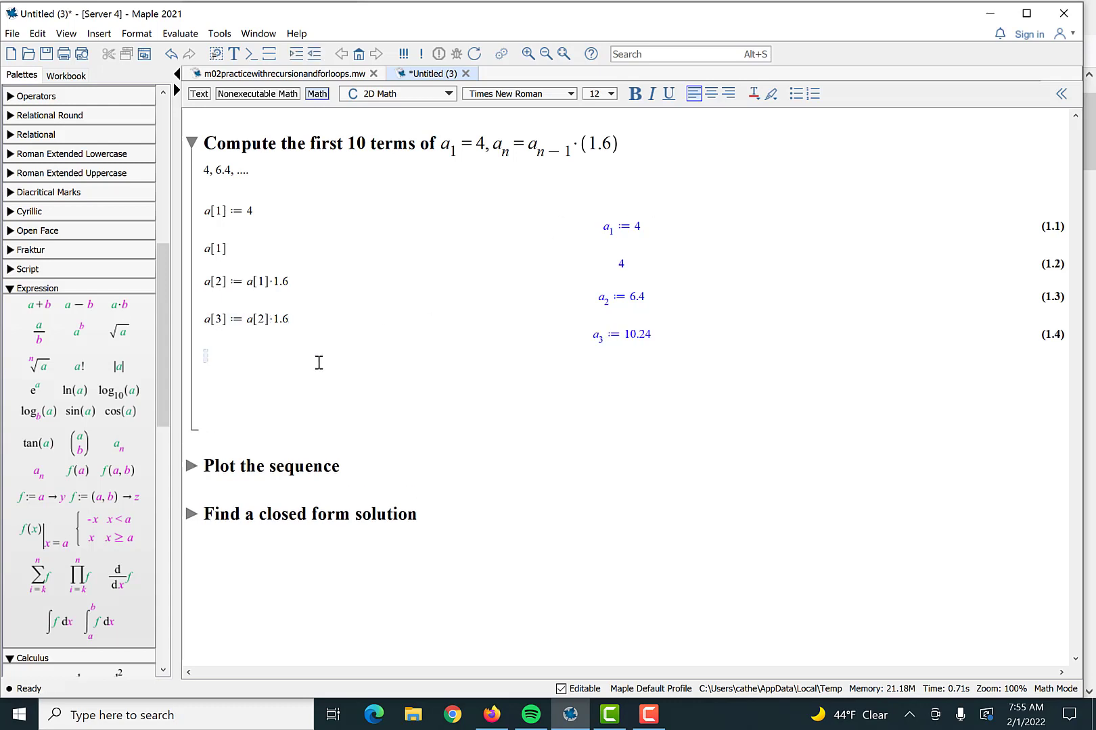
click(279, 74)
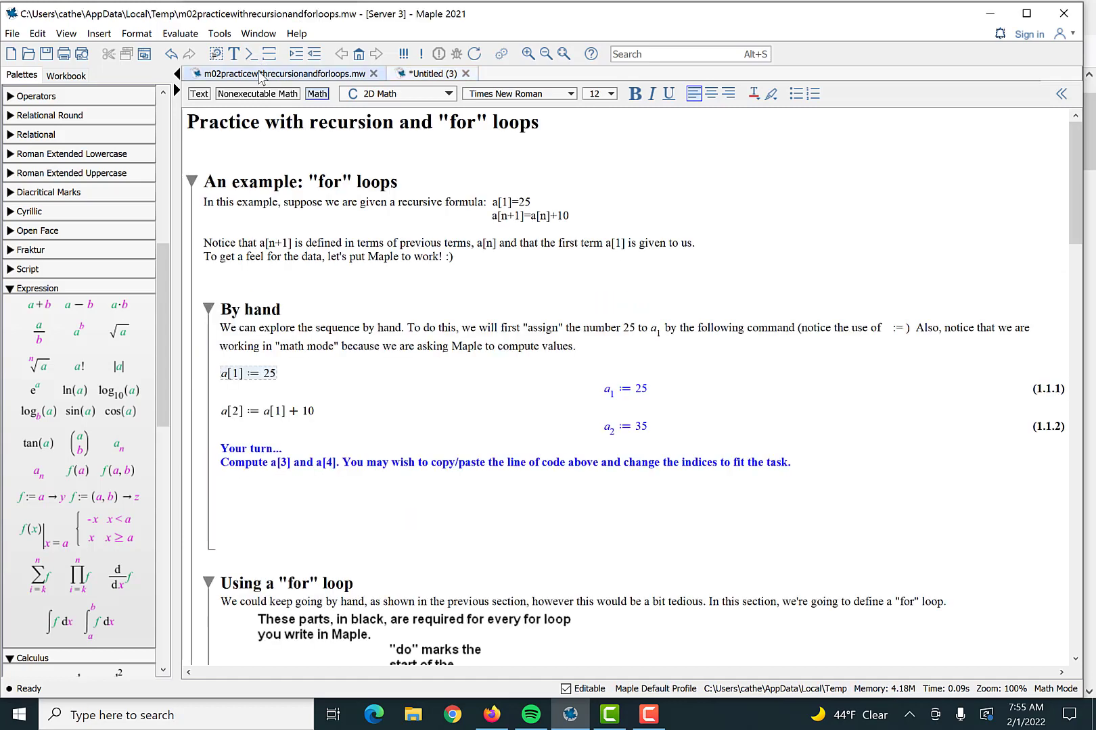
Step: Scroll the practice worksheet down to its 'Using a for loop' example
scroll(down, 3)
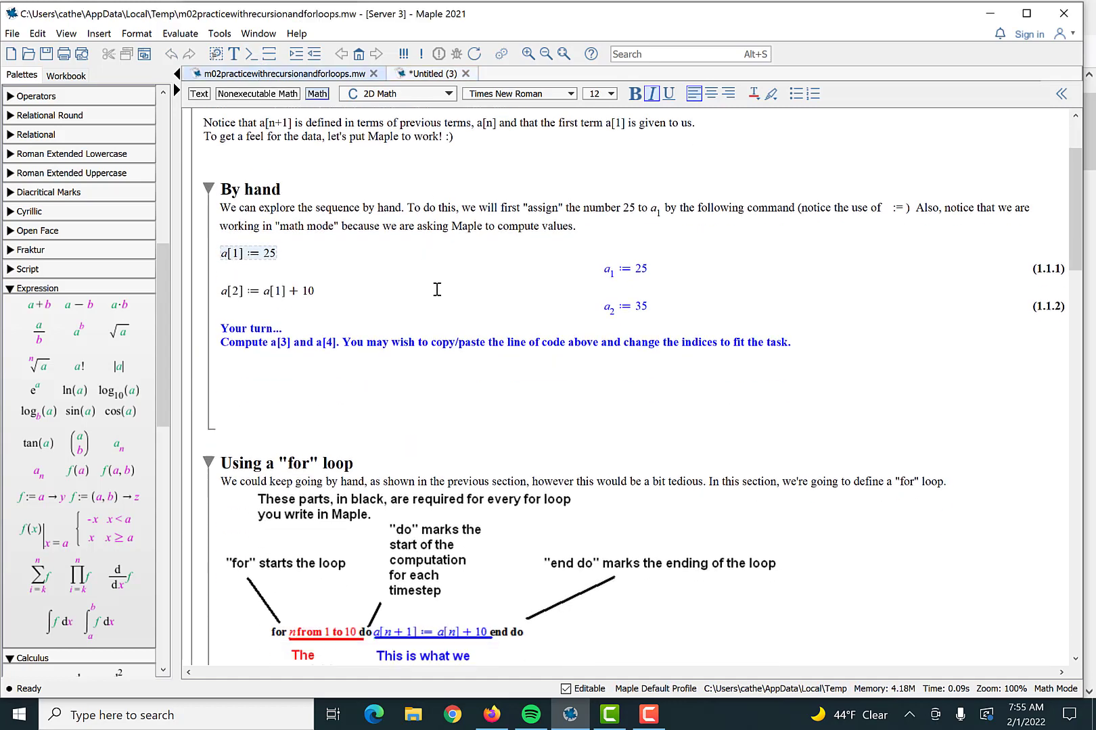
scroll(down, 3)
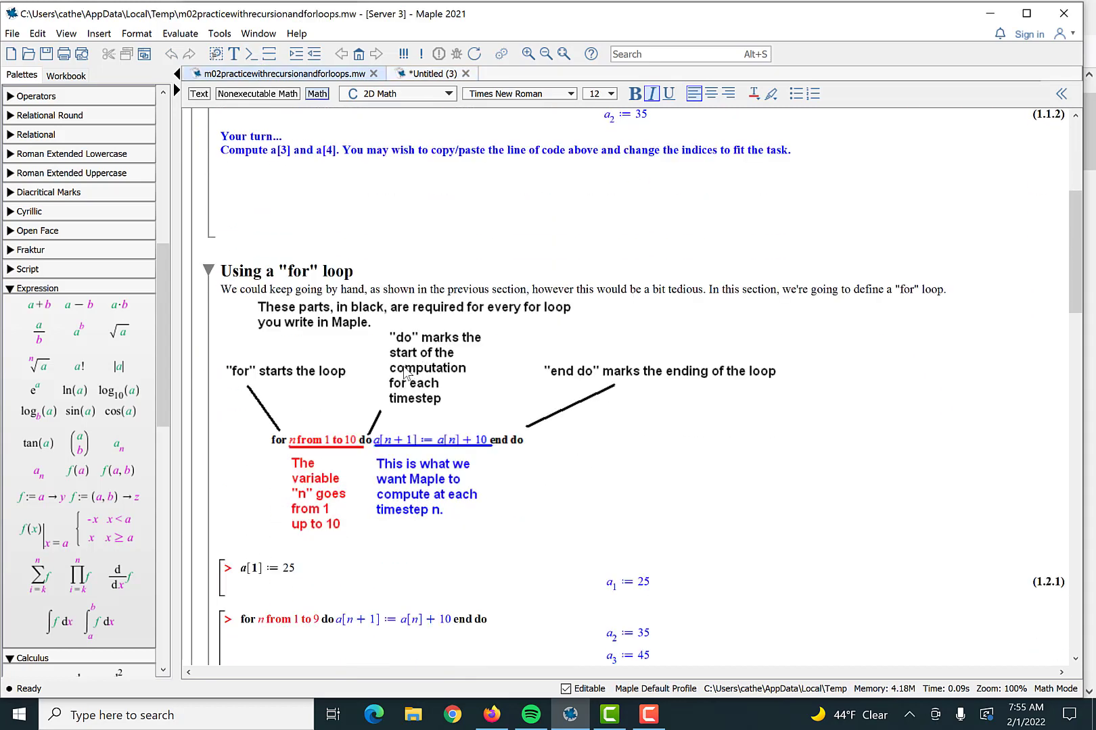
mouse_move(267, 447)
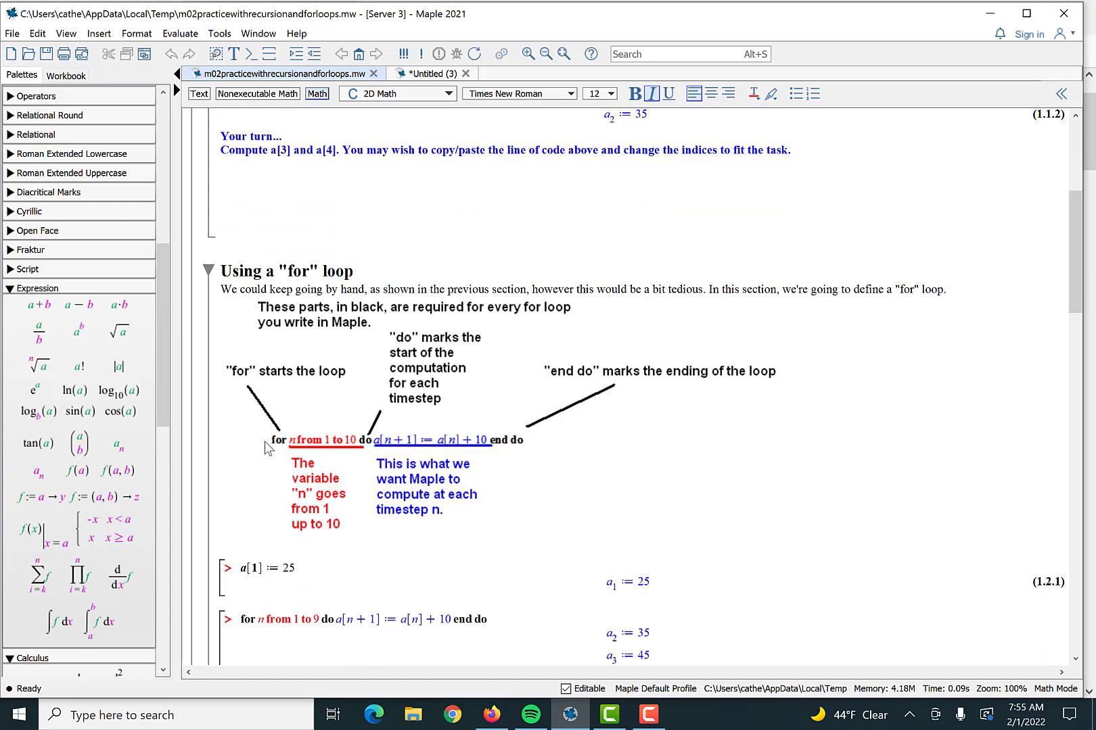
mouse_move(343, 430)
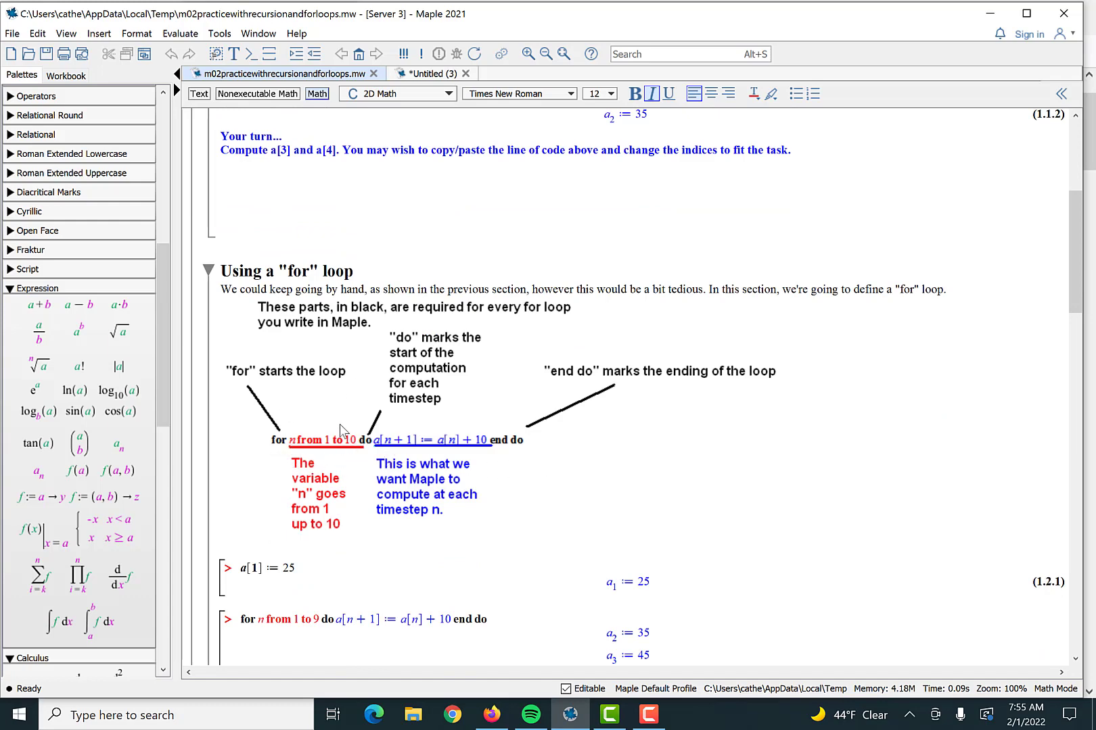
mouse_move(356, 447)
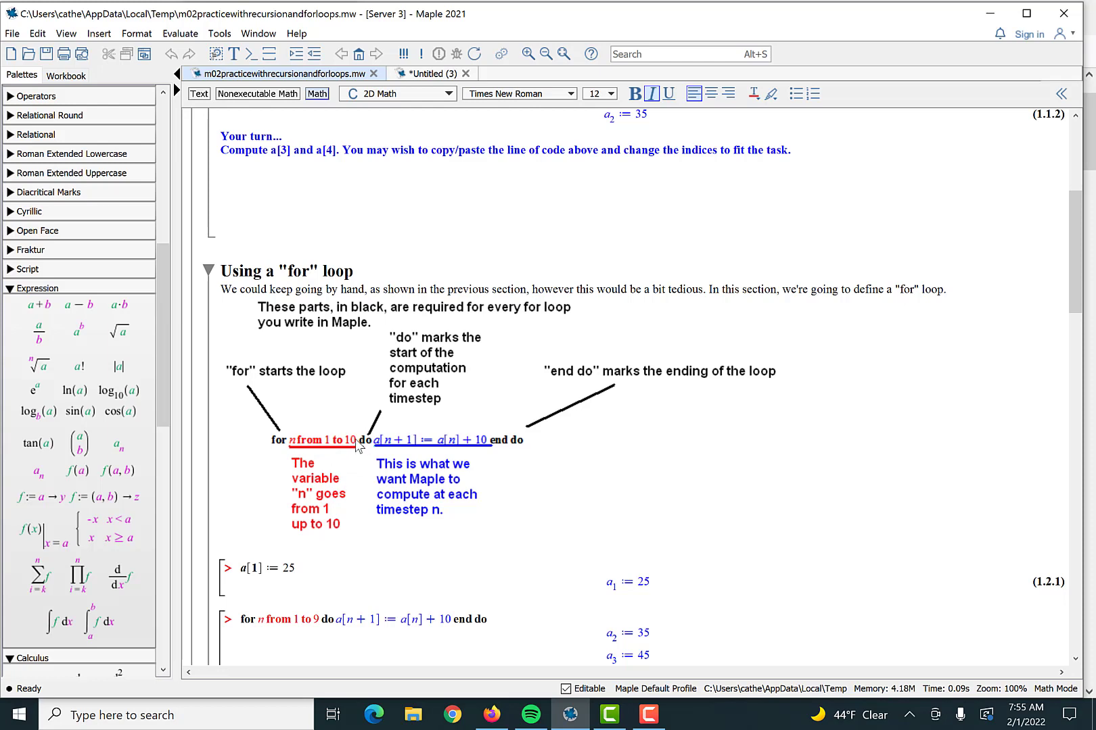
mouse_move(300, 458)
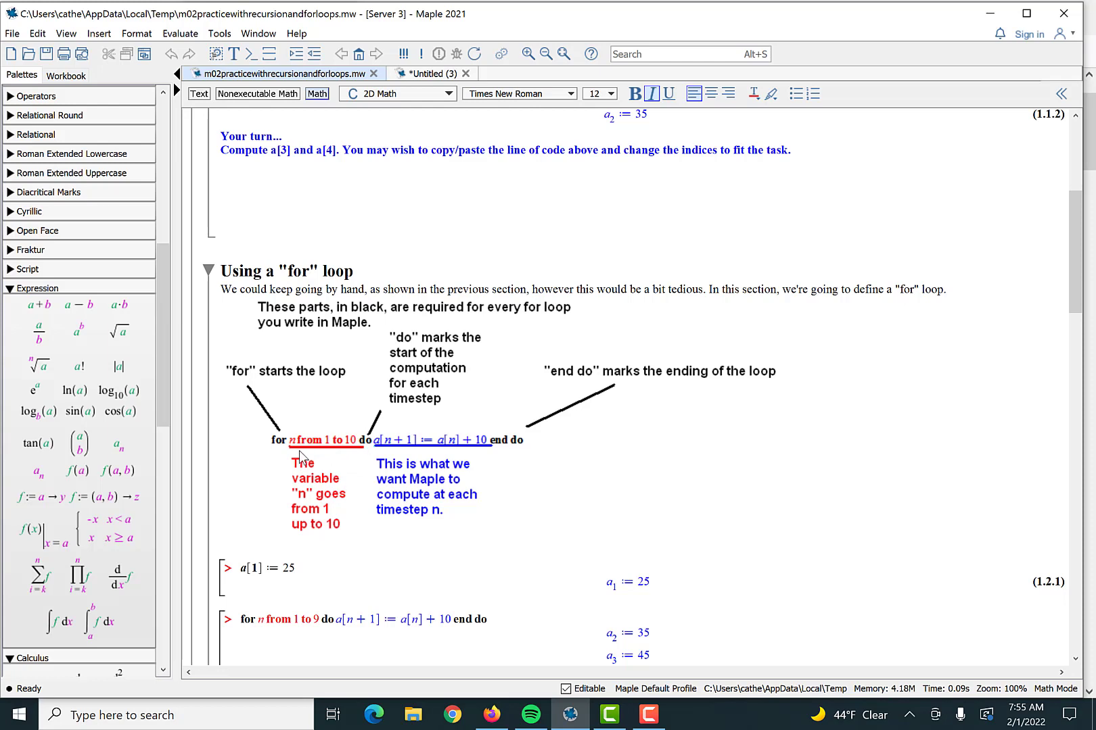
mouse_move(341, 437)
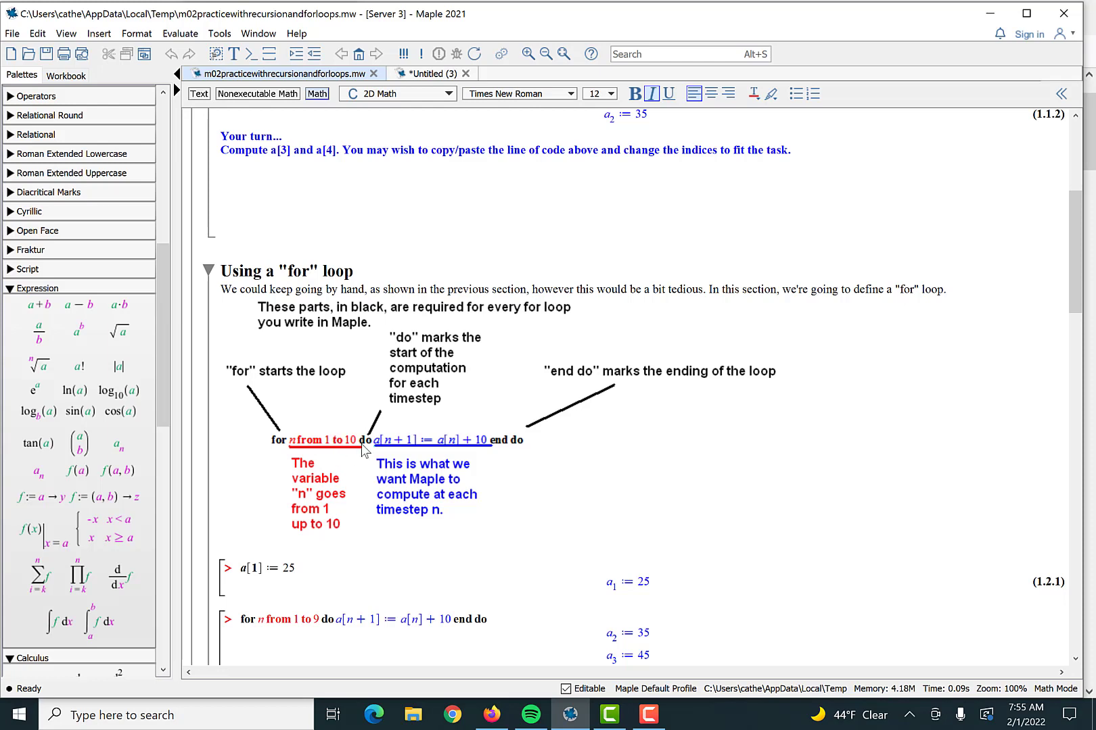
mouse_move(518, 451)
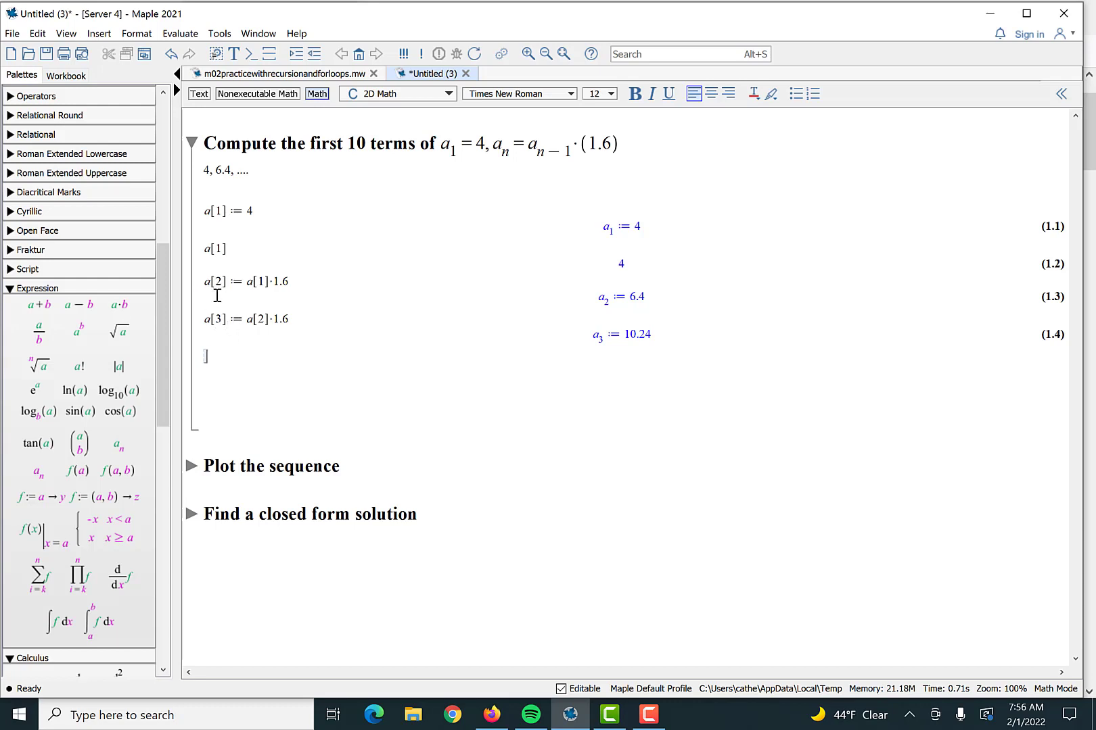
mouse_move(241, 347)
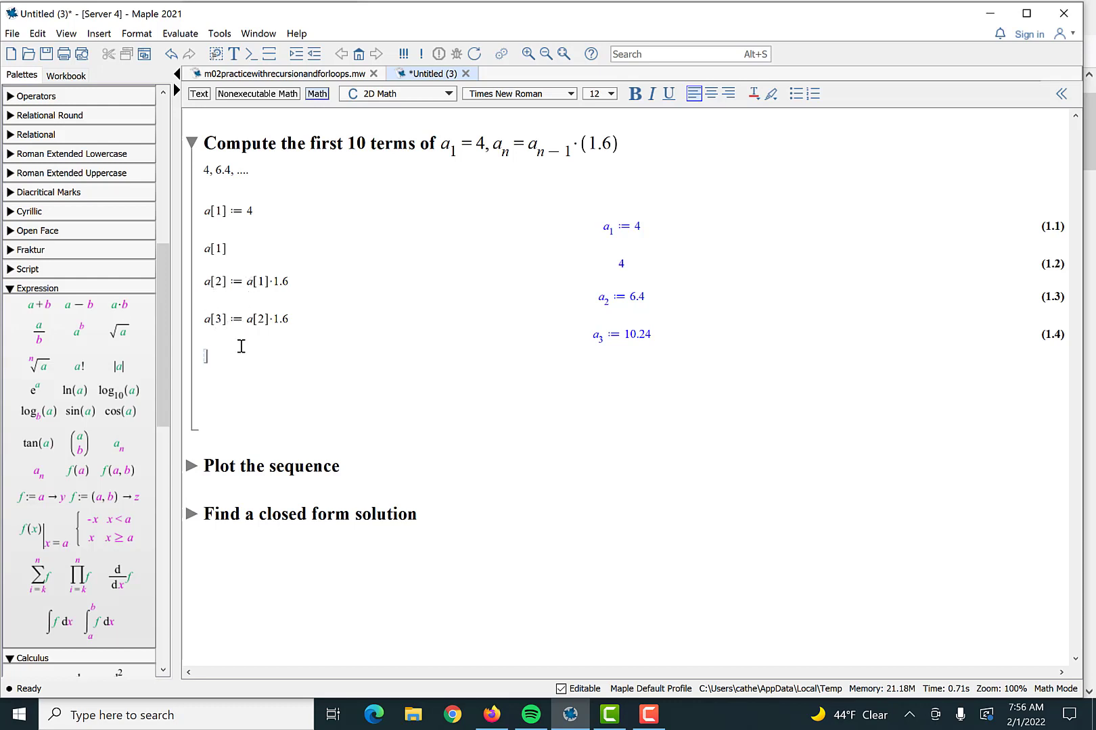
Step: Start the loop 'for n', glancing at the practice worksheet's loop syntax for reference
text(for)
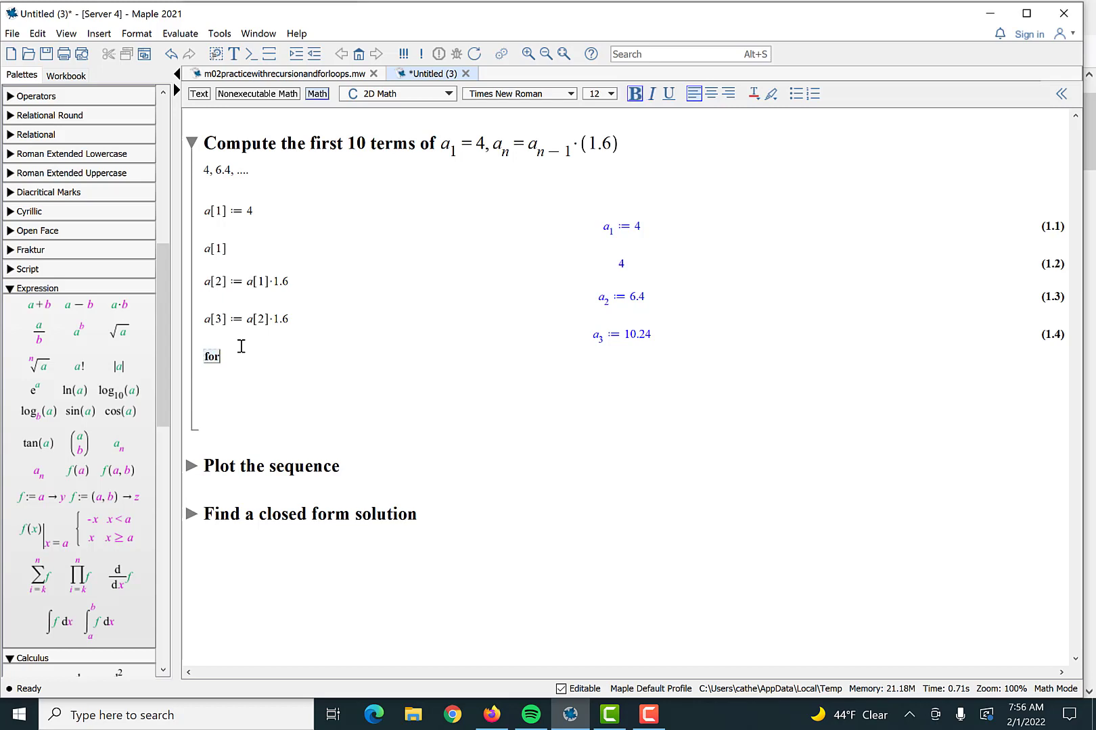
text(n)
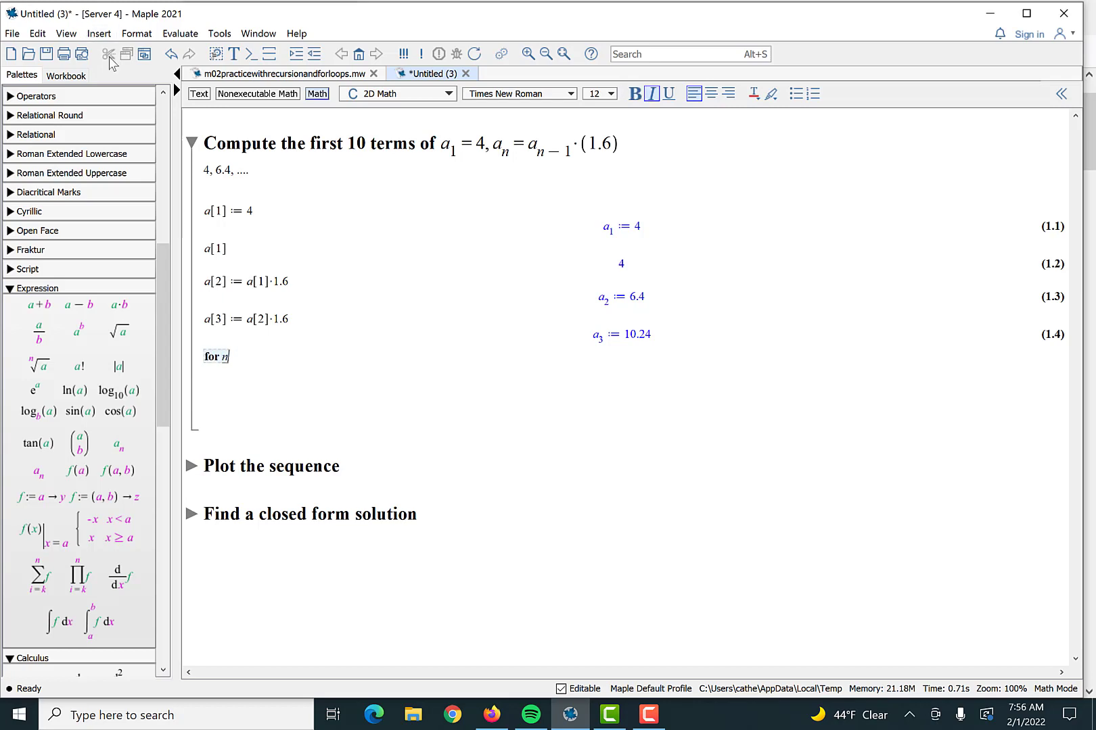
click(287, 74)
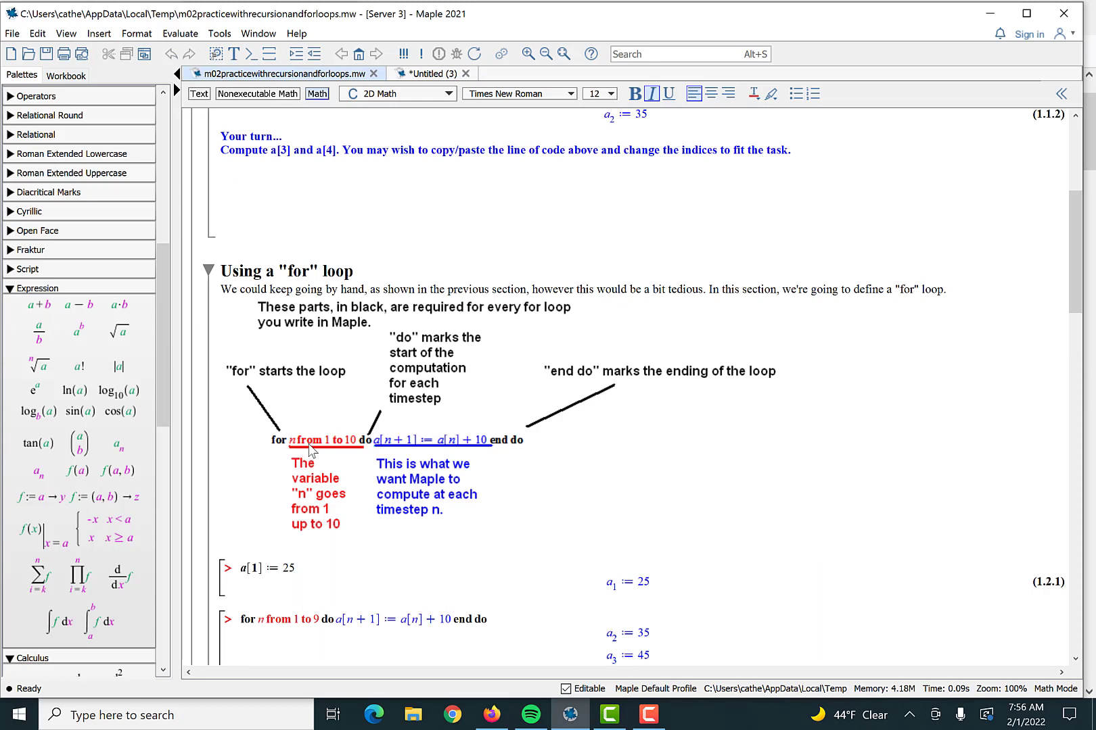
mouse_move(431, 76)
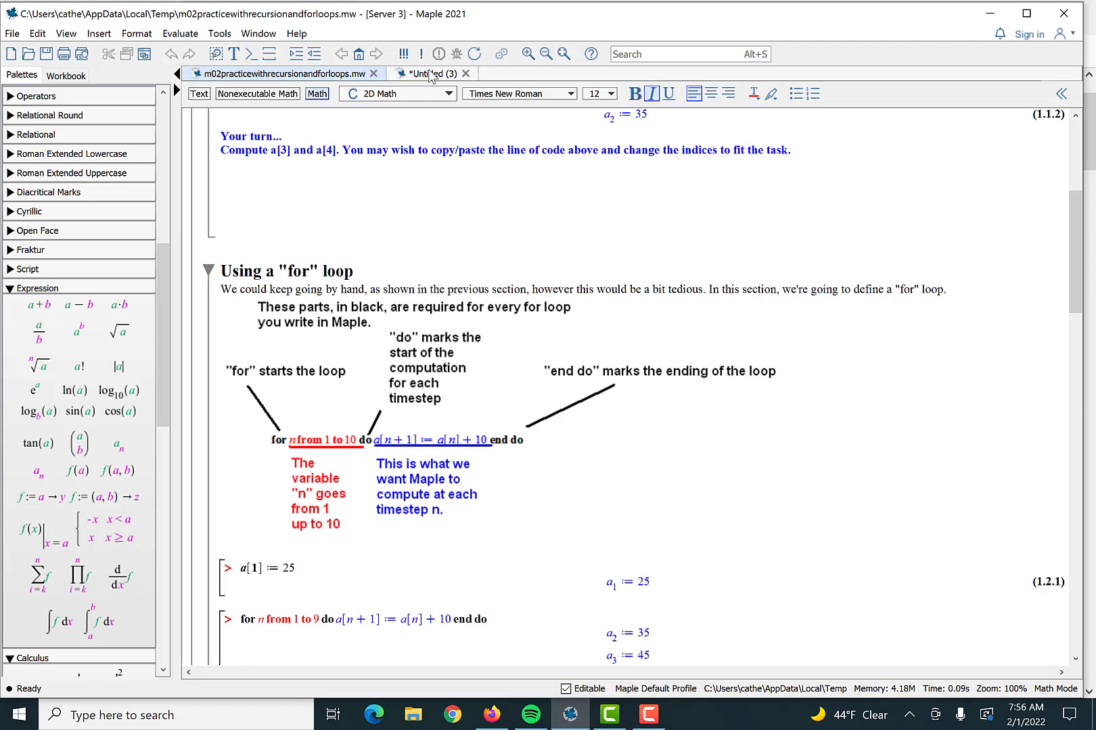
click(427, 74)
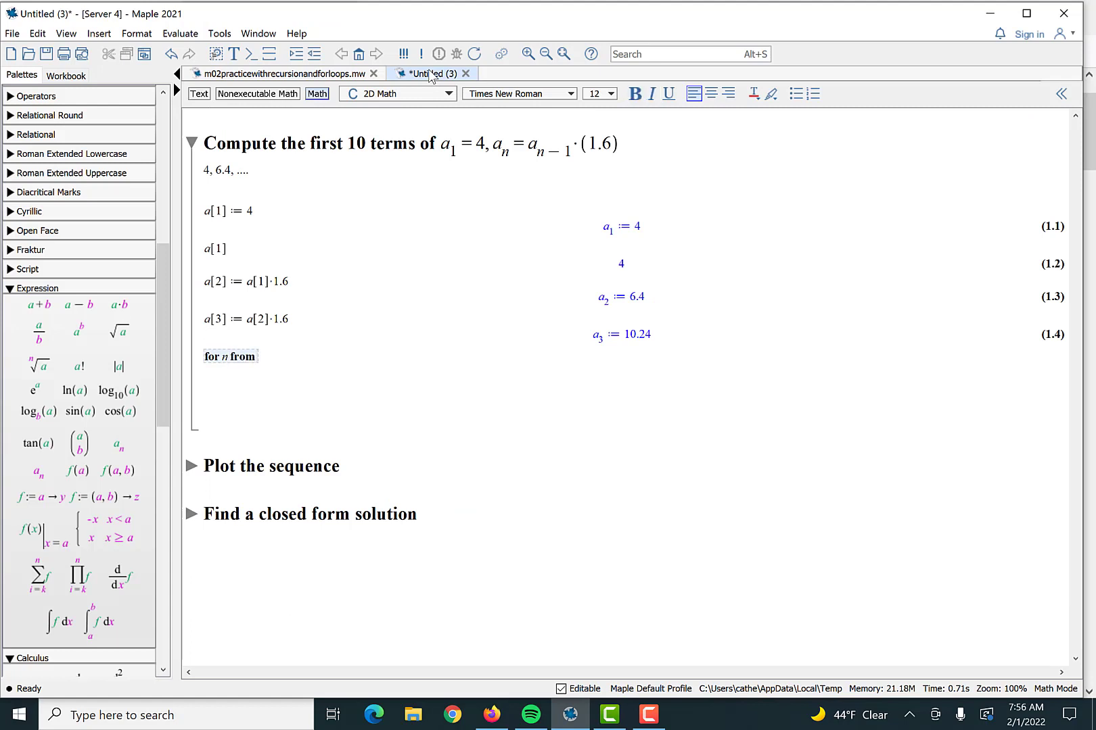
mouse_move(83, 33)
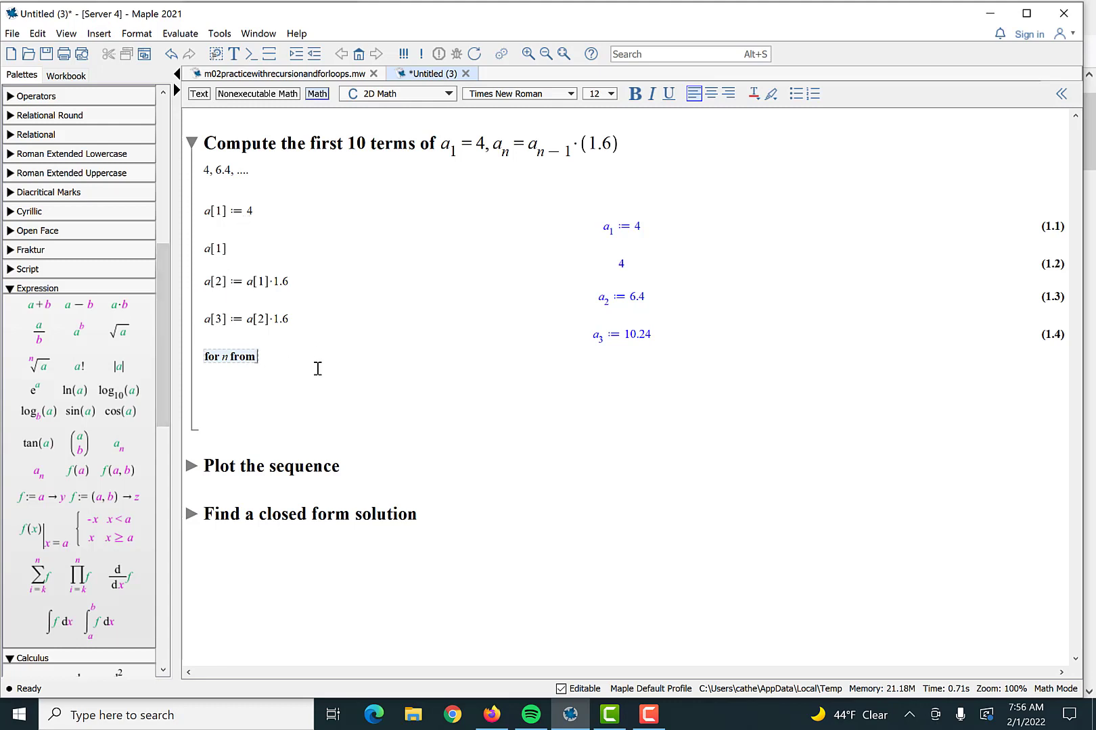
Step: Finish the loop: from 4 to 10 do a[n] := a[n−1]·1.6 end do
text(4 t)
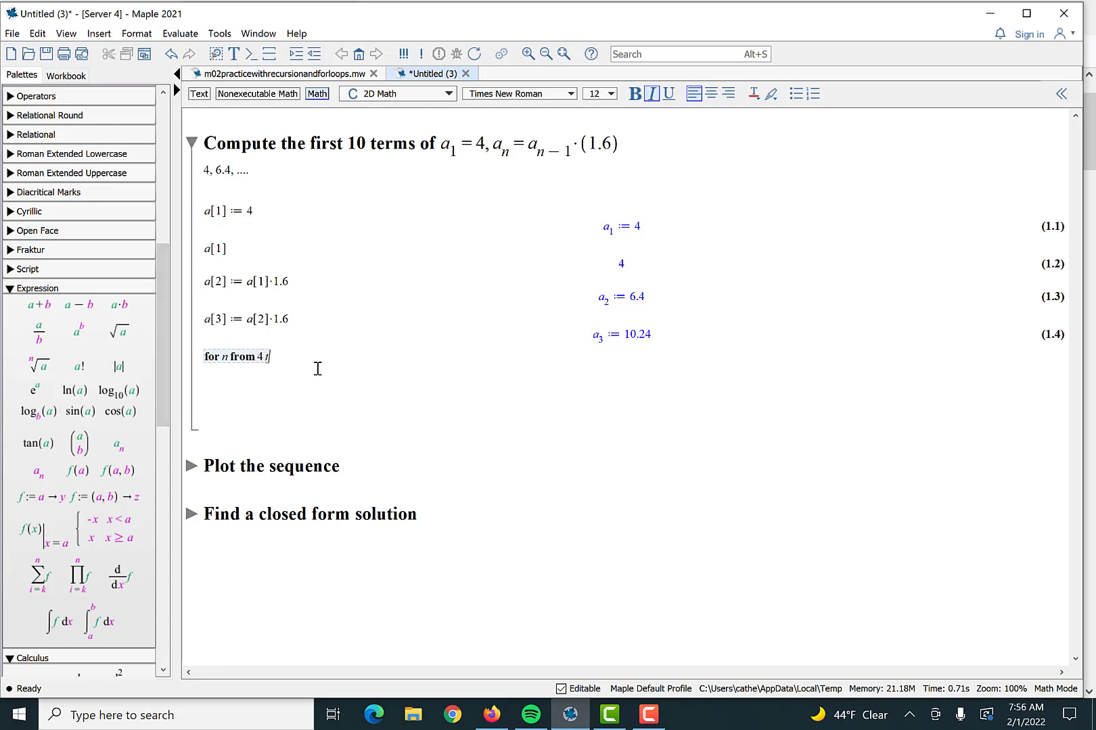
text(o 10)
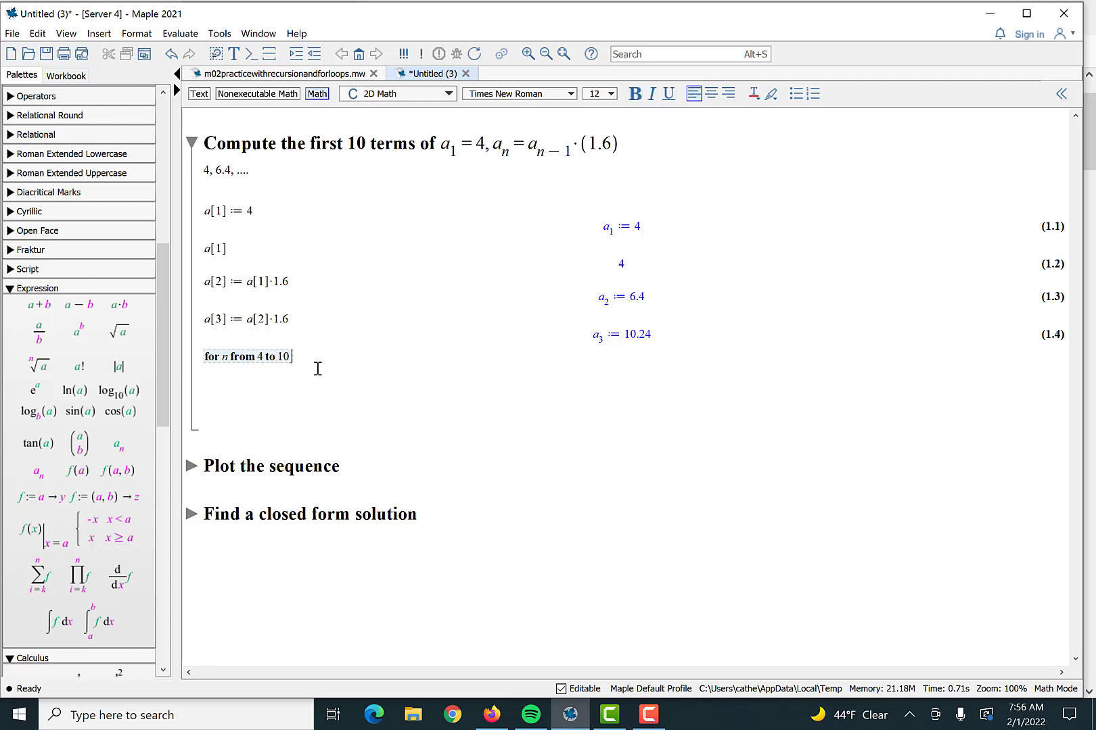
text(do)
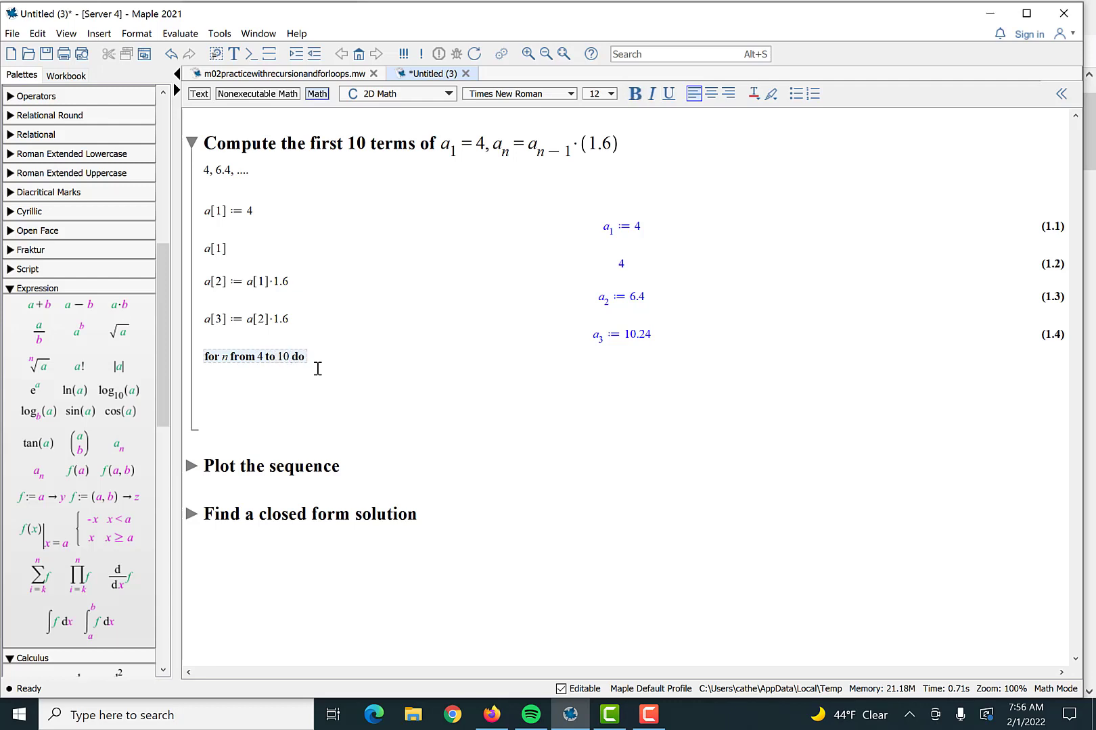
text(a[n])
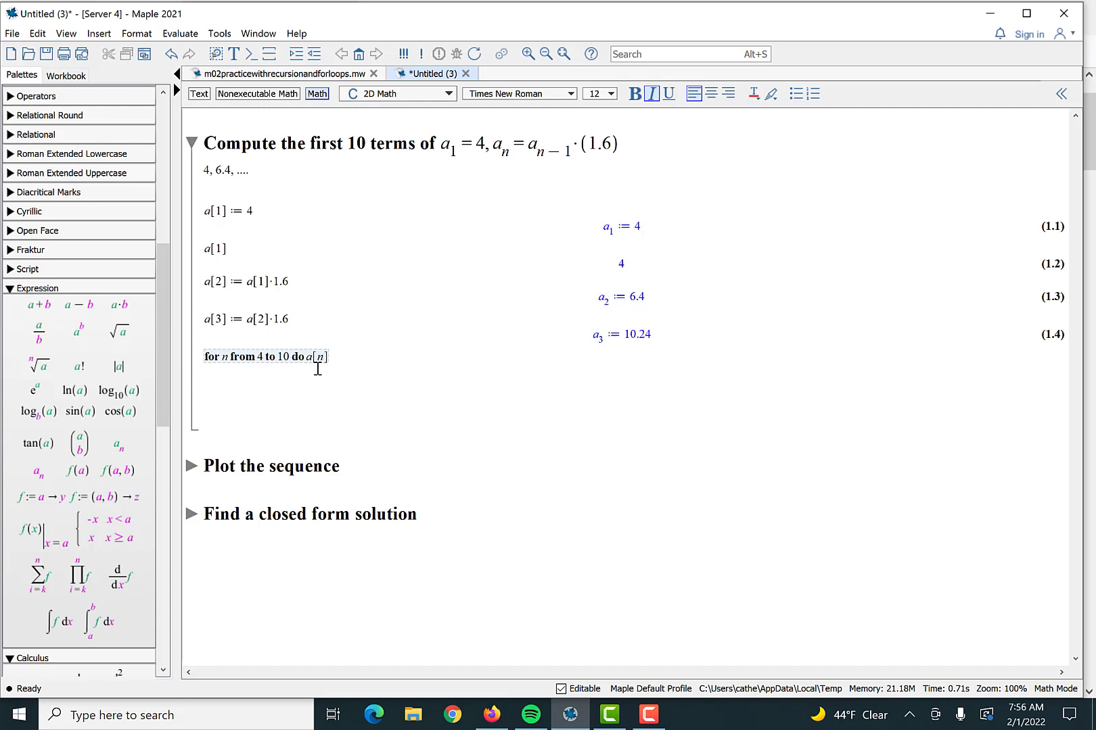
text(:=)
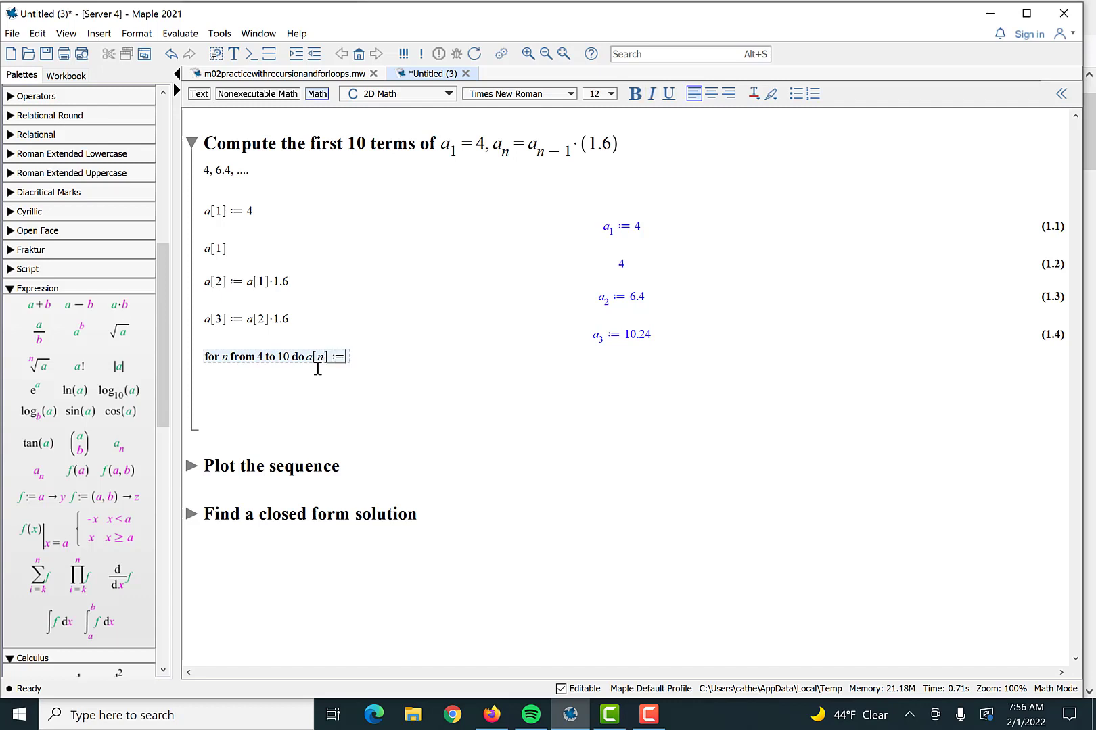
text(a[n-)
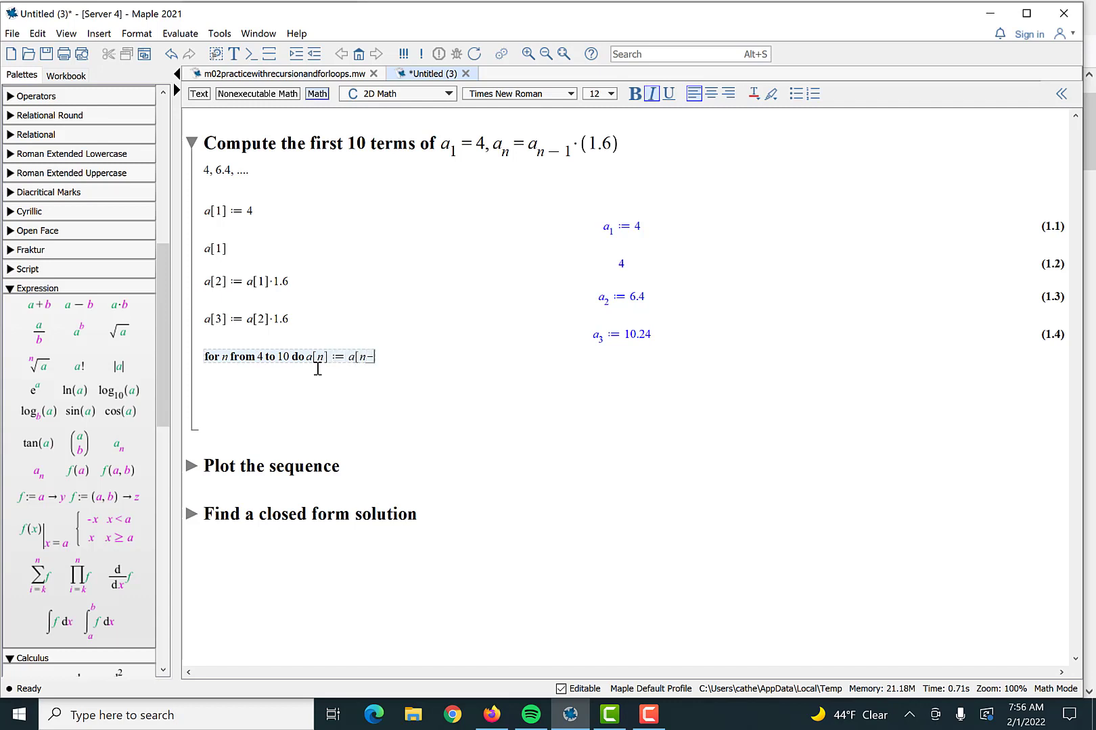
text(1]·)
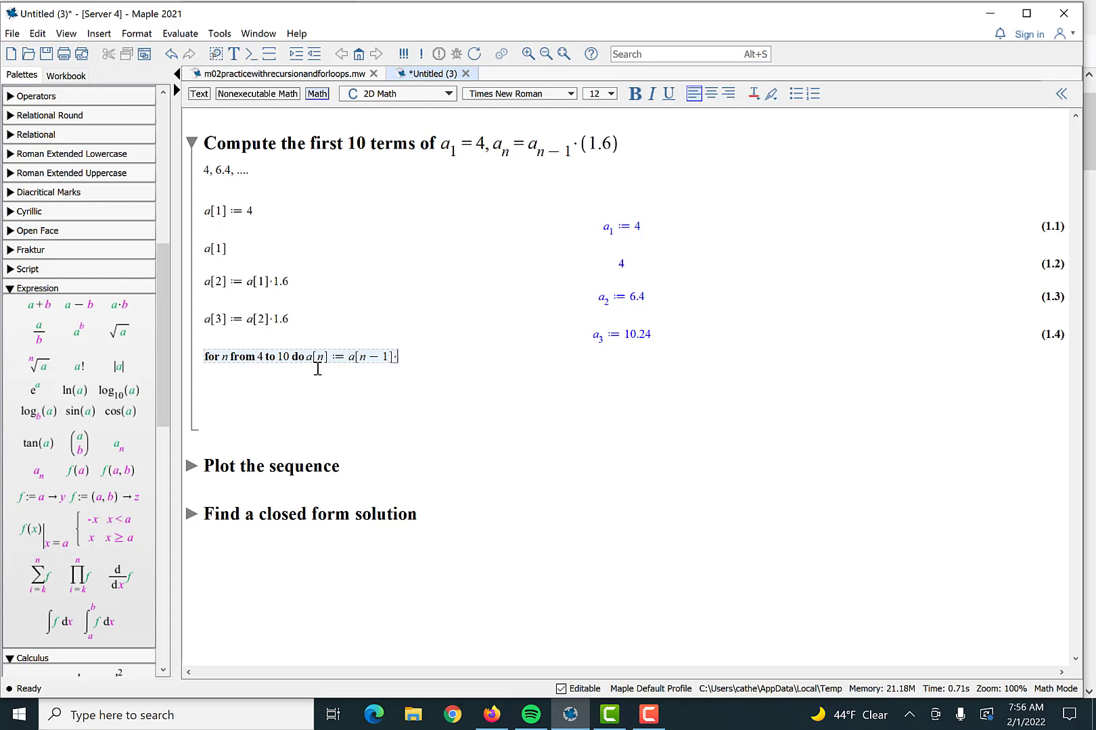
text(1.6)
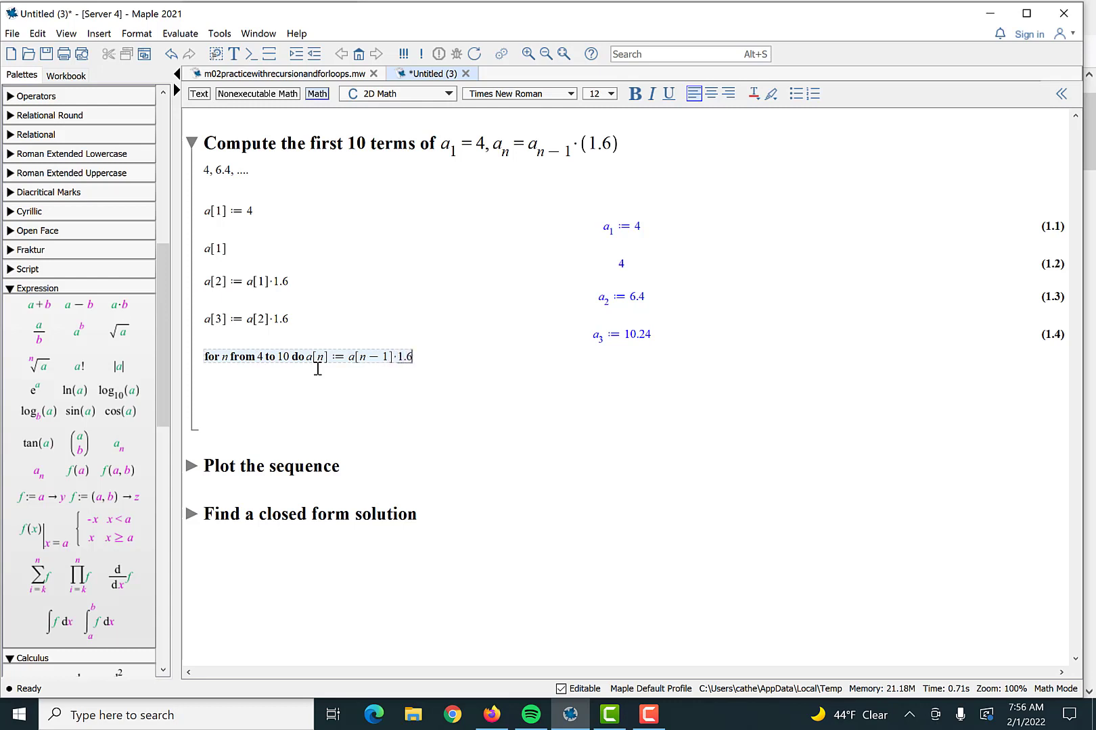
text(end)
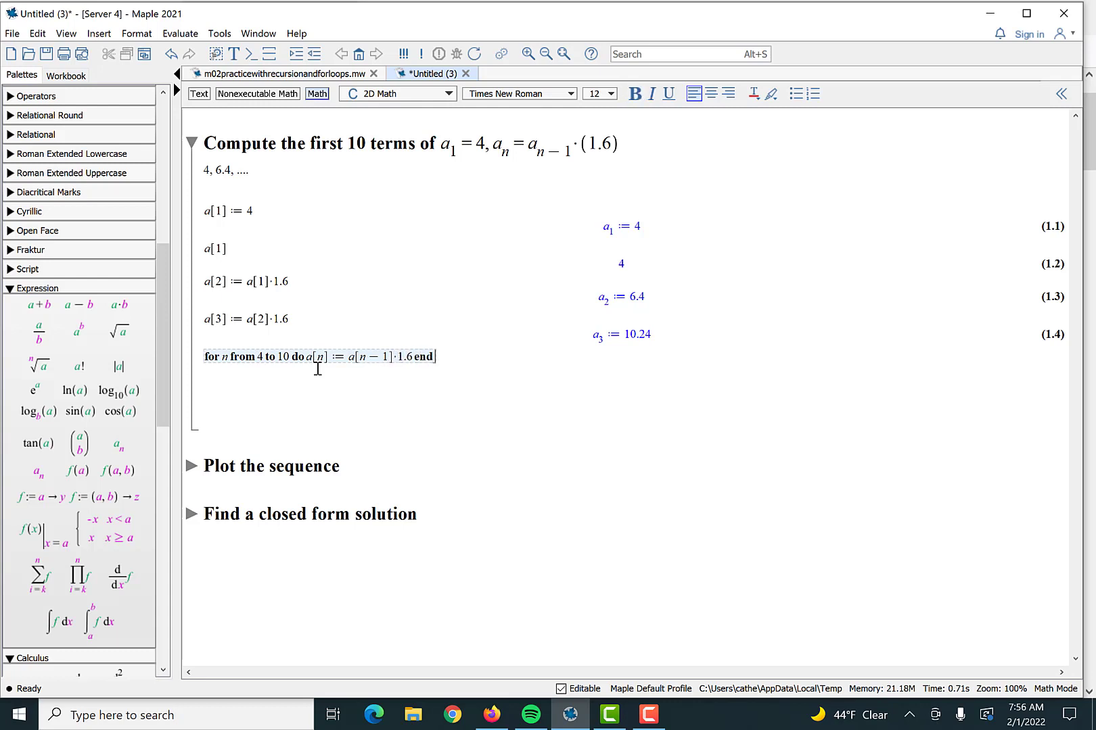
text(do)
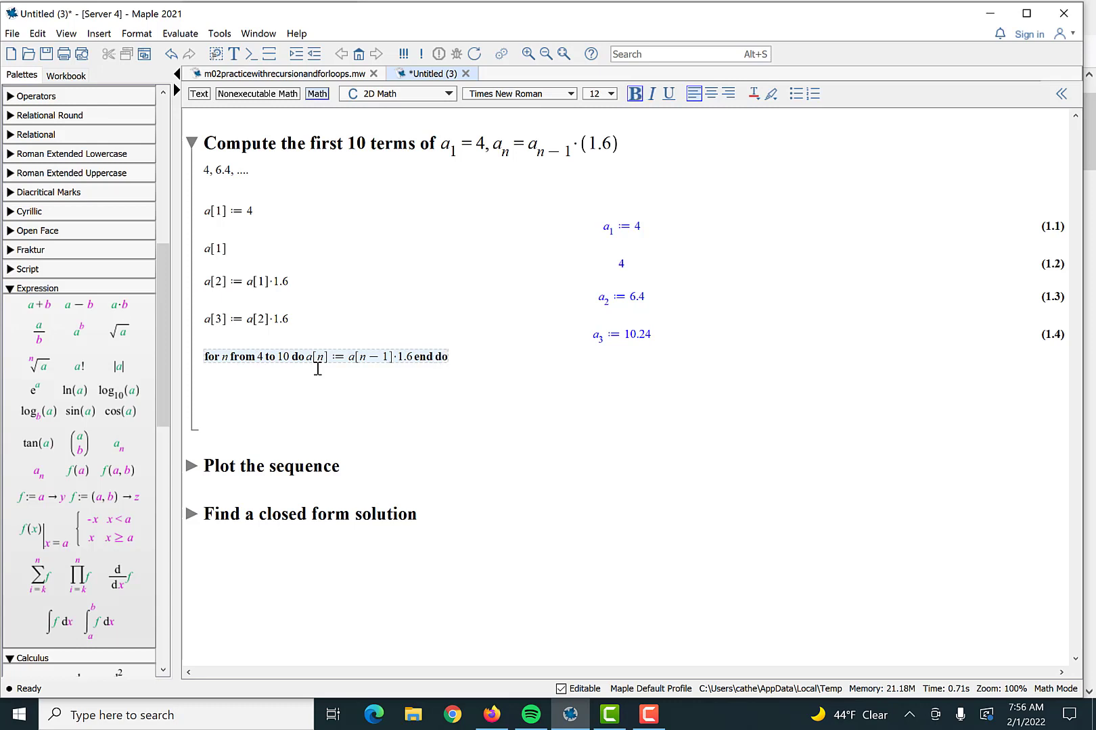
Step: Run the loop, extend its upper limit from 10 to 100, and review terms a[4] through a[100]
key(Return)
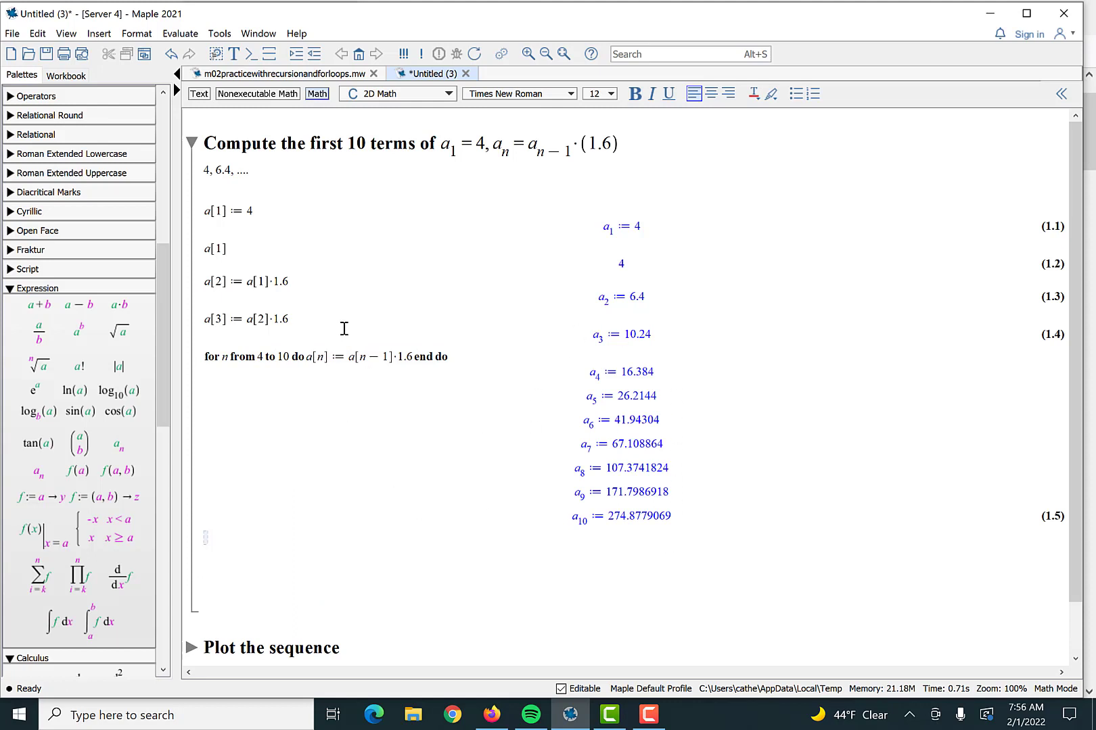
mouse_move(552, 456)
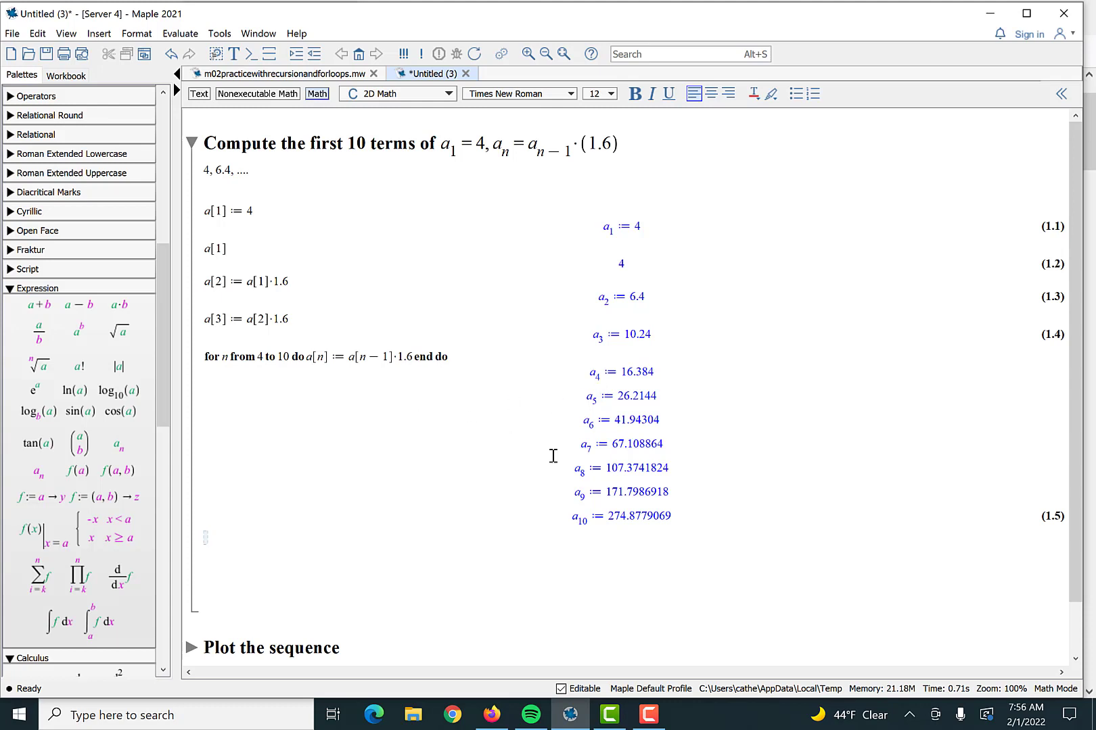
click(287, 356)
text(0)
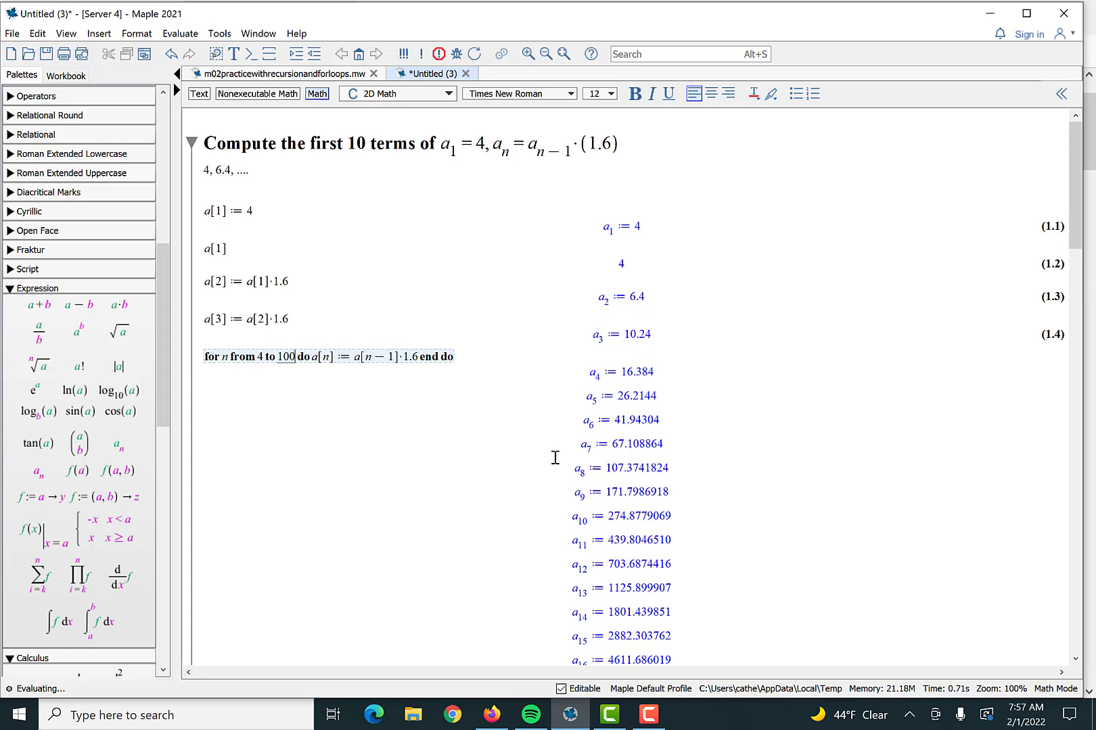
mouse_move(943, 294)
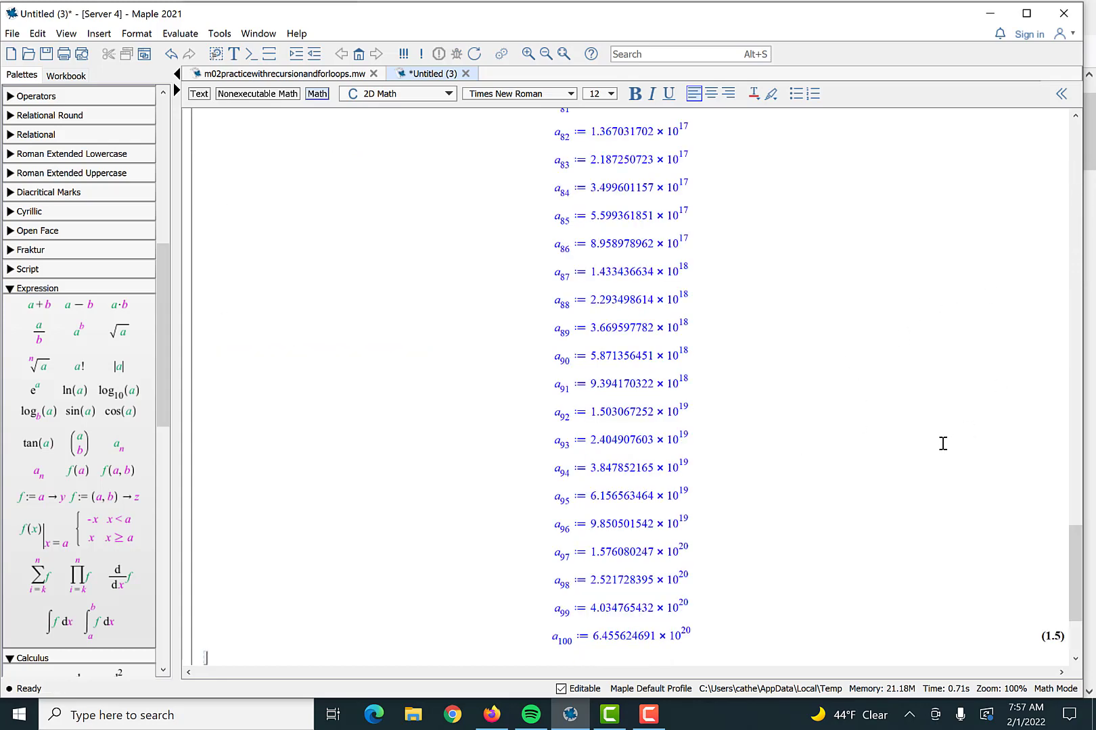
scroll(down, 3)
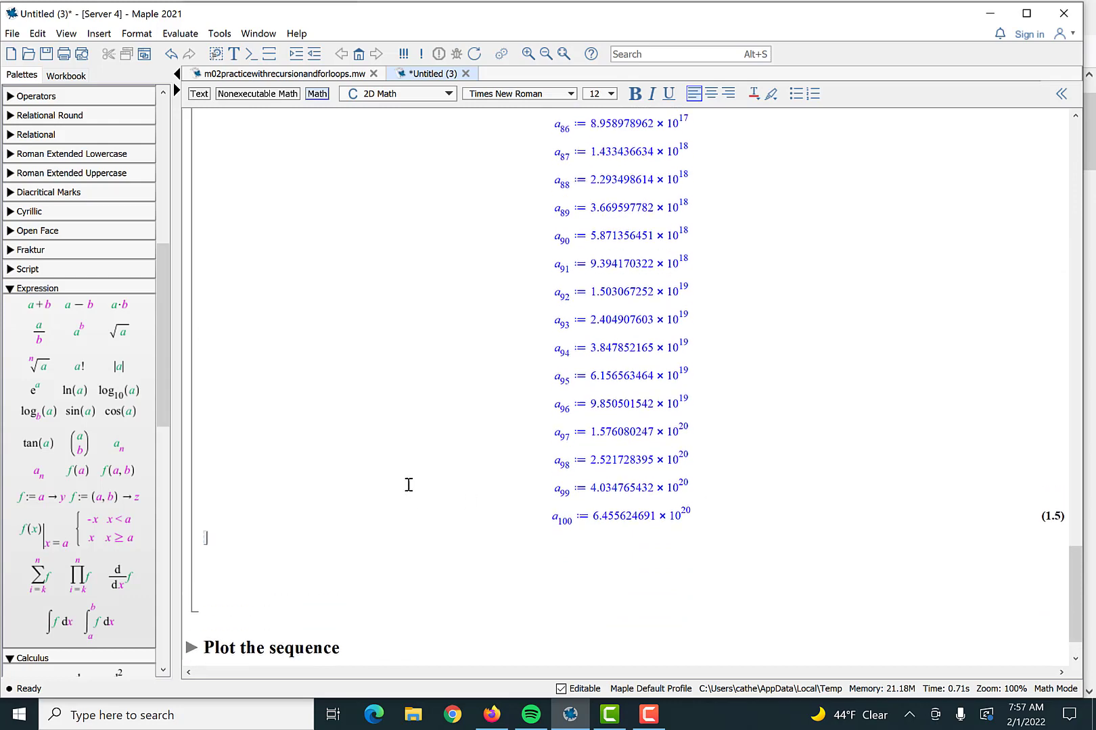
scroll(up, 3)
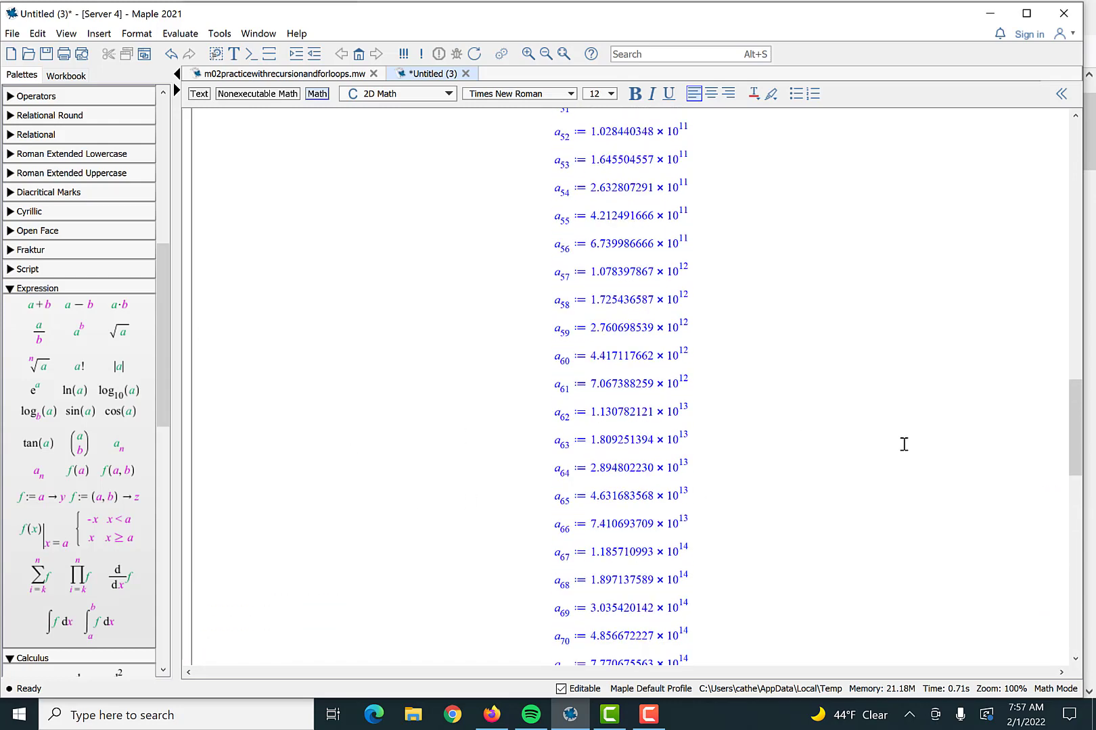
scroll(up, 3)
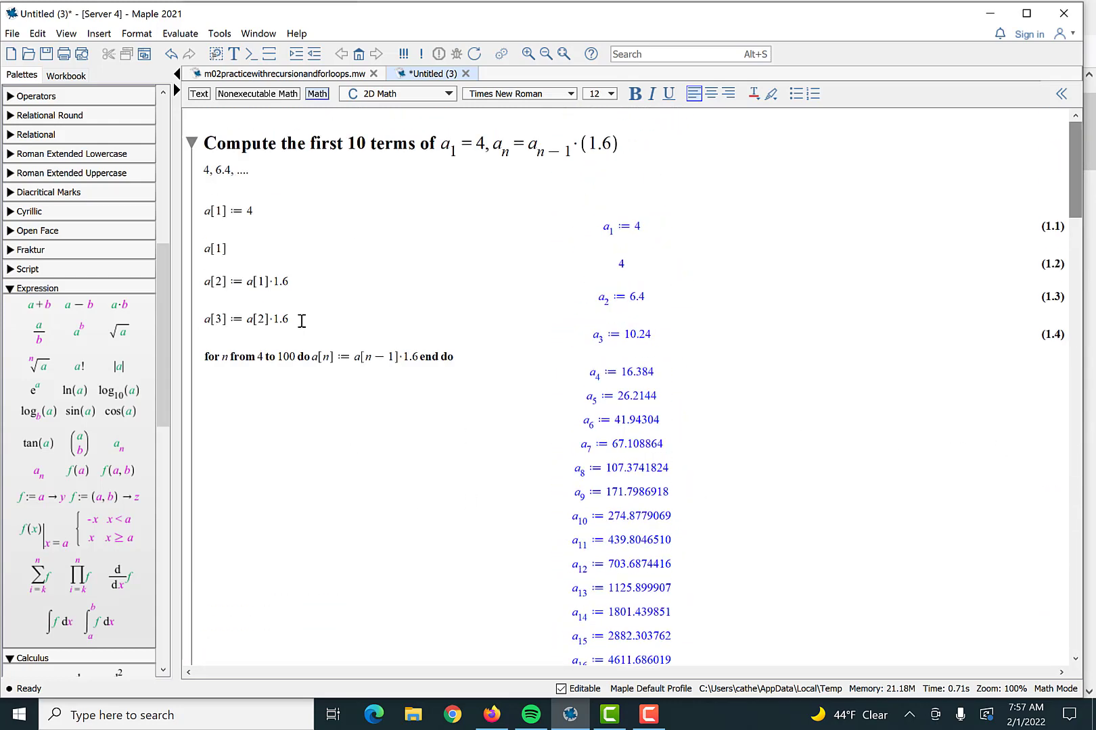
Step: Collapse the first-terms section, expand Plot the sequence, and start a text line inside it
click(190, 144)
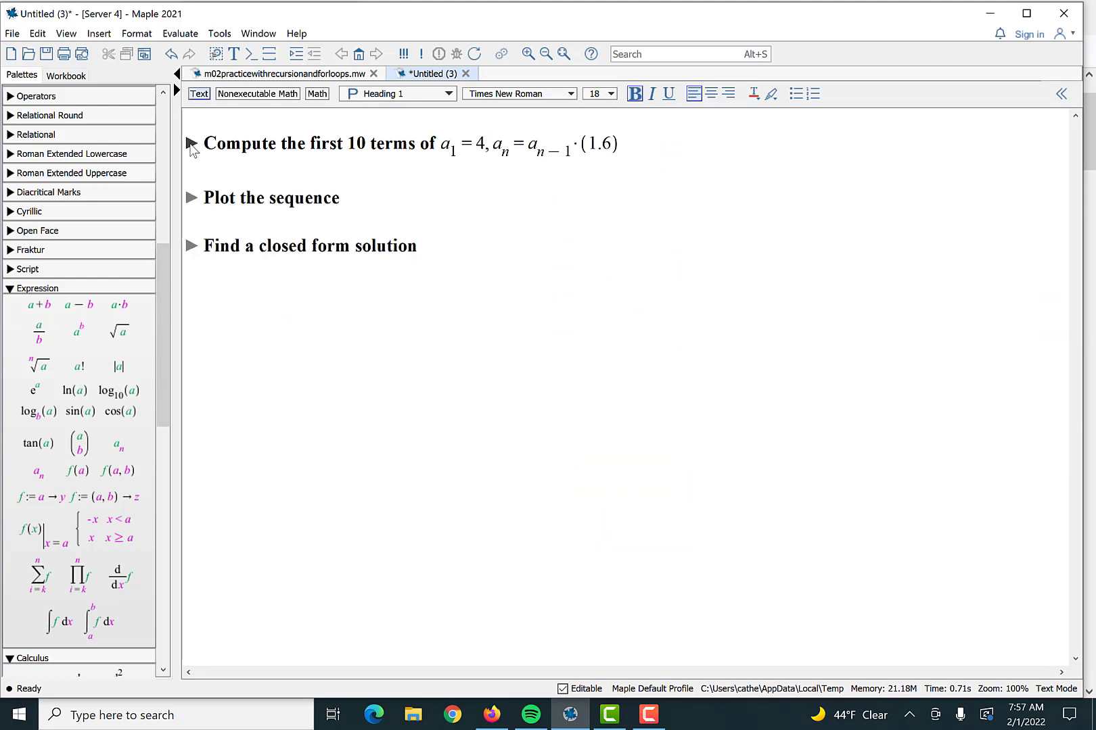
mouse_move(422, 159)
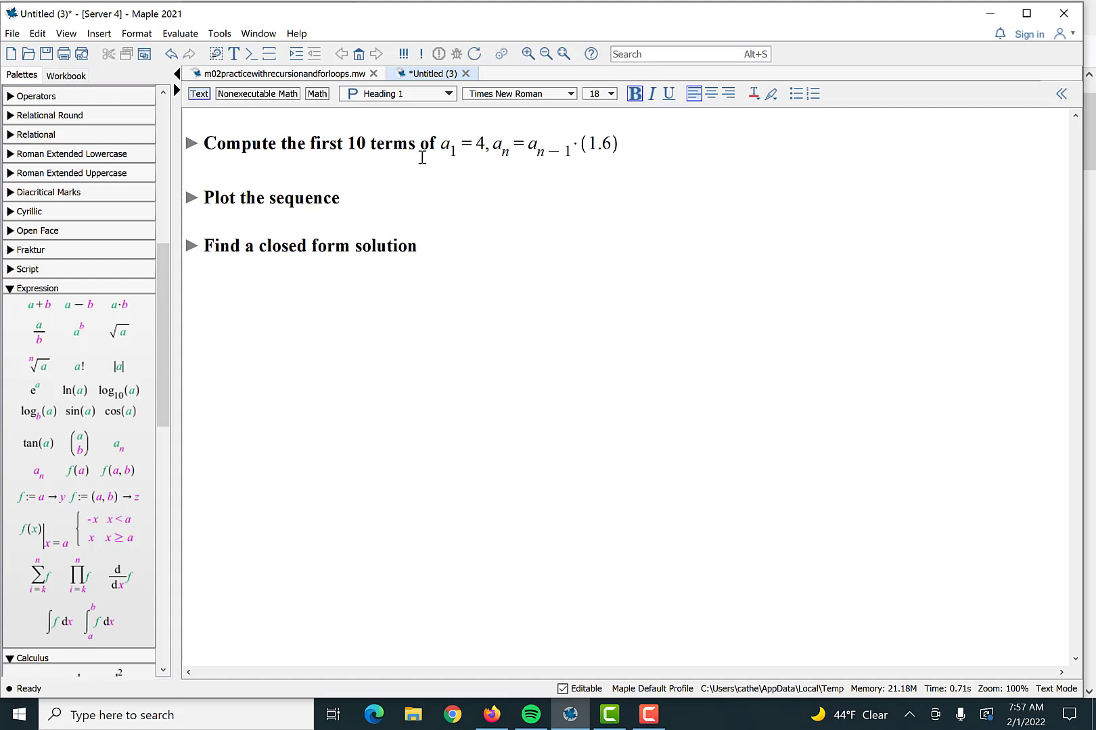
click(191, 198)
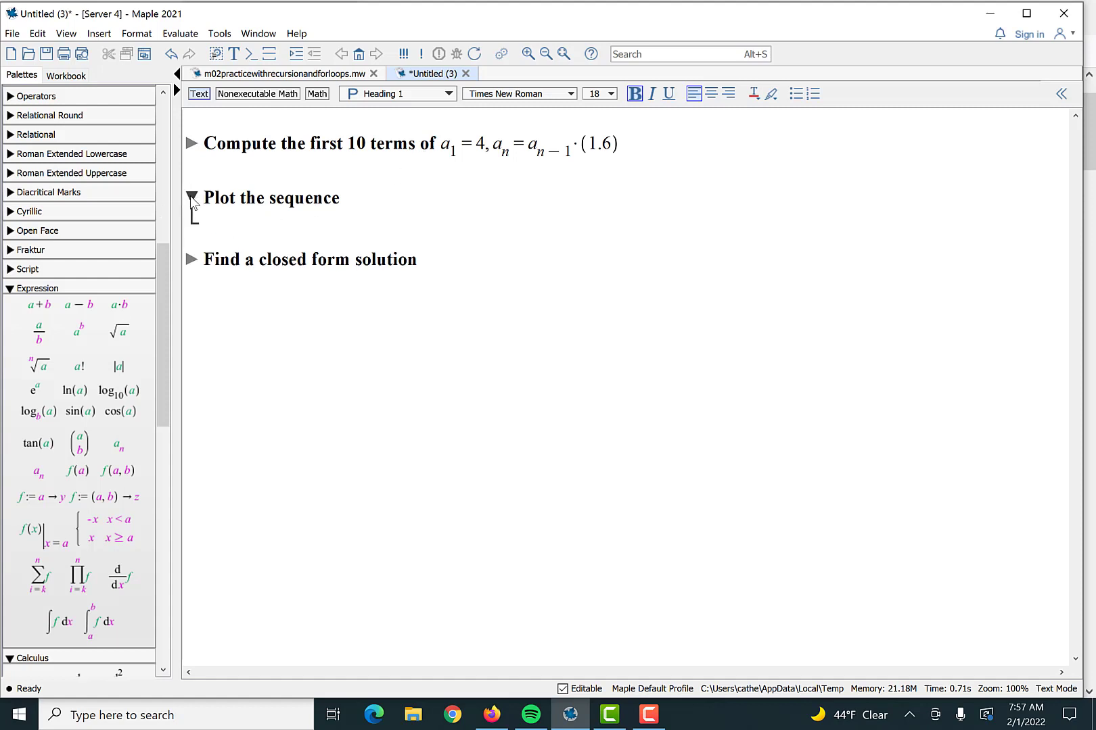
click(316, 92)
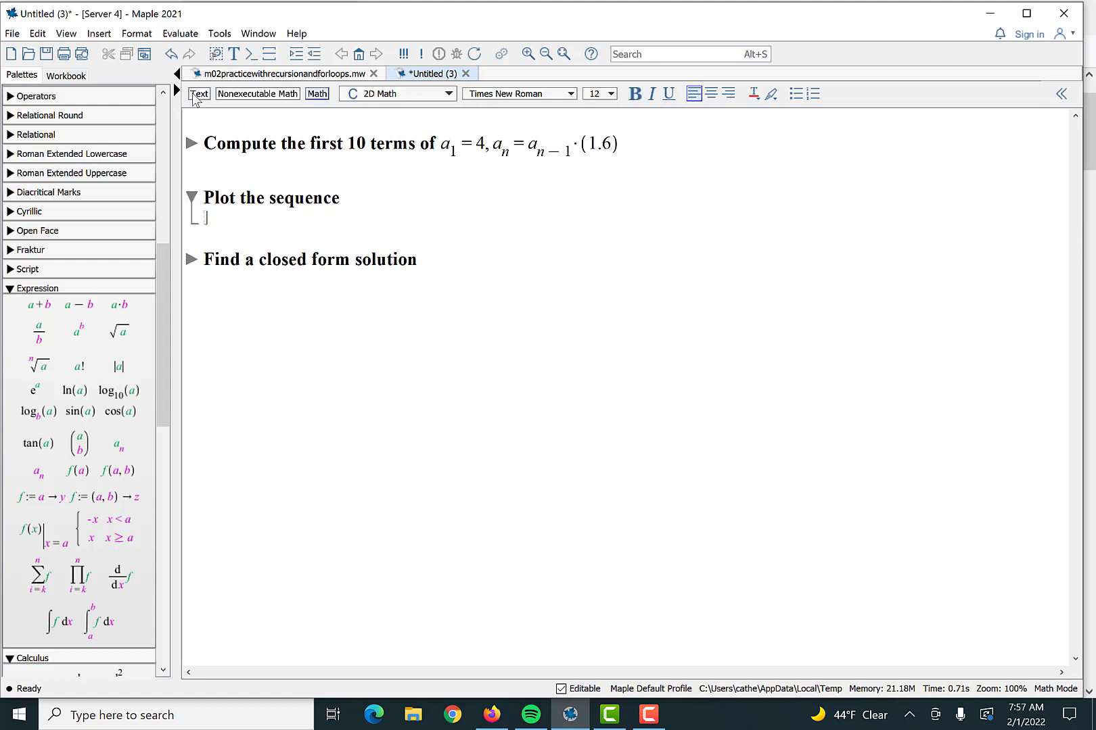
click(198, 93)
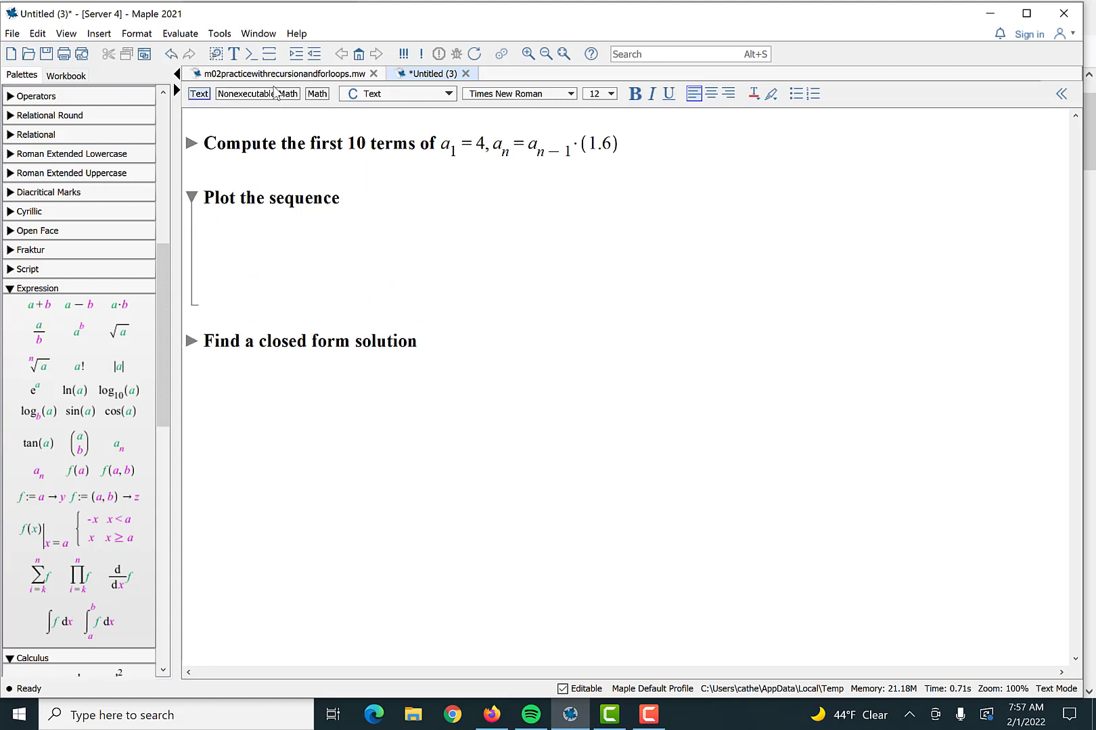
mouse_move(283, 74)
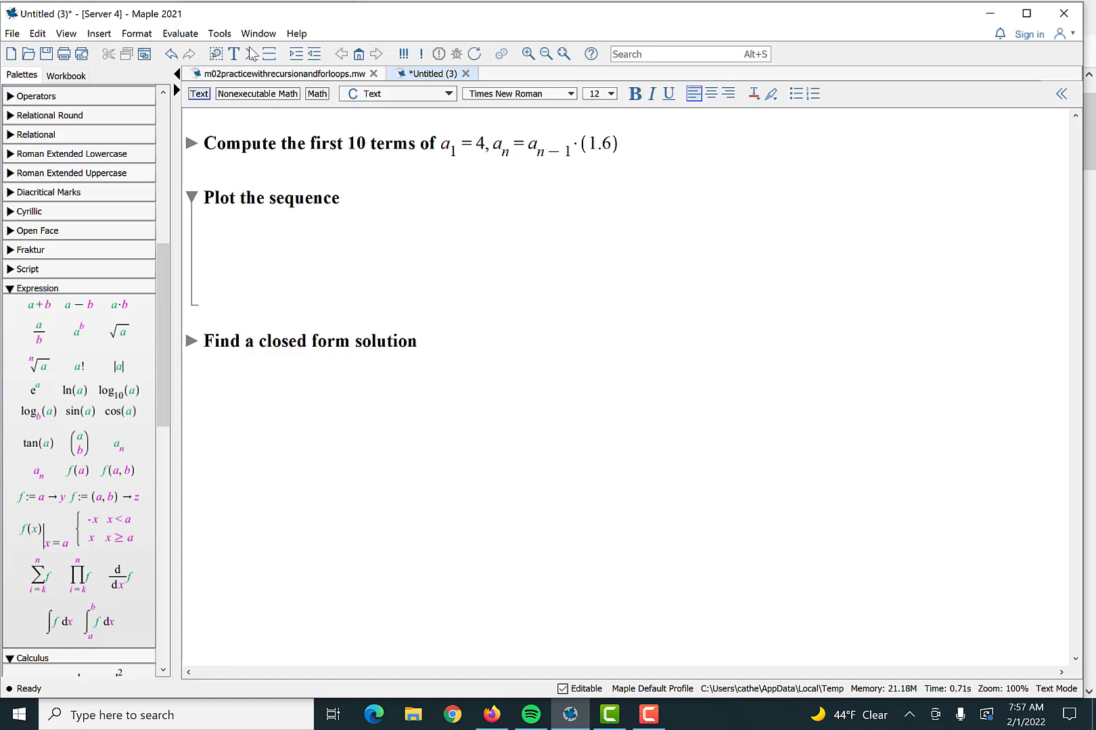
mouse_move(257, 83)
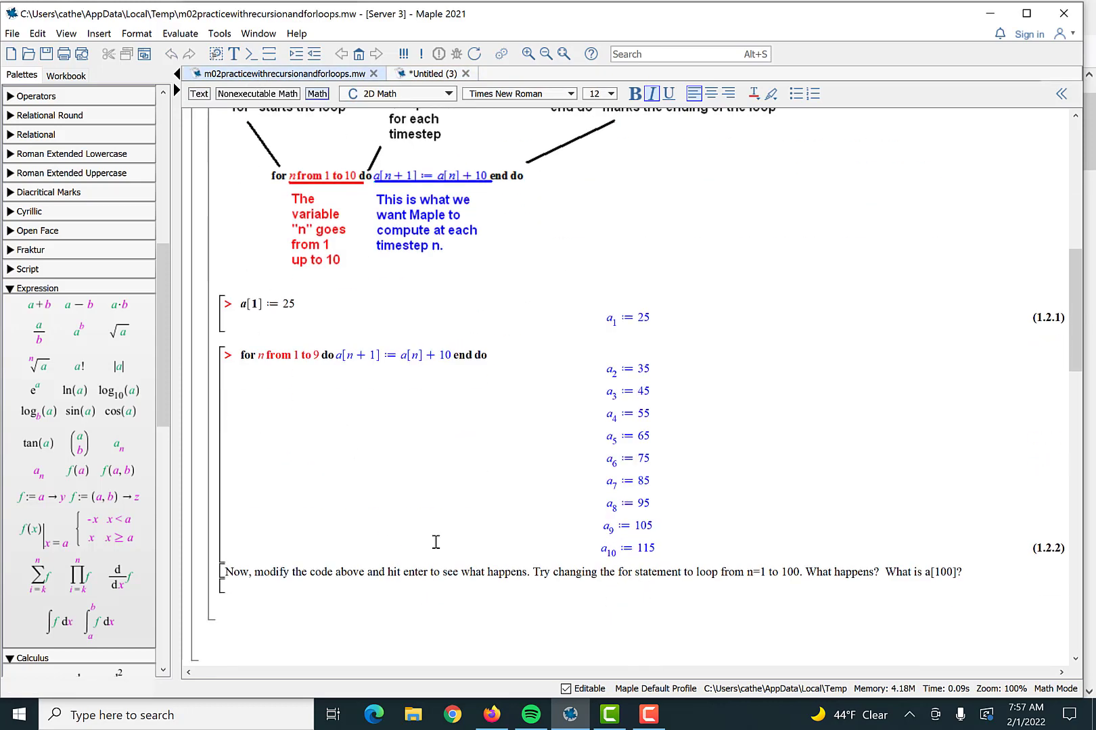
Step: Scroll the practice worksheet to the Plotting our data example with ScatterPlot(X, Y)
scroll(down, 3)
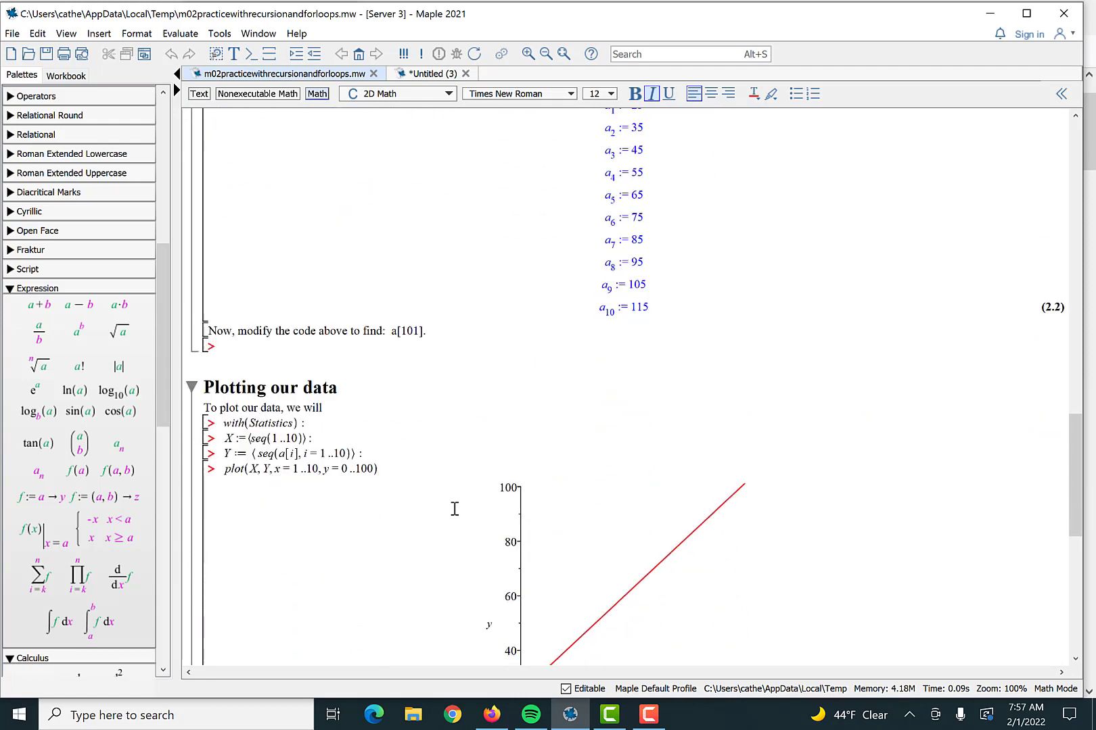
scroll(down, 3)
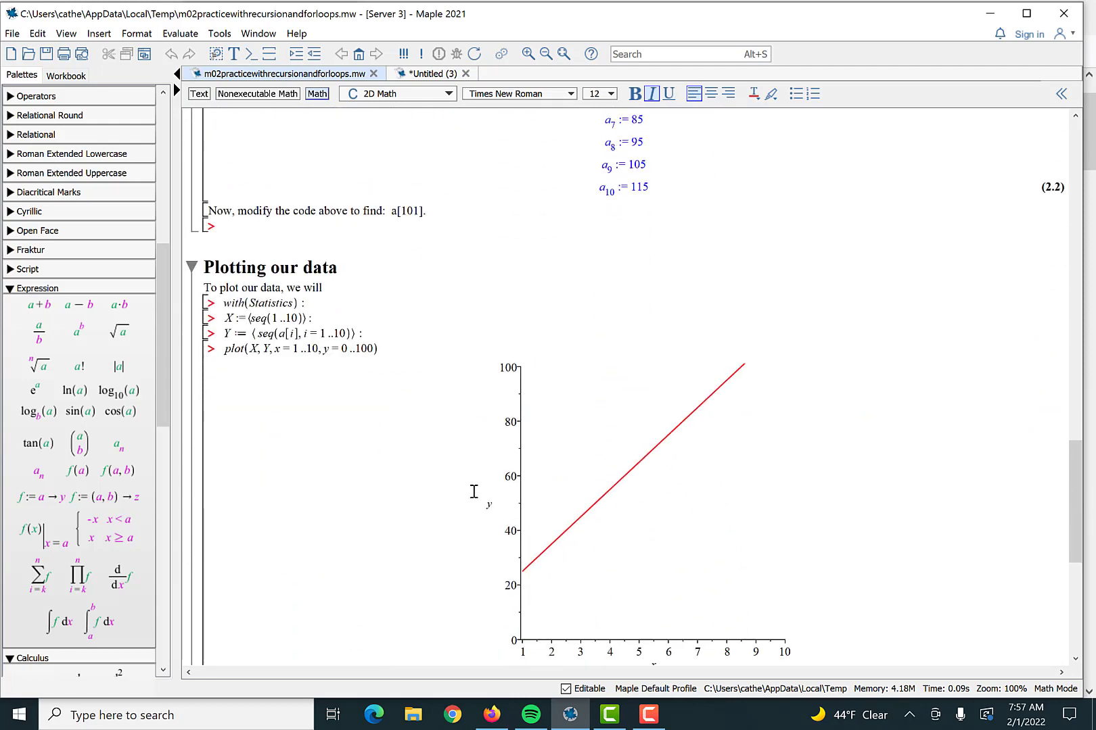
mouse_move(279, 303)
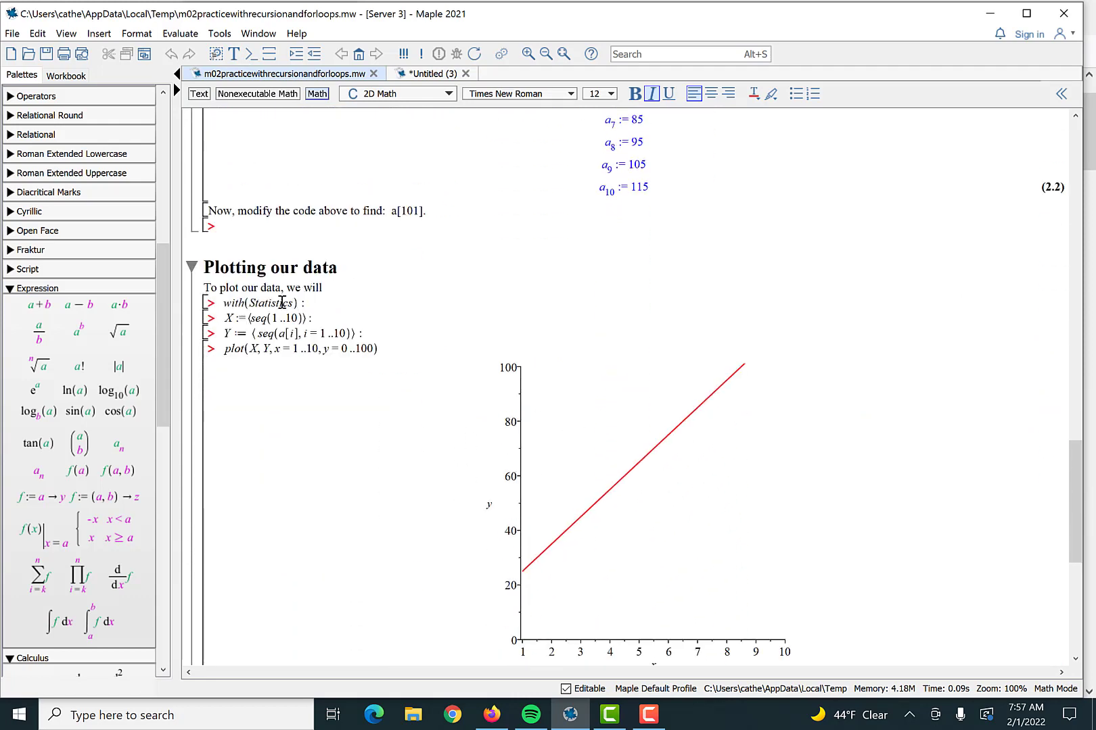
scroll(down, 3)
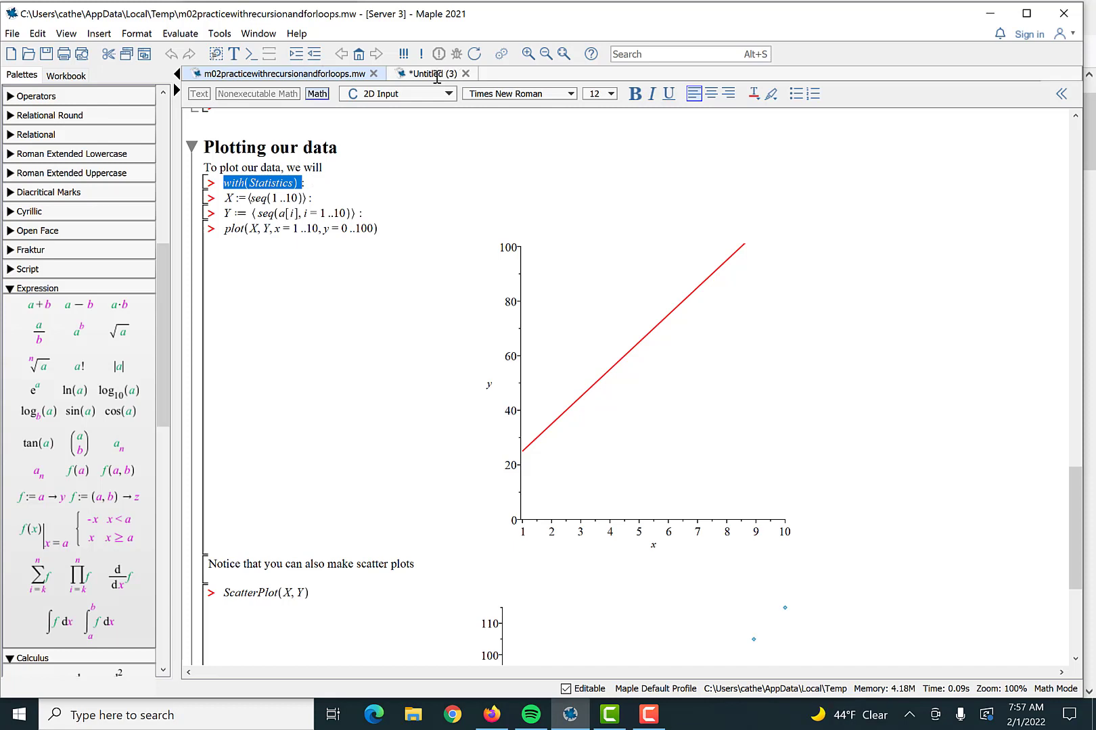
Step: Load the Statistics package with with(Statistics), then re-run it with a colon to suppress output
click(427, 74)
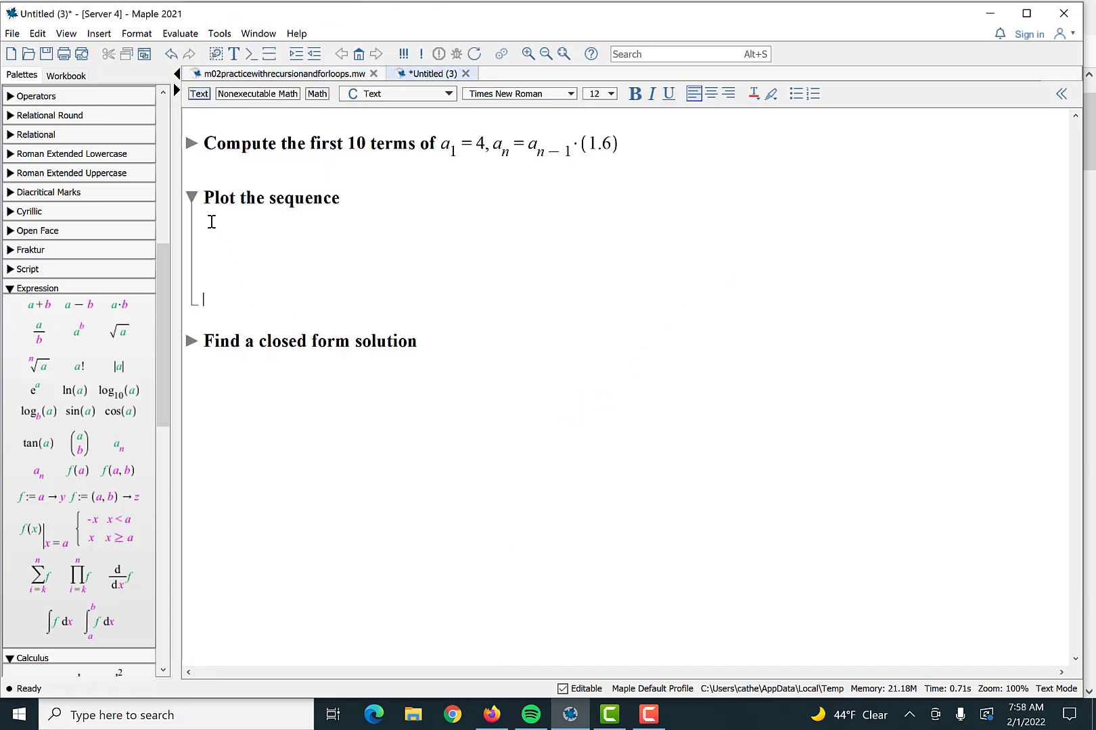
click(316, 94)
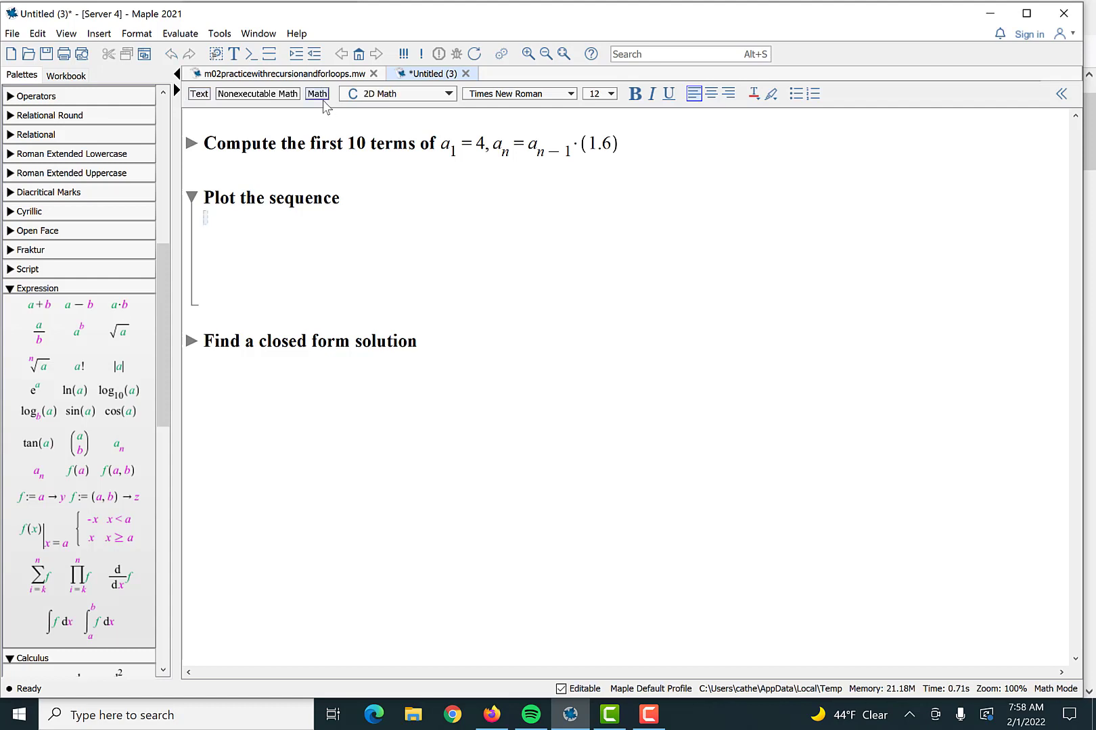
text(with(sta)
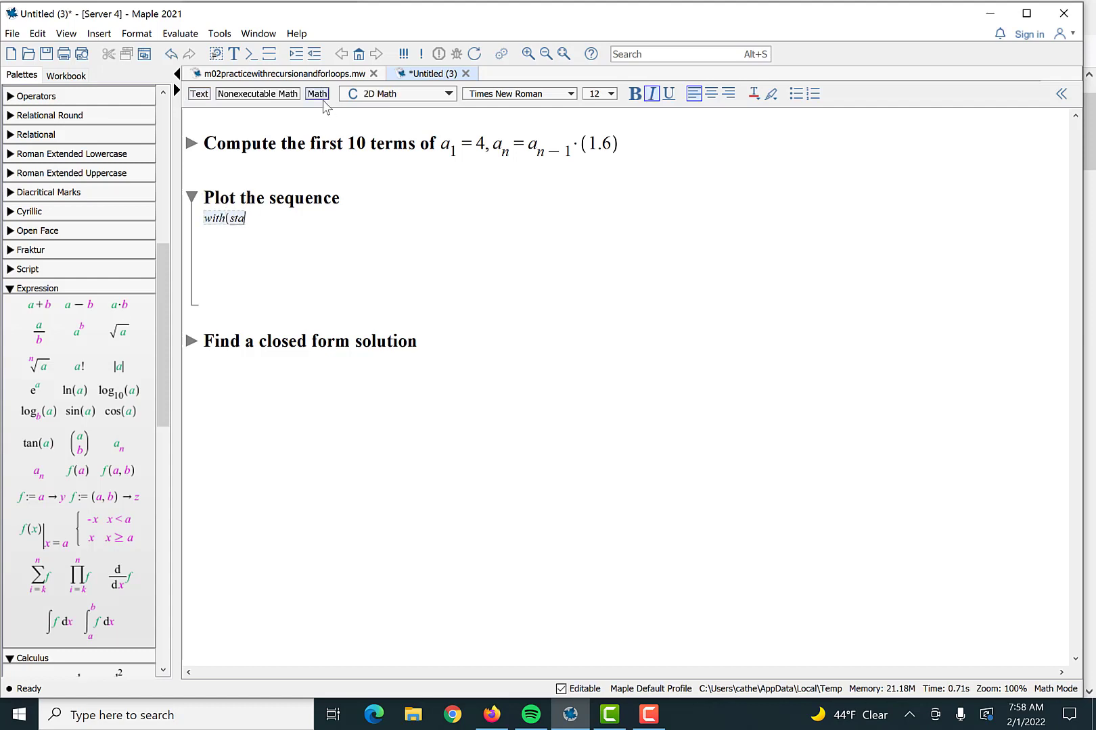
text(tistics)
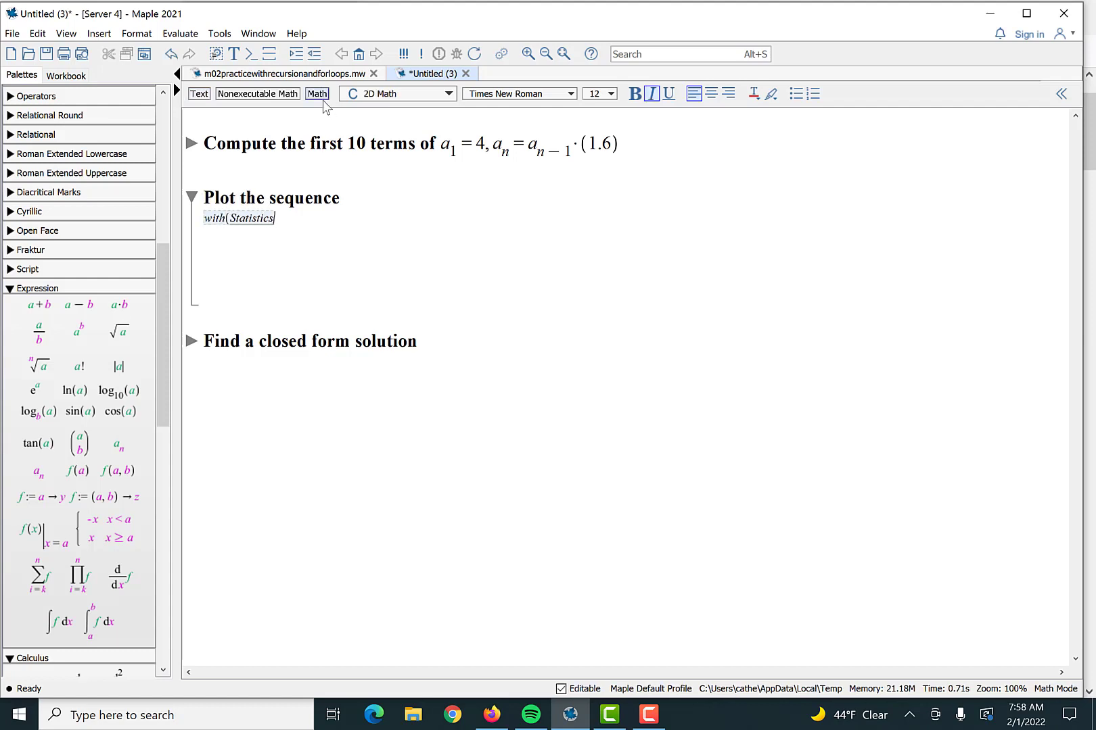
key(Return)
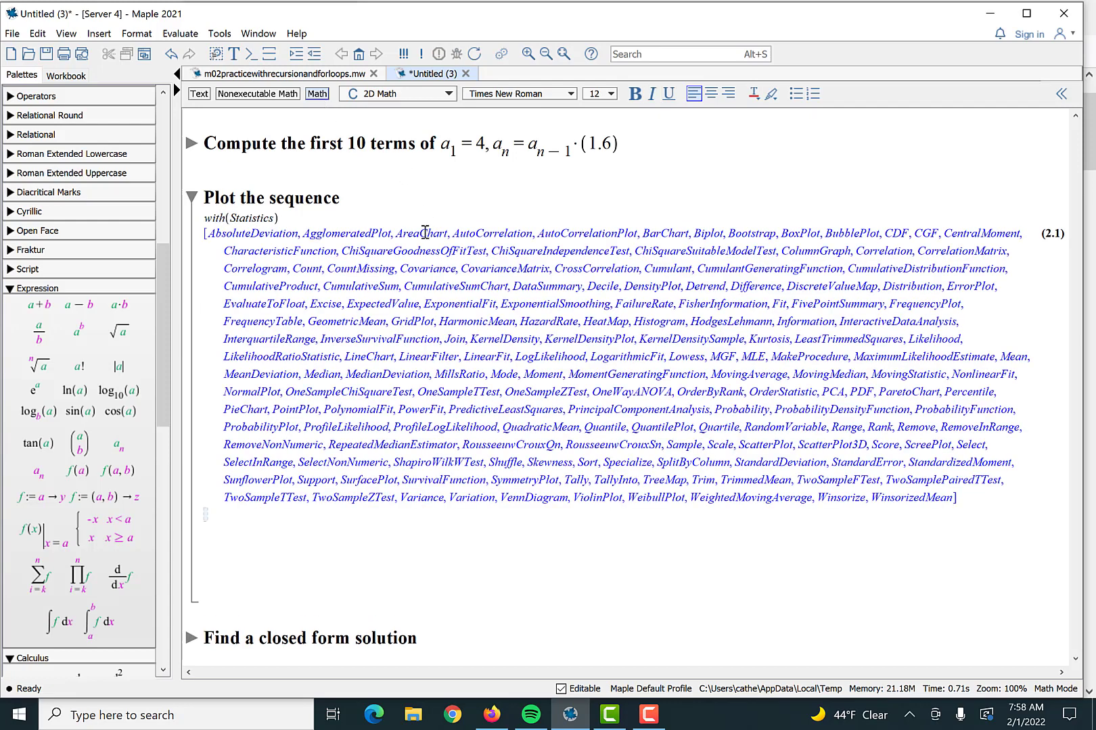
mouse_move(626, 404)
text(:)
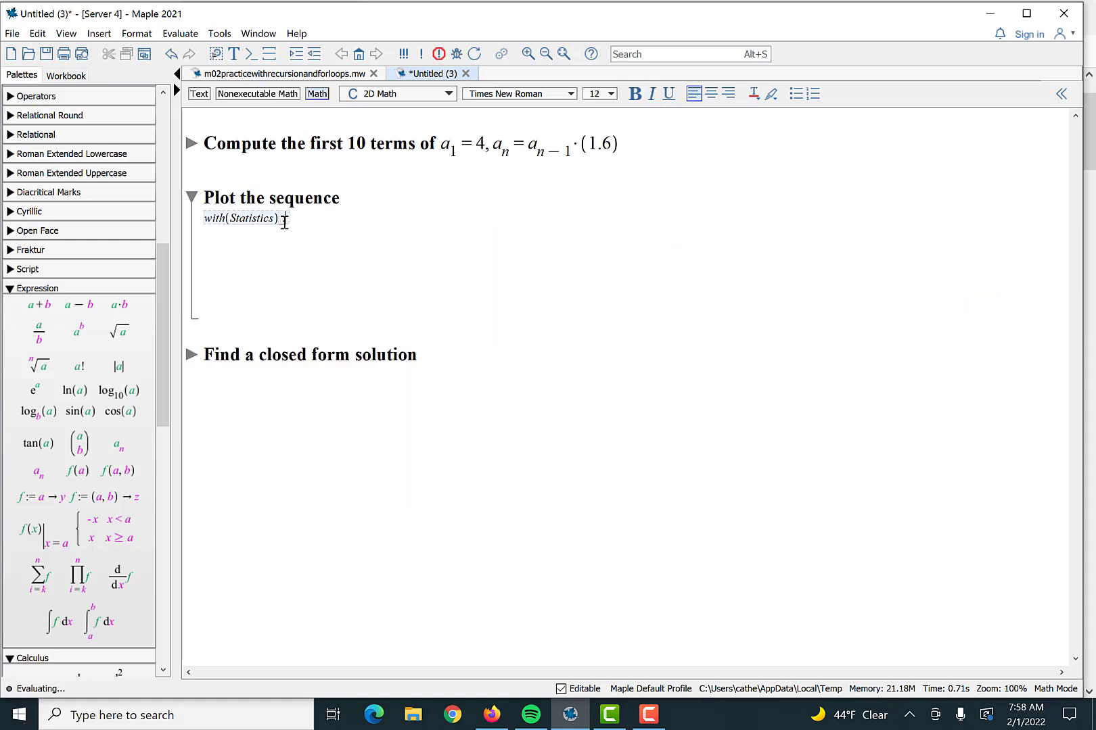
key(Return)
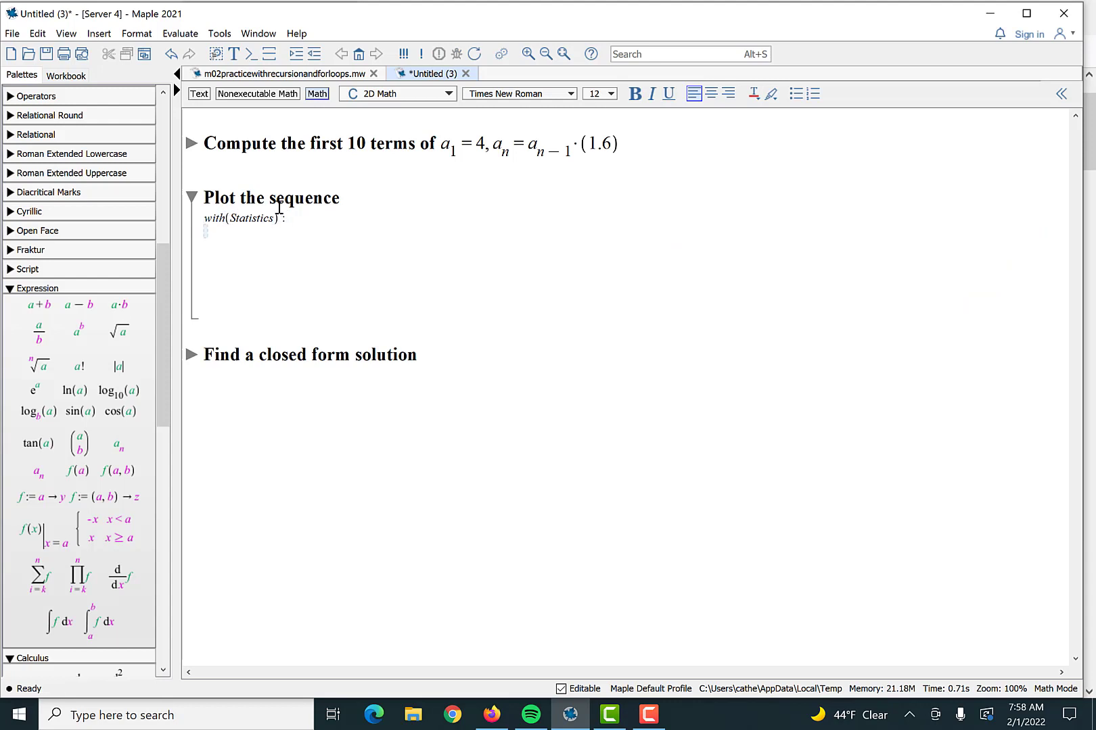
Step: Define X := <seq(1..10)> and add the Y line copied from the practice worksheet, using a[i]
click(283, 73)
text(X := ⟨seq(1 ..10)⟩ :)
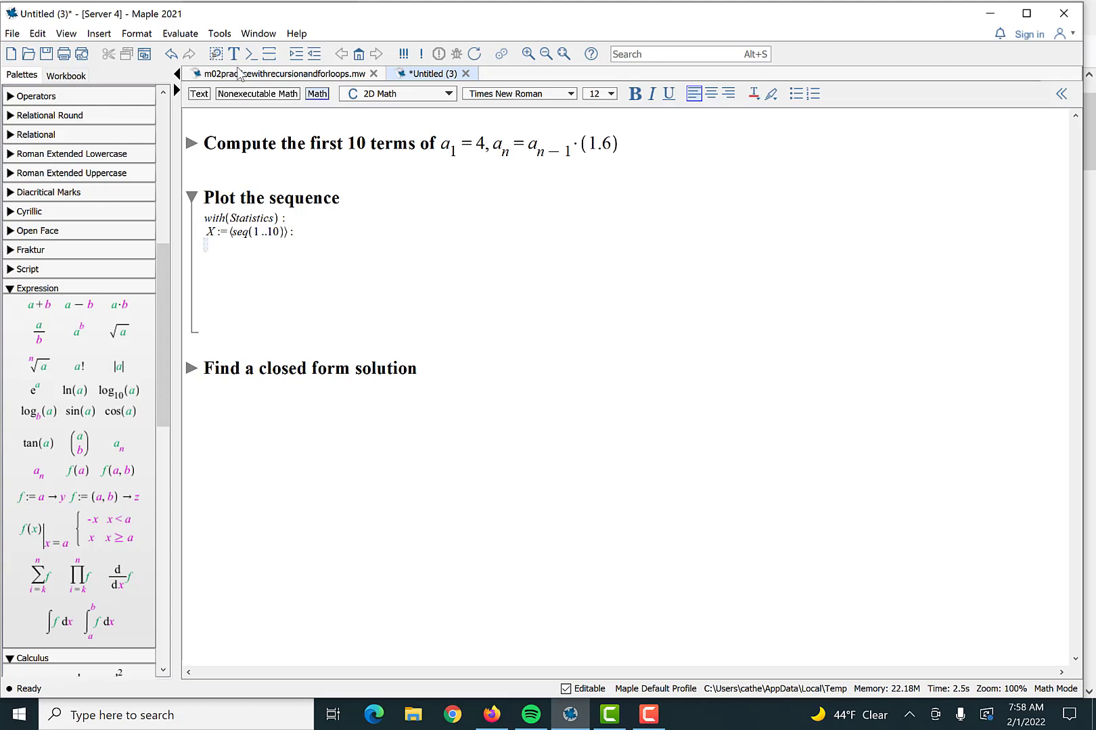
click(287, 74)
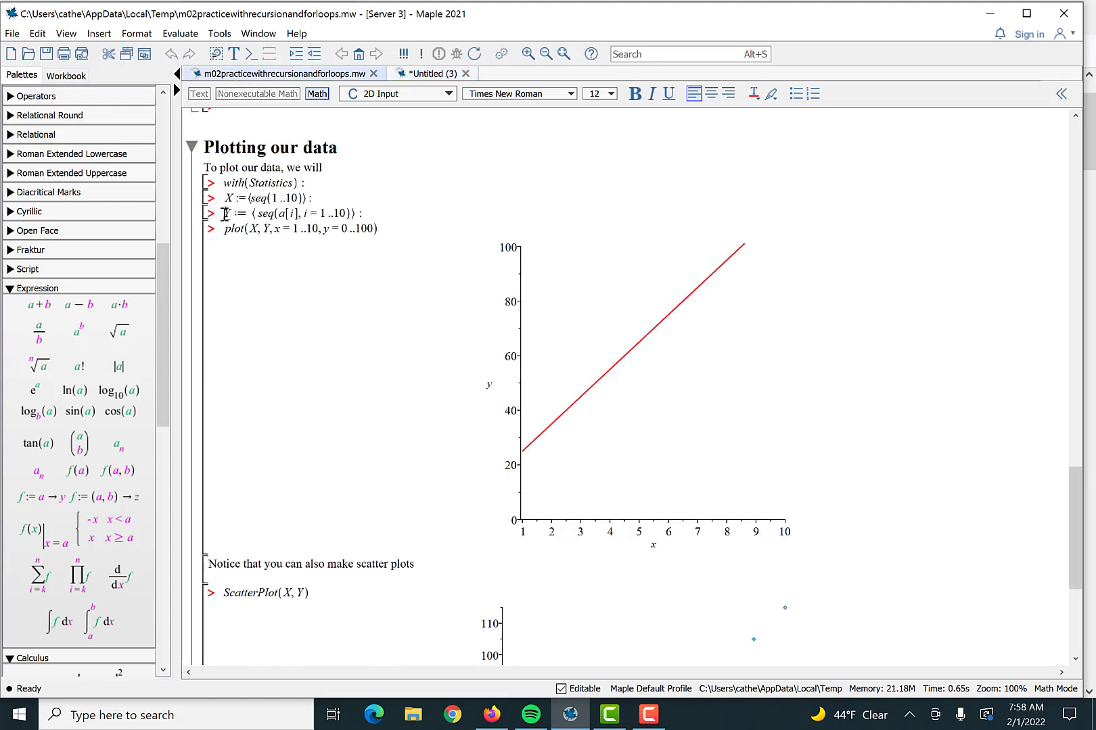
triple_click(292, 213)
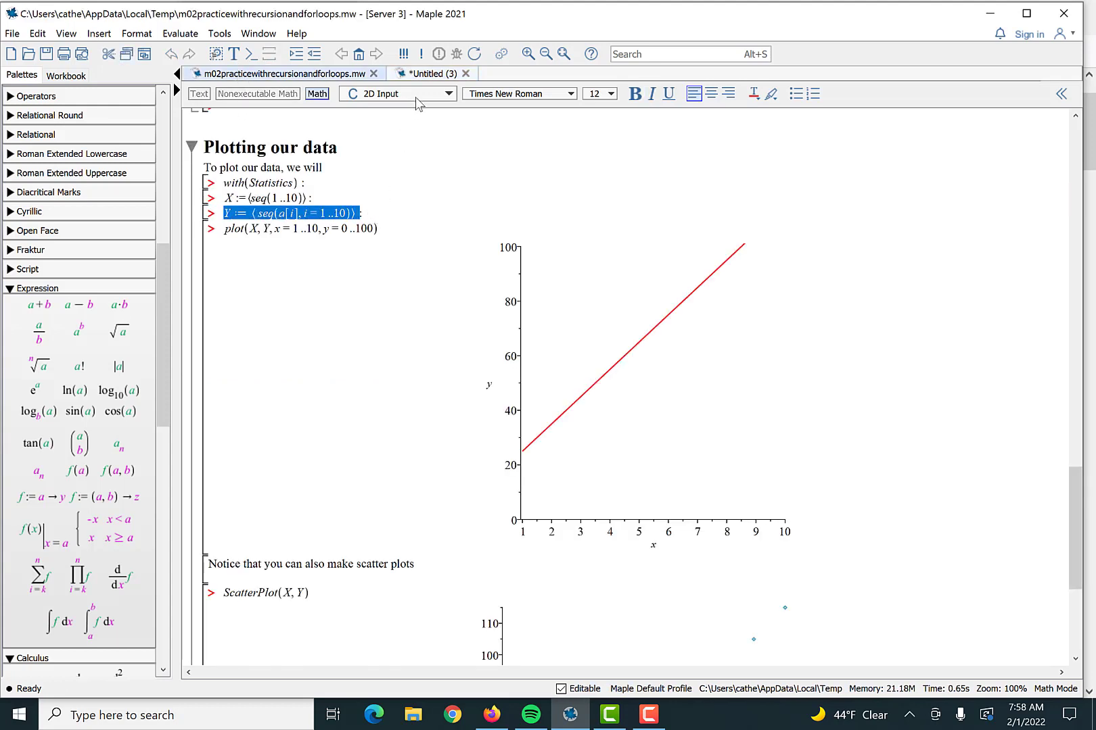
click(429, 73)
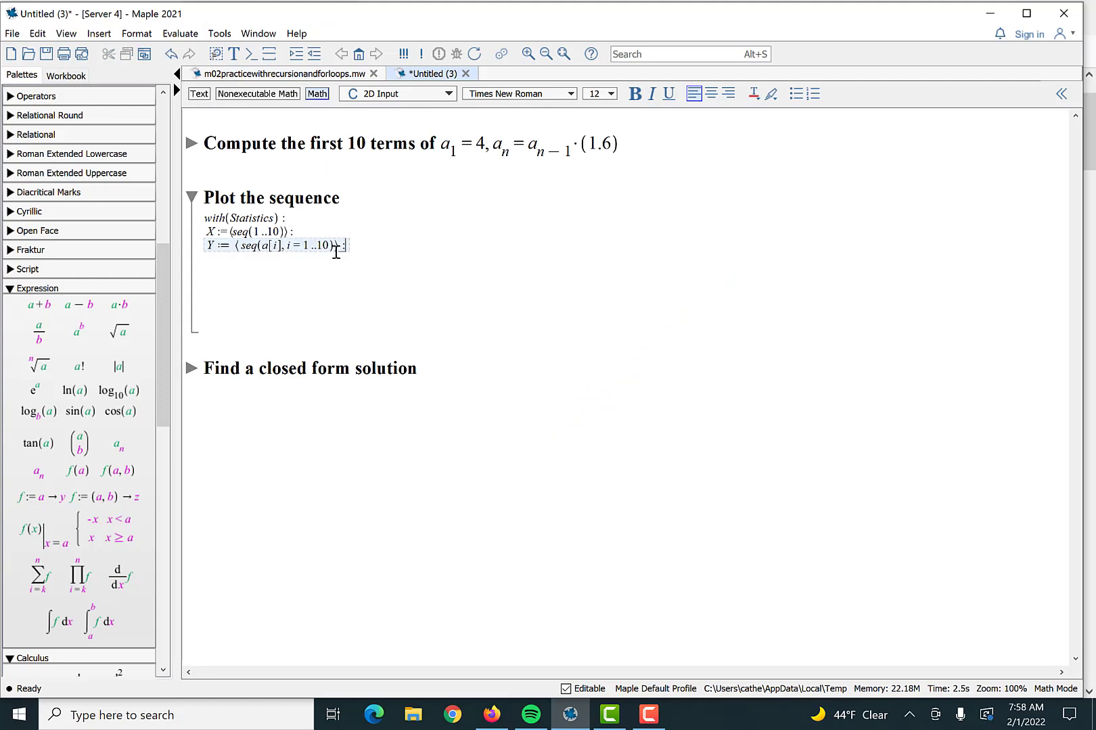
mouse_move(308, 238)
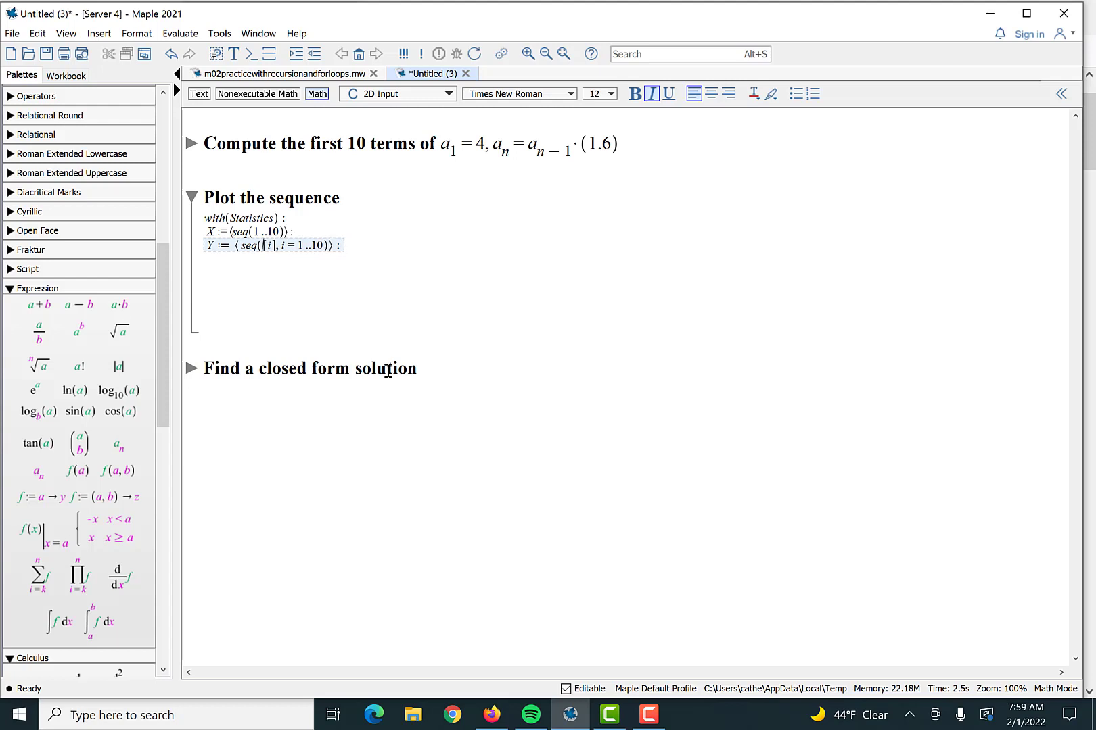
text(a)
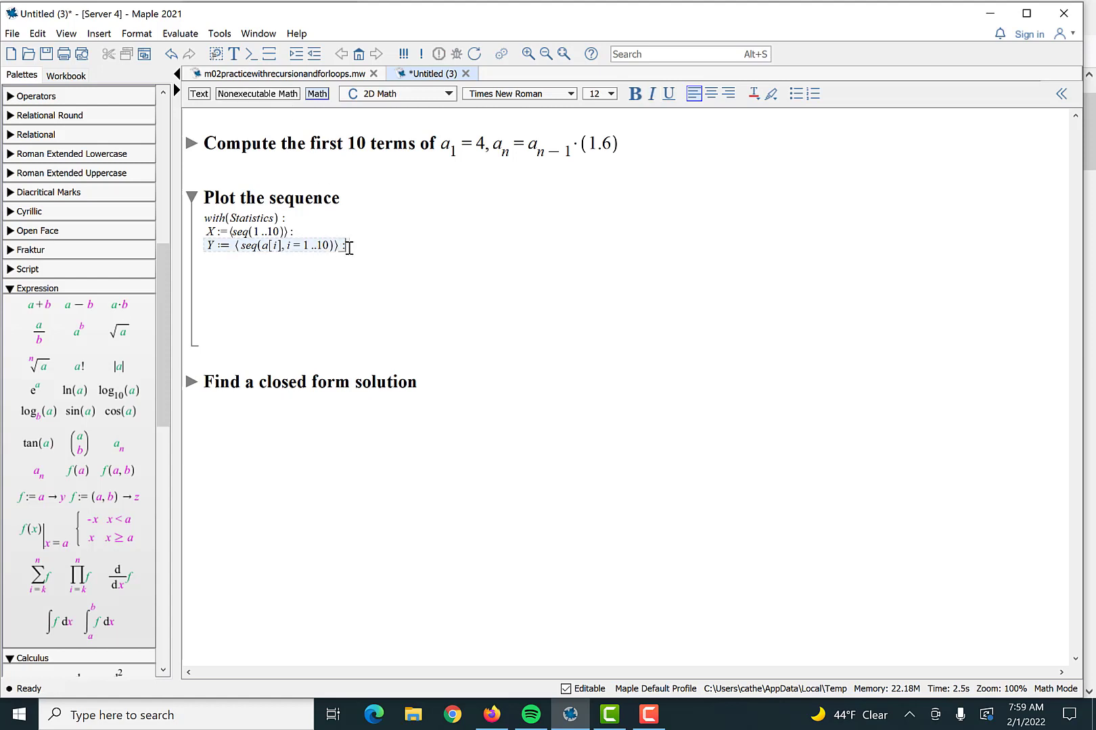
key(Return)
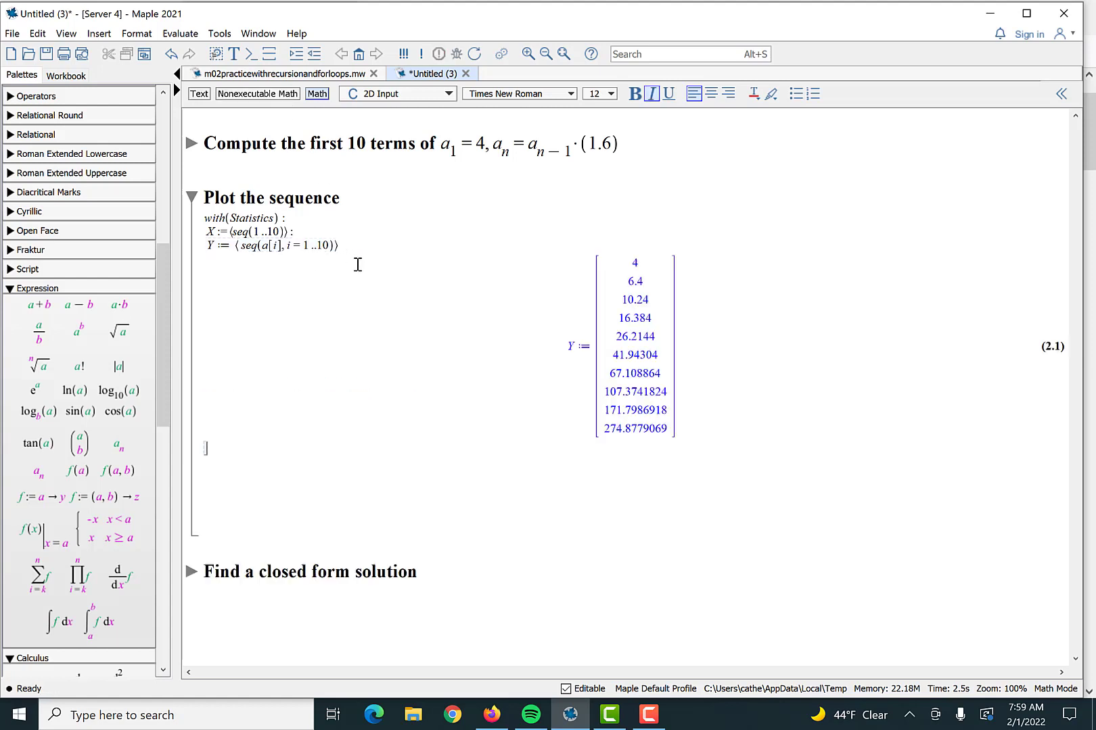
click(396, 92)
text( :)
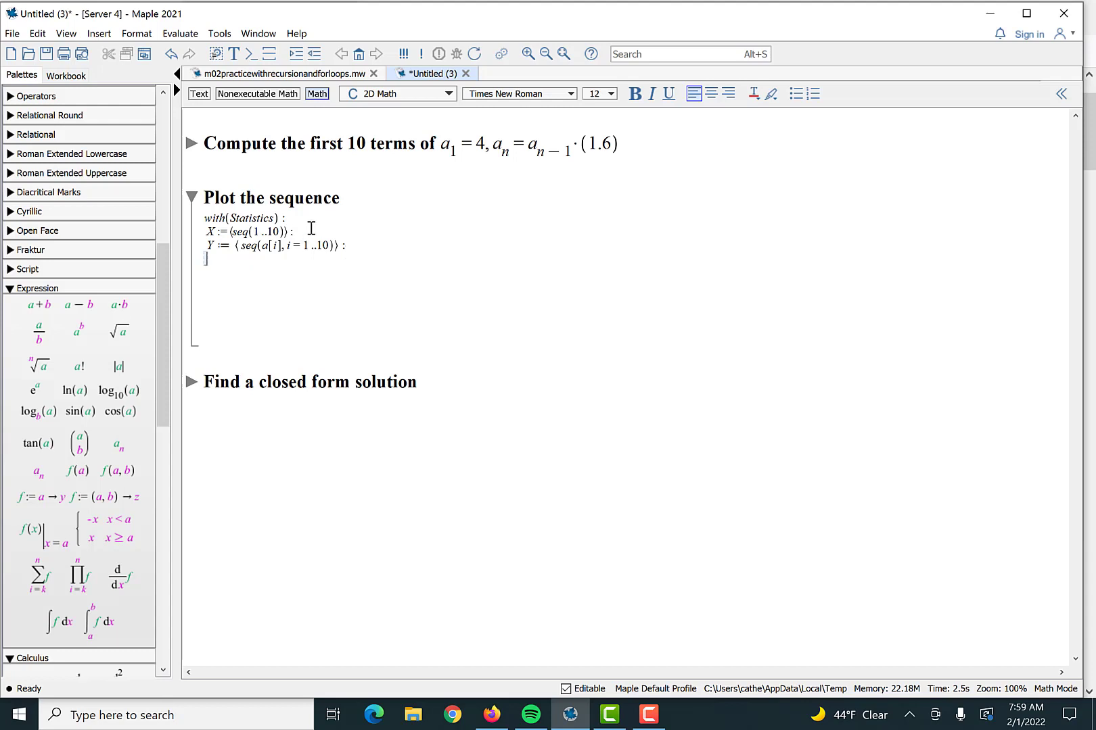
key(Return)
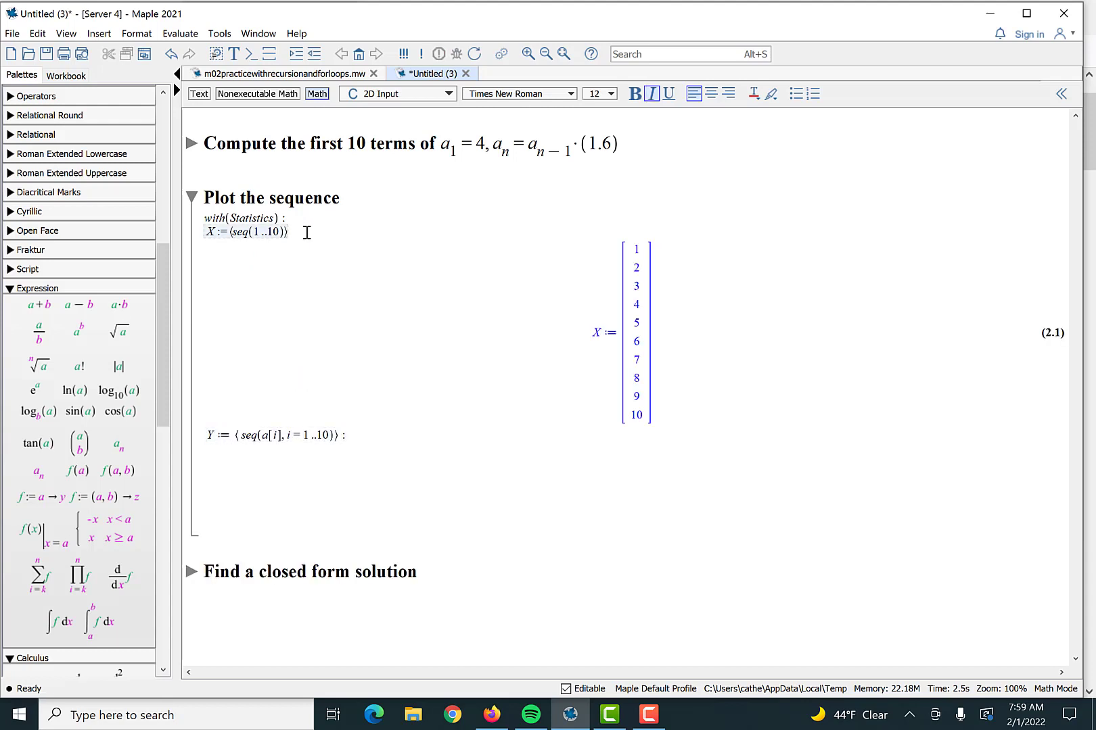
text(:)
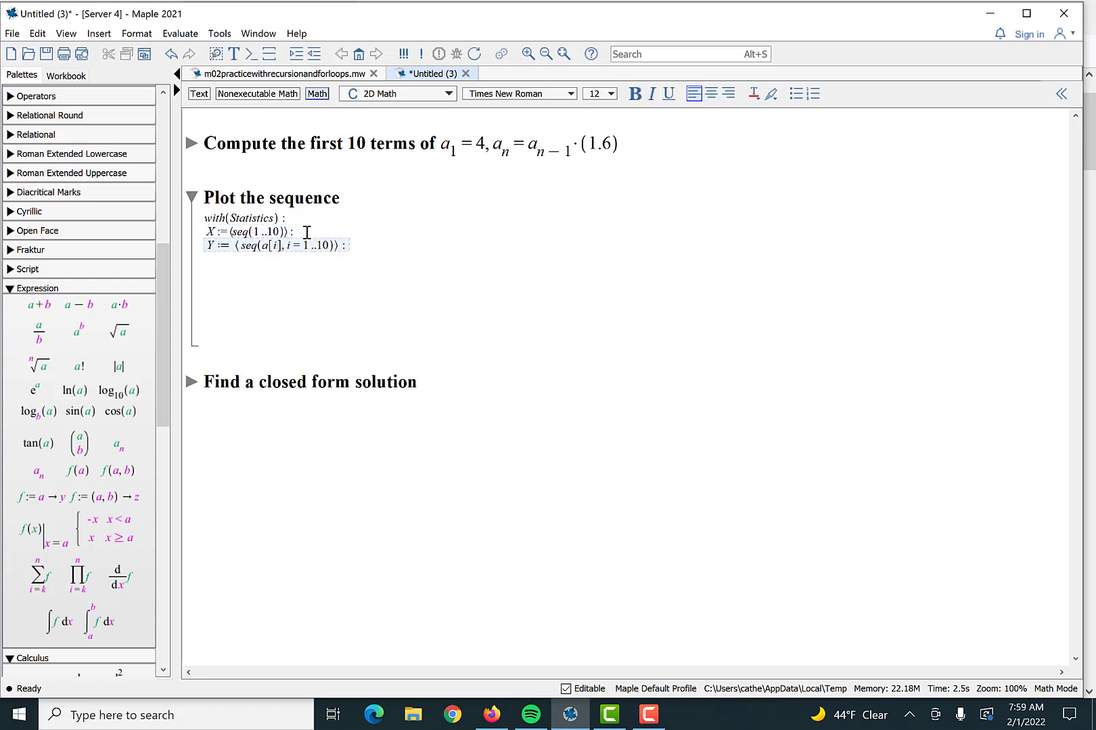
Step: Enter ScatterPlot(X, Y) with the ranges extended to 1..20 terms
click(279, 74)
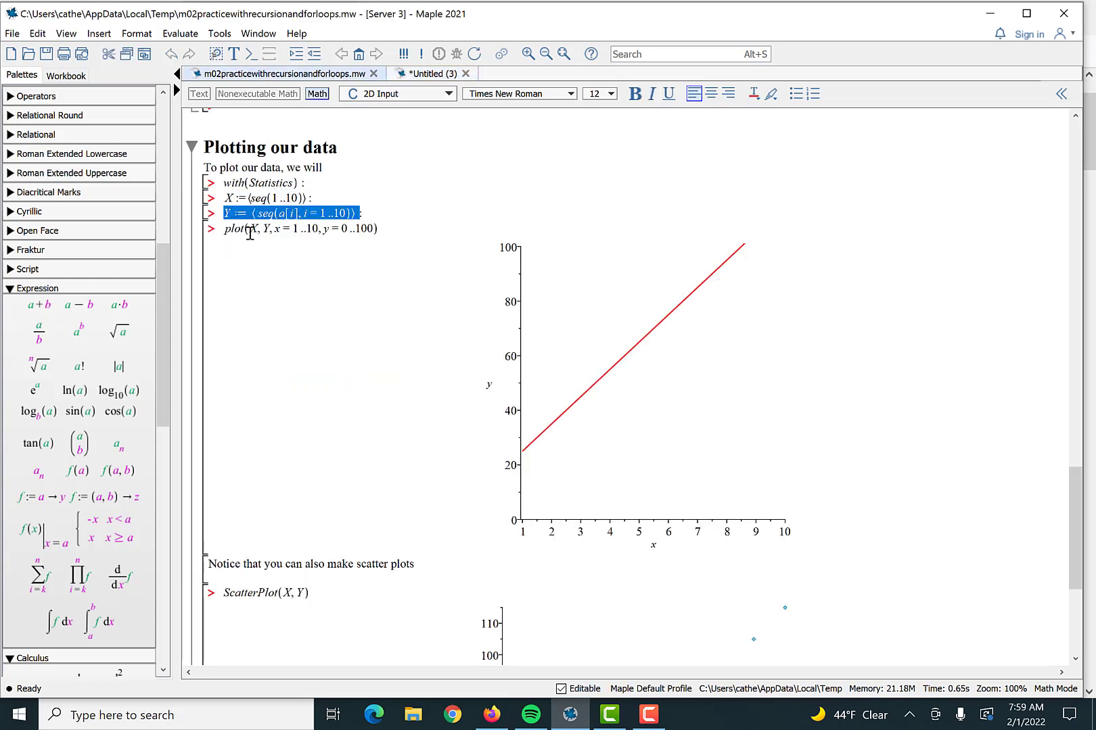
mouse_move(644, 427)
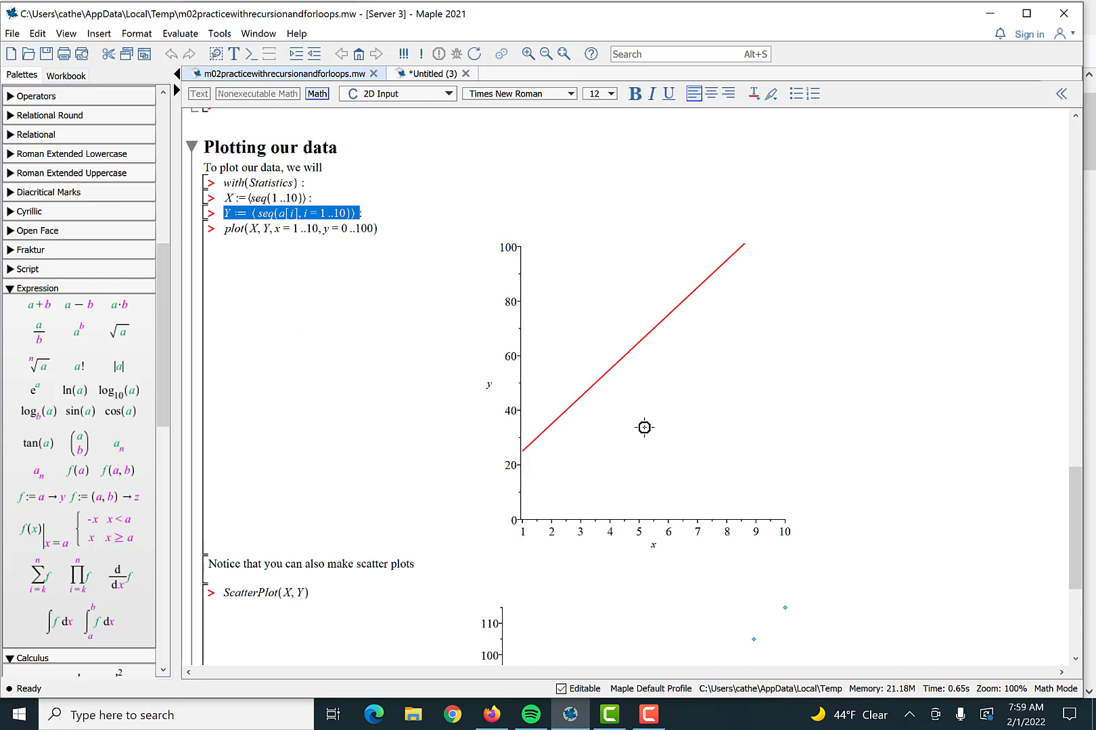
scroll(down, 3)
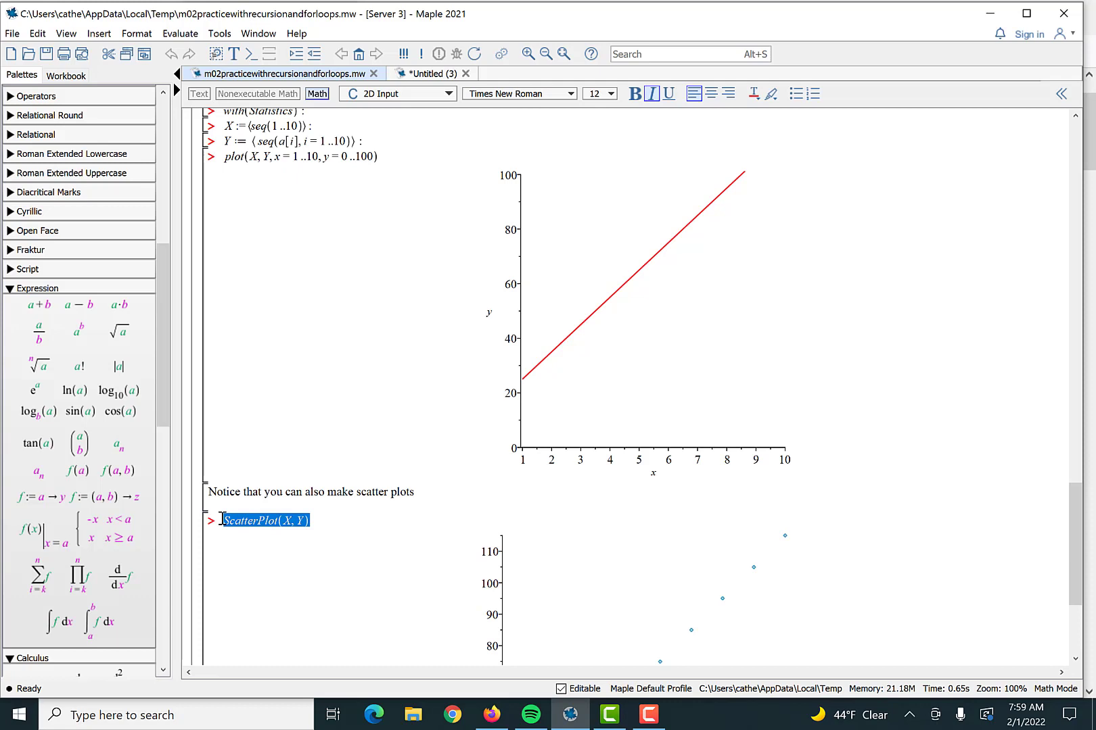
click(426, 72)
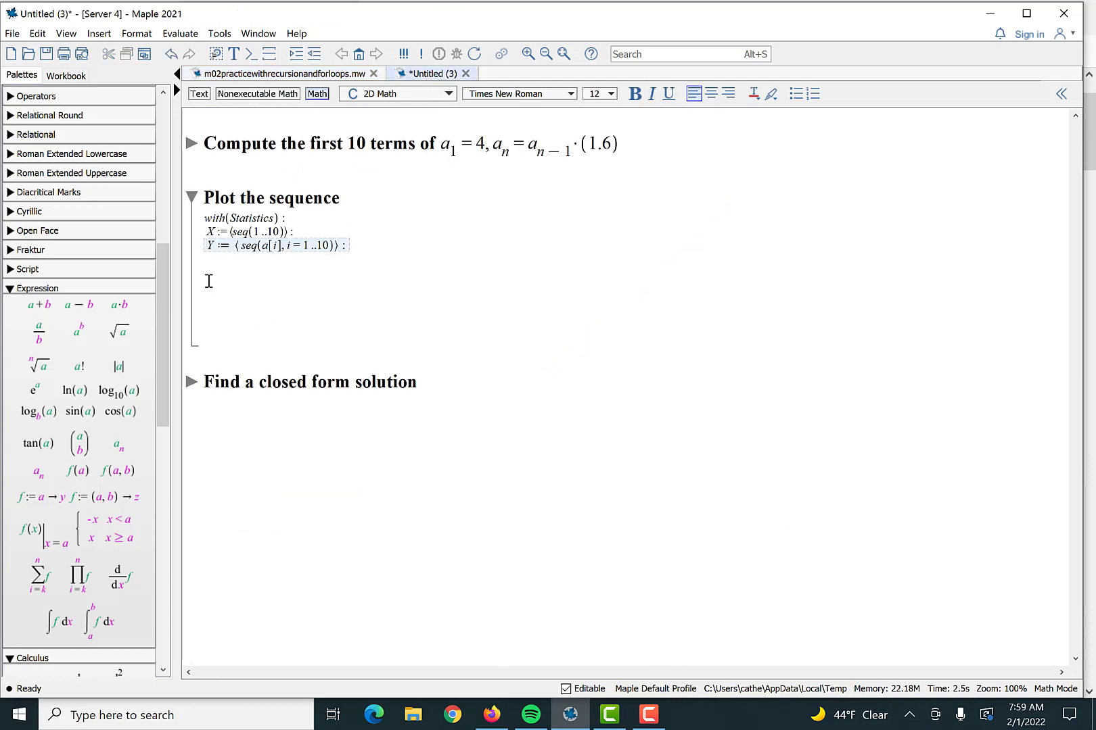
text(ScatterPlot(X, Y))
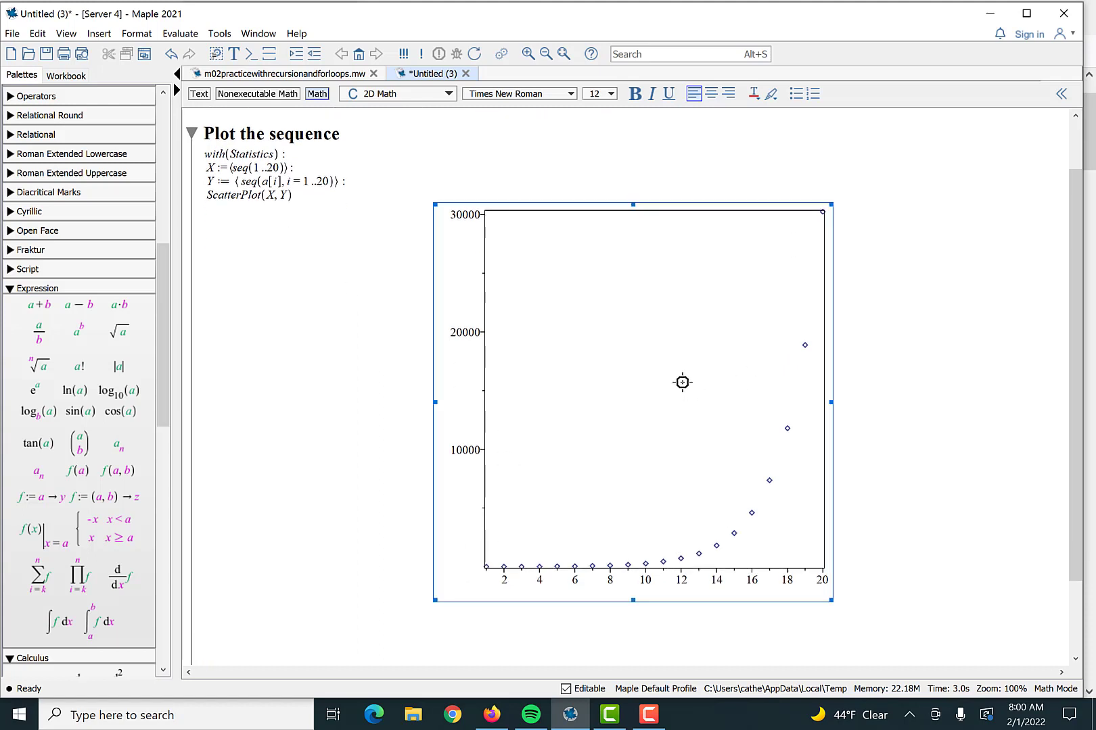
Step: Label the scatter plot's horizontal axis n and vertical axis a[n]
right_click(683, 383)
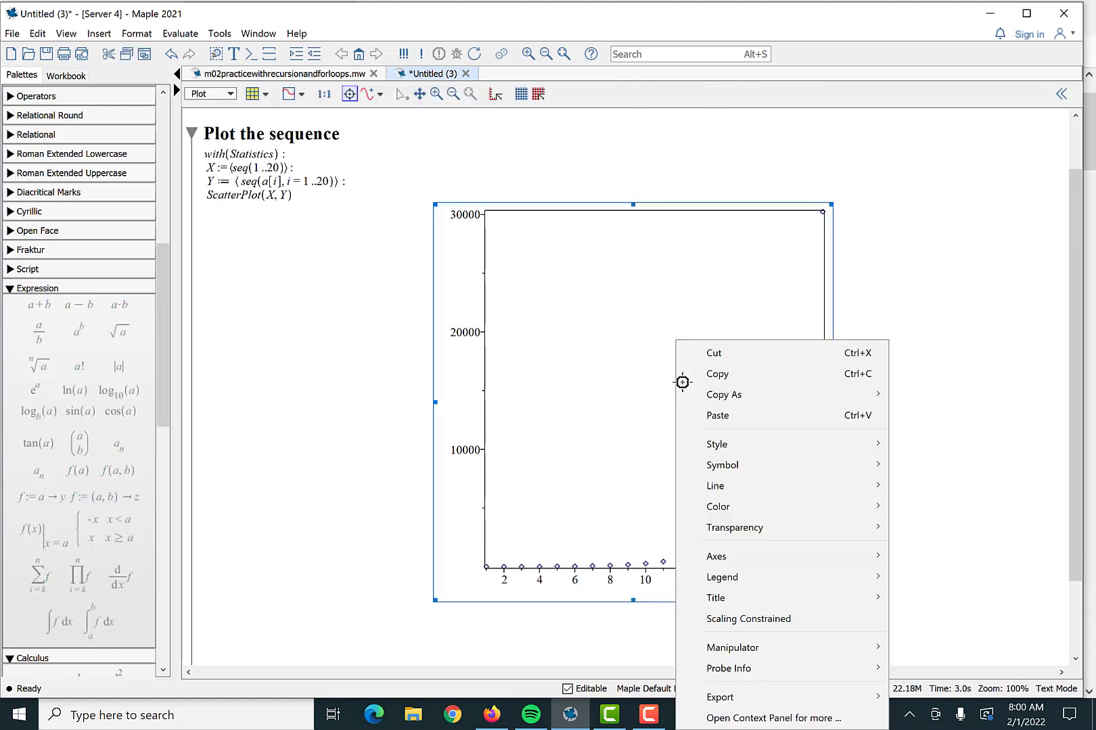
mouse_move(715, 557)
text(a)
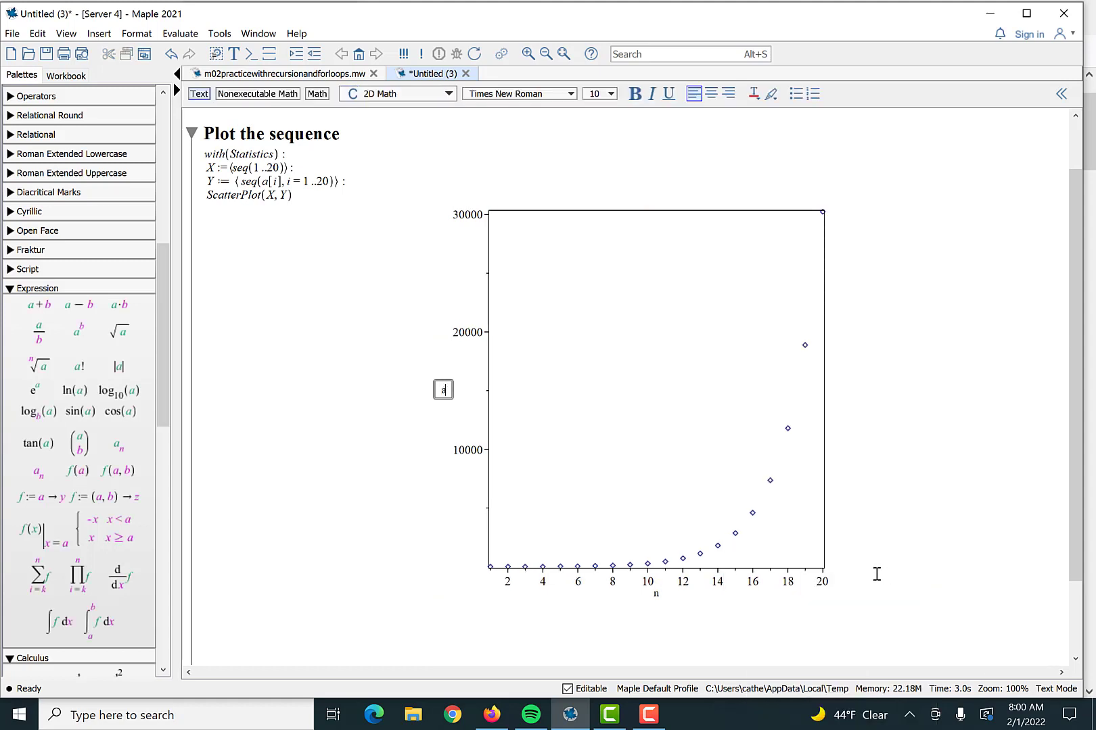
text([n])
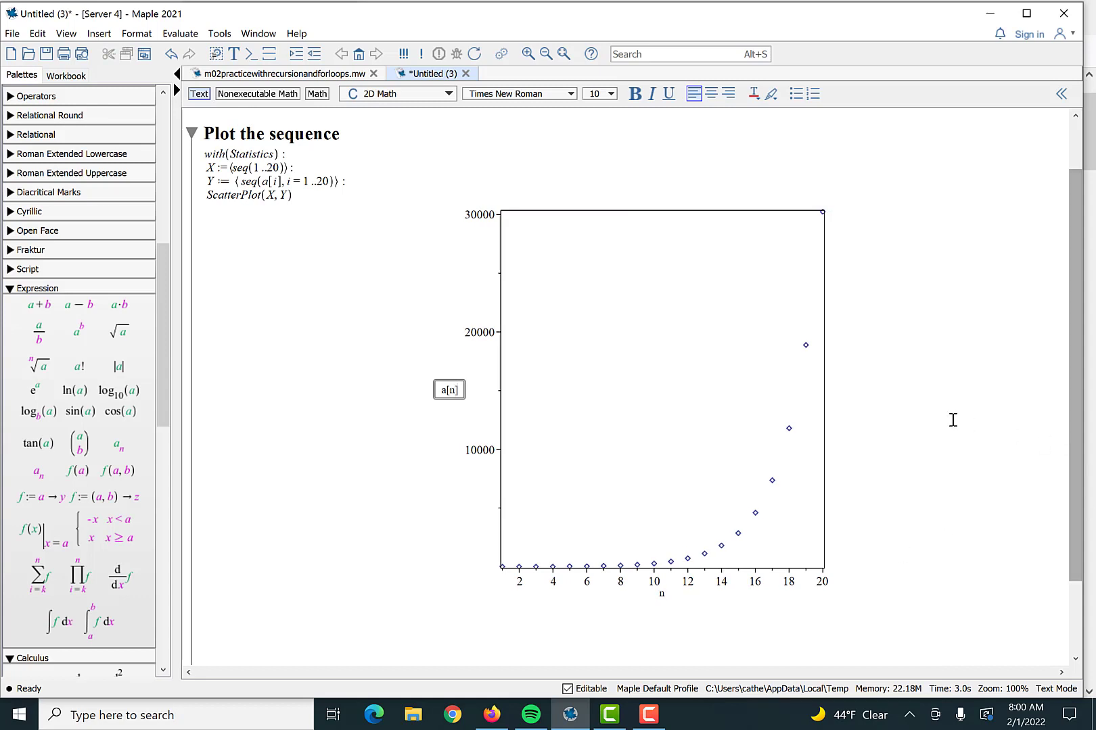
click(629, 392)
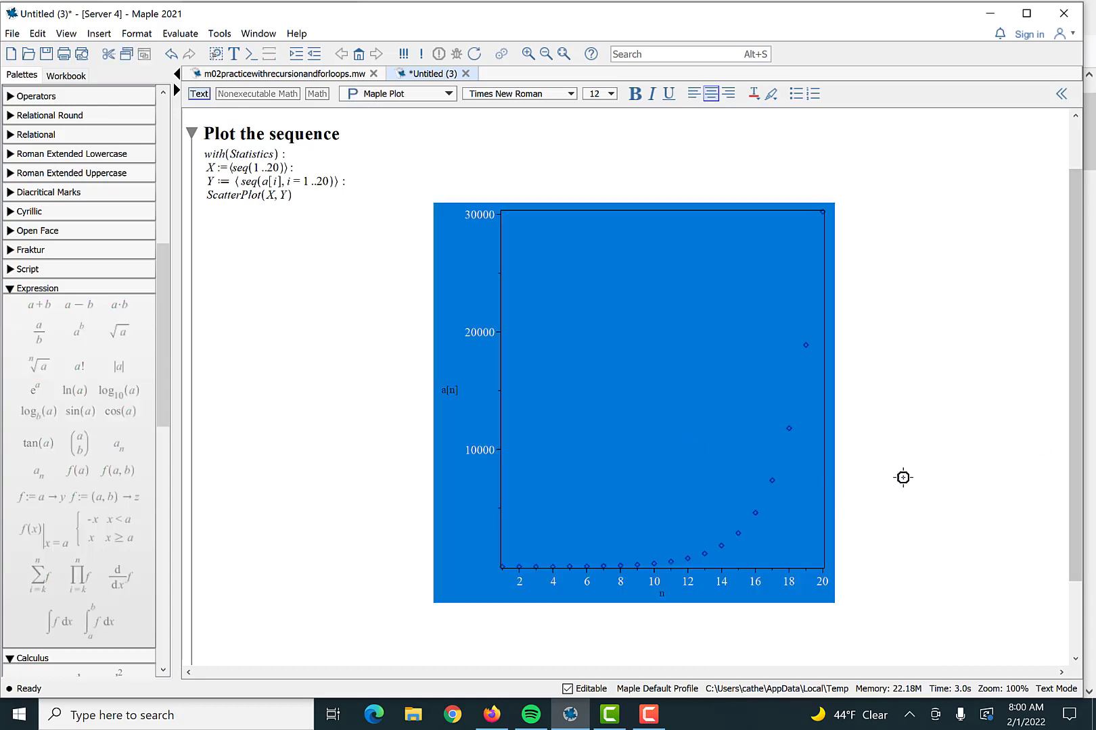
Step: Set the plot symbol size to 20 and switch the markers to solid circles
right_click(761, 432)
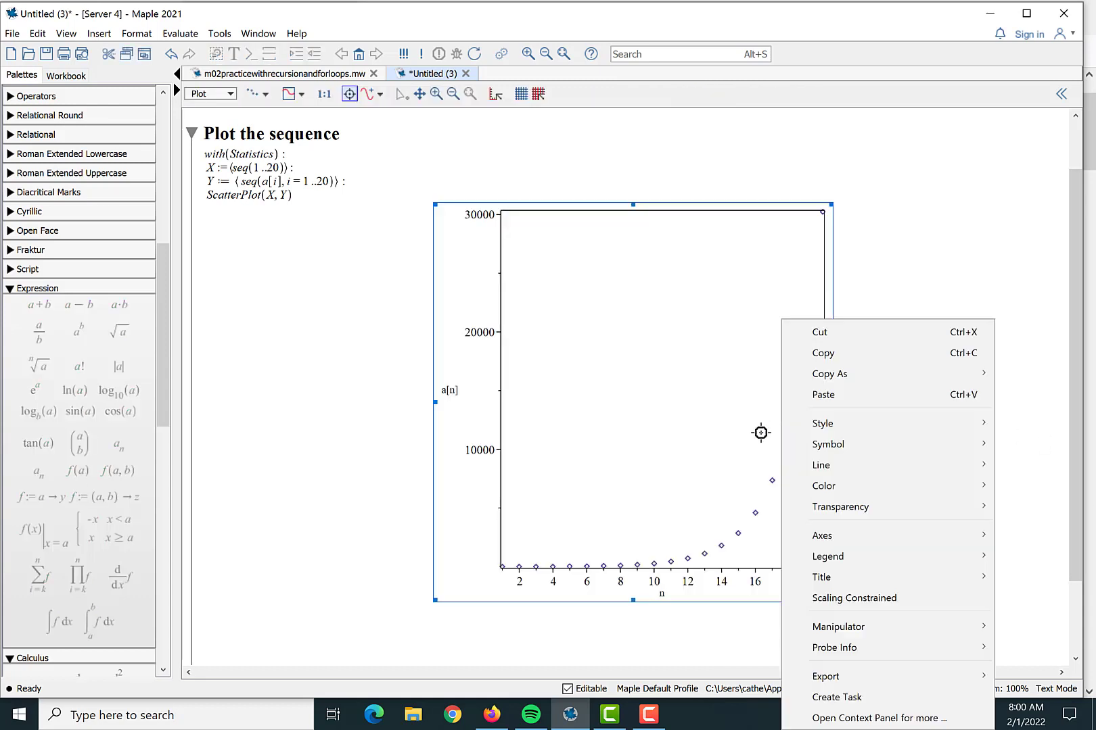
click(827, 444)
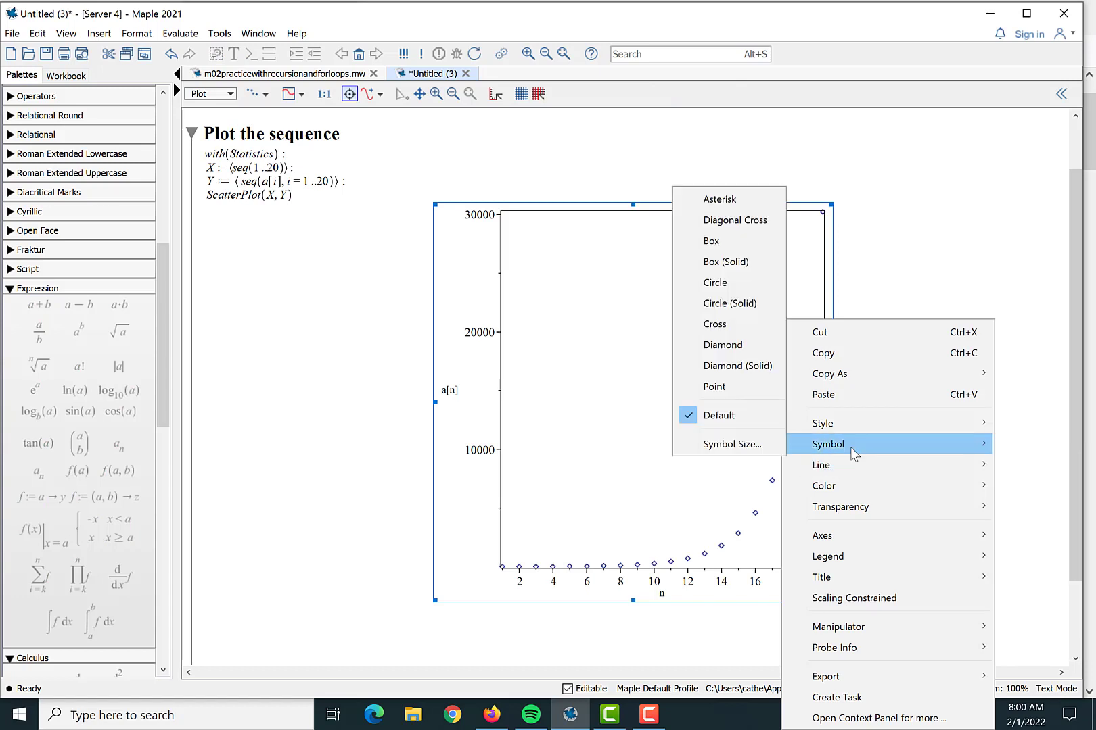
mouse_move(848, 457)
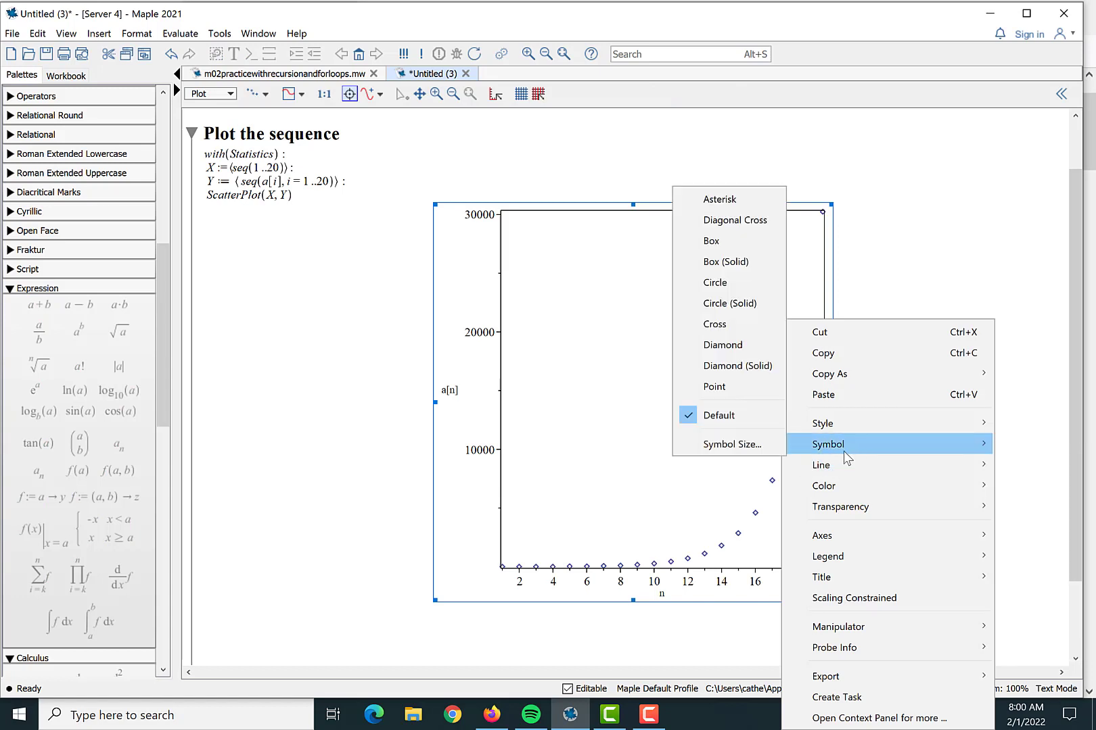
mouse_move(731, 444)
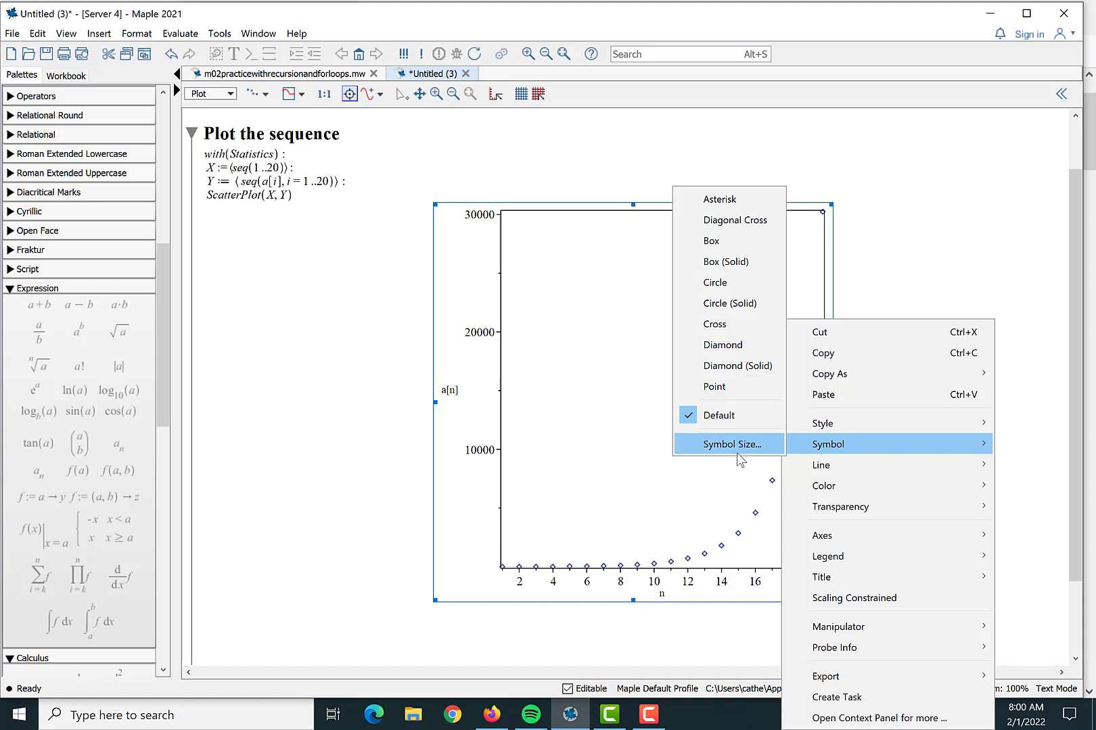
click(728, 443)
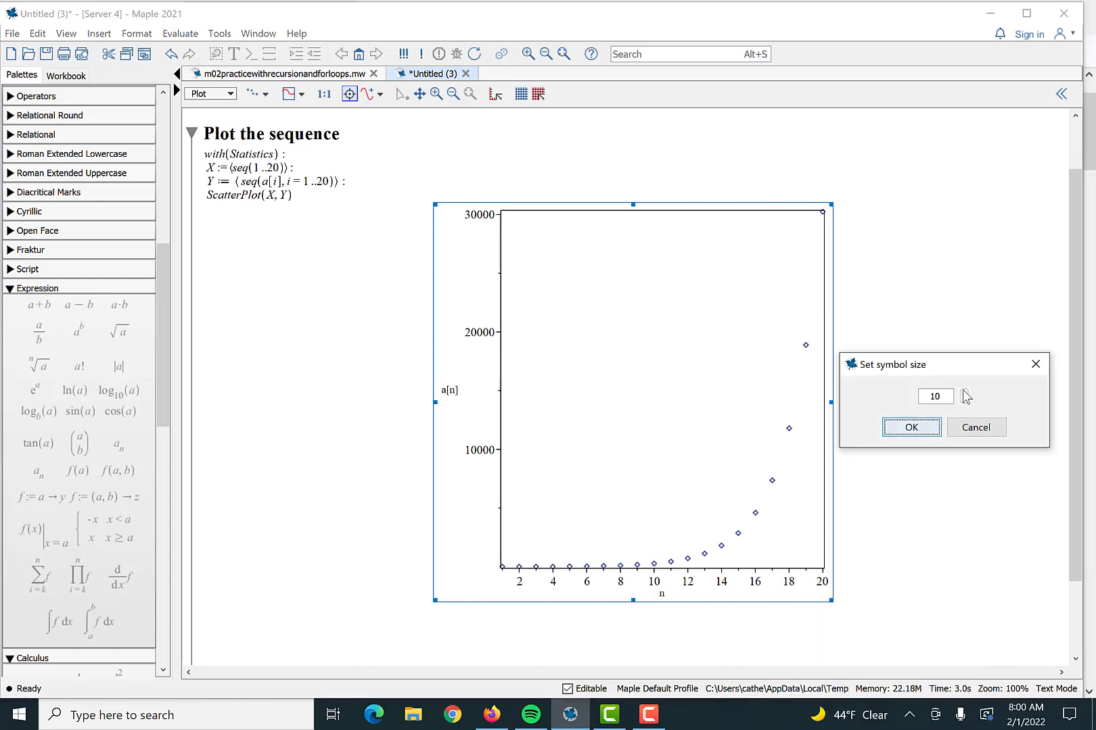
click(967, 393)
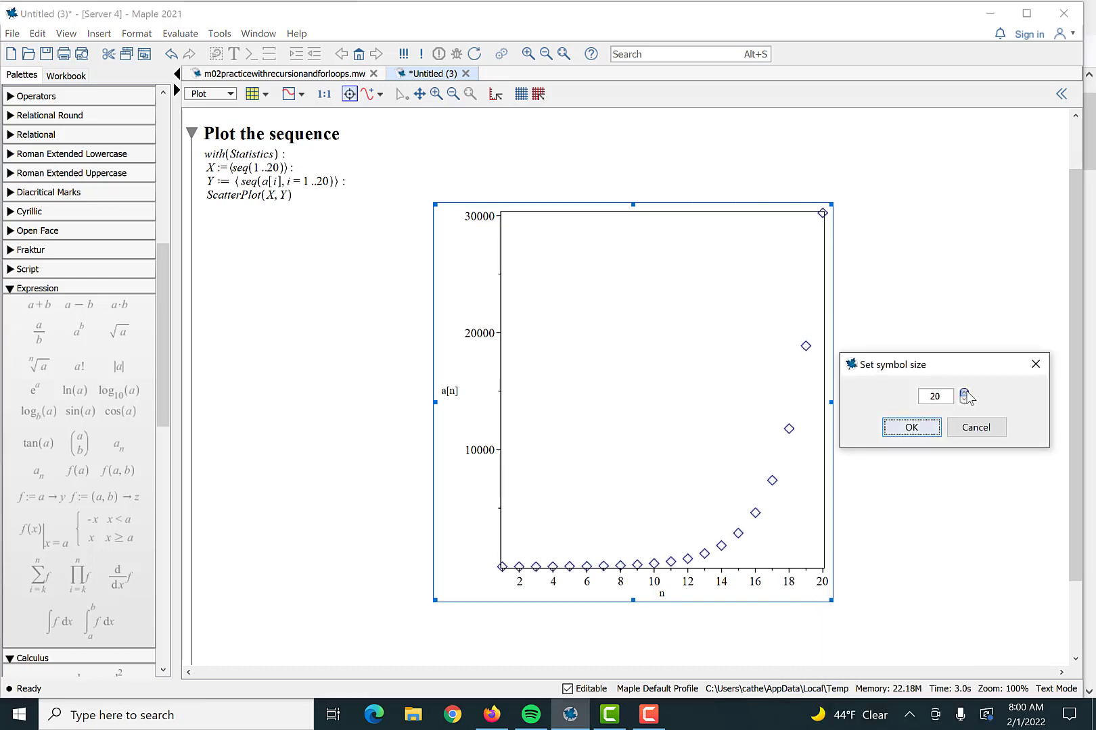
click(910, 426)
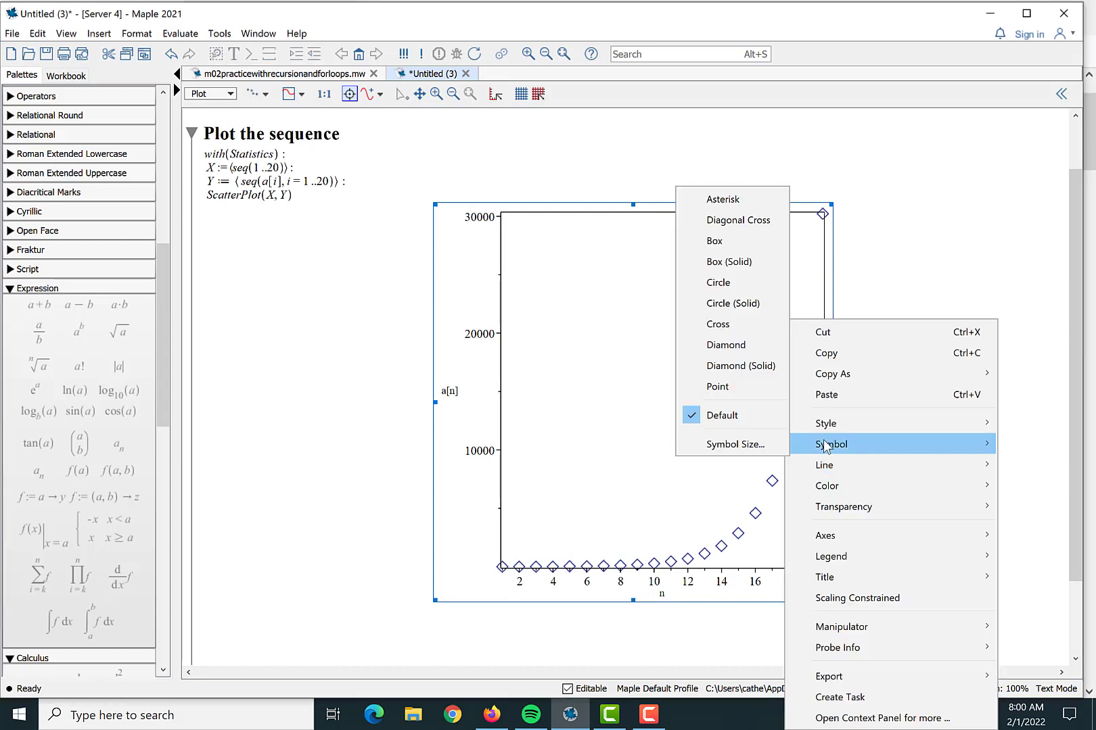
mouse_move(733, 303)
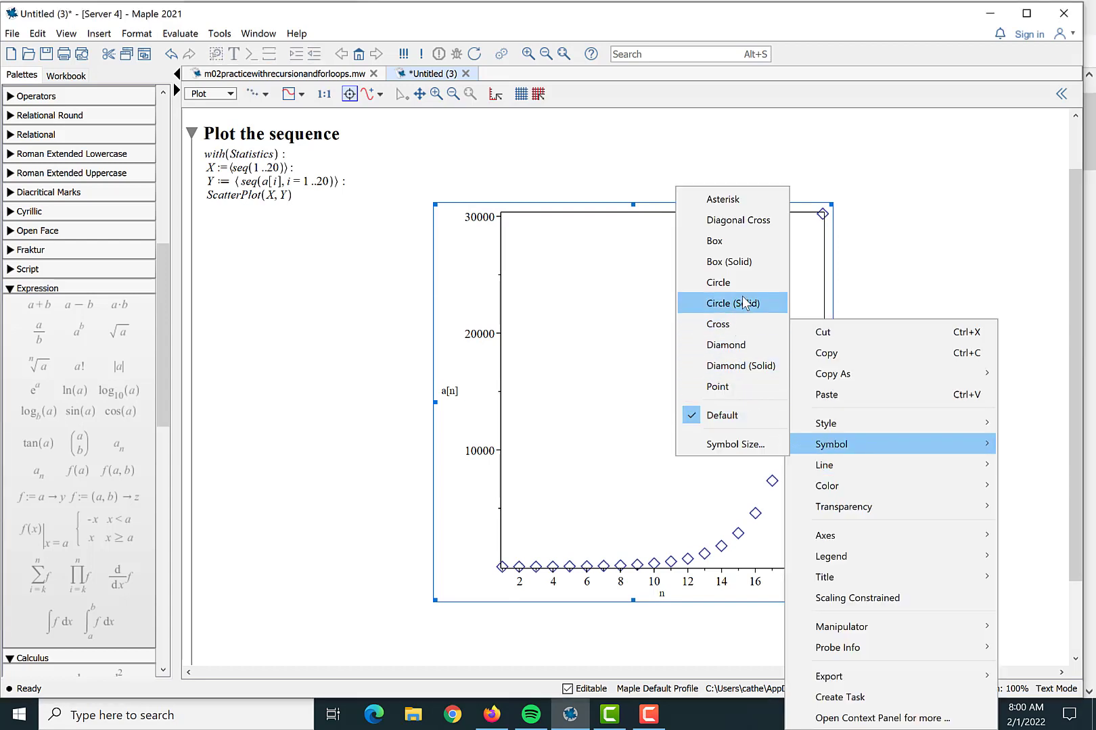
click(732, 303)
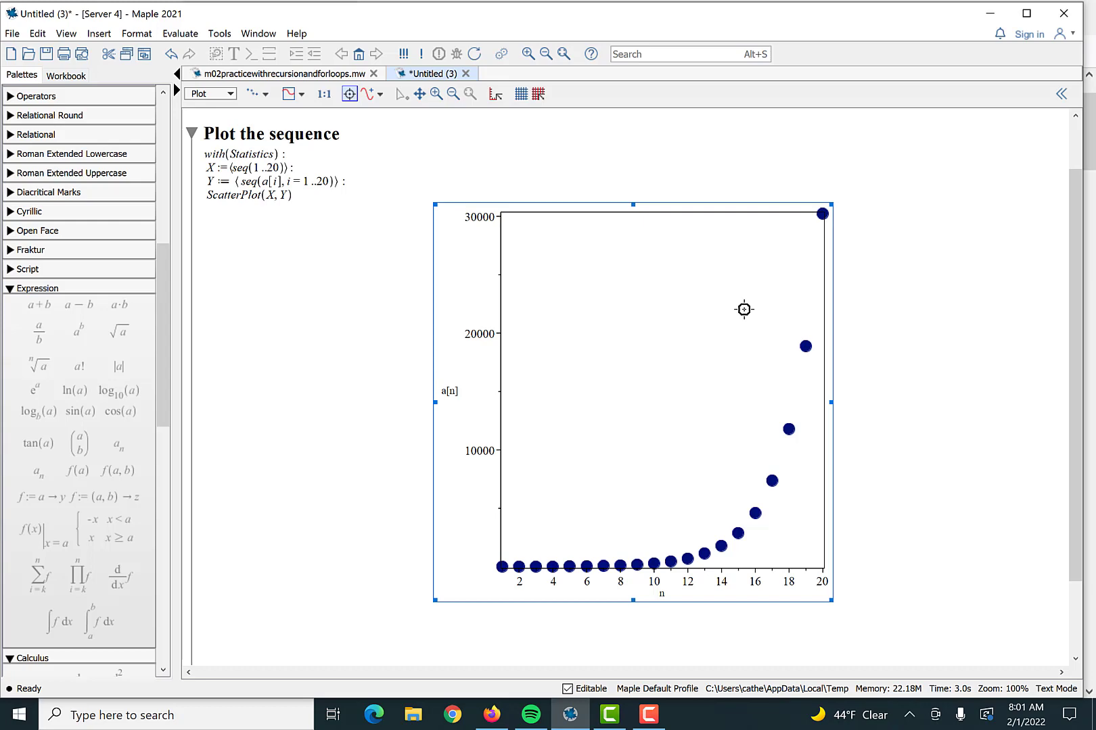
Step: Collapse 'Plot the sequence' and expand 'Find a closed form solution' with a math input line
scroll(up, 3)
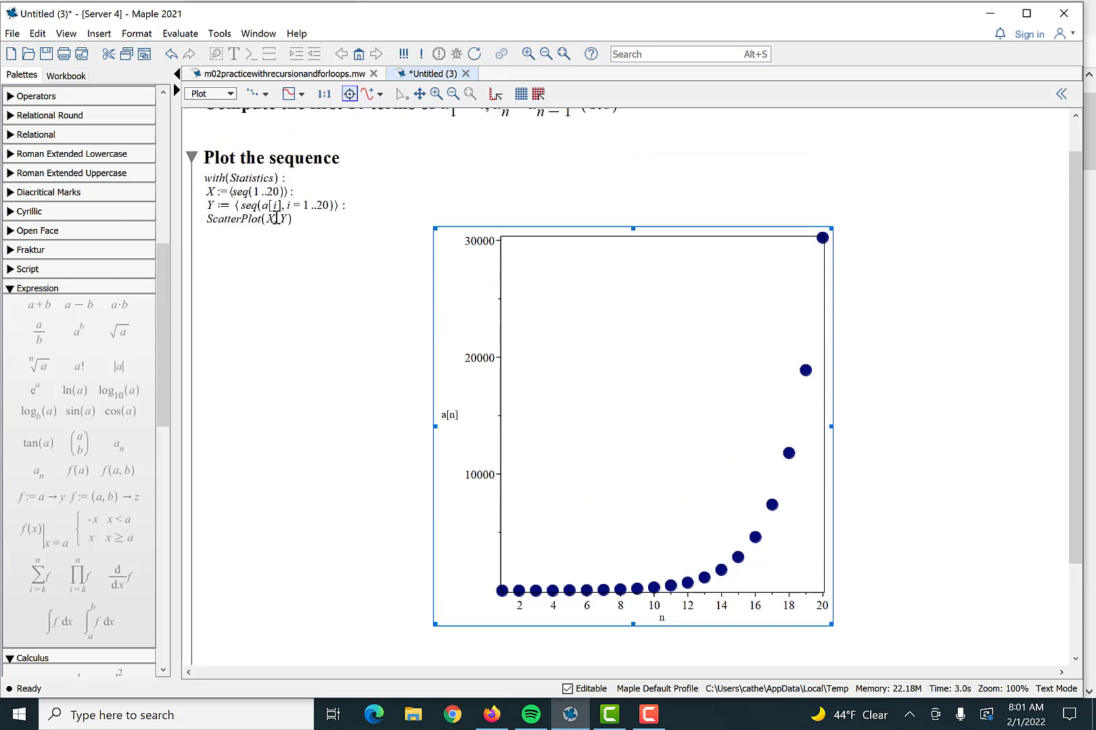
scroll(down, 3)
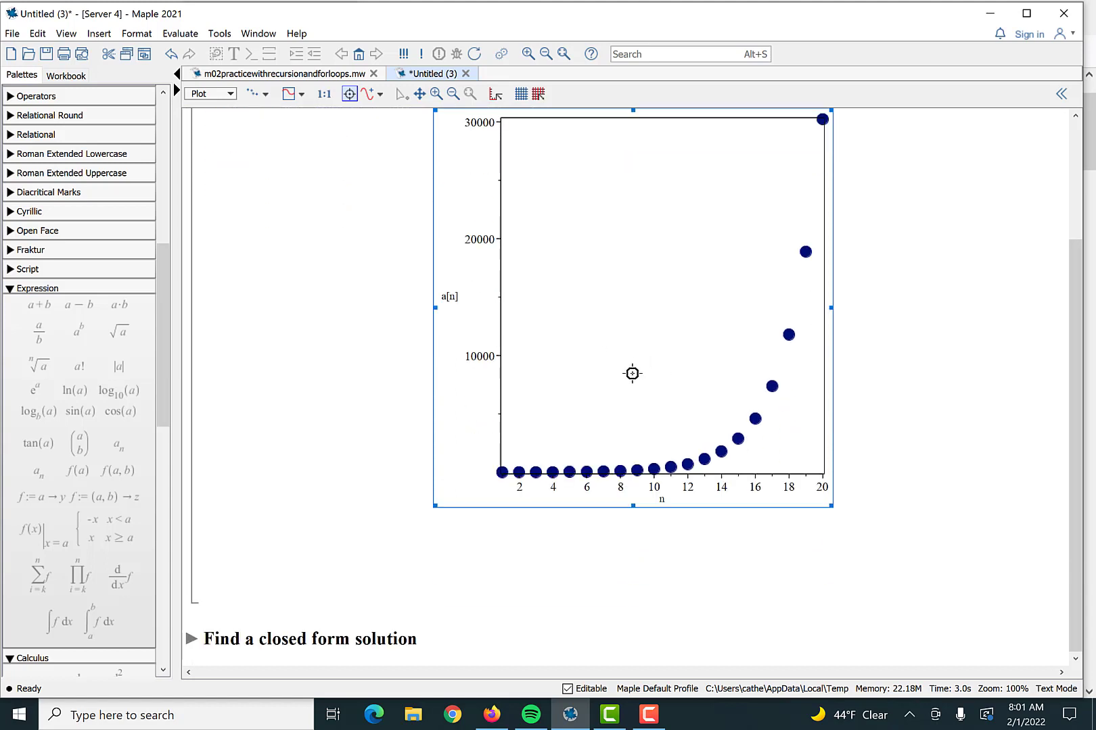
mouse_move(609, 322)
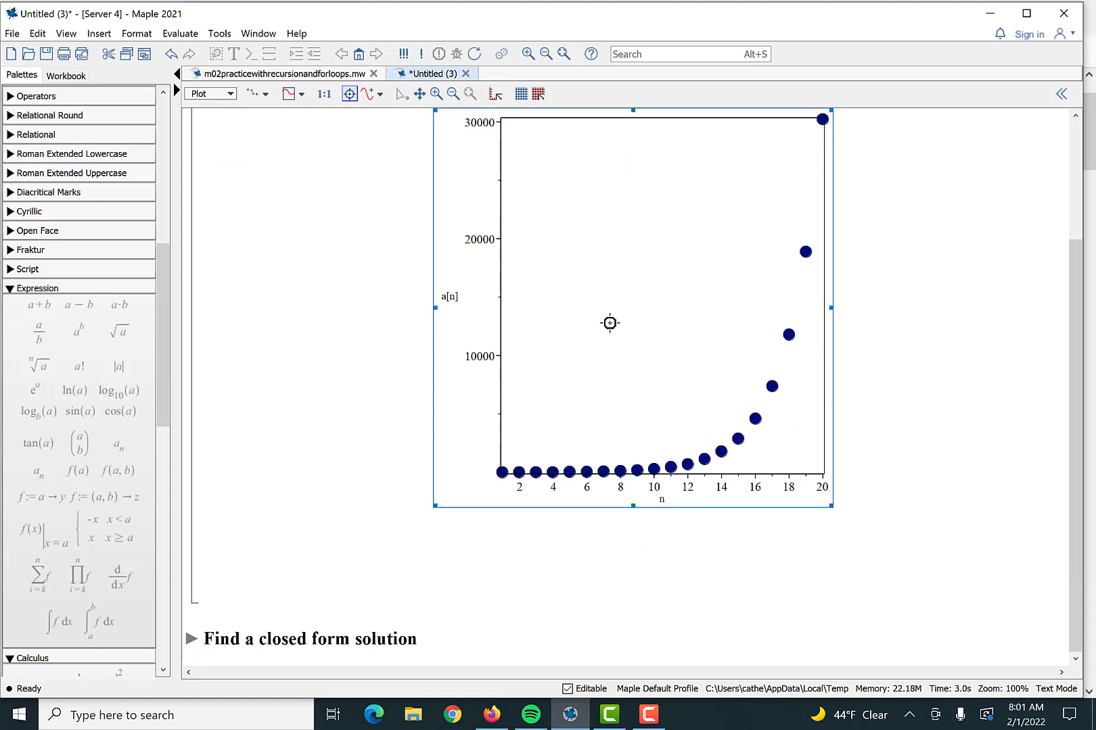
mouse_move(193, 647)
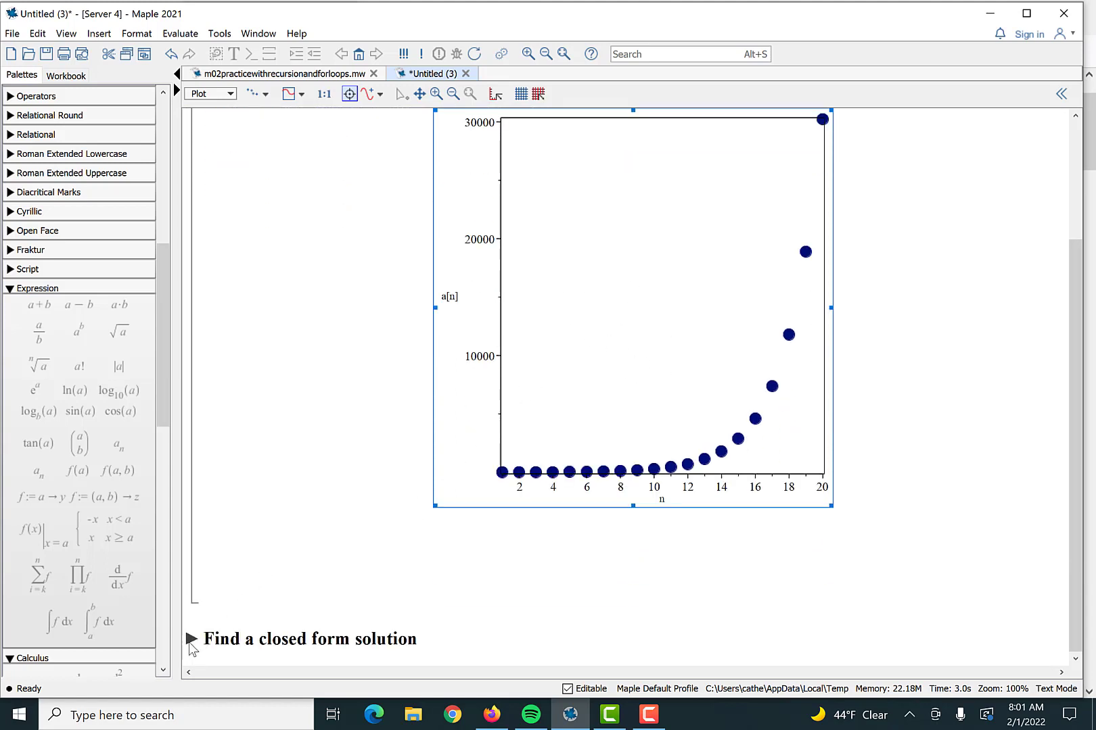
click(191, 199)
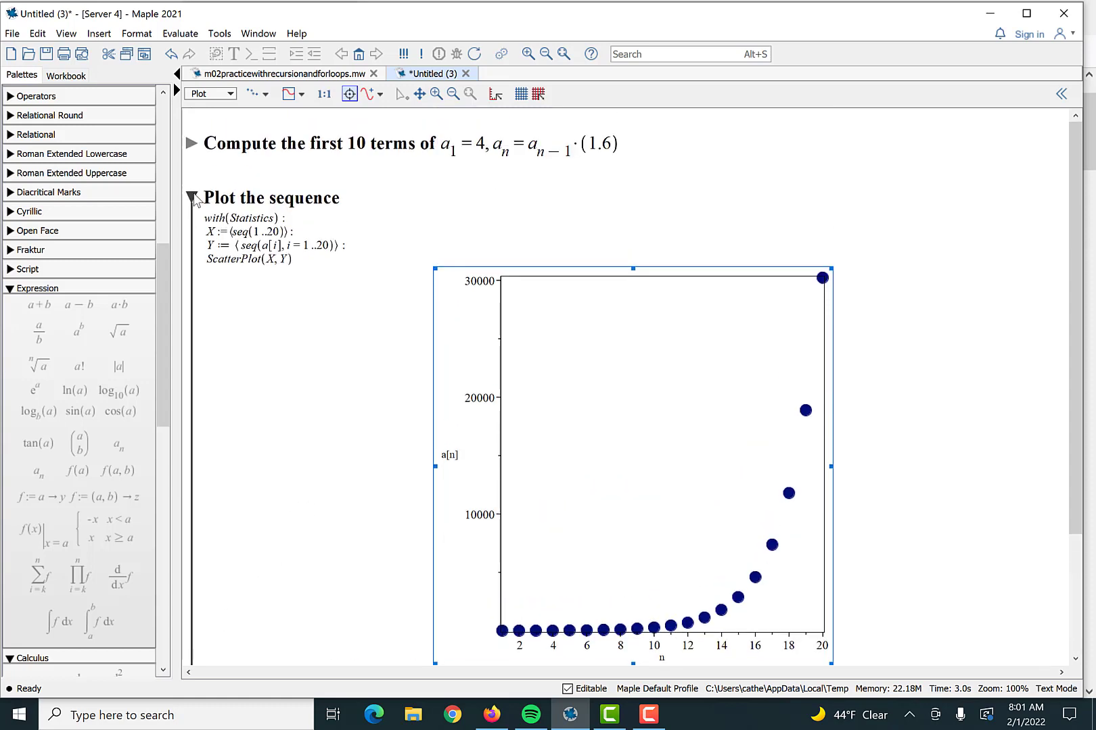
click(190, 197)
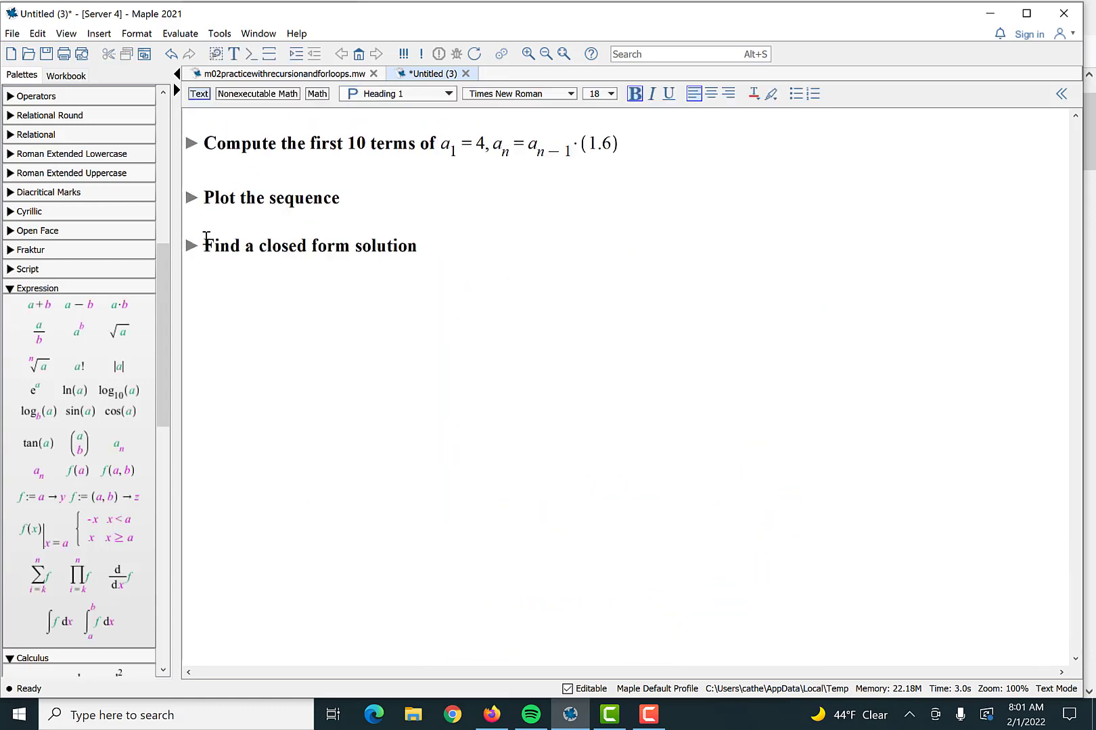
click(190, 245)
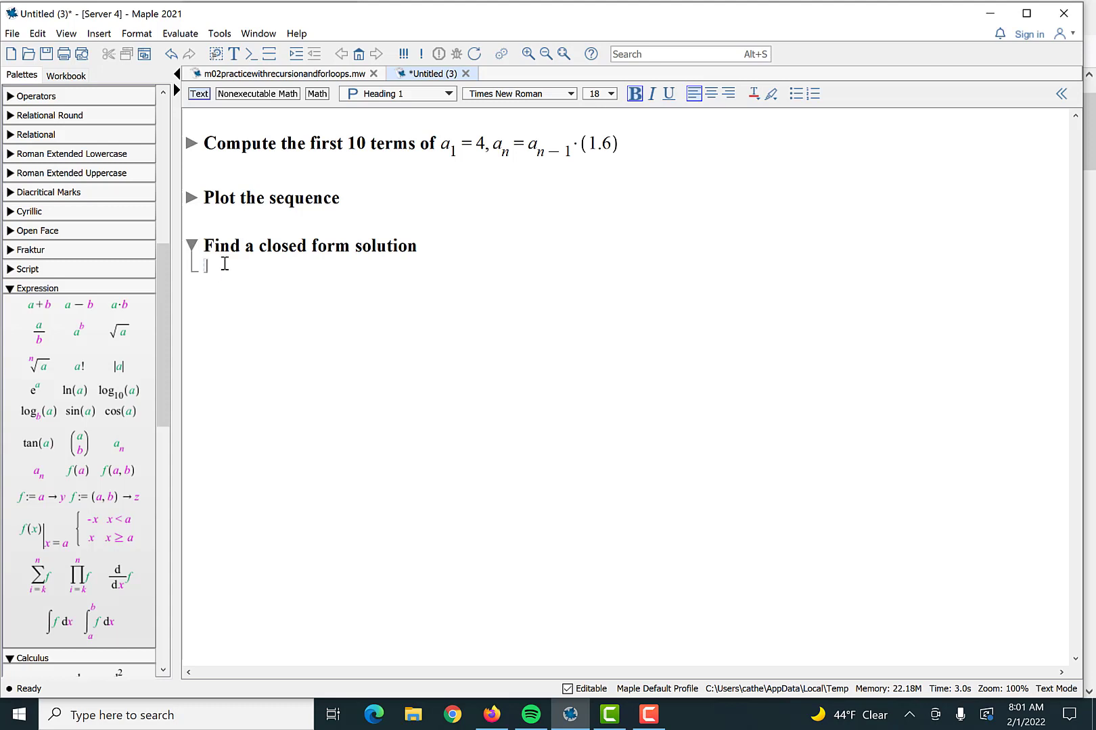
click(315, 93)
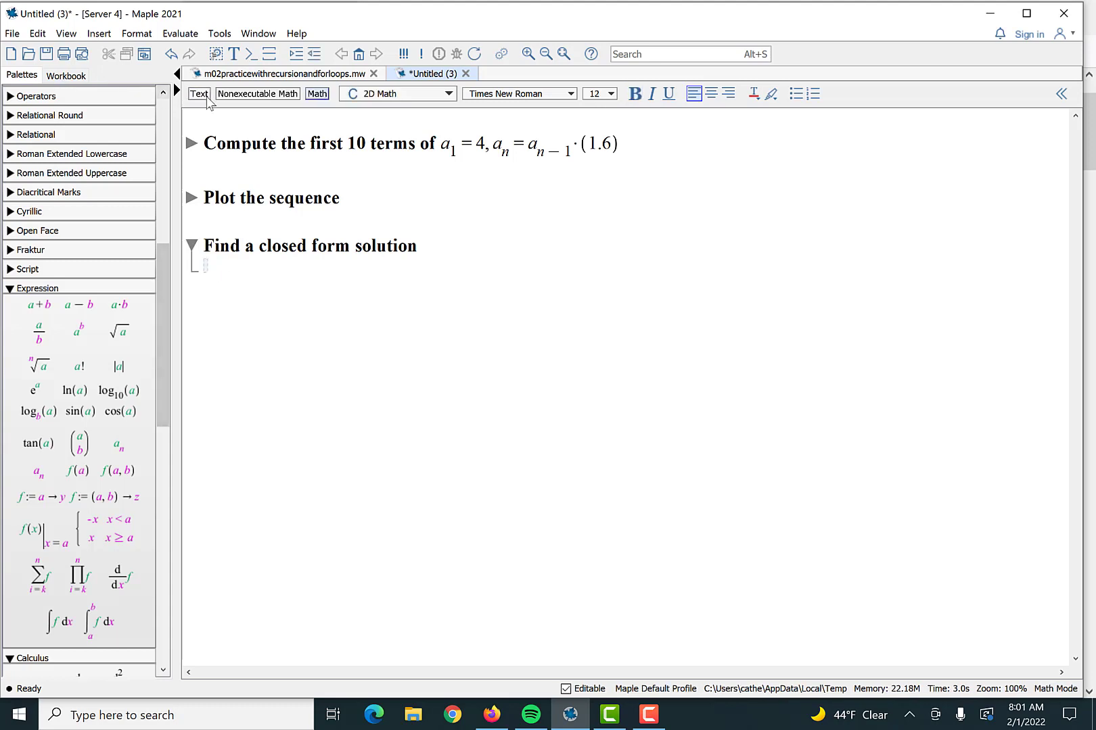
Step: Bring up the practice worksheet's rsolve example and select its restart command
click(199, 93)
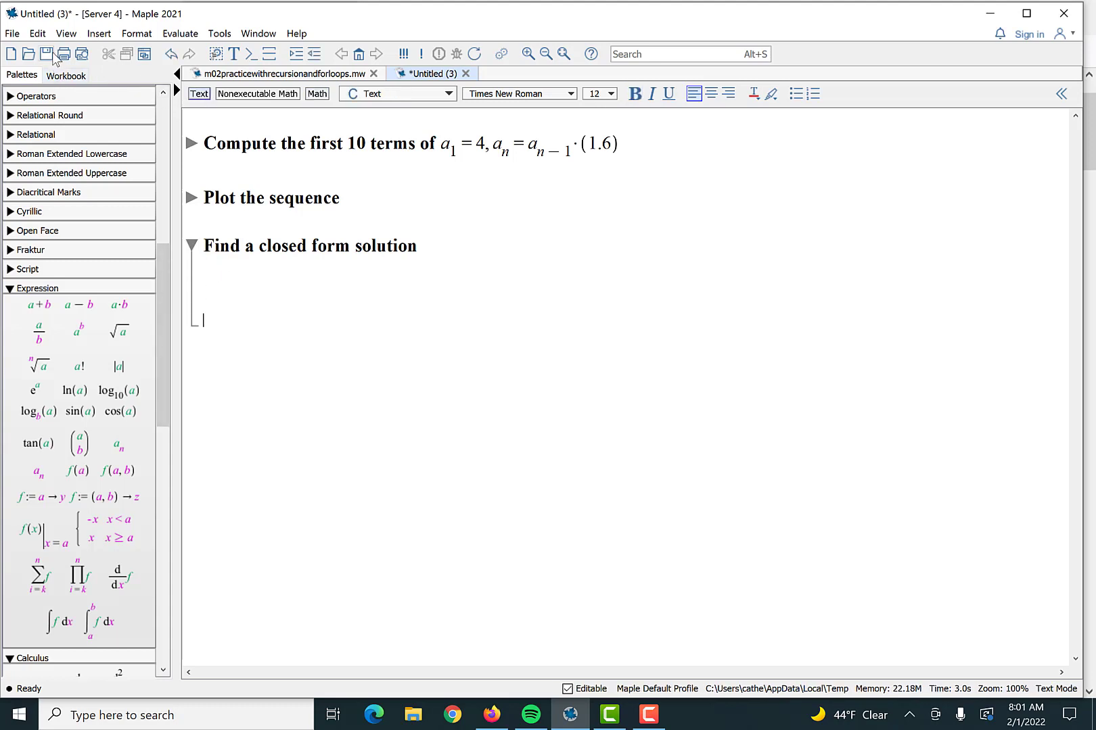
click(280, 74)
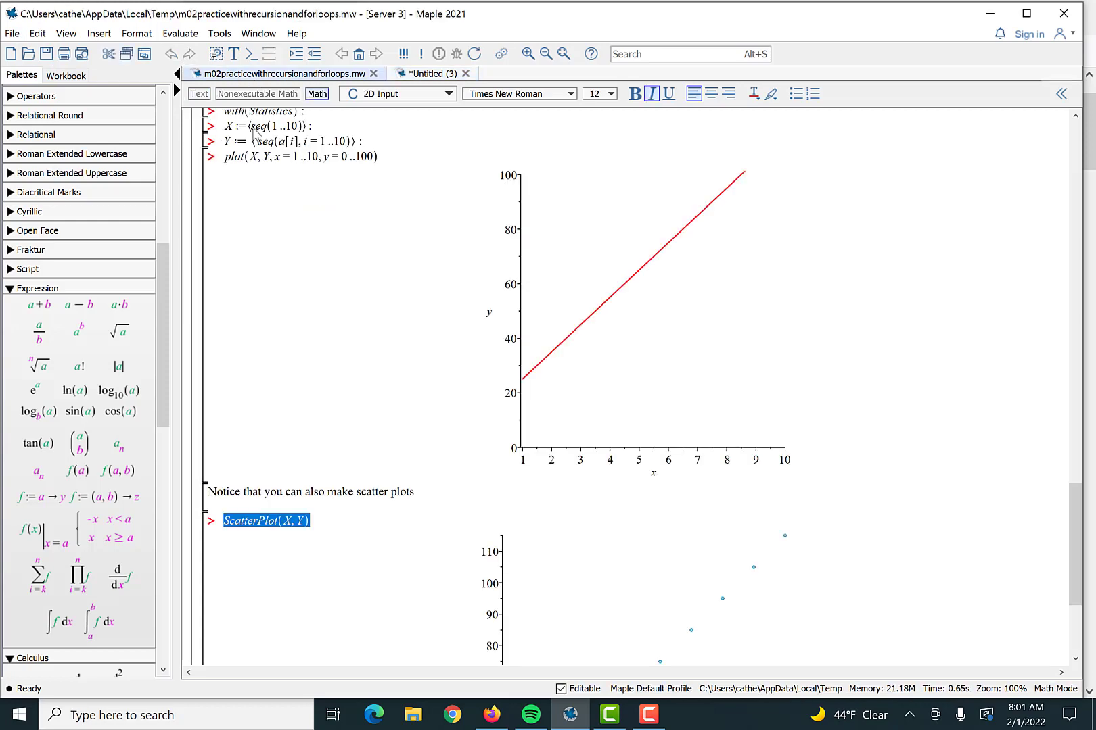
scroll(down, 3)
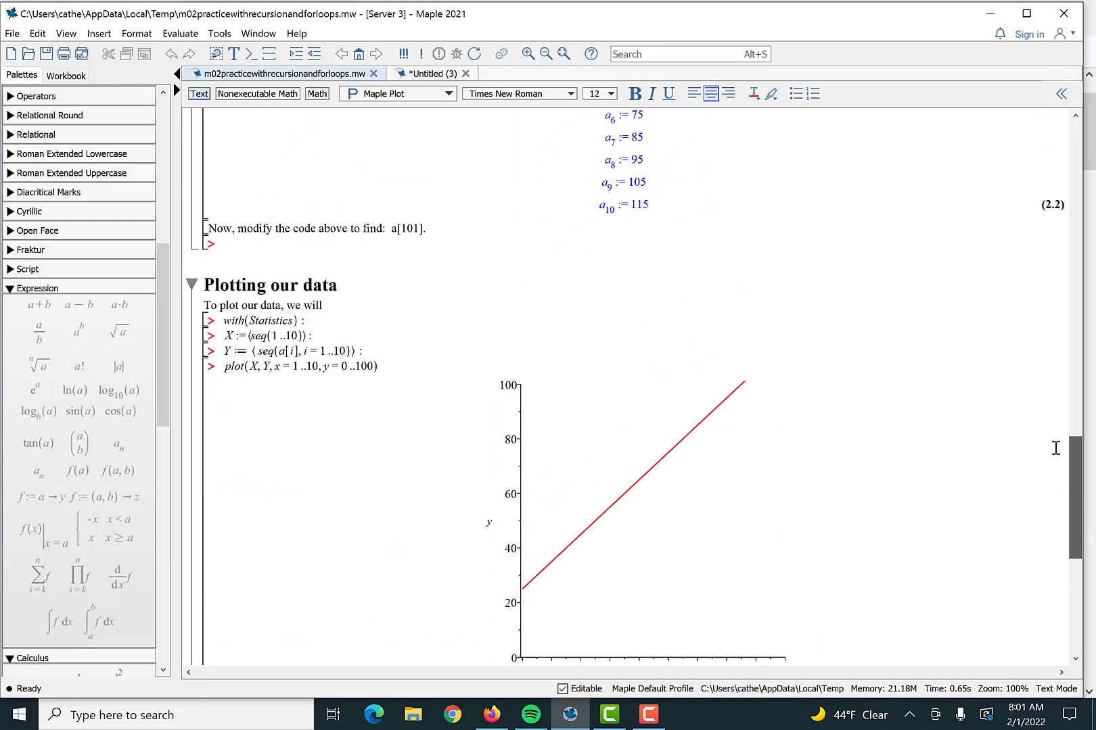
scroll(up, 3)
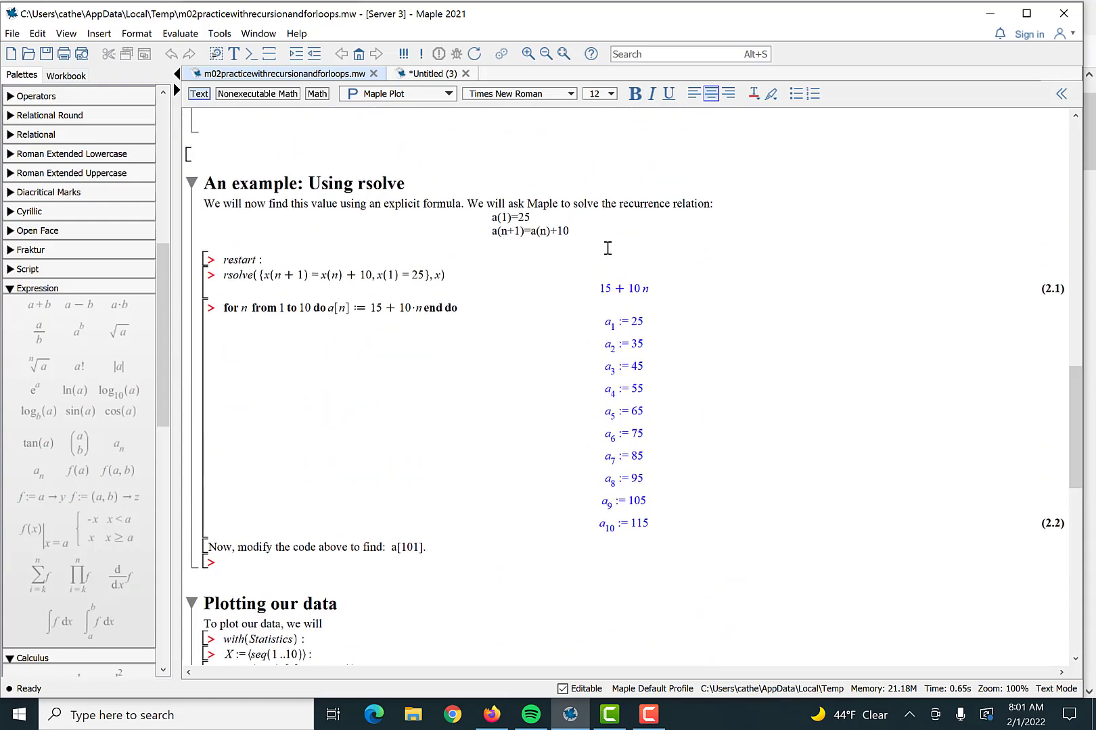
mouse_move(352, 284)
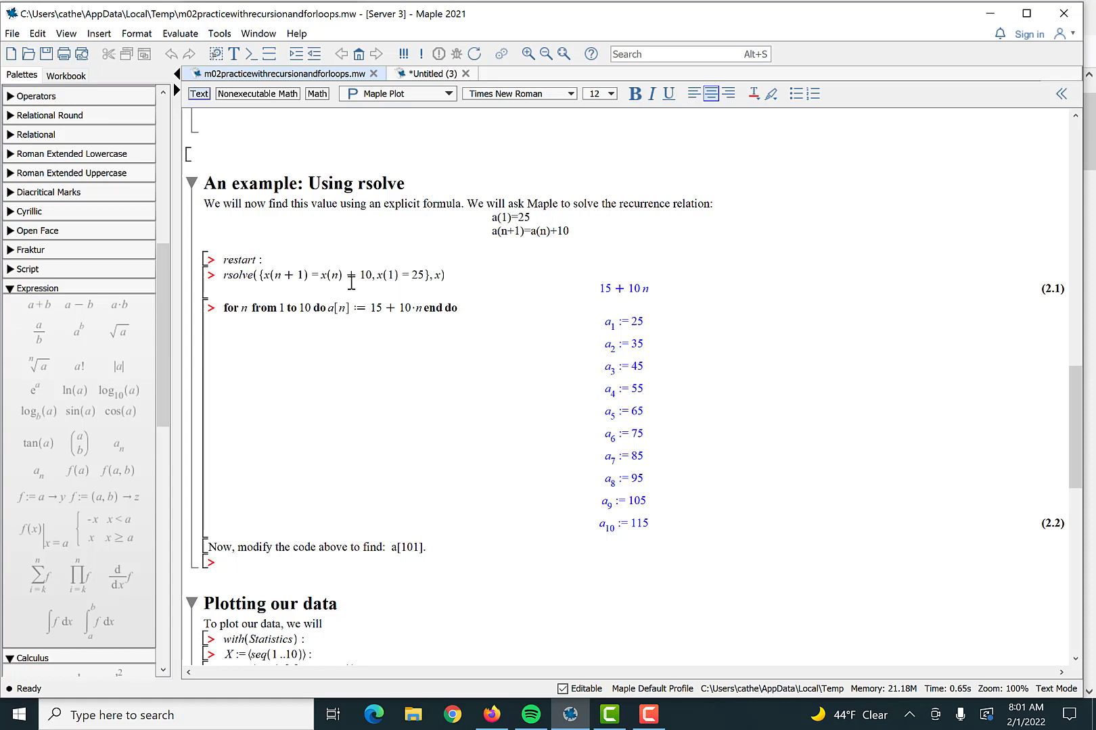
double_click(241, 259)
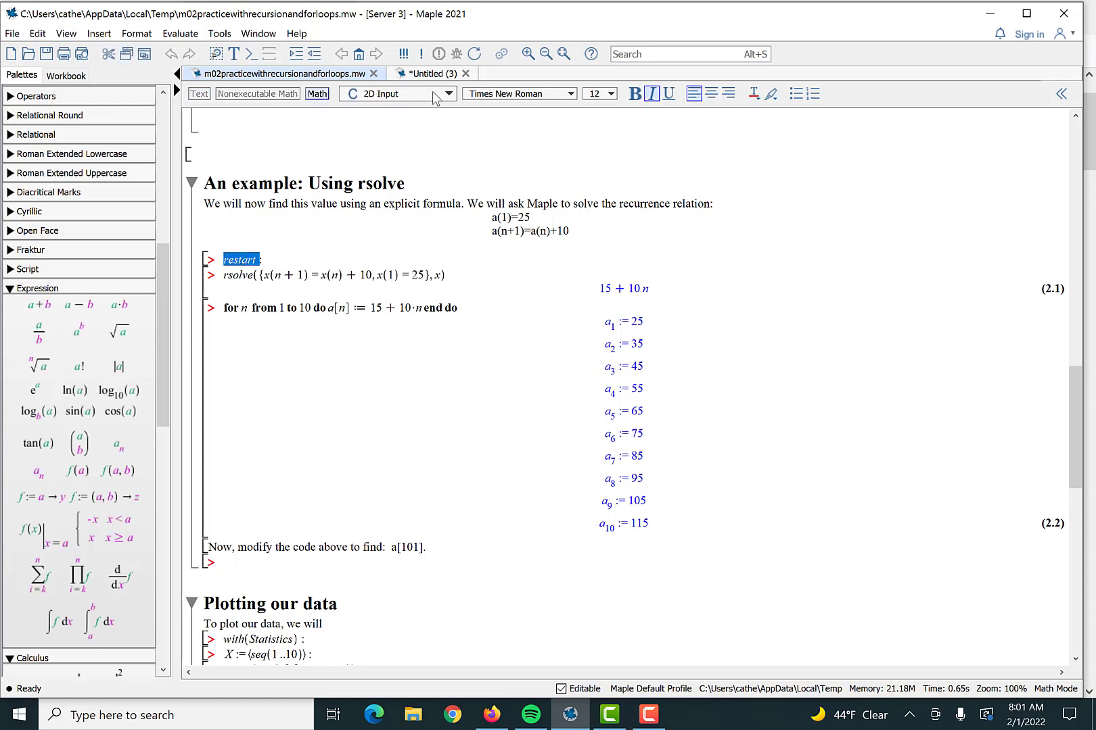
Step: Paste restart into the closed-form section, then return to the practice worksheet's rsolve example
click(426, 72)
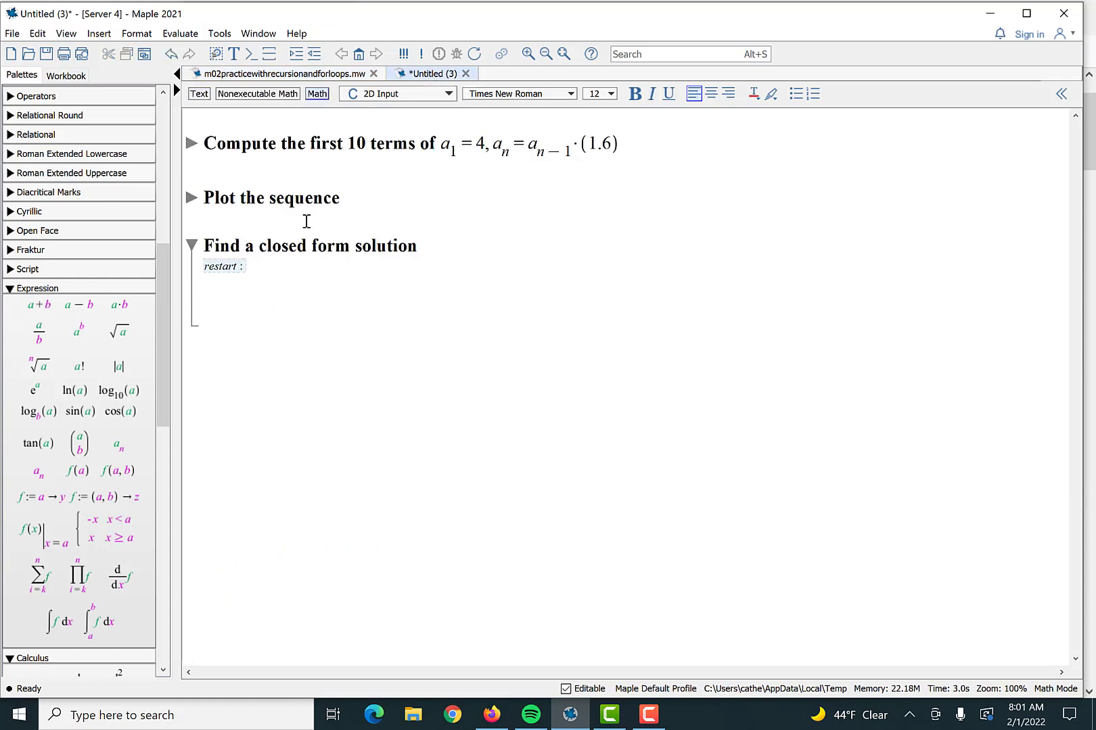
click(279, 74)
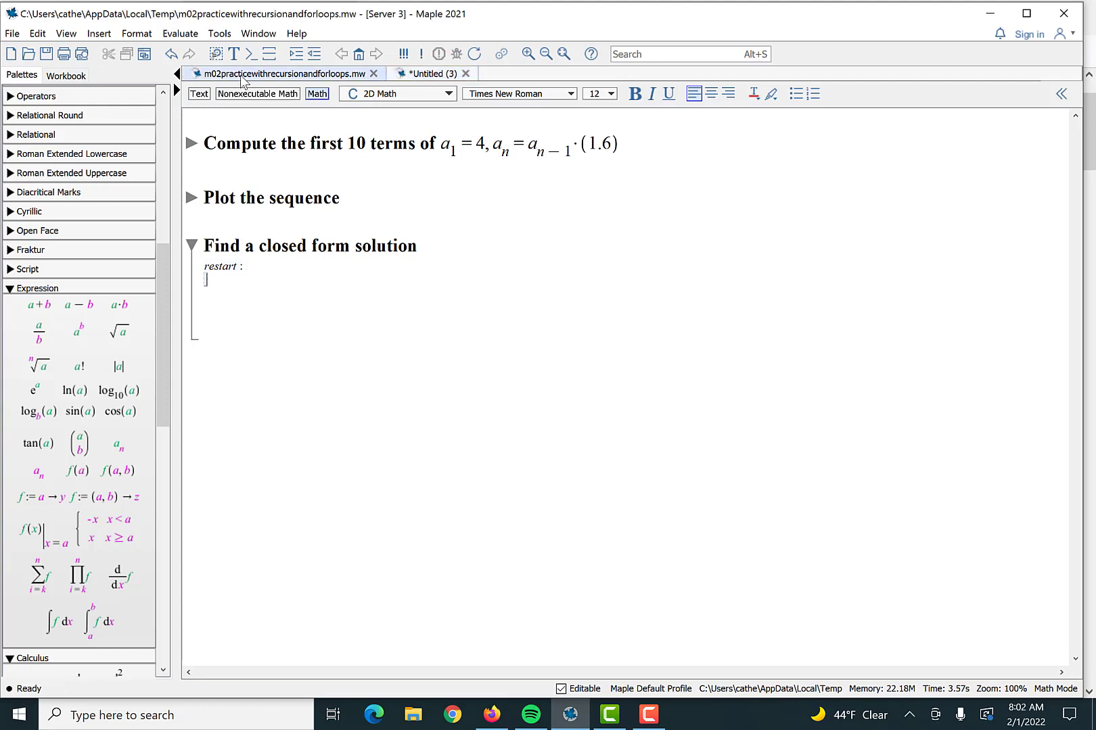
scroll(down, 3)
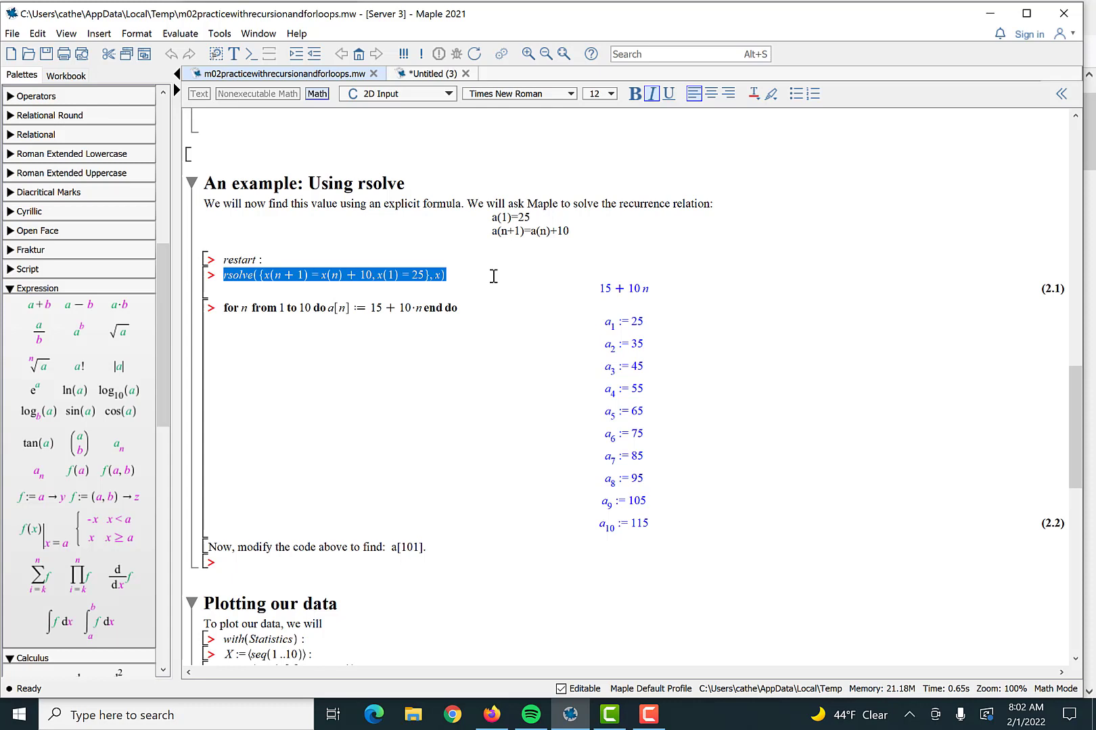
Step: Run rsolve({x(n+1)=x(n)·1.6, x(1)=4}, x), giving 5(8/5)^n/2
click(429, 73)
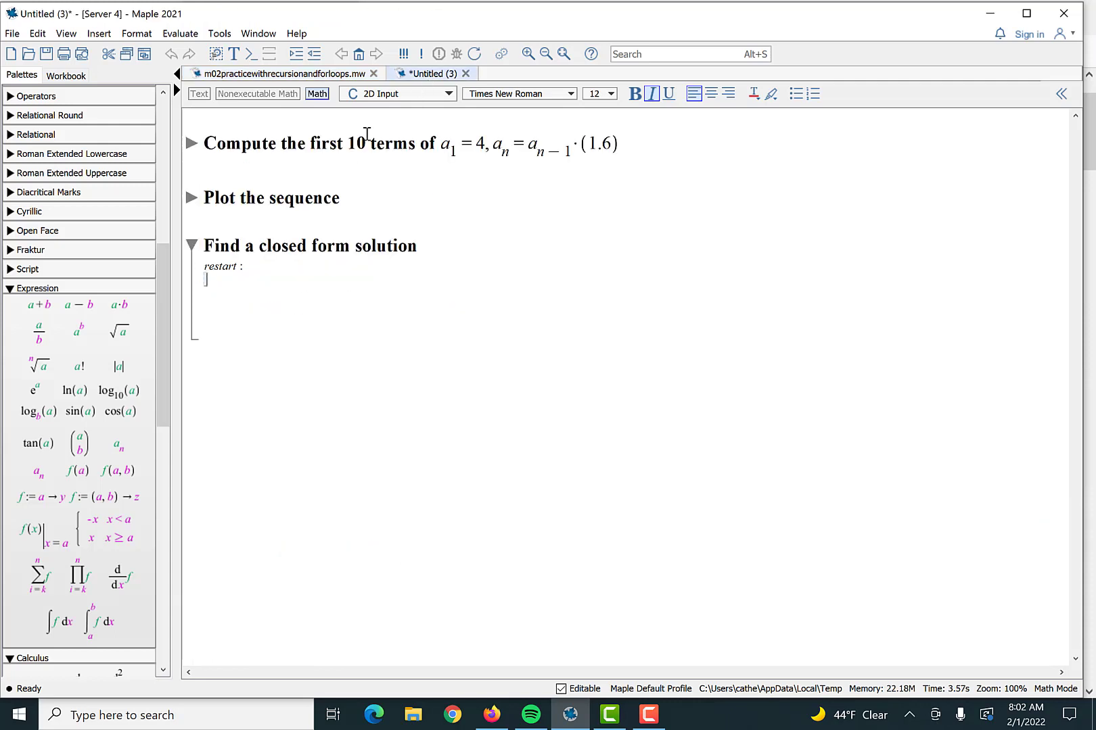
text(rsolve({x(n+1)=x(n)+10,x(1)=25},x))
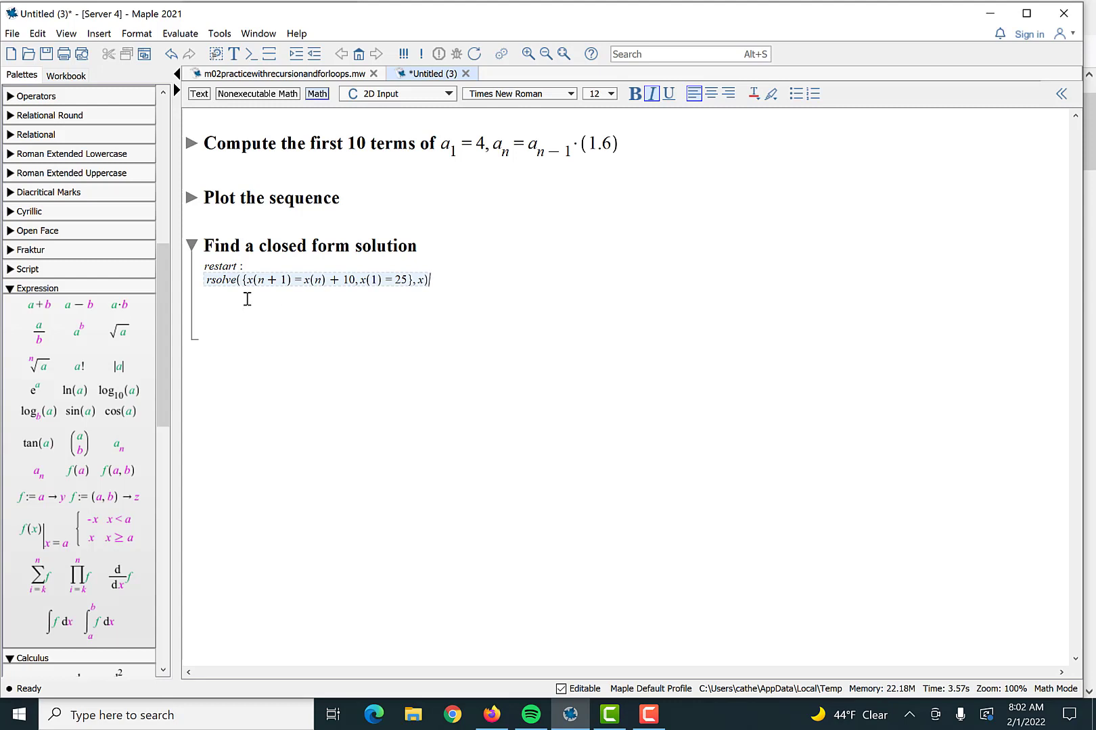
mouse_move(352, 337)
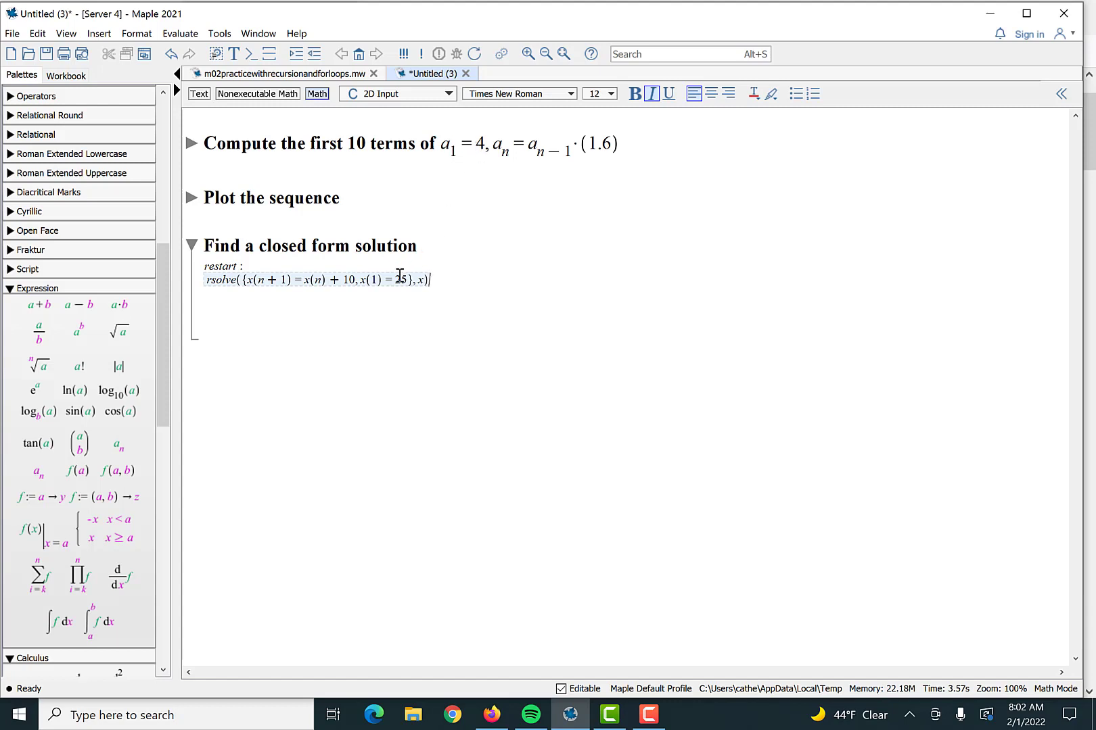
double_click(404, 280)
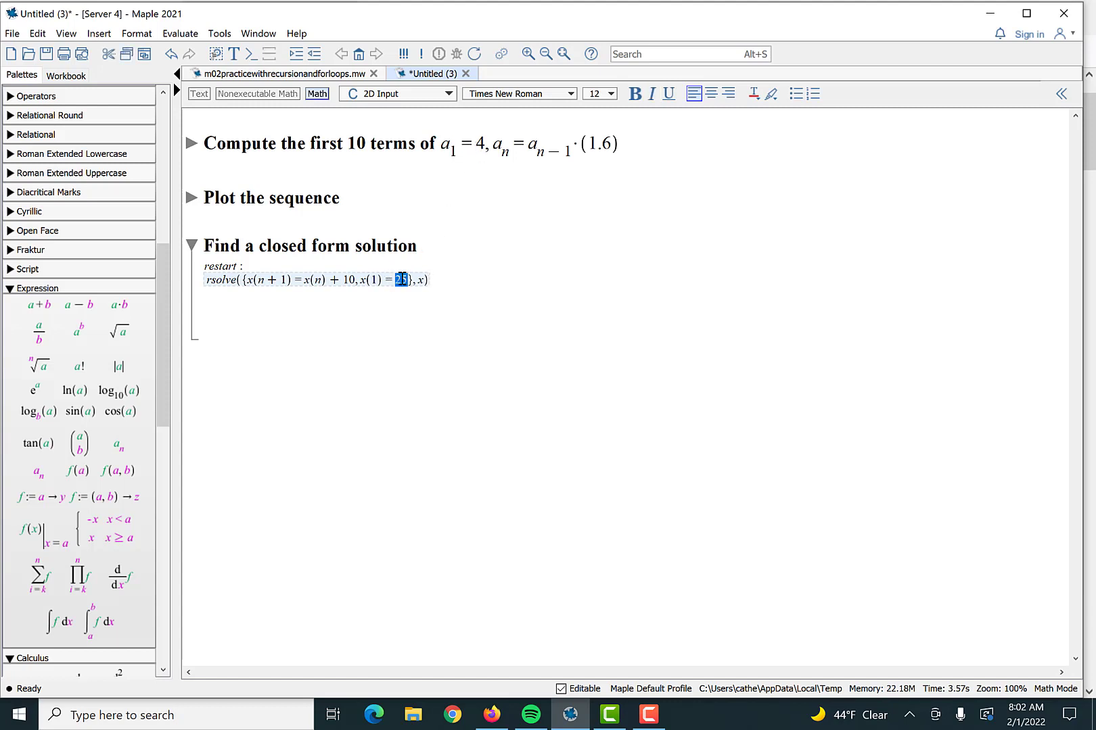
text(4)
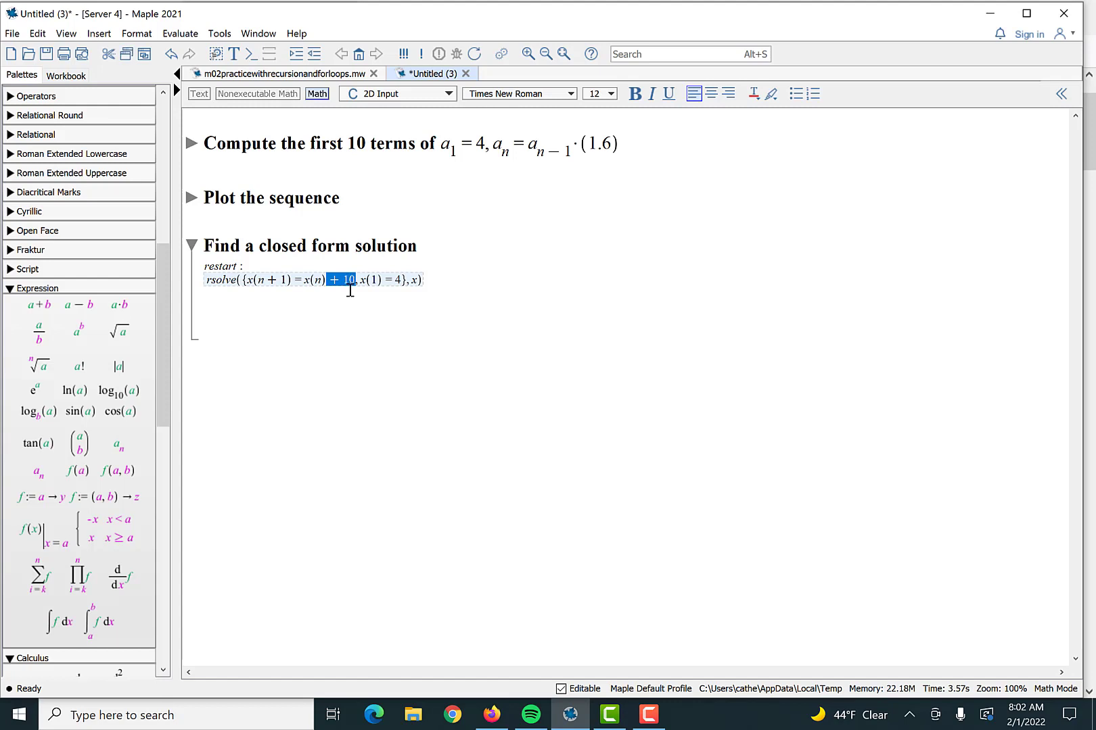
text(·1.6)
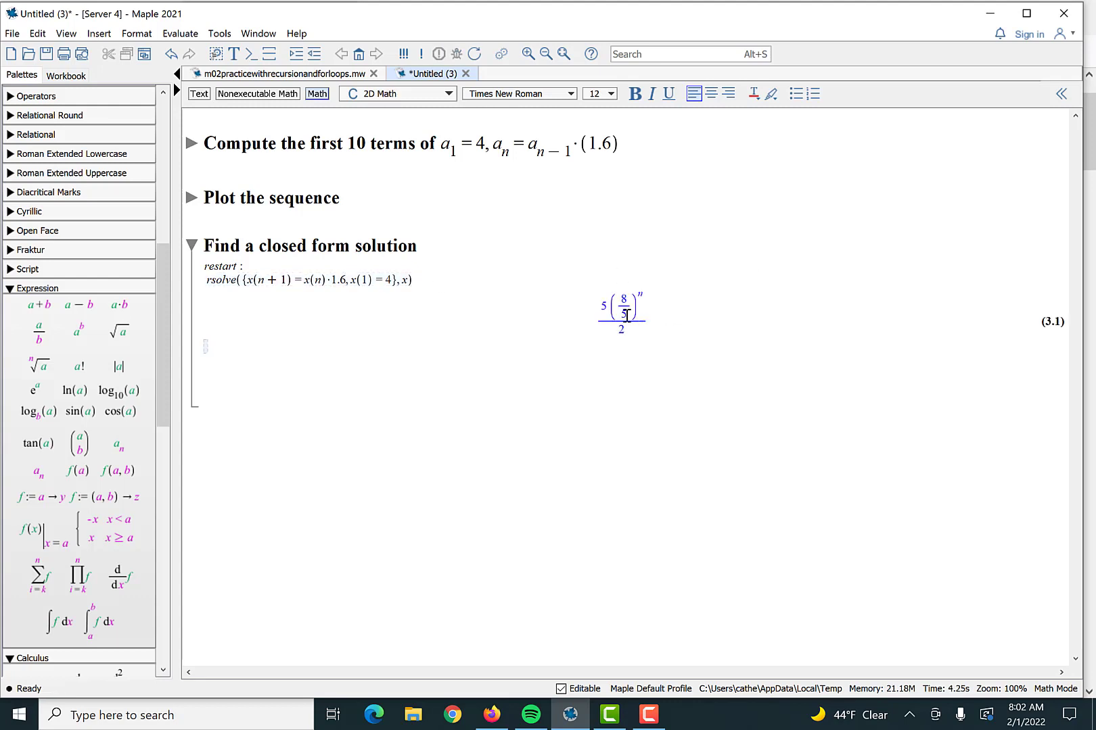
mouse_move(59, 623)
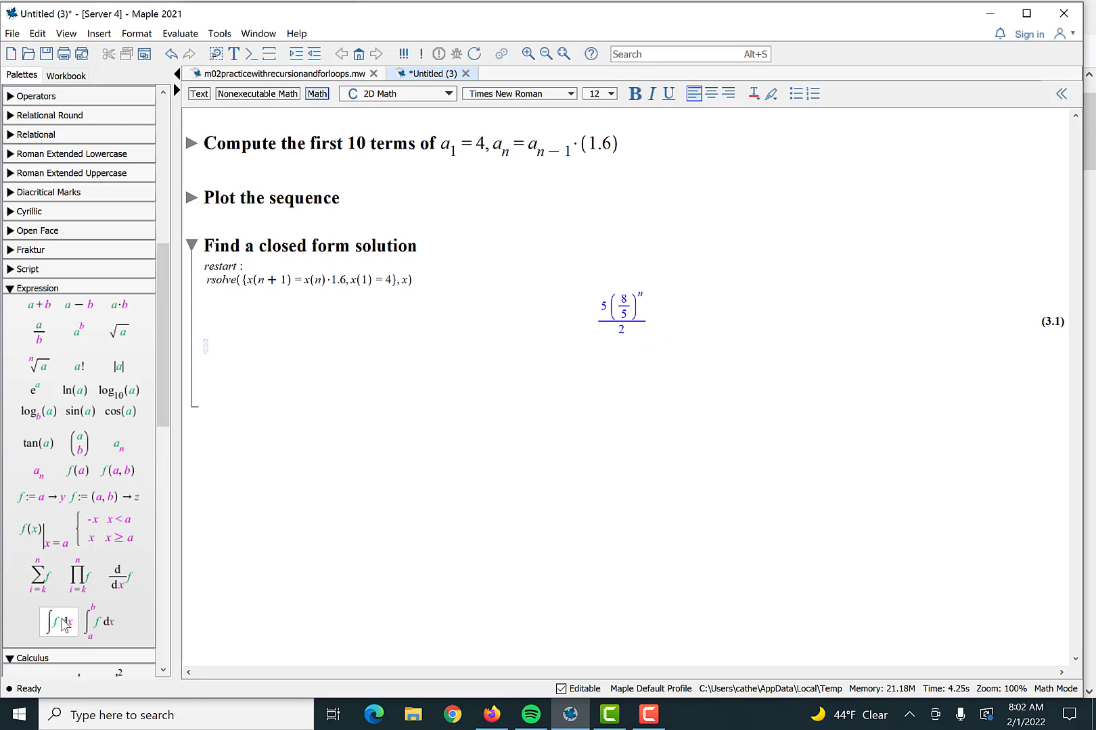
mouse_move(39, 496)
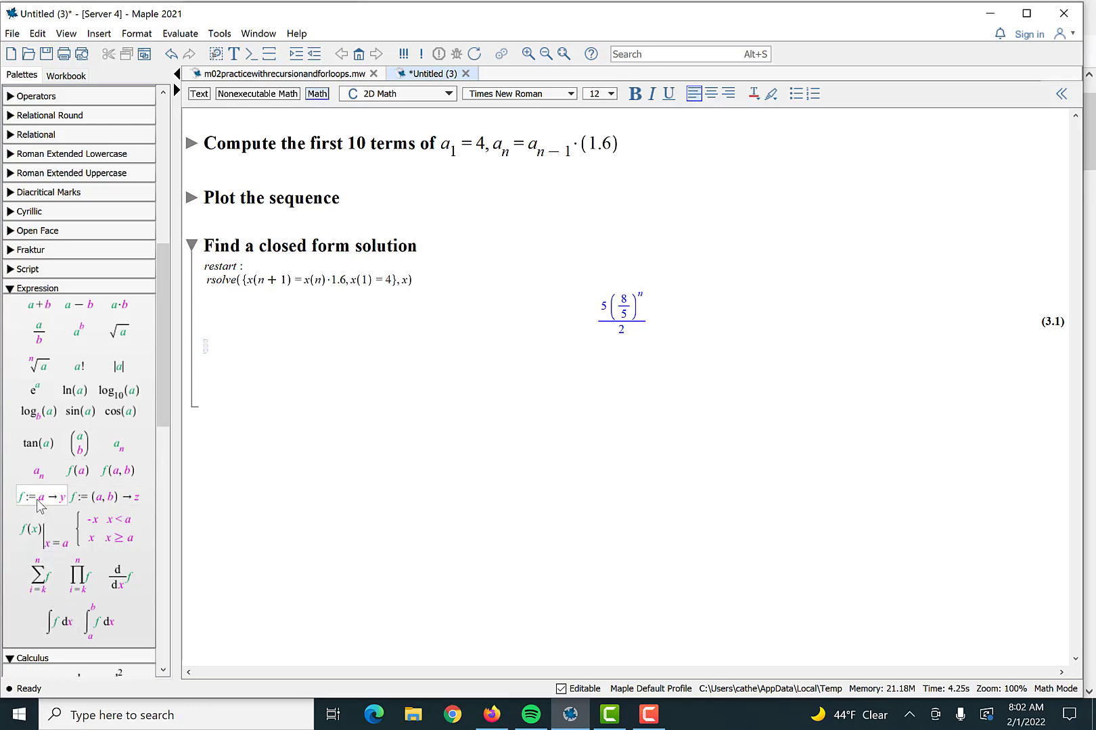
mouse_move(40, 496)
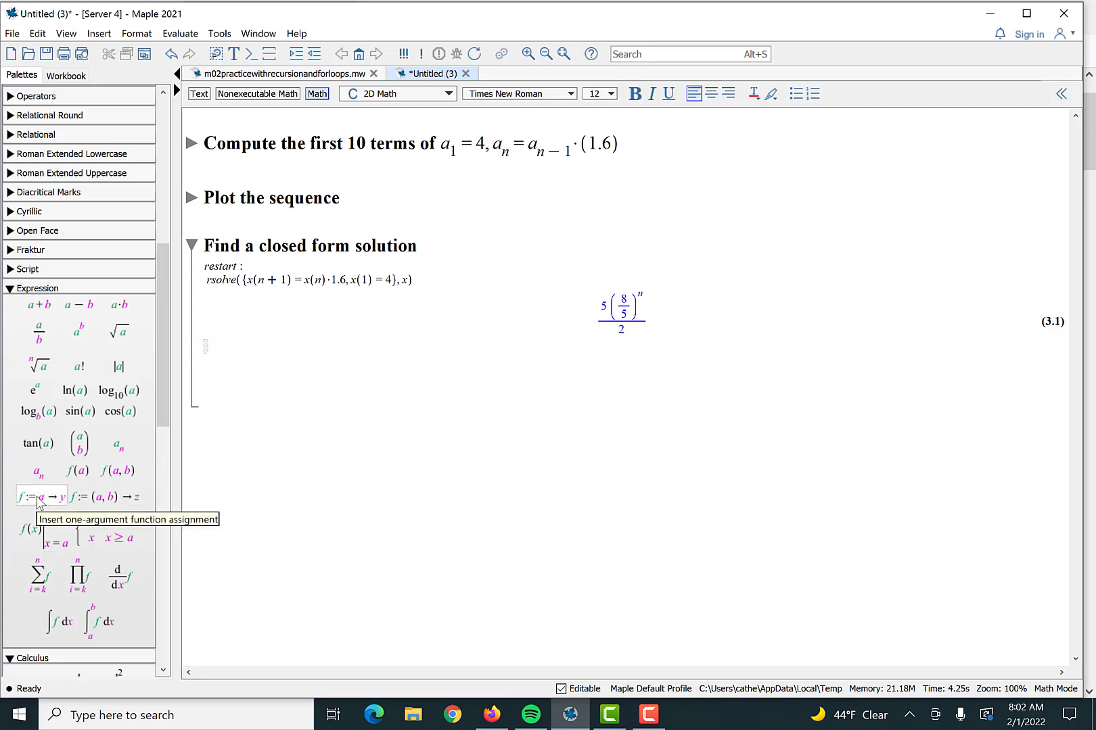
Step: Define f := n → 5(8/5)^n/2 via the palette template, using the rsolve result as the body
click(40, 498)
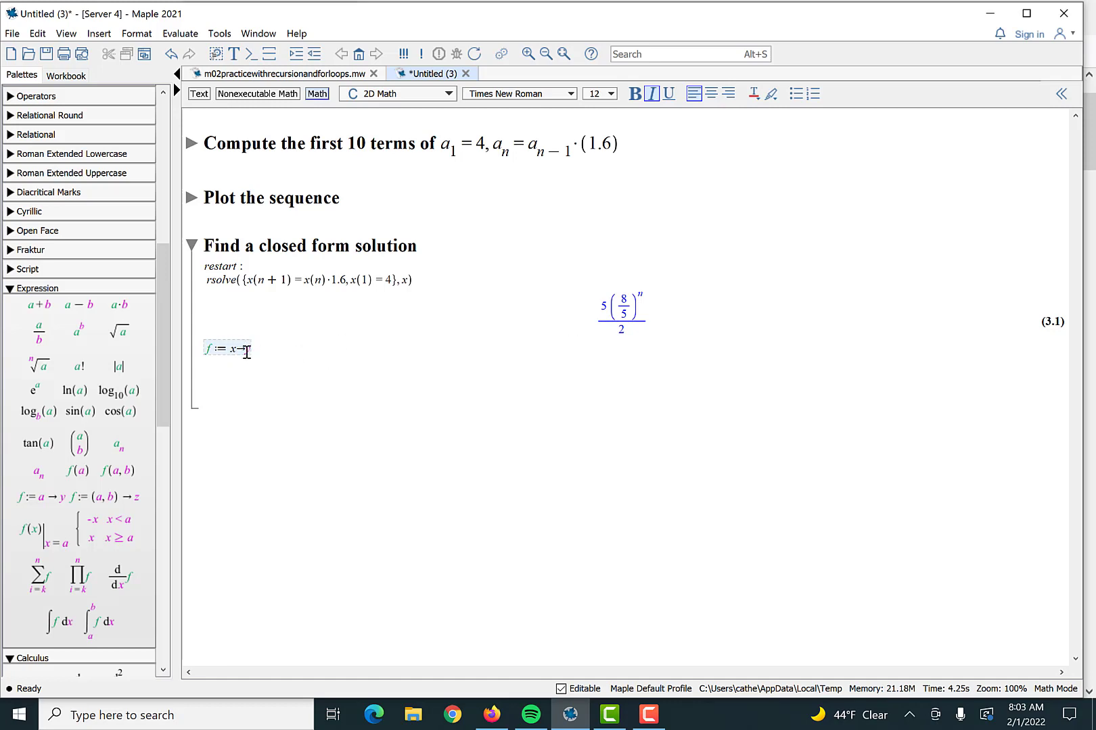
text(→y)
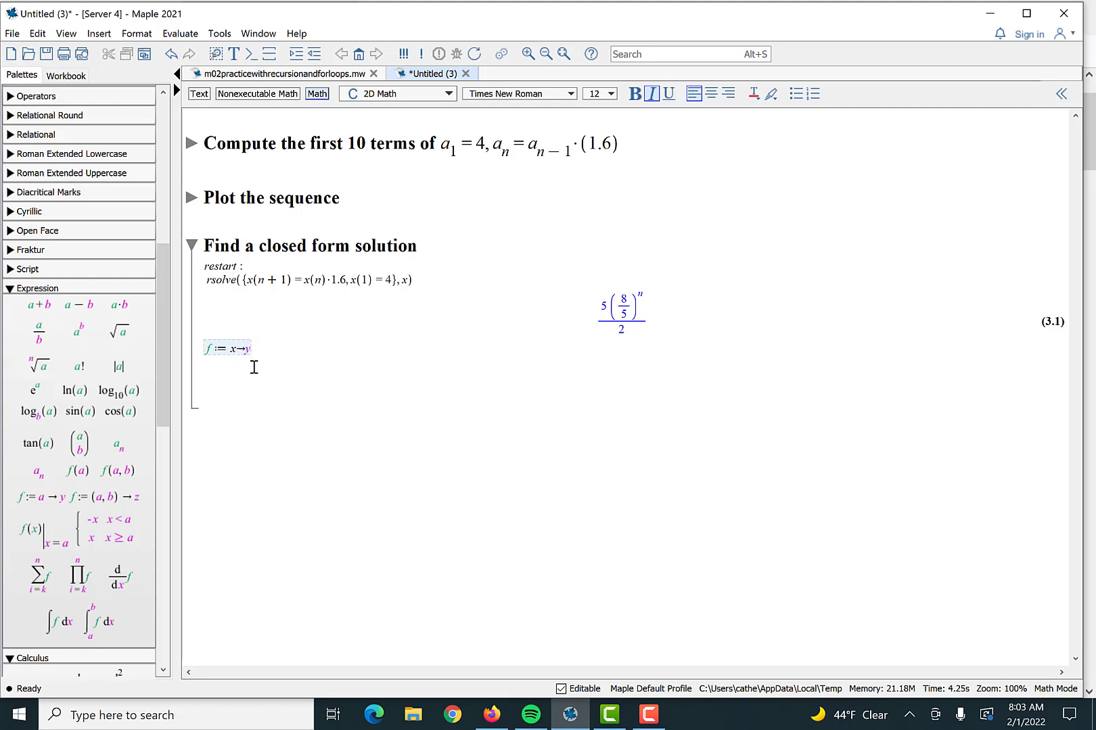
text(n)
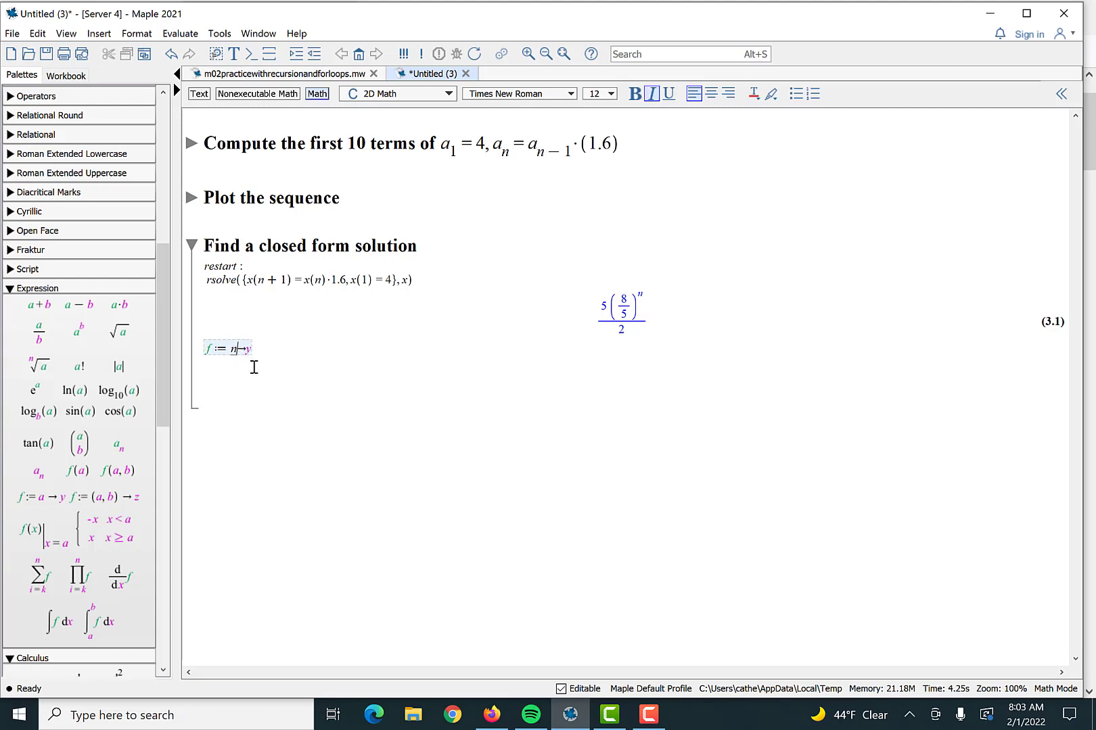
click(620, 311)
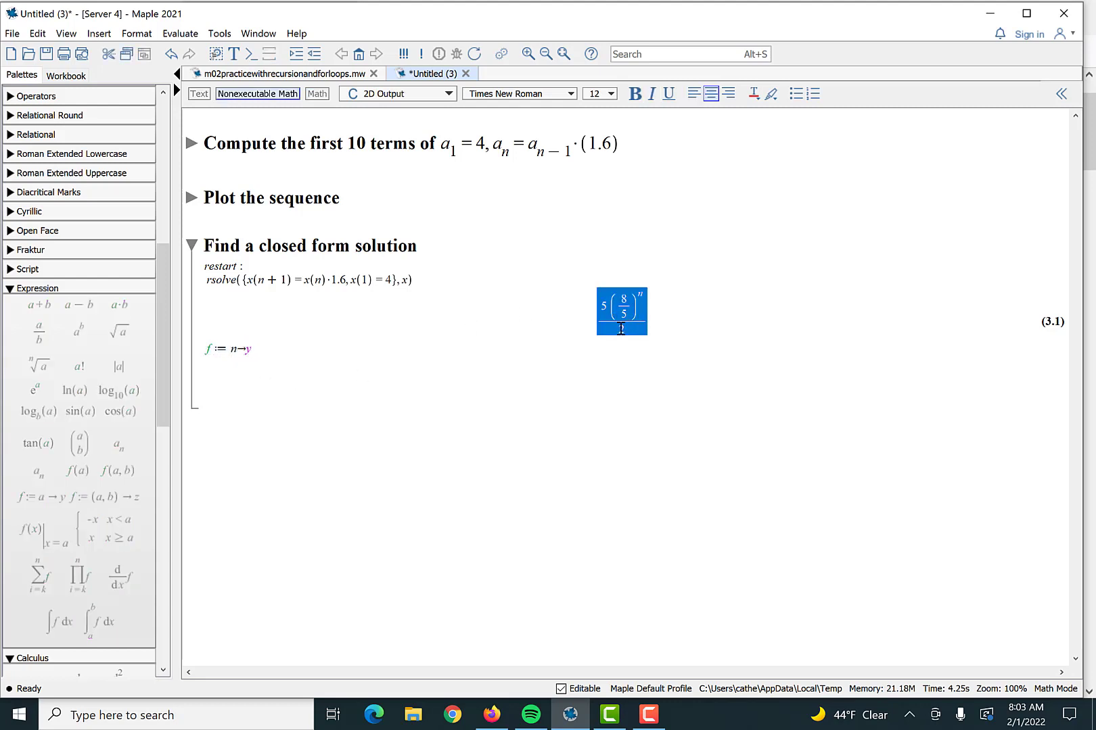
click(230, 349)
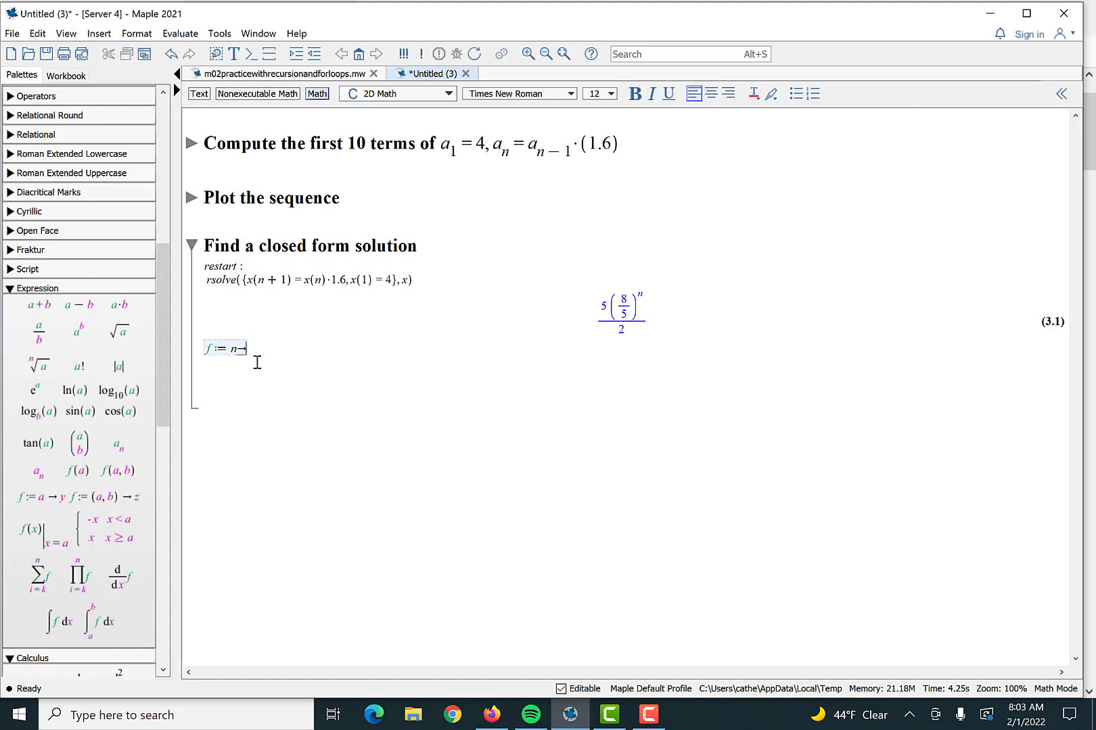
key(Return)
text(f(2))
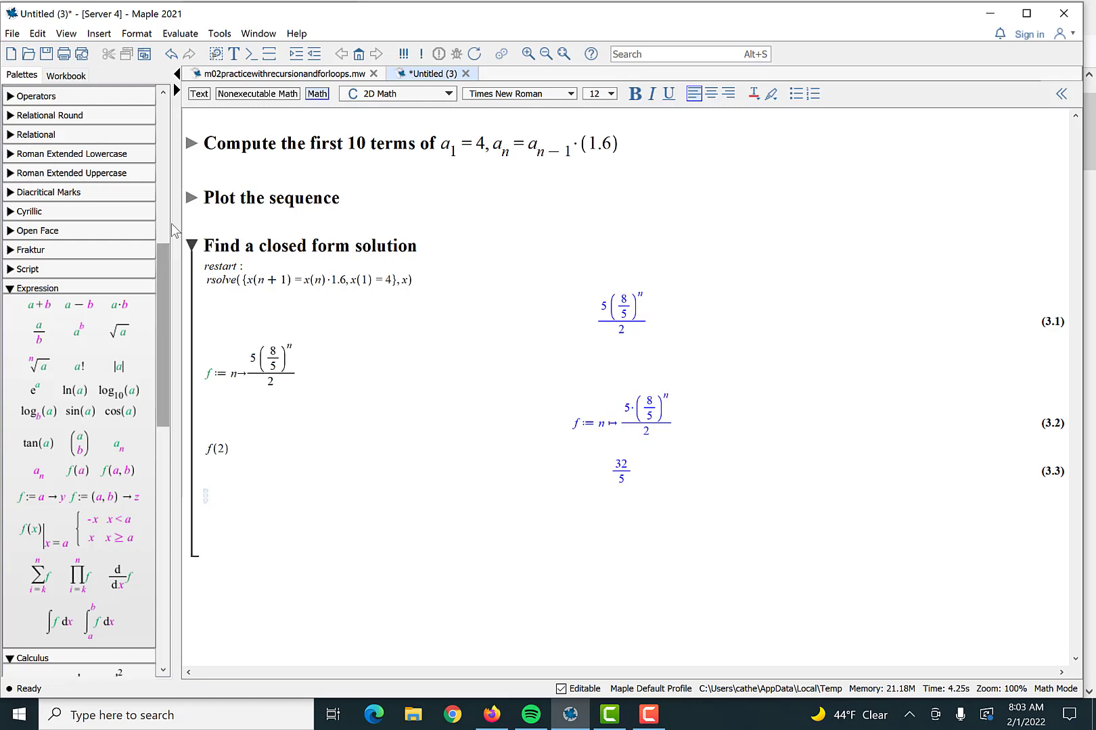
click(190, 143)
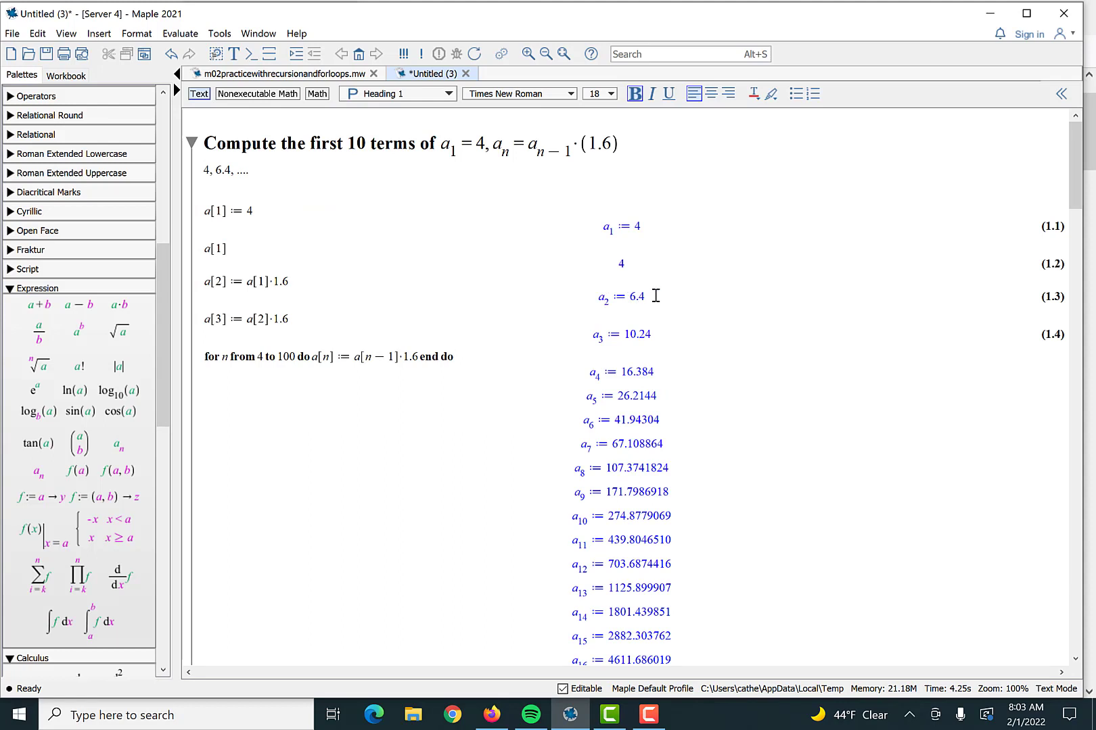
mouse_move(618, 309)
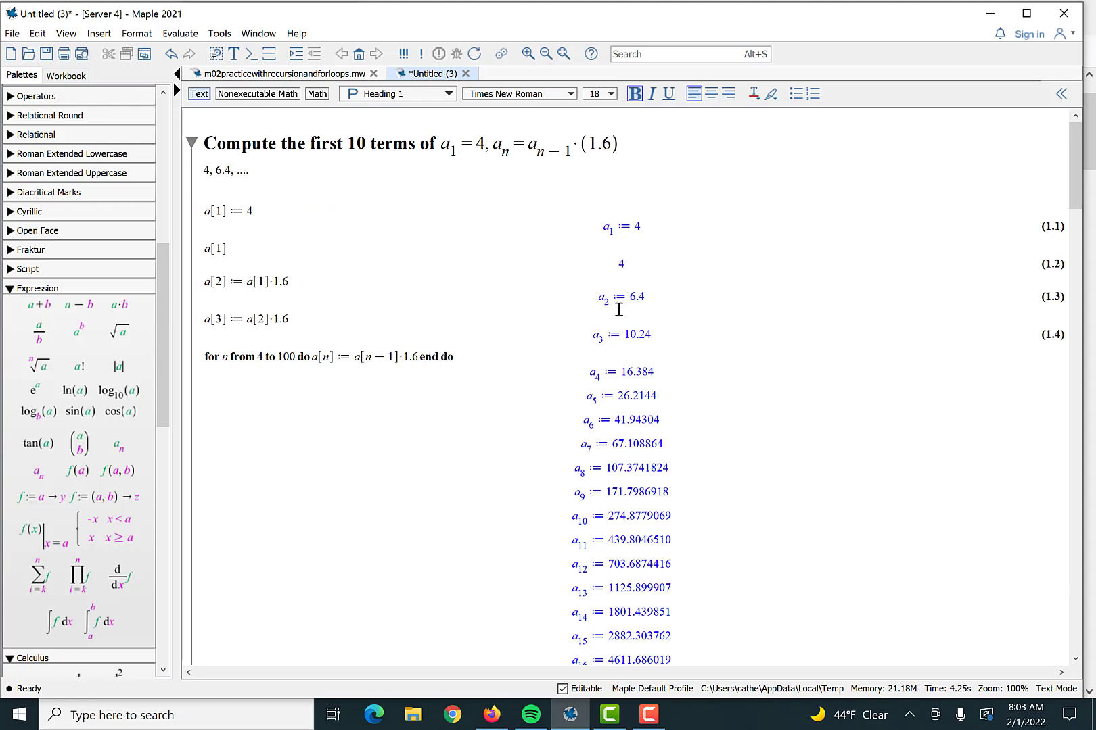
click(189, 142)
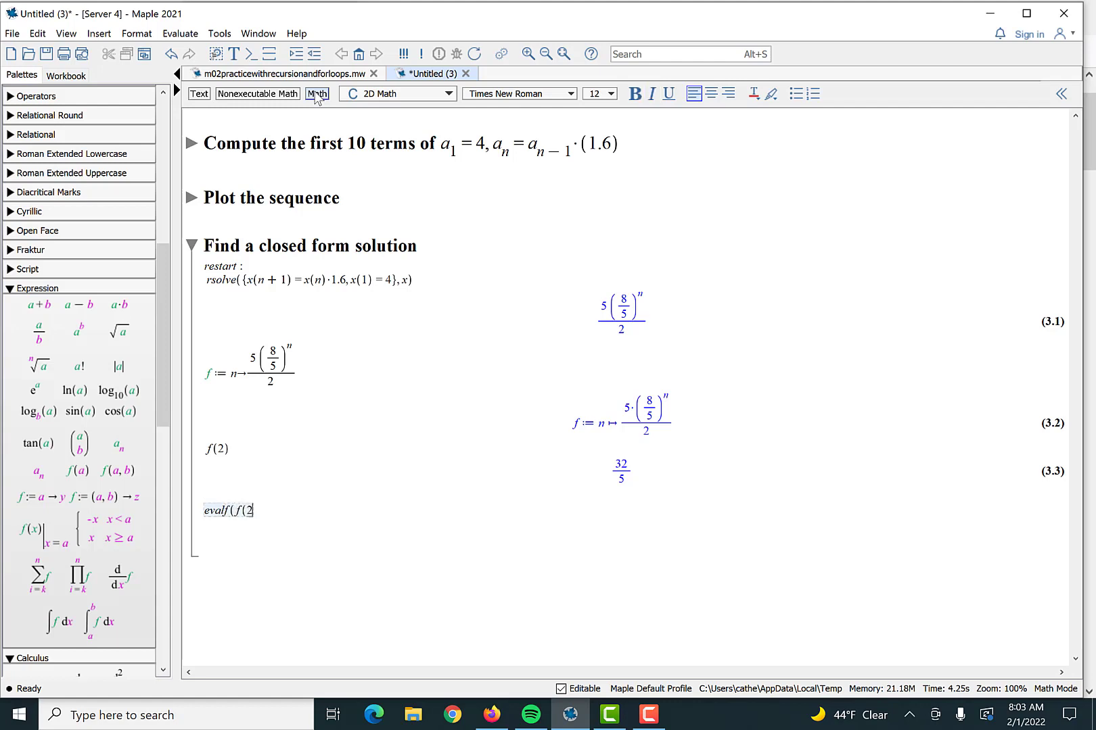
Step: Evaluate evalf(f(2)) = 6.400000000 and evalf(f(10)) = 274.8779069
text()))
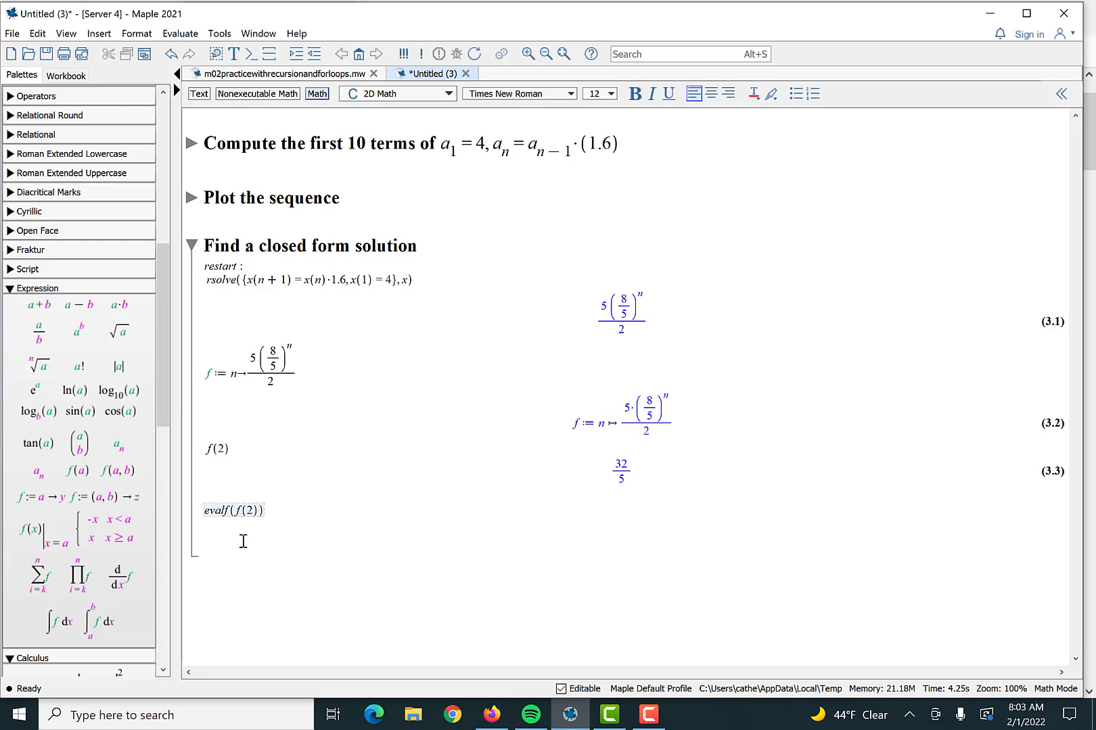
key(Return)
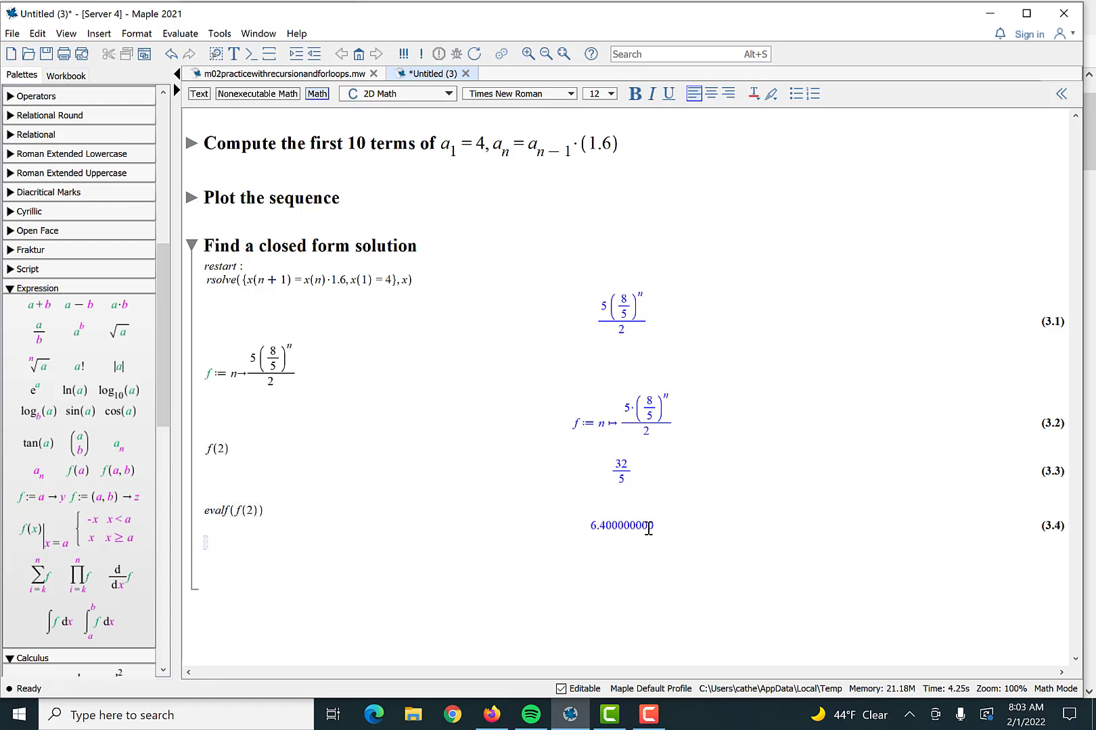
text(evalf()
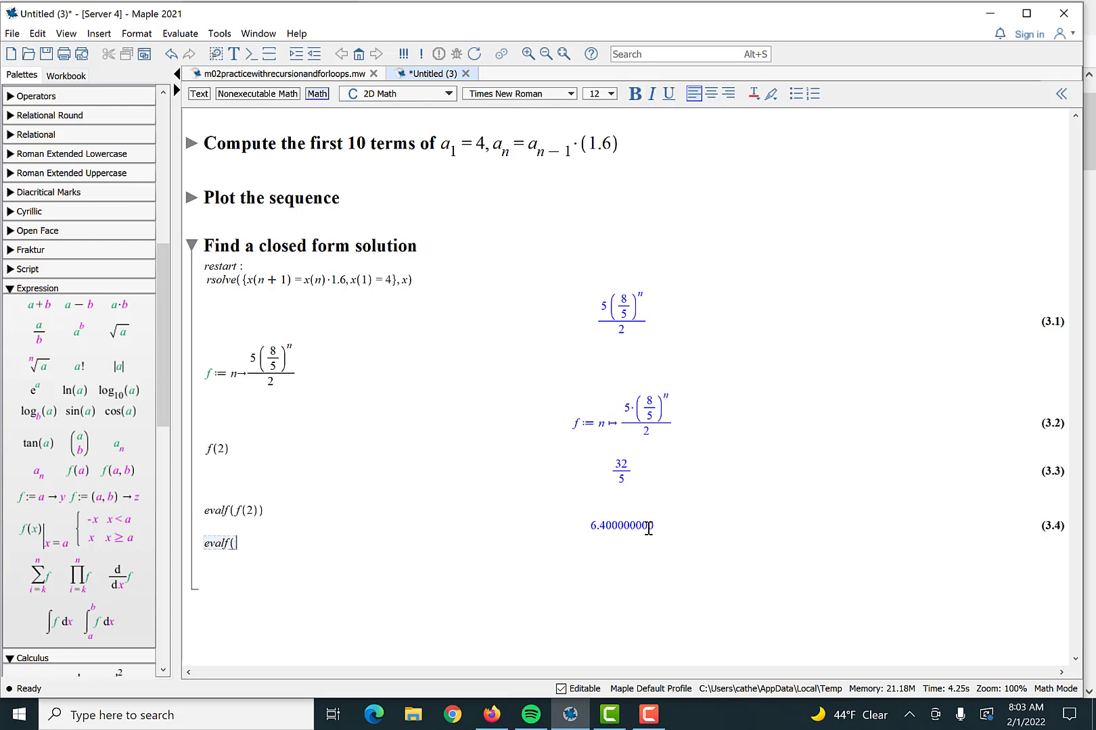
text(f(10)))
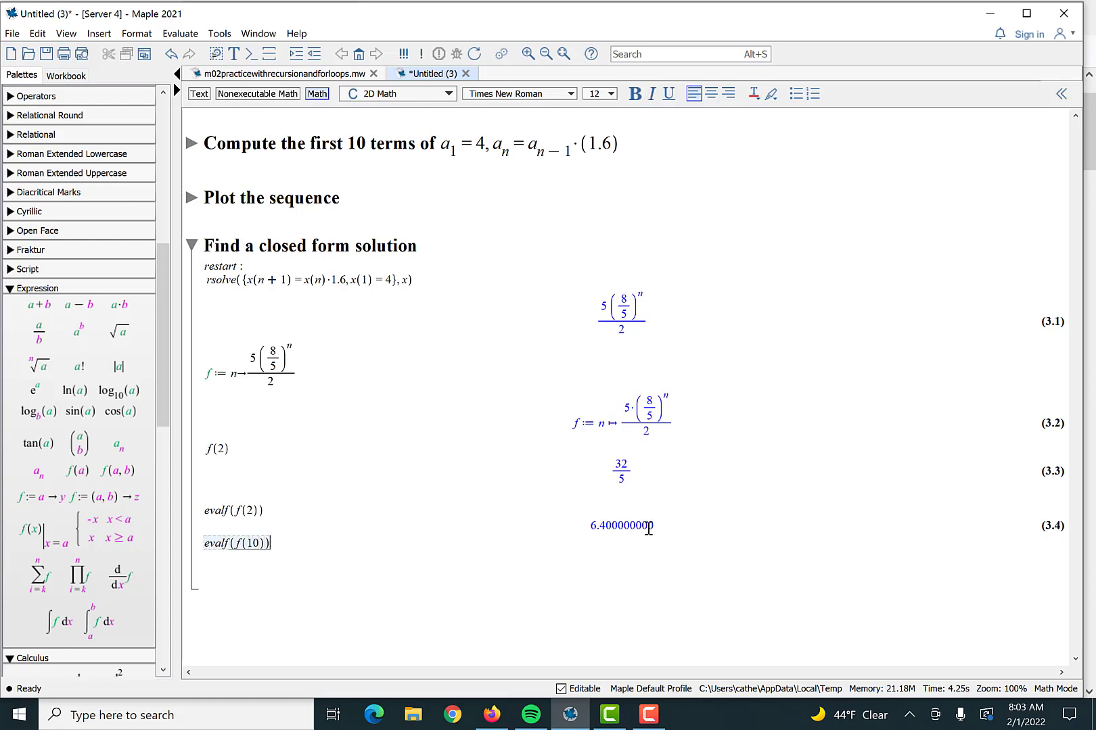
key(Return)
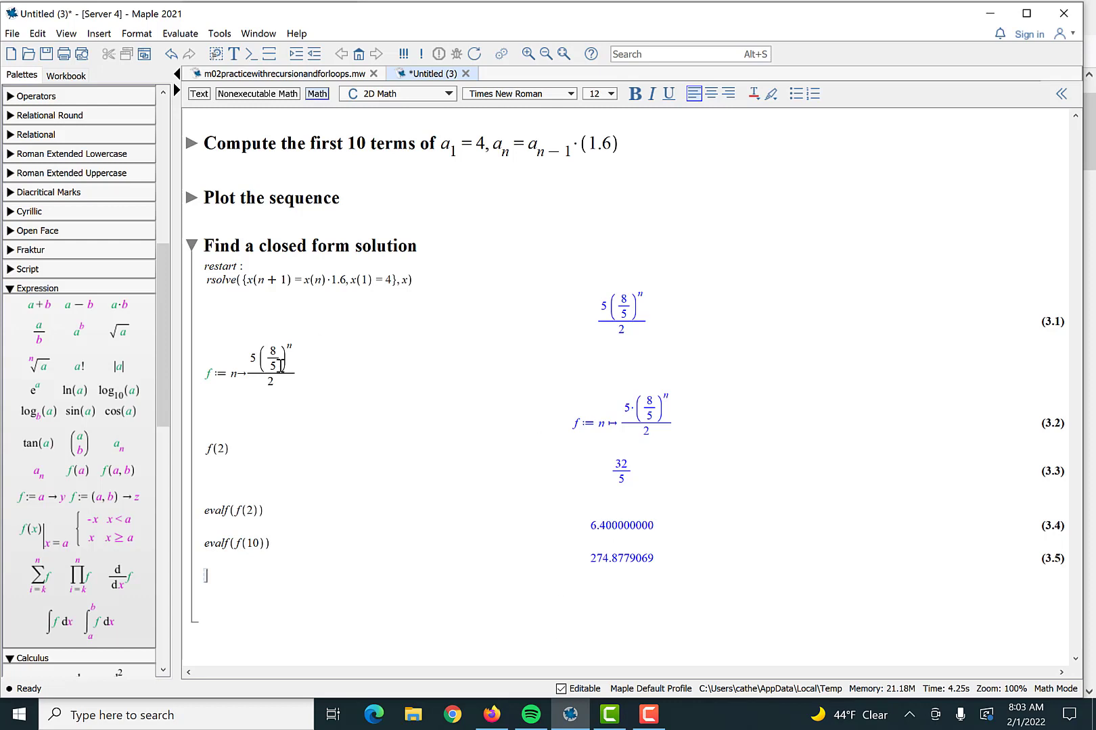
mouse_move(591, 570)
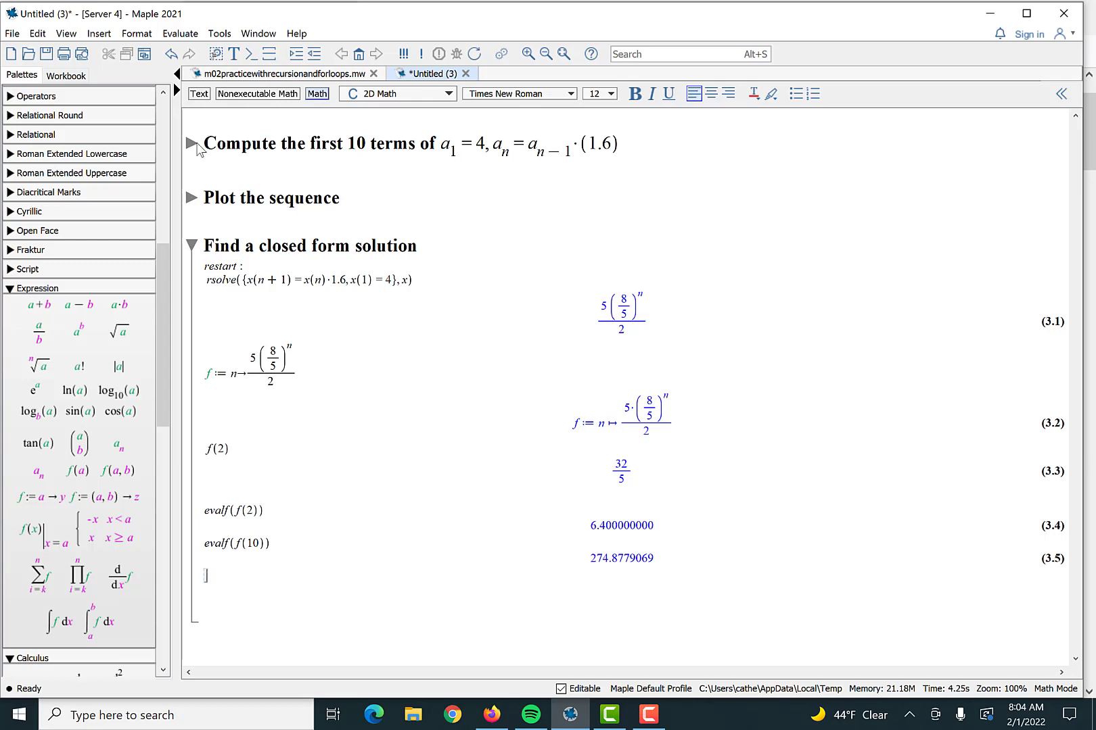
Step: Toggle the 'Compute the first 10 terms' section and scroll its term list to compare a10 = 274.8779069
click(190, 143)
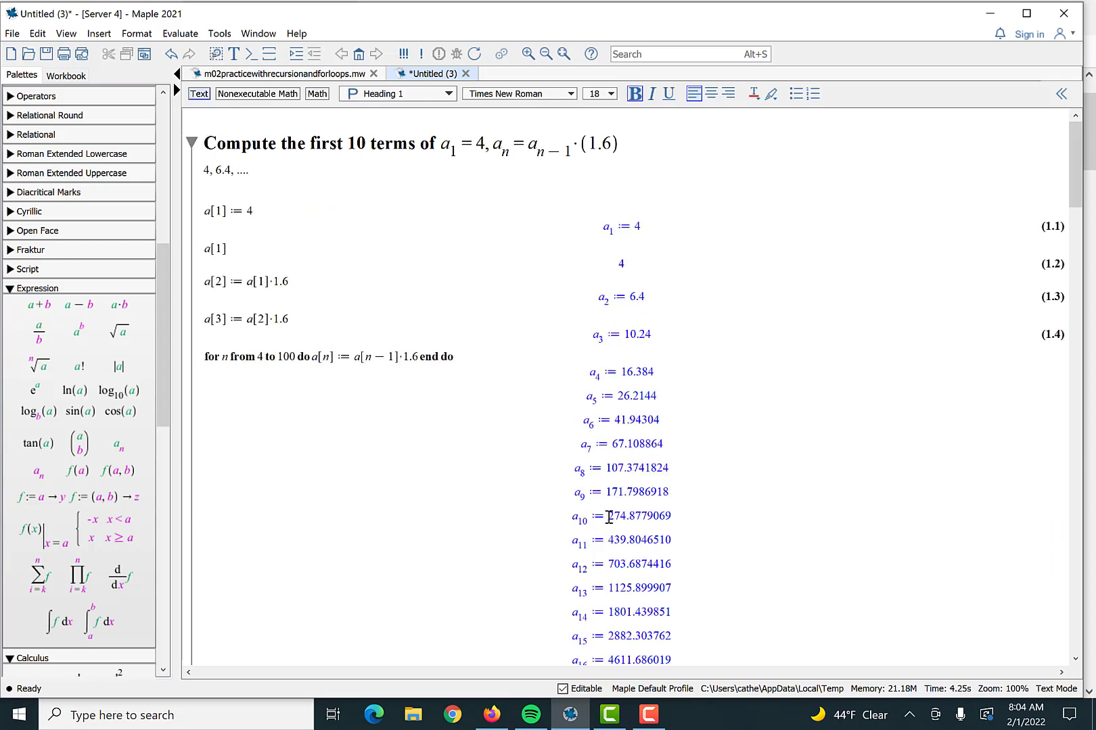
mouse_move(681, 516)
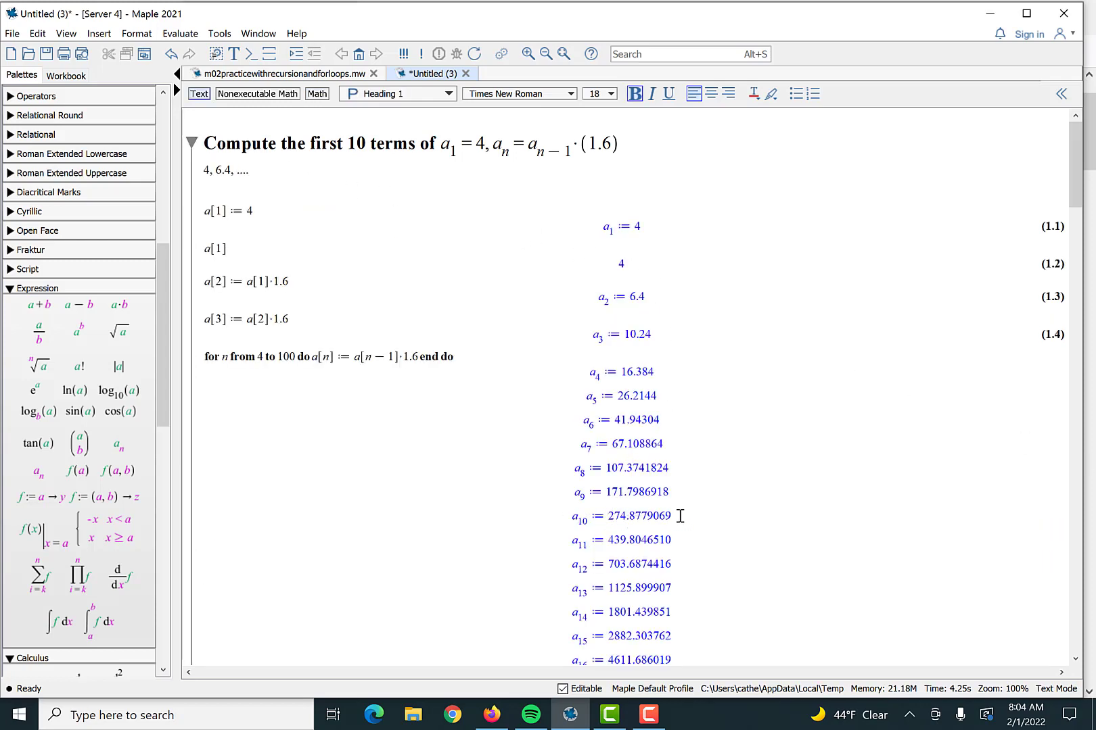
mouse_move(671, 524)
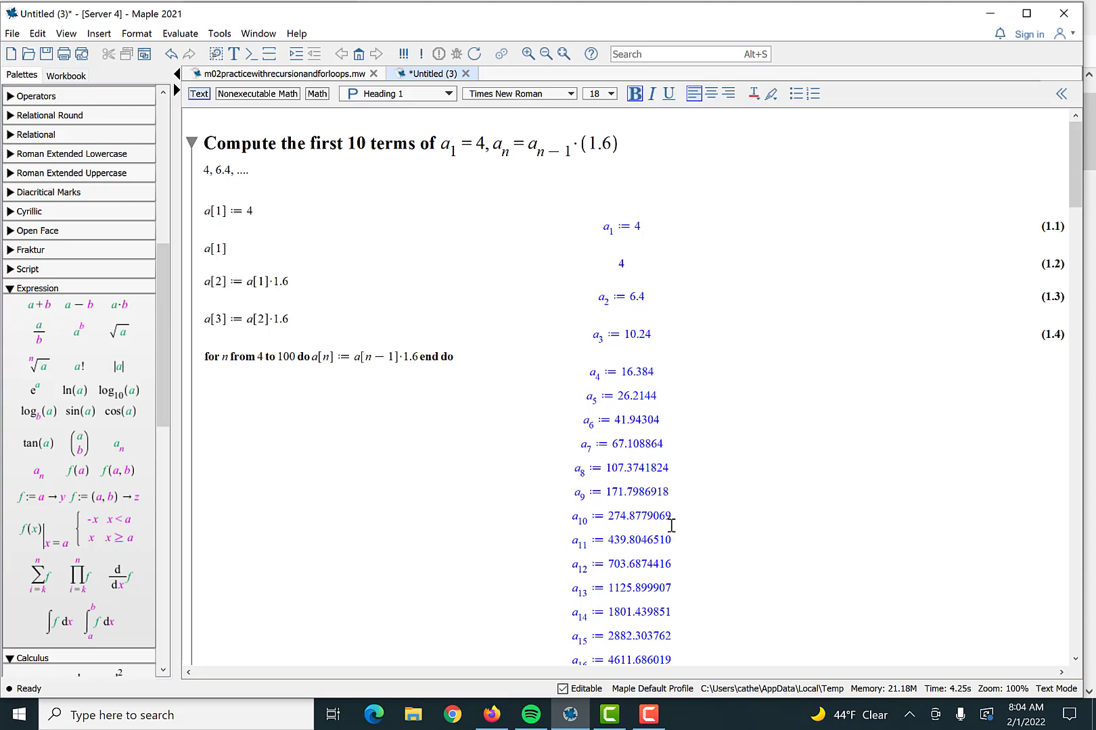
mouse_move(193, 144)
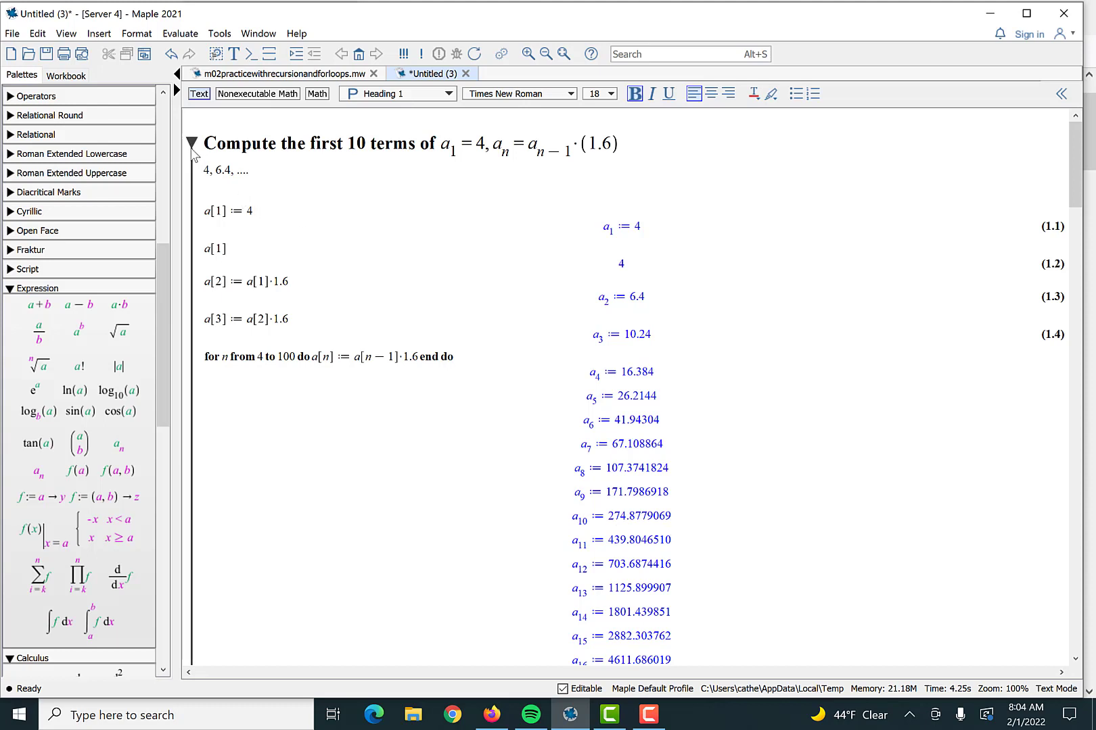
click(193, 141)
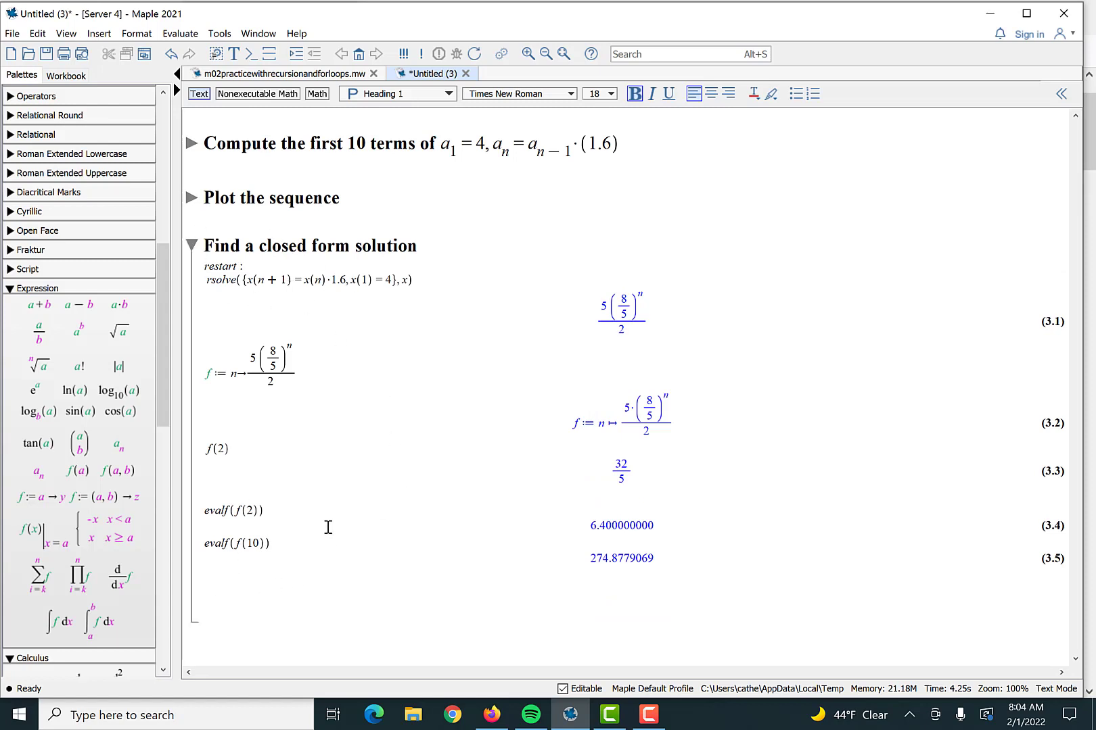
mouse_move(708, 546)
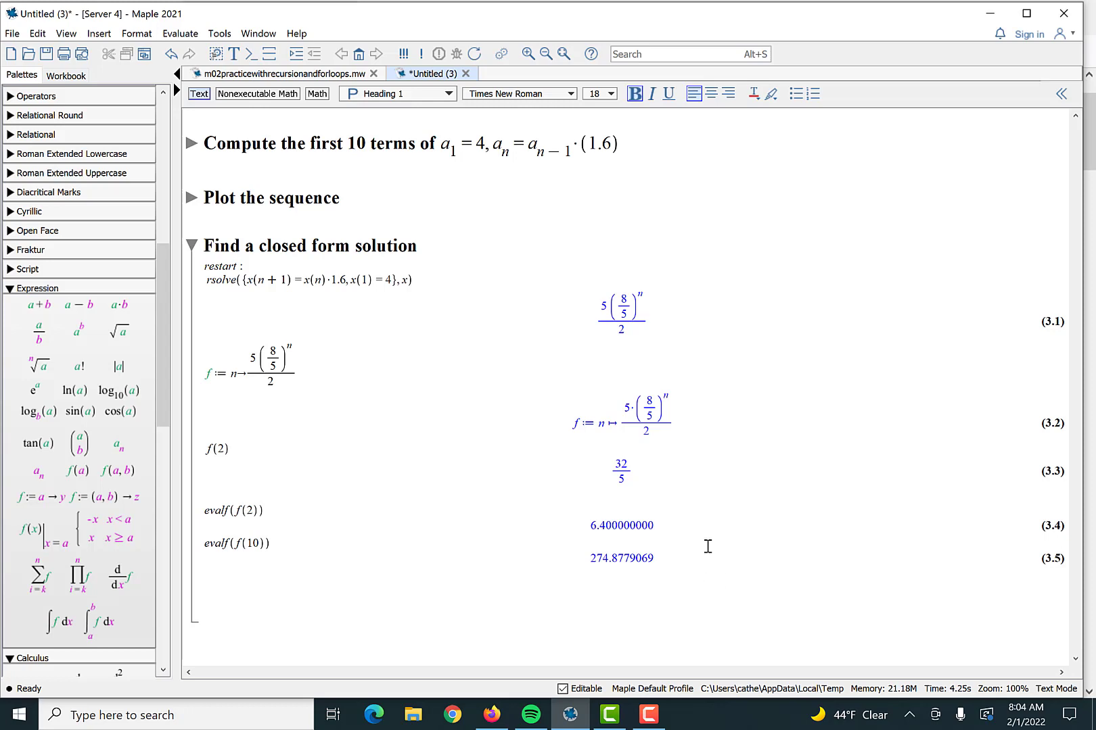
mouse_move(194, 142)
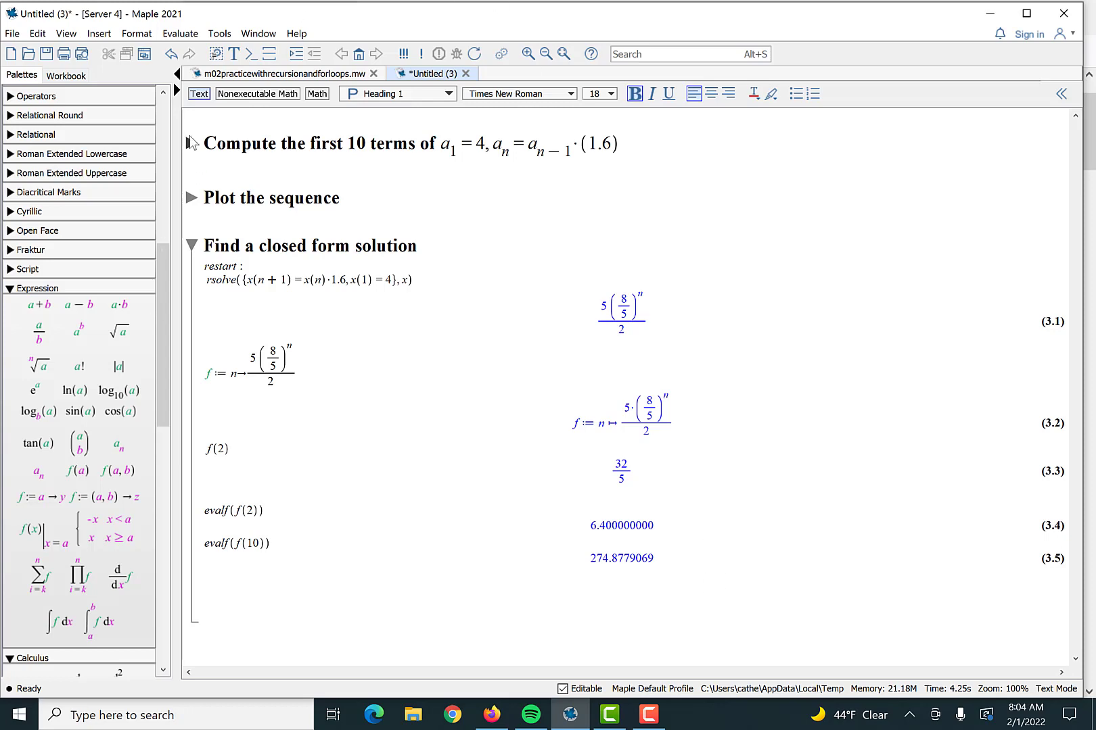
scroll(up, 3)
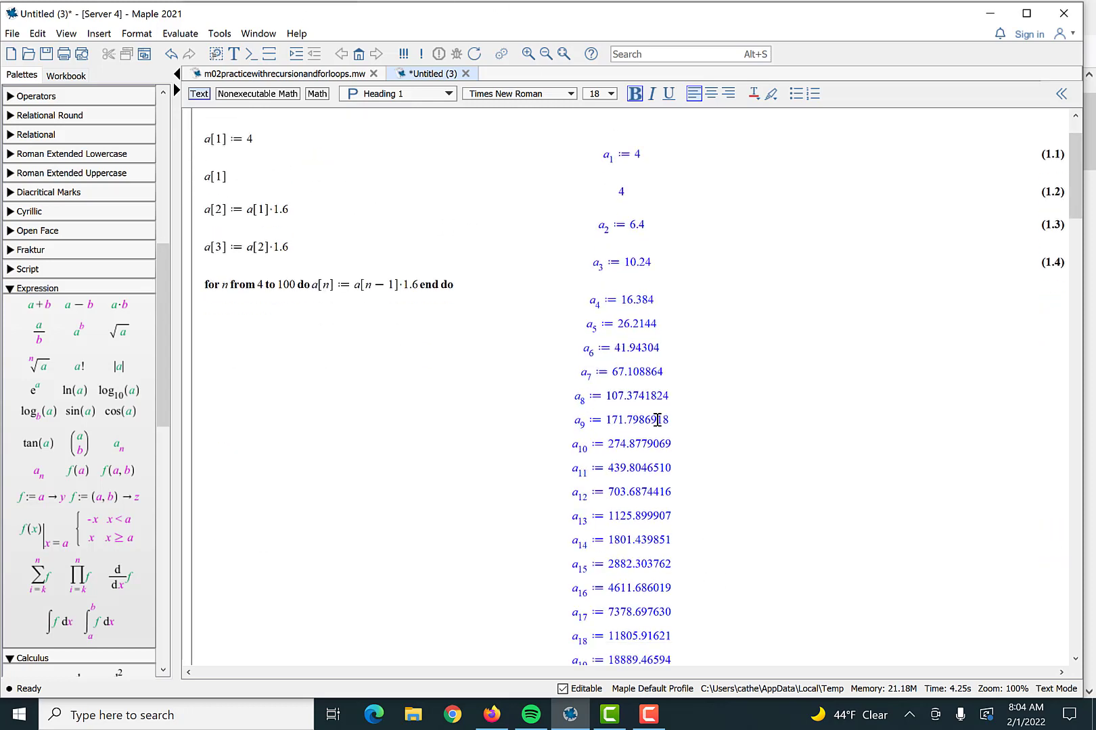
scroll(down, 3)
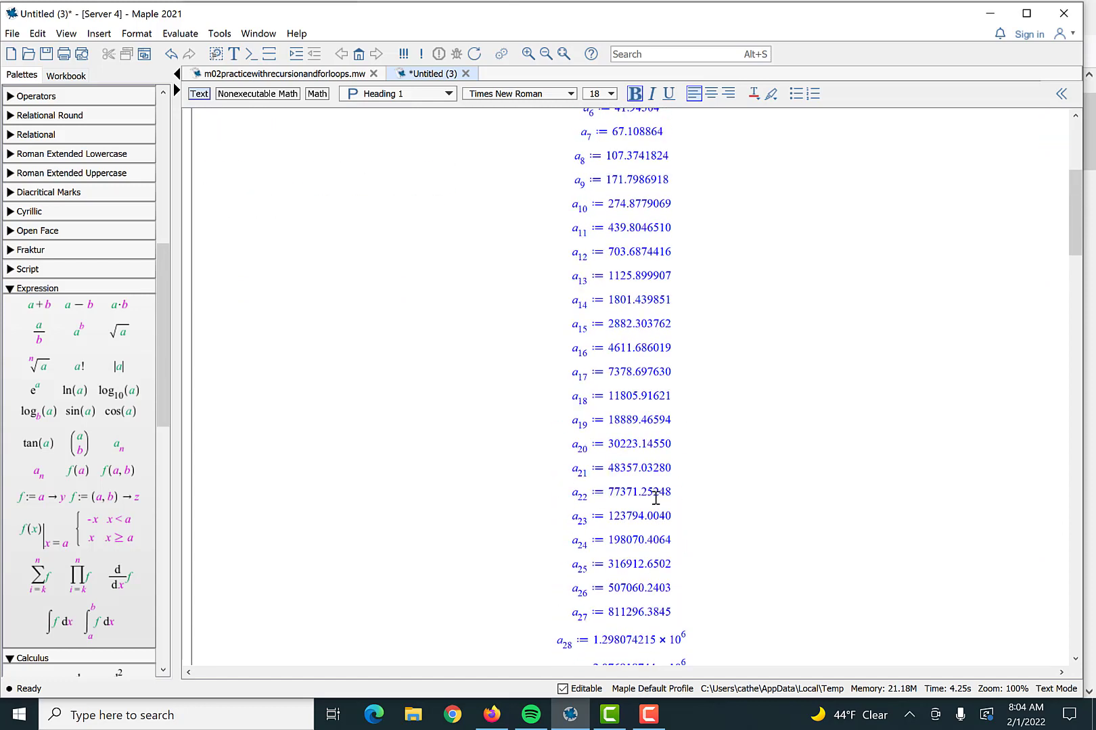